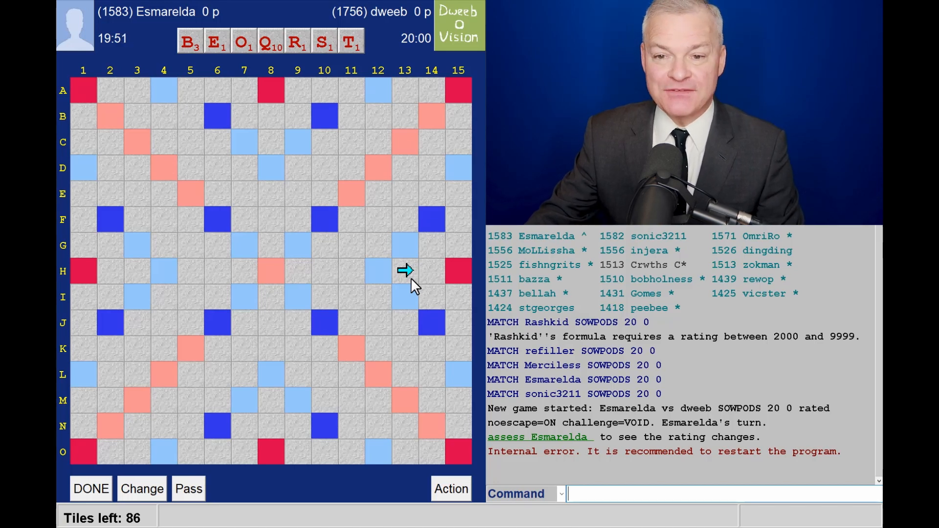
mouse_move(279, 72)
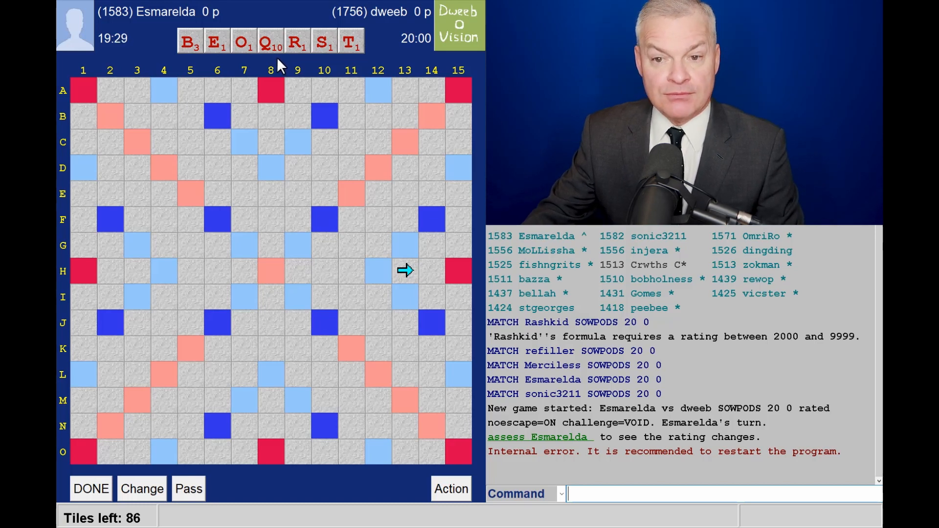
mouse_move(299, 147)
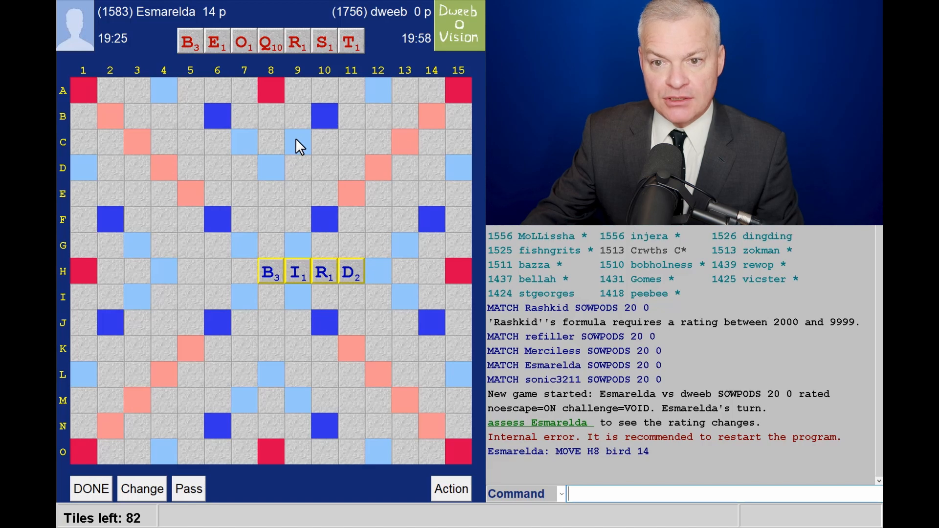
mouse_move(300, 256)
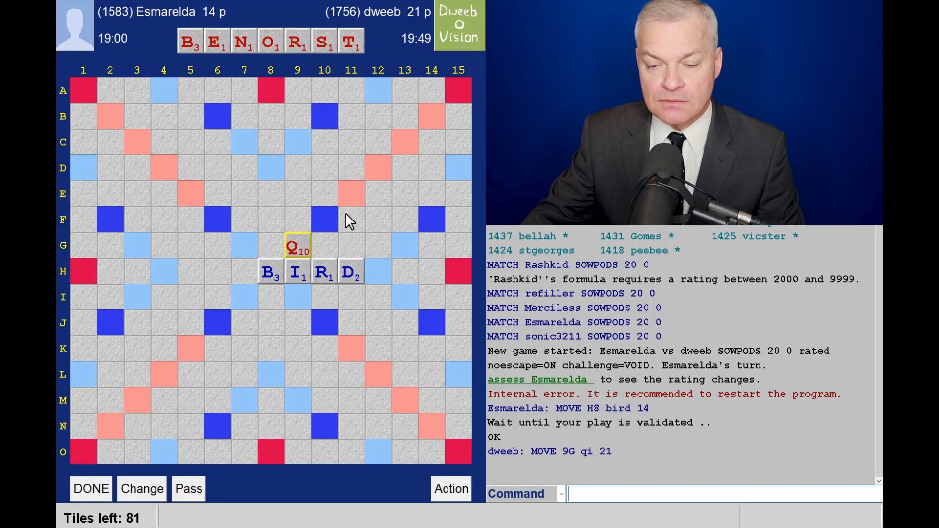
mouse_move(395, 113)
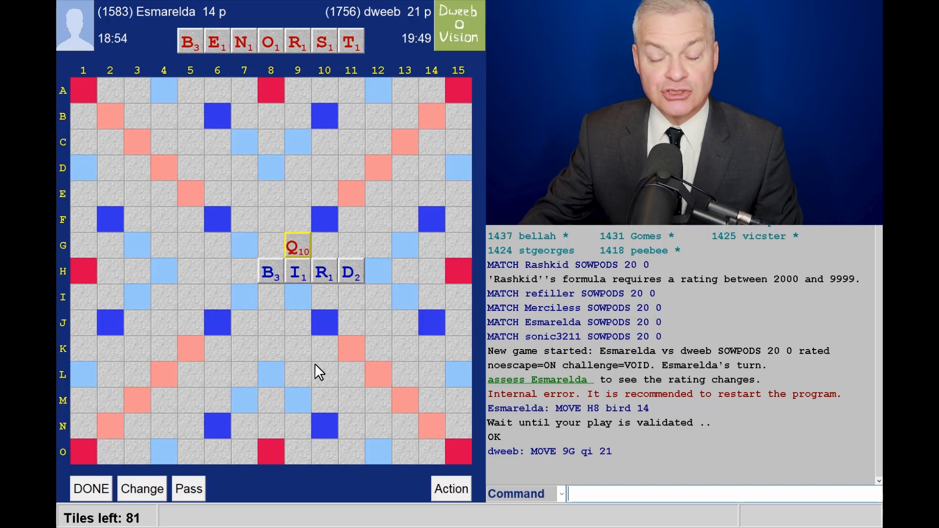
mouse_move(324, 367)
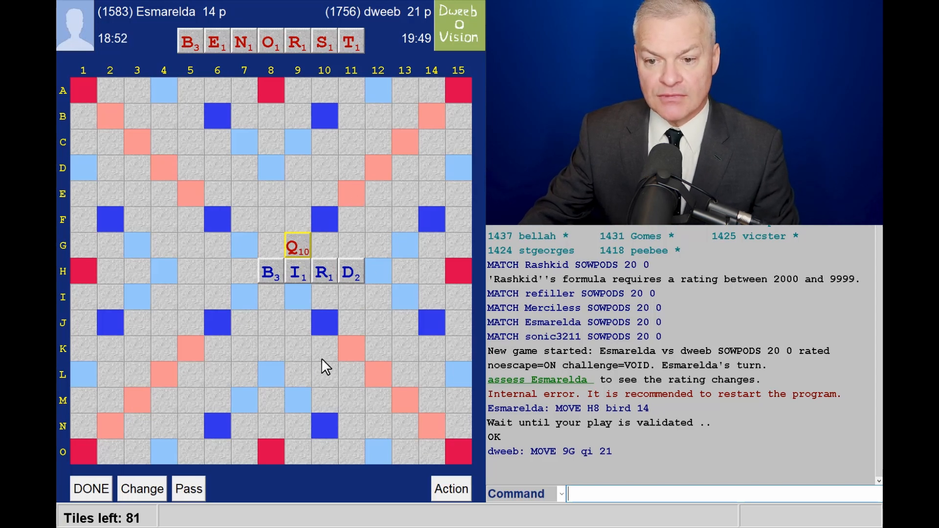
mouse_move(365, 288)
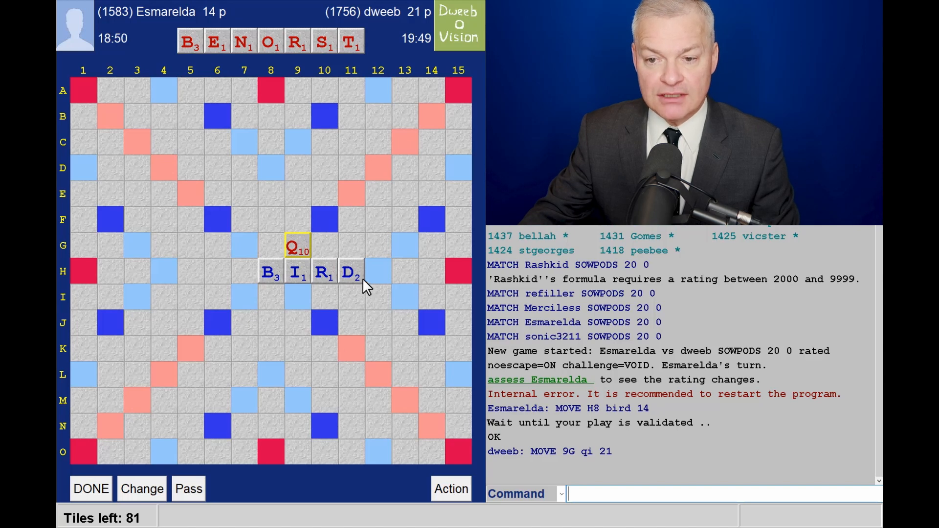
mouse_move(351, 206)
text(SORBENT)
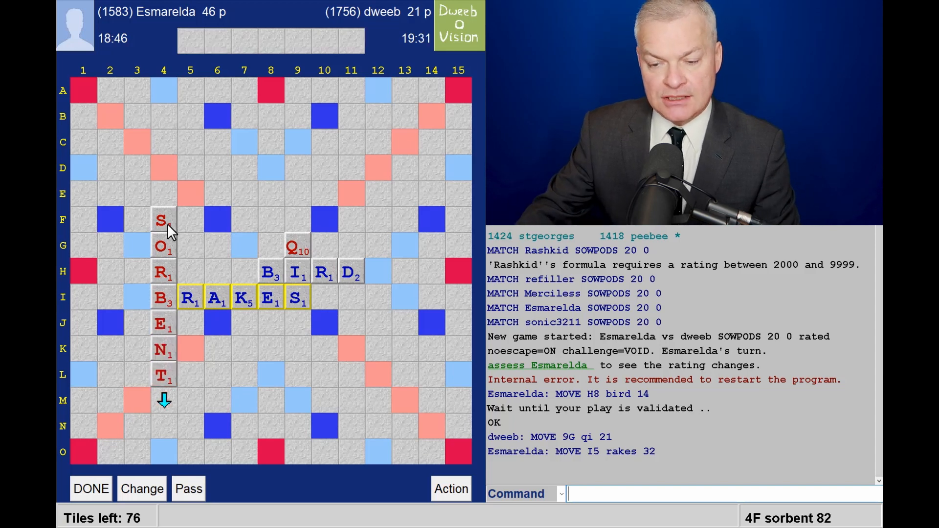
mouse_move(170, 302)
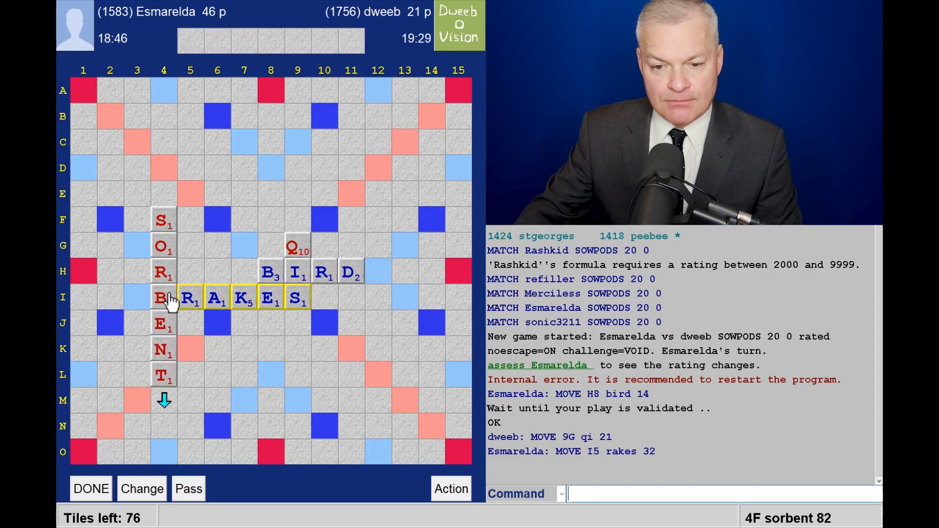
mouse_move(164, 317)
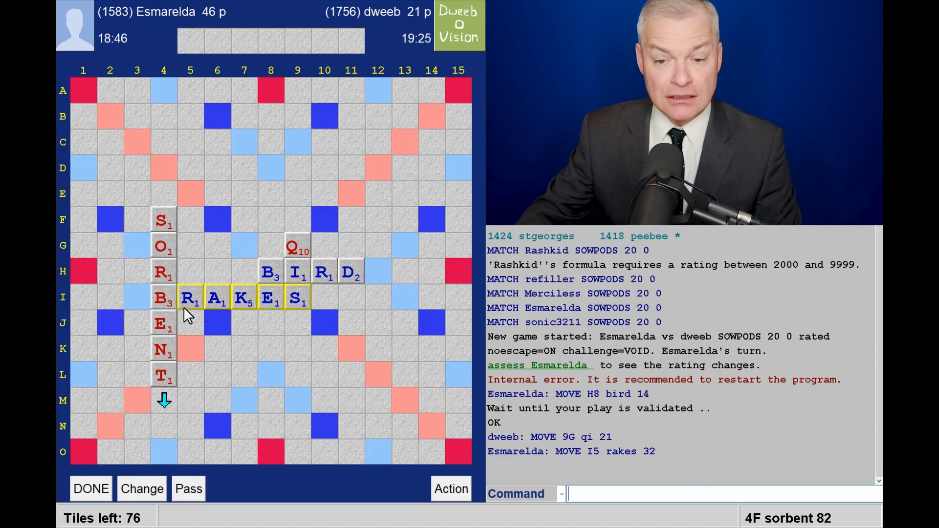
mouse_move(185, 311)
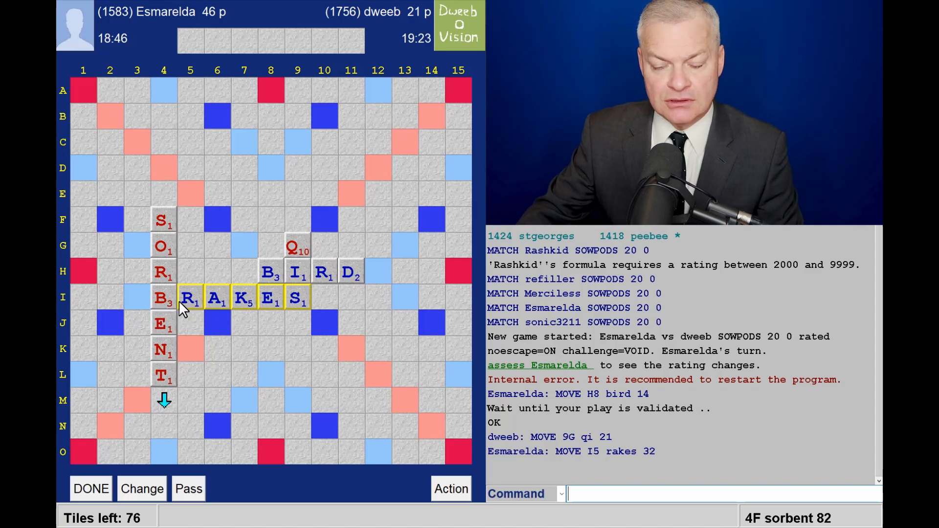
mouse_move(144, 263)
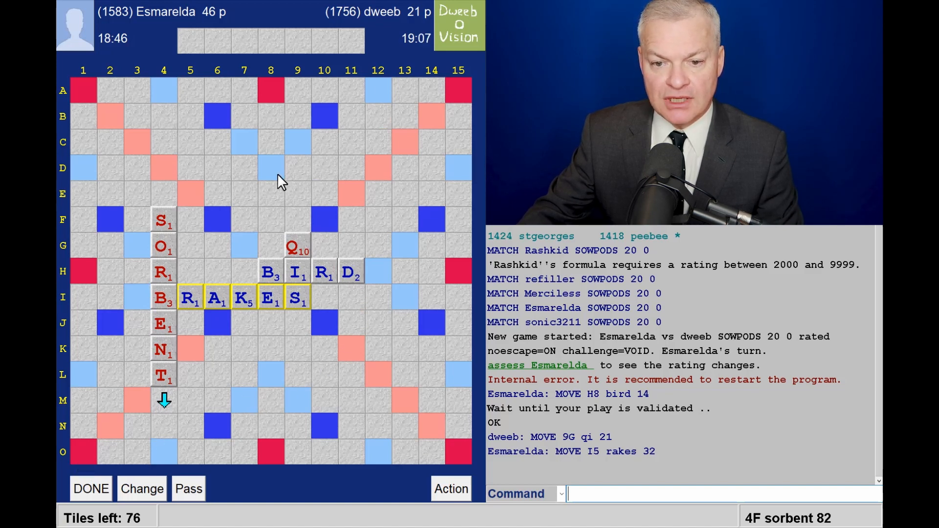
mouse_move(287, 180)
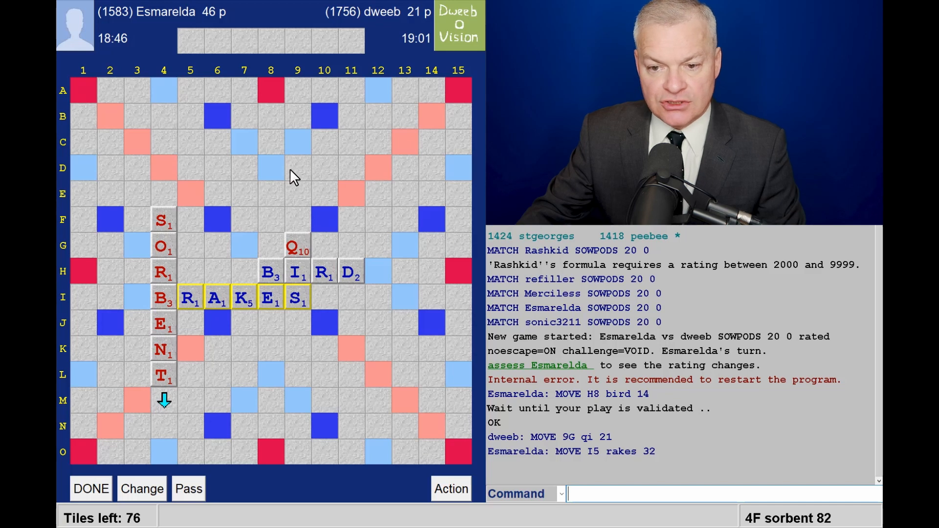
mouse_move(104, 324)
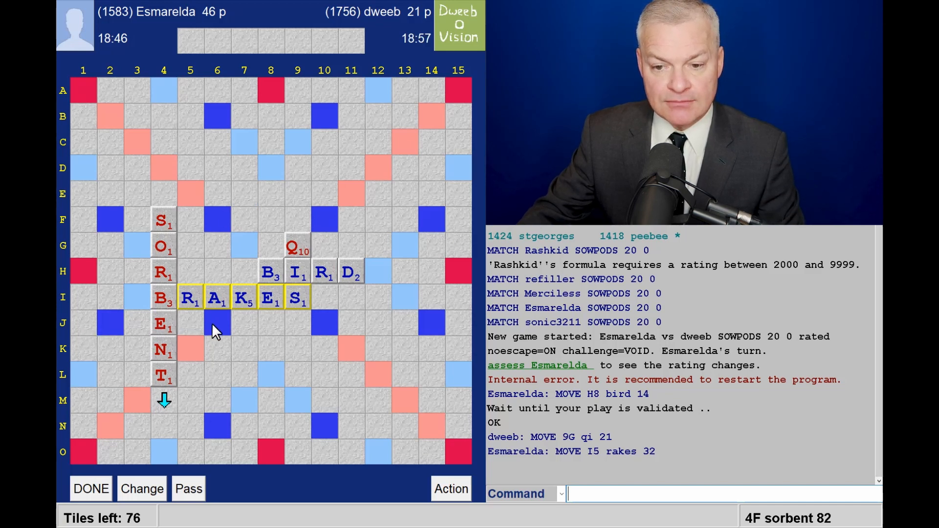
mouse_move(231, 328)
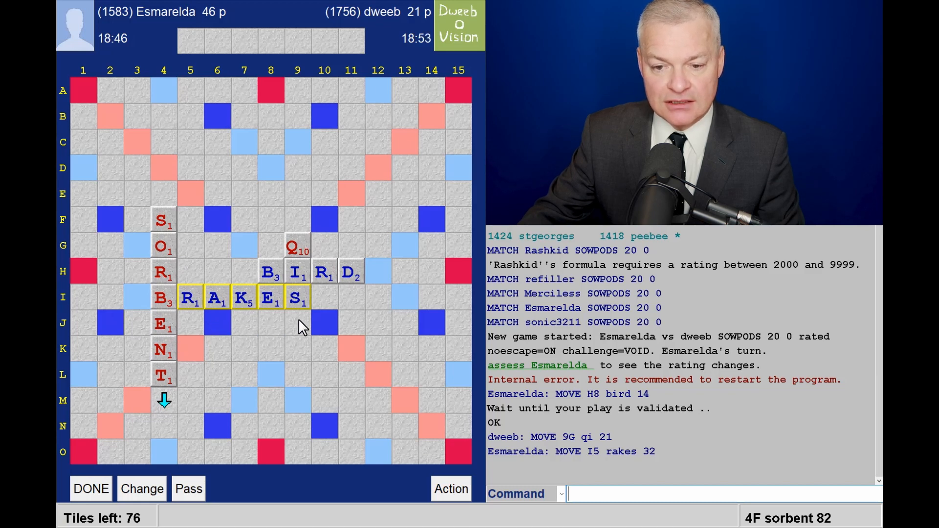
mouse_move(322, 216)
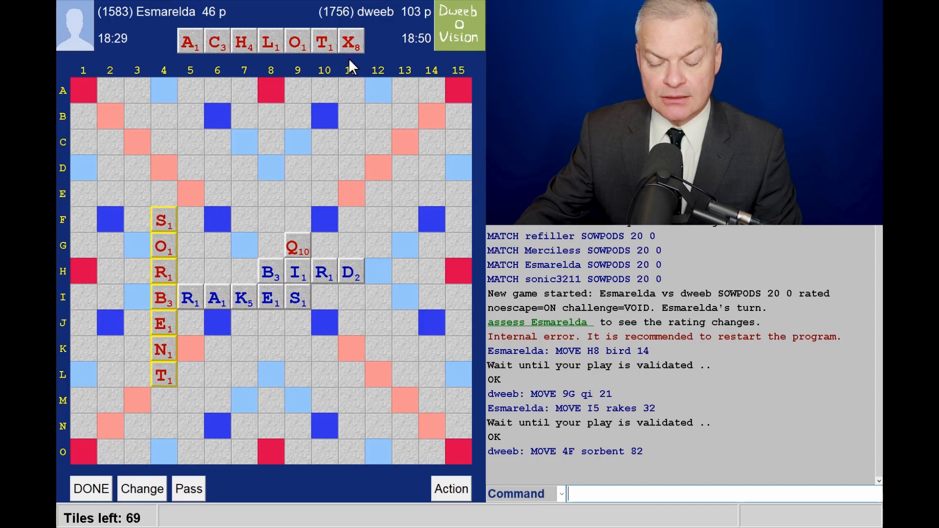
mouse_move(327, 71)
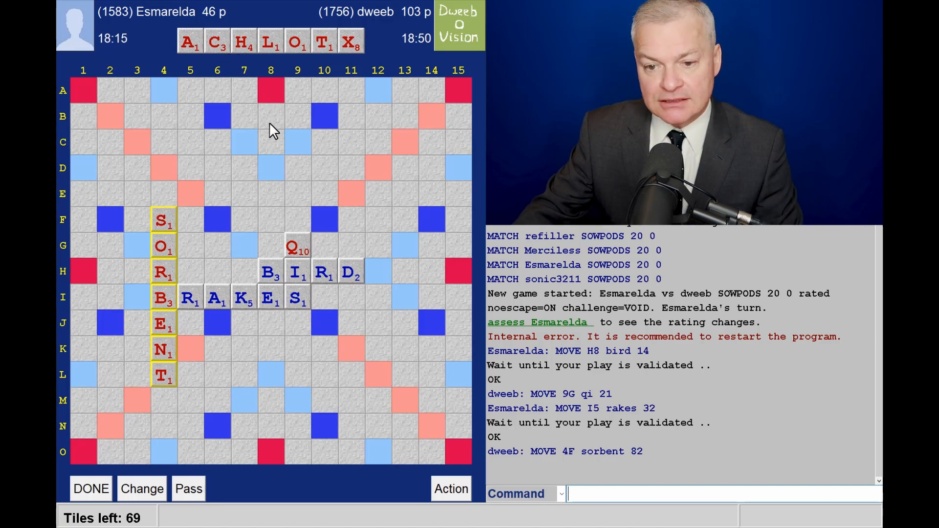
mouse_move(217, 318)
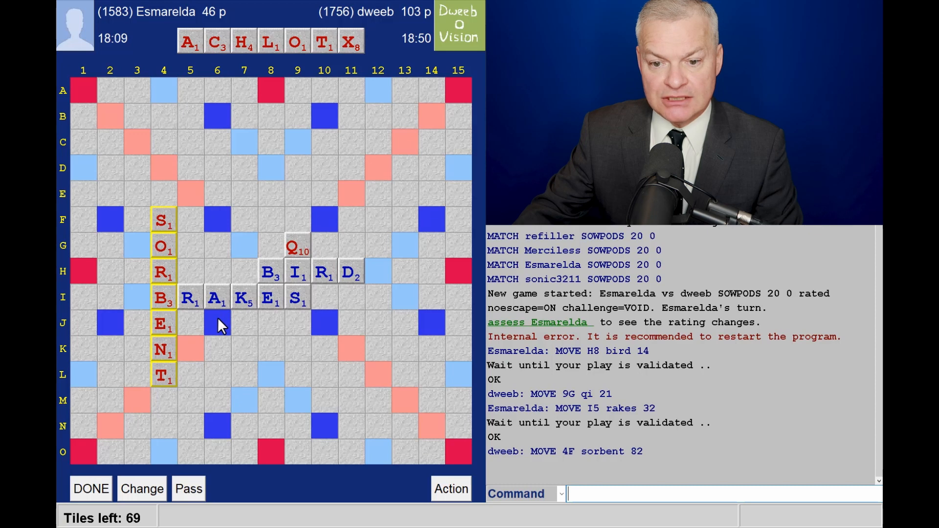
mouse_move(199, 324)
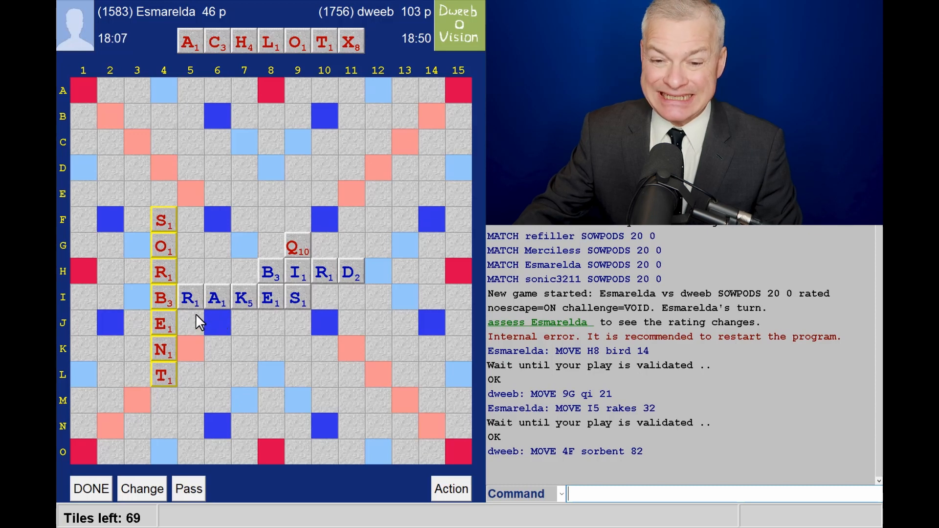
mouse_move(231, 334)
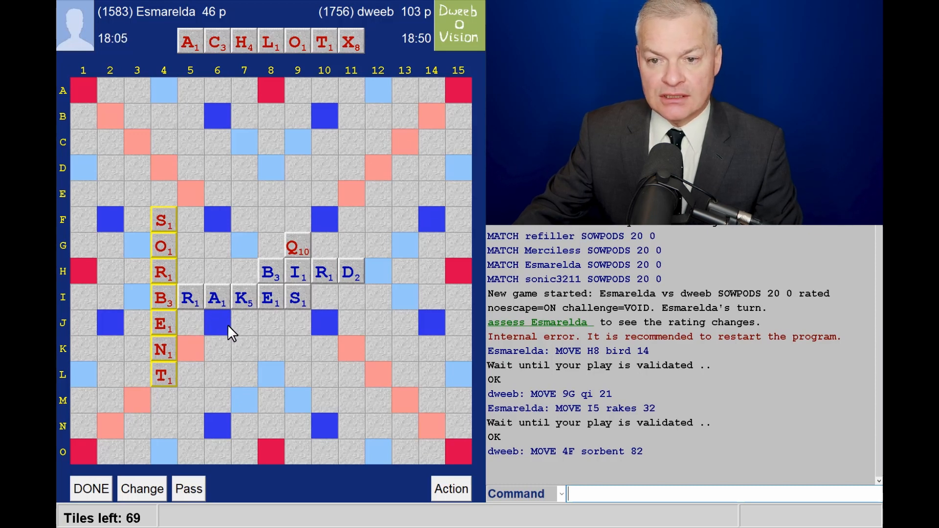
mouse_move(252, 327)
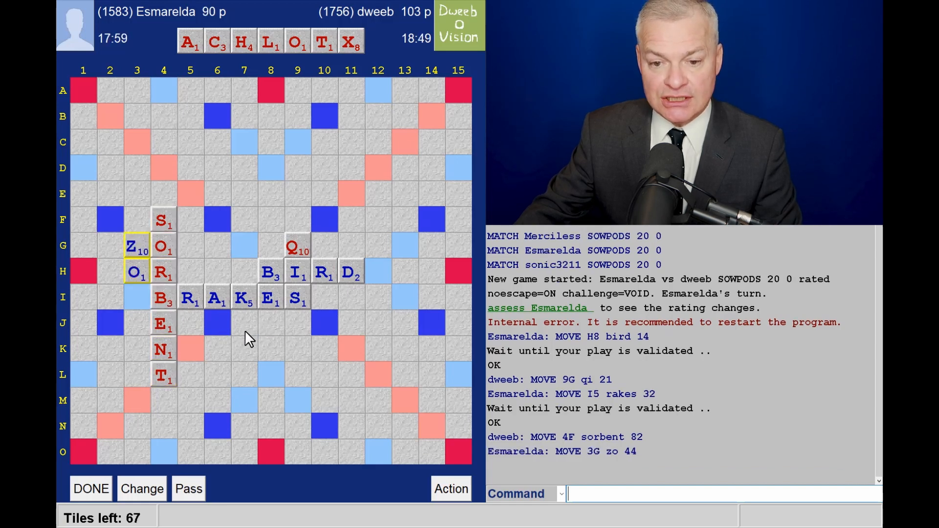
mouse_move(138, 258)
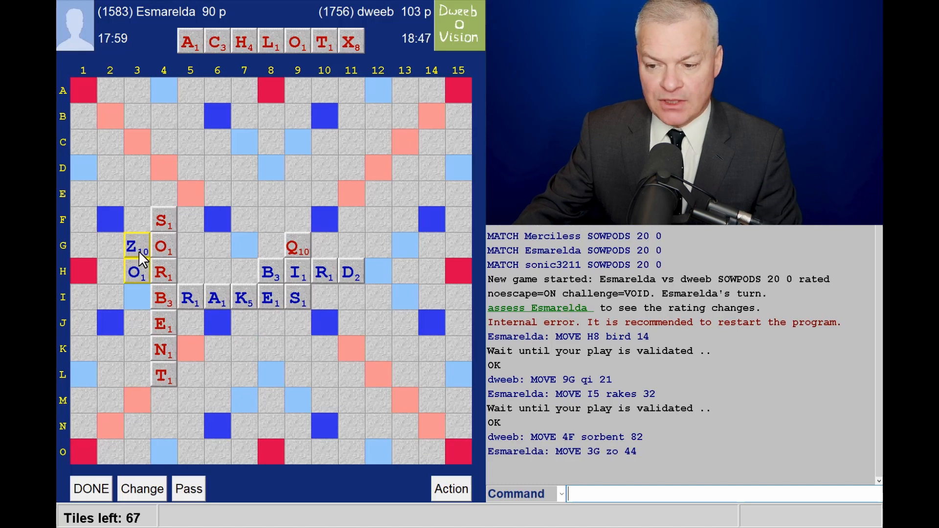
mouse_move(147, 271)
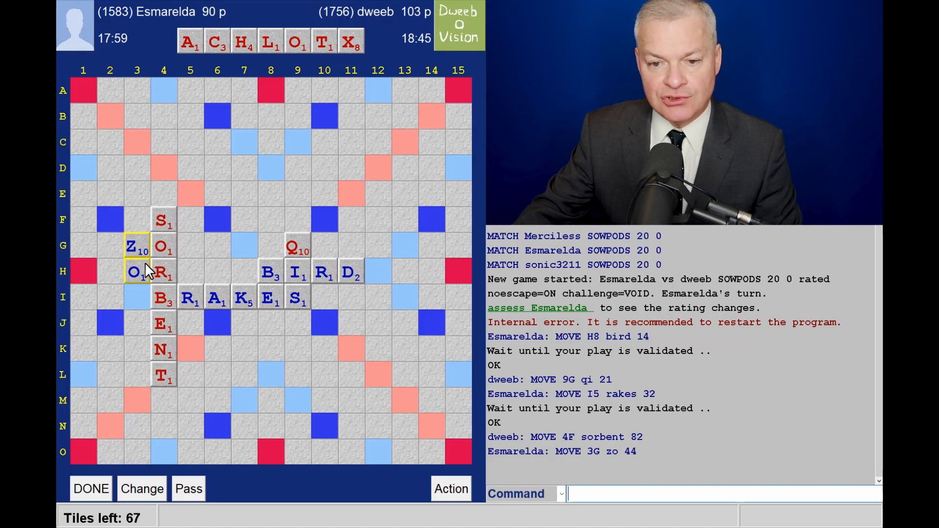
mouse_move(380, 112)
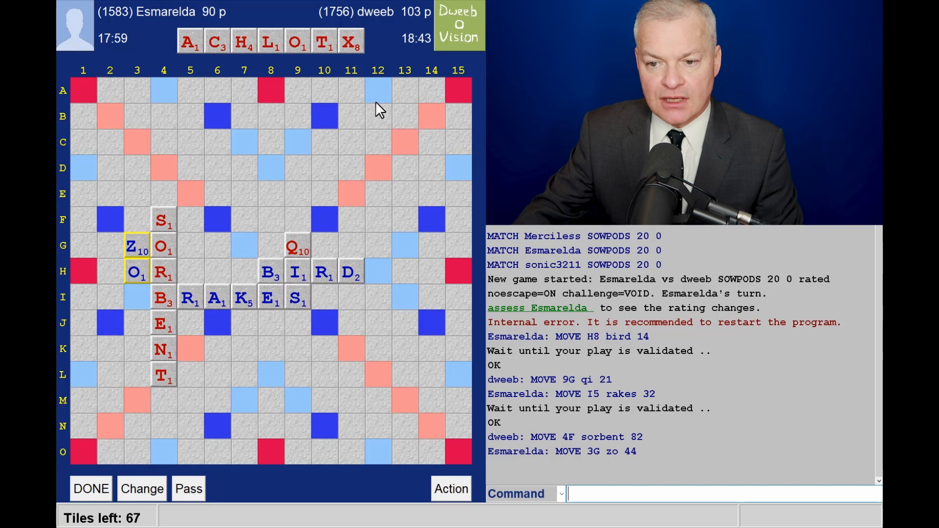
mouse_move(367, 142)
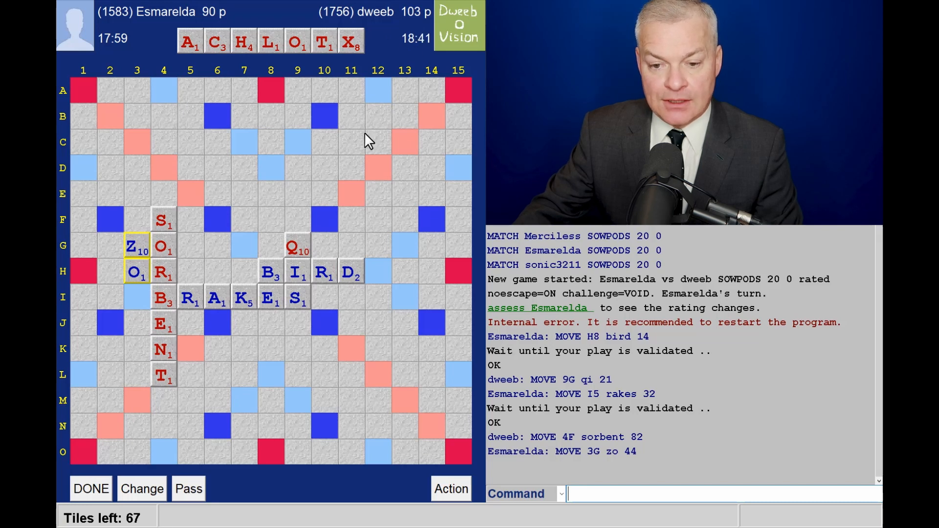
mouse_move(310, 108)
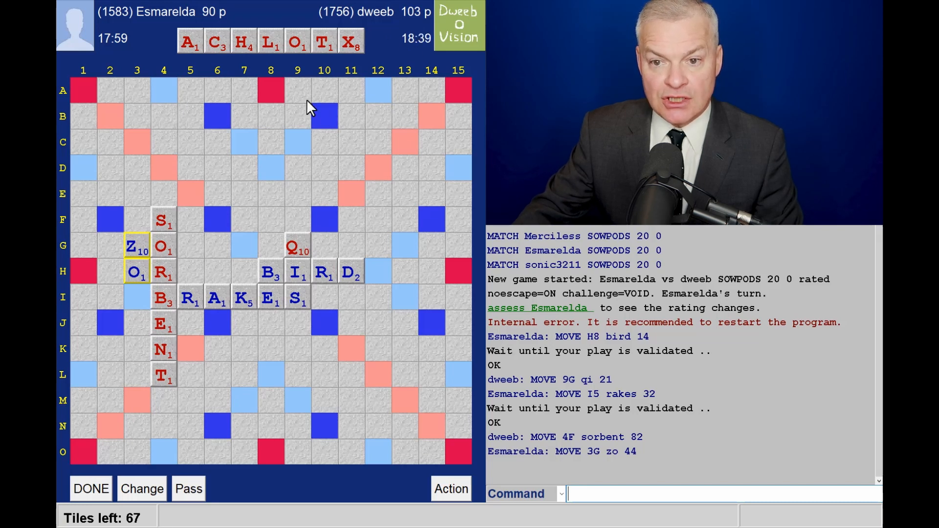
mouse_move(286, 84)
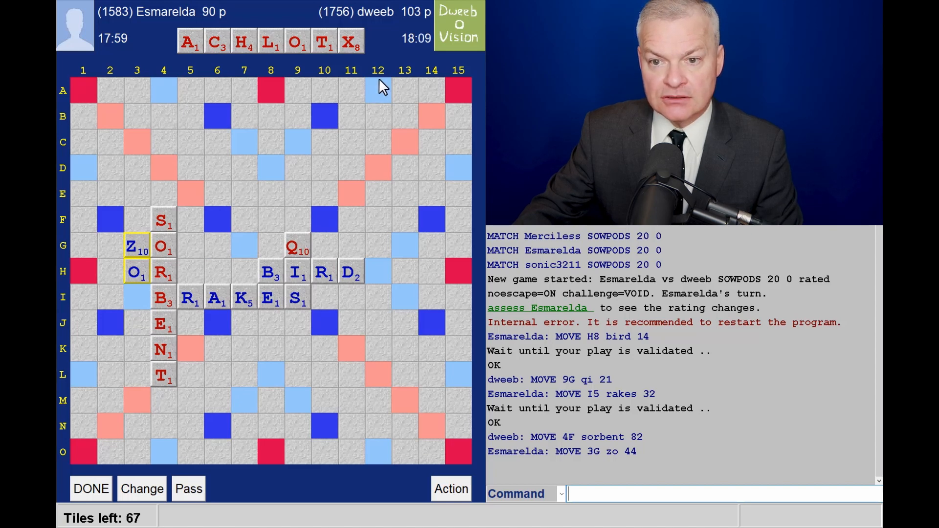
mouse_move(333, 62)
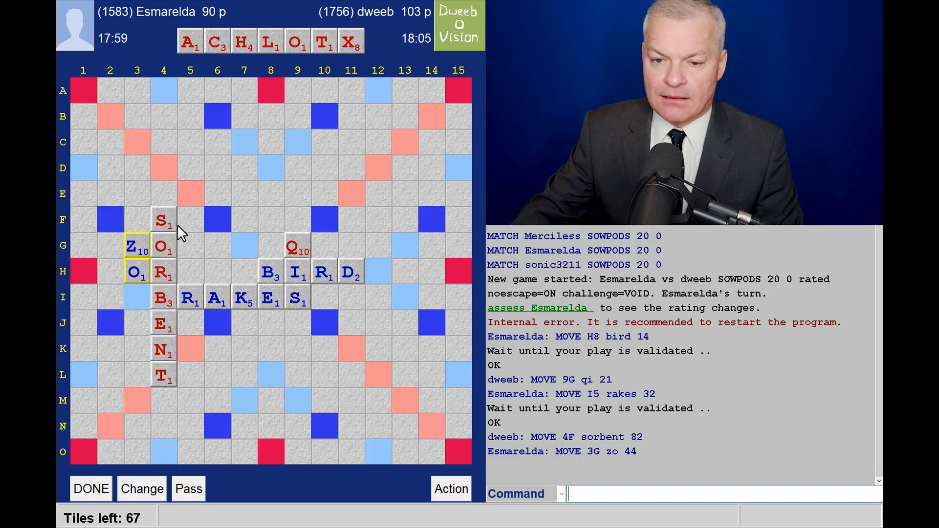
mouse_move(191, 231)
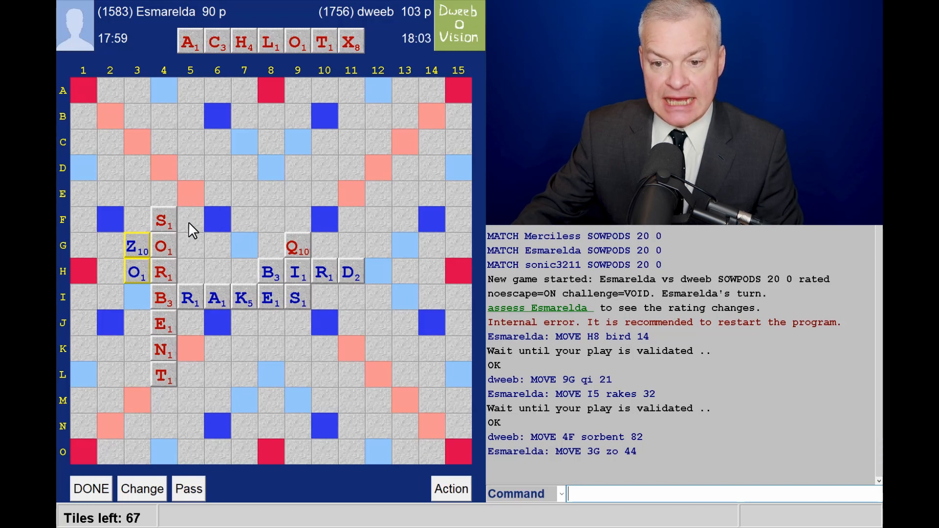
mouse_move(288, 327)
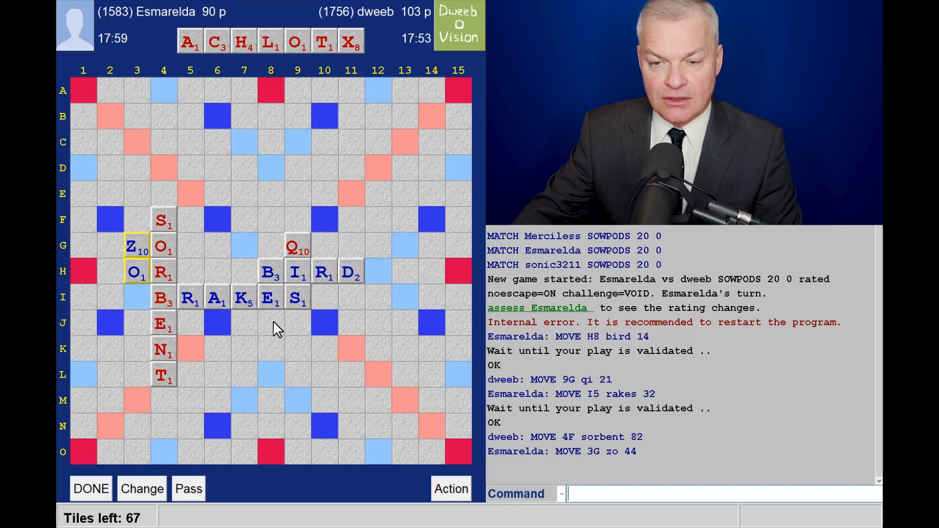
mouse_move(188, 373)
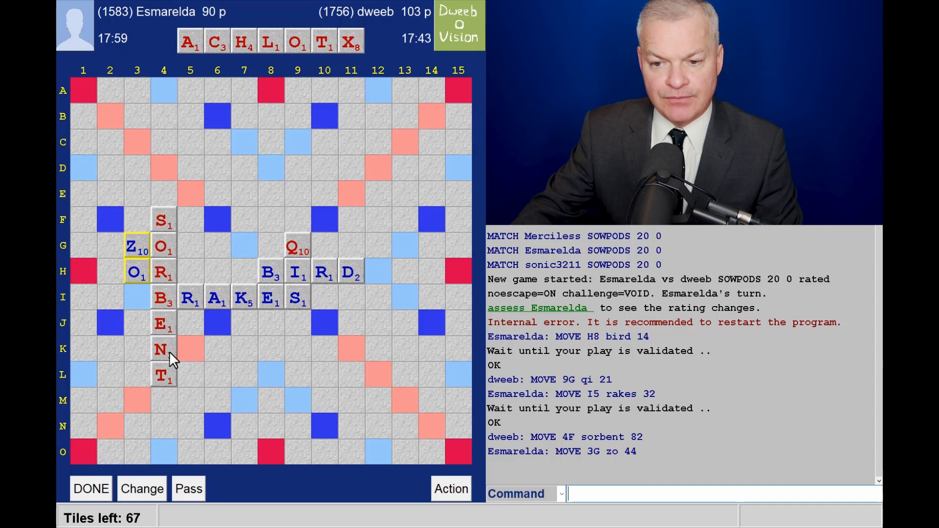
mouse_move(356, 328)
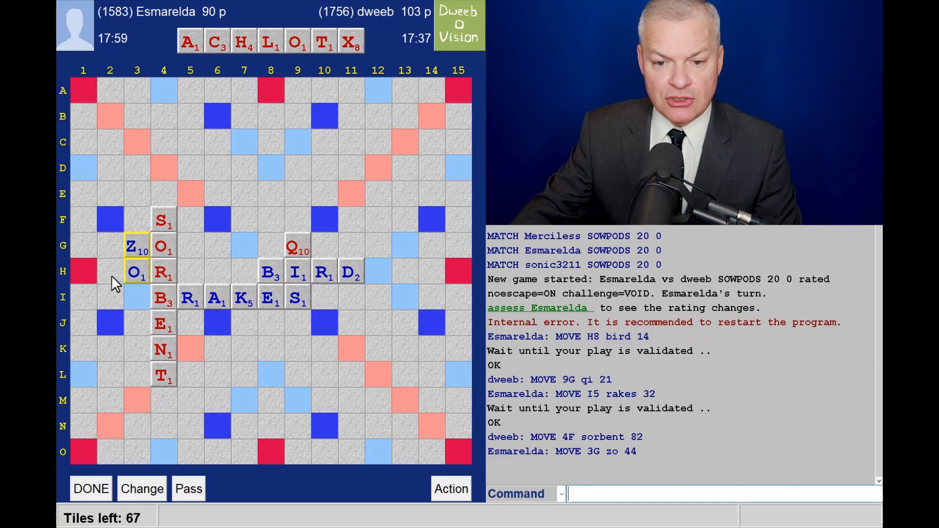
mouse_move(117, 255)
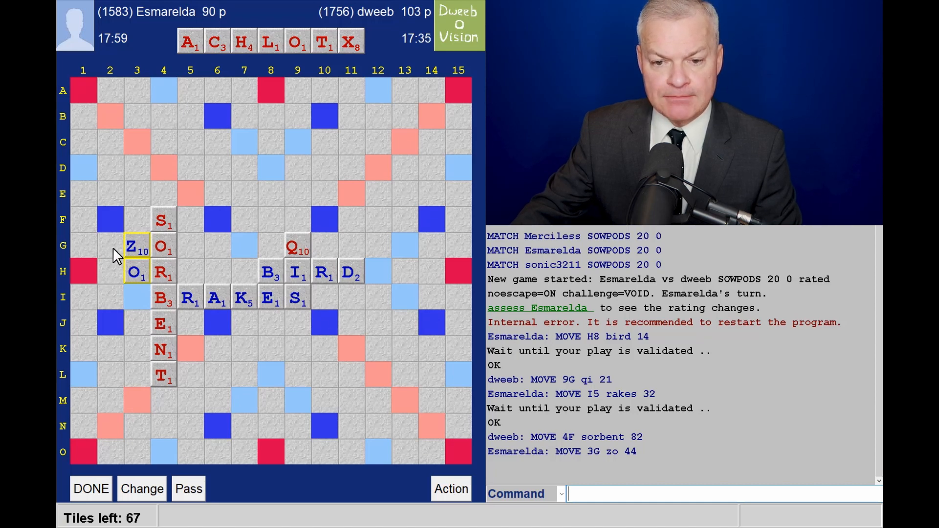
mouse_move(119, 254)
text(COXAL)
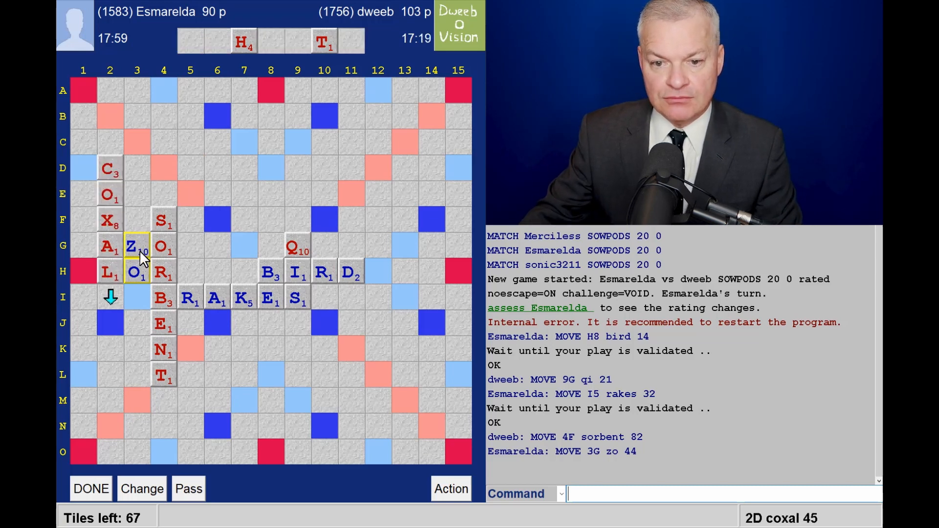
mouse_move(117, 233)
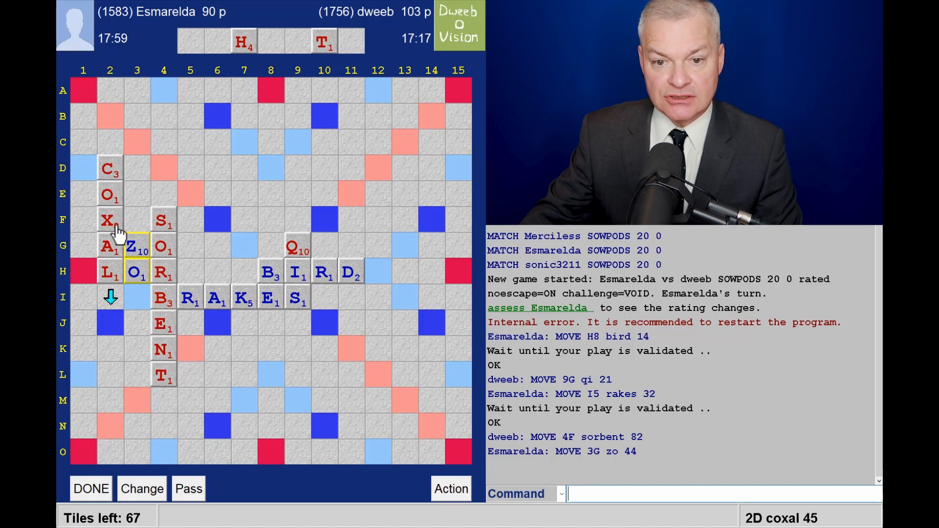
mouse_move(115, 206)
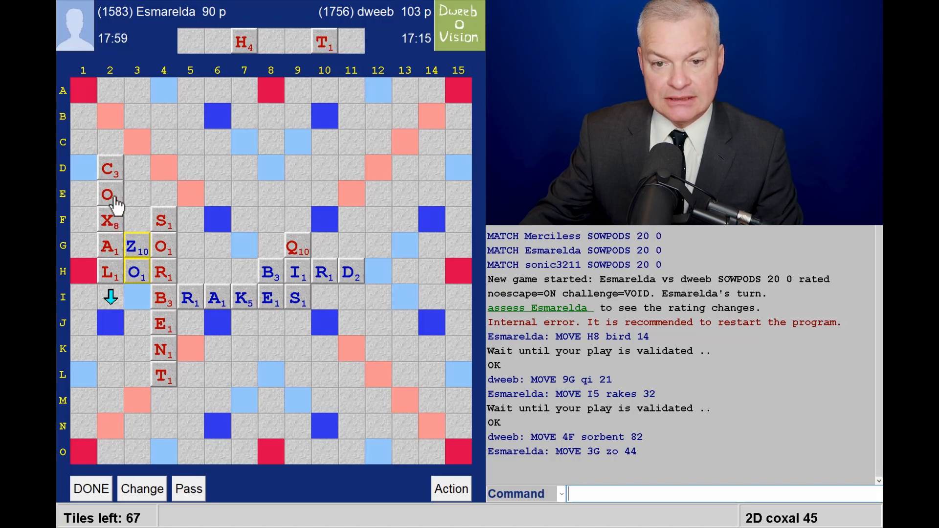
mouse_move(82, 276)
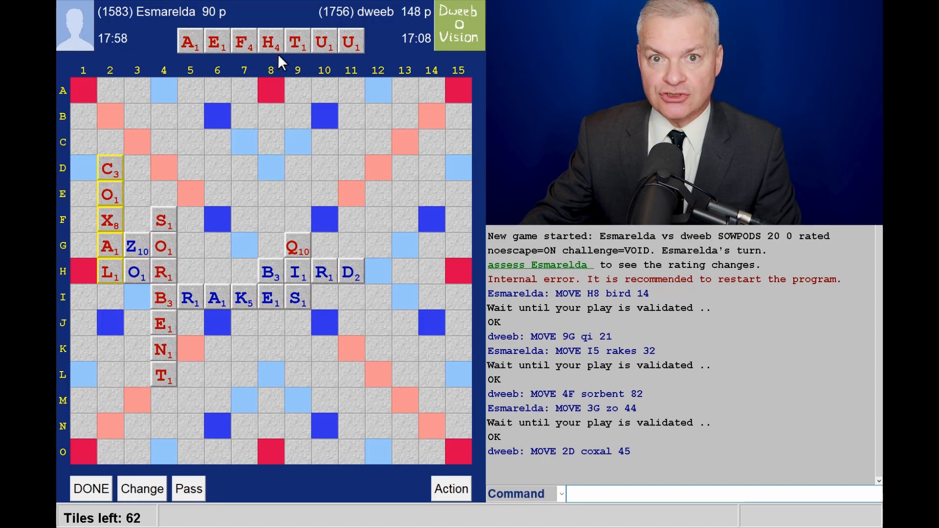
mouse_move(101, 279)
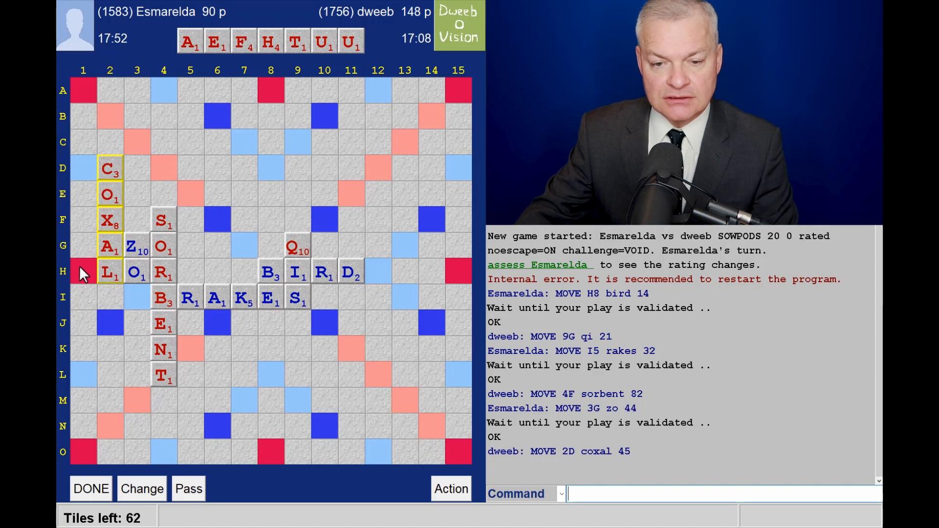
mouse_move(209, 133)
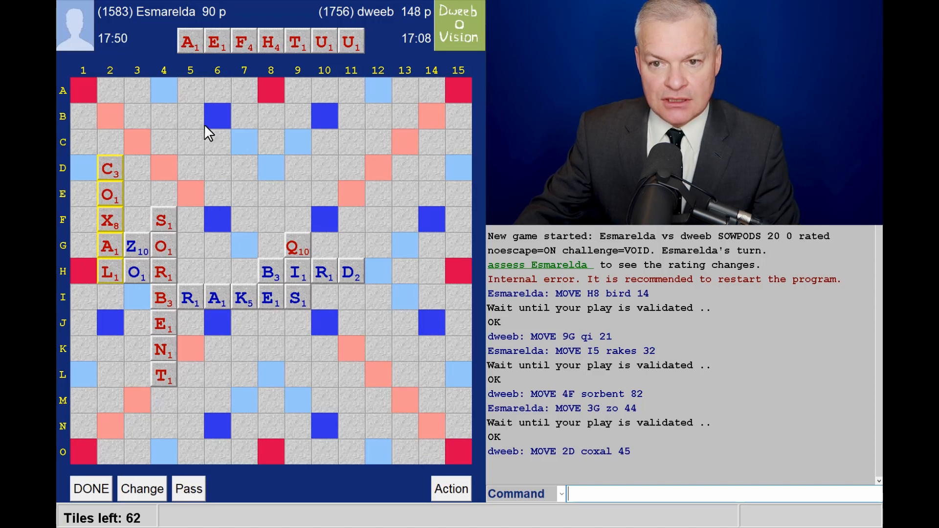
mouse_move(98, 287)
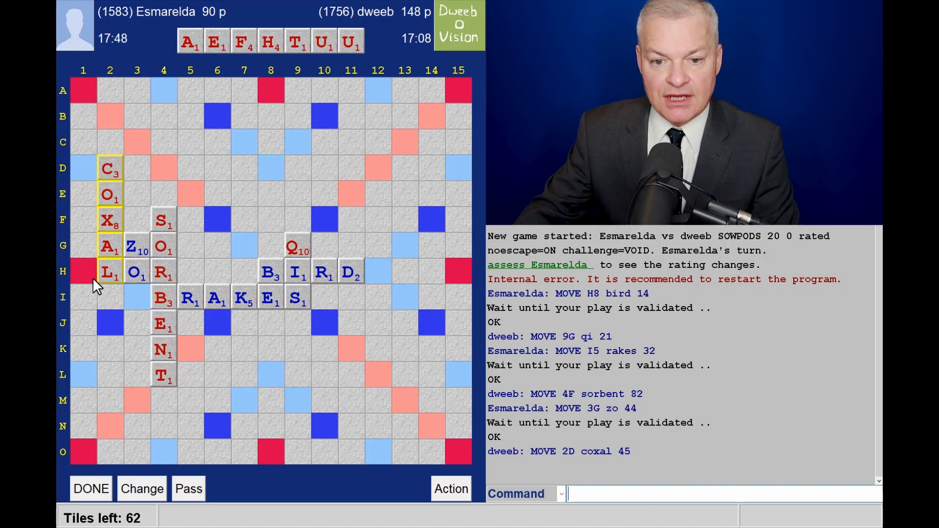
mouse_move(79, 353)
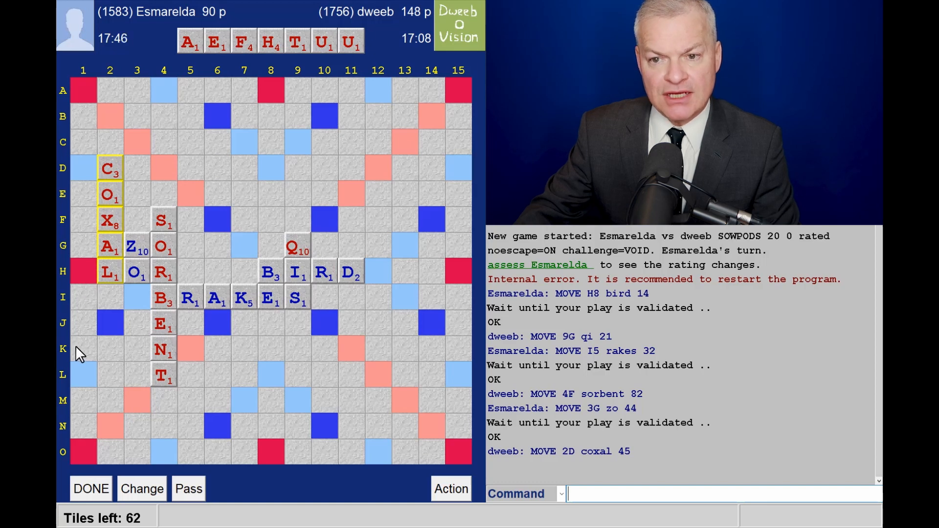
mouse_move(306, 174)
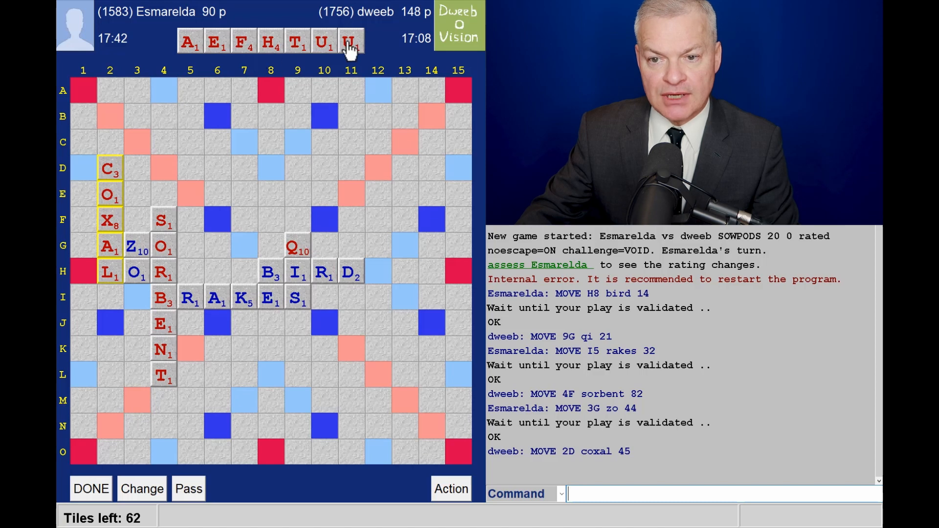
mouse_move(343, 62)
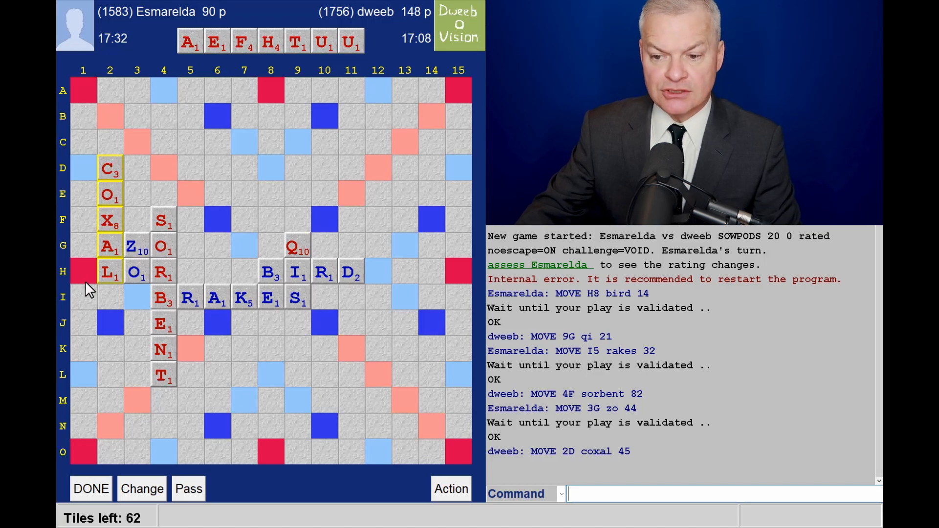
mouse_move(270, 378)
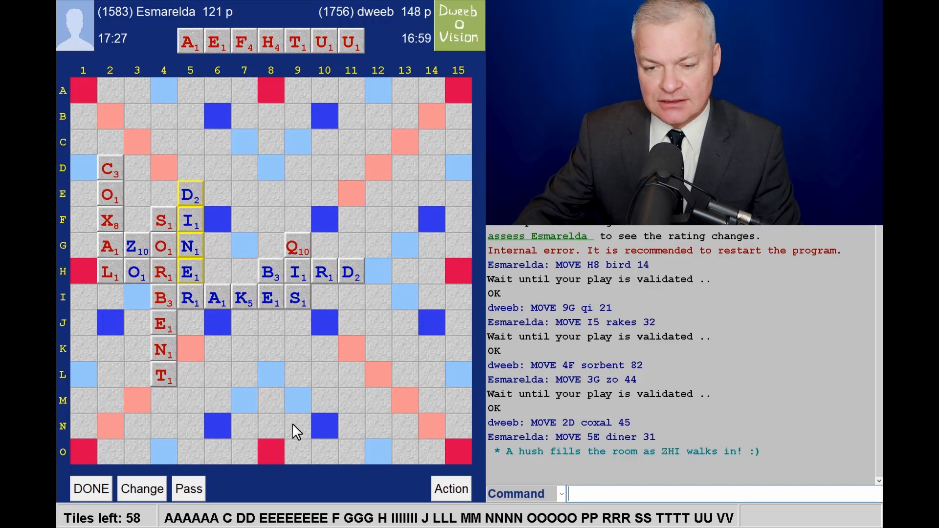
mouse_move(240, 420)
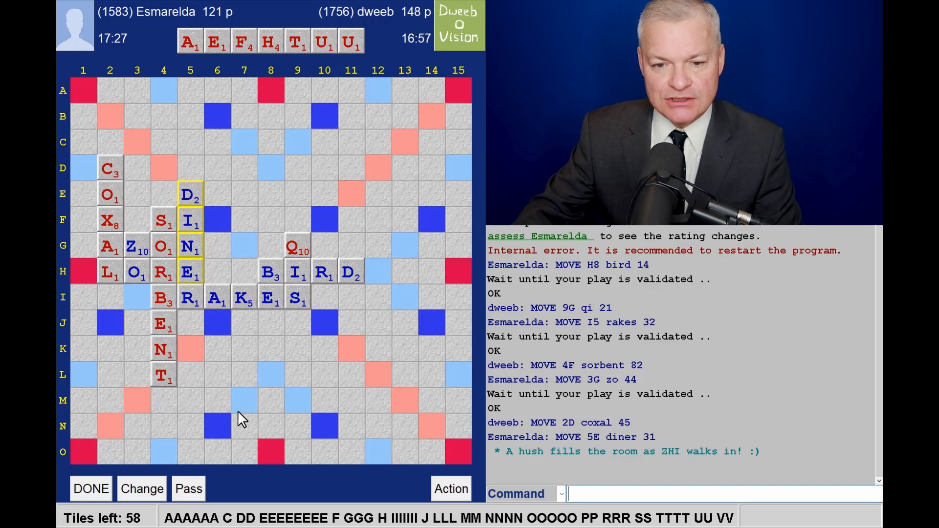
mouse_move(105, 333)
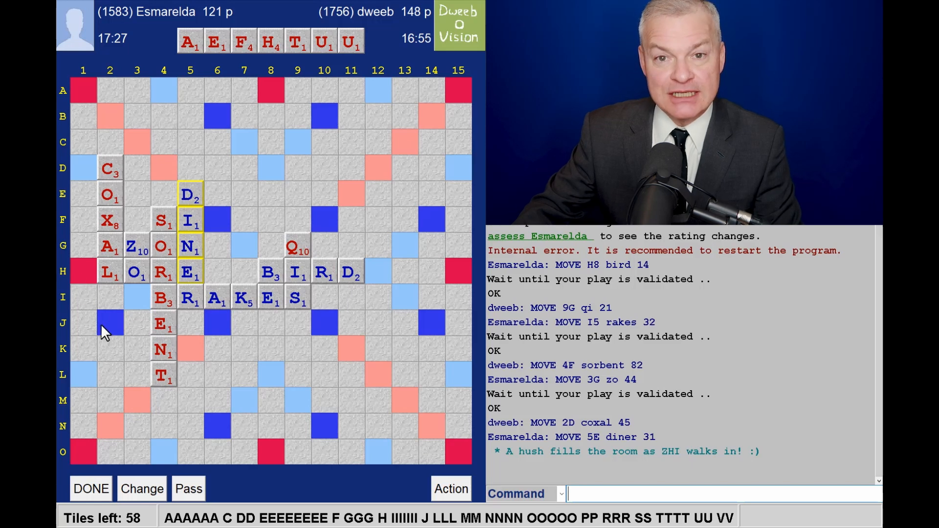
mouse_move(349, 76)
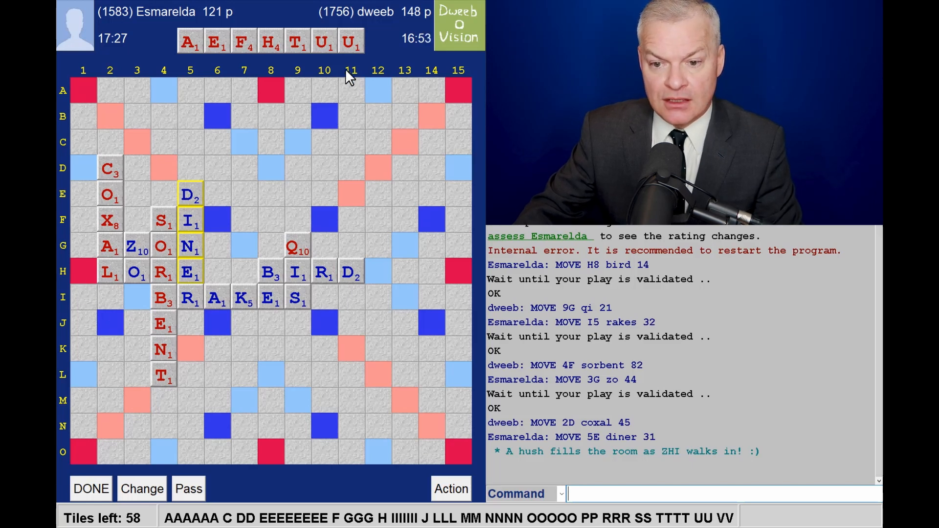
mouse_move(317, 75)
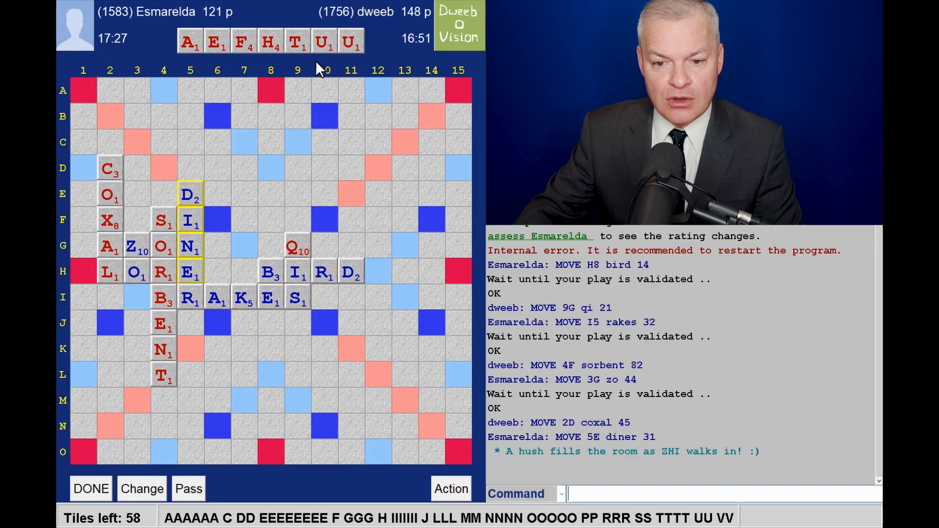
mouse_move(178, 344)
text(HAUF)
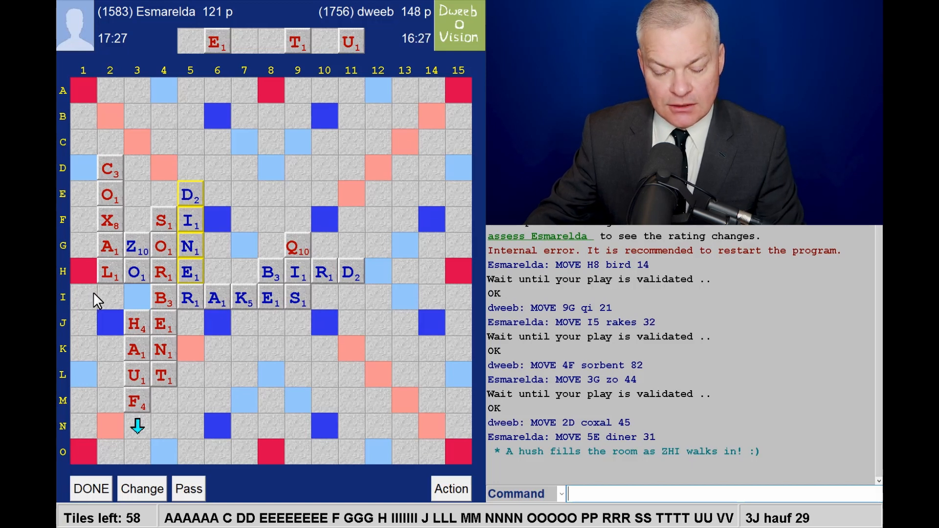
mouse_move(248, 202)
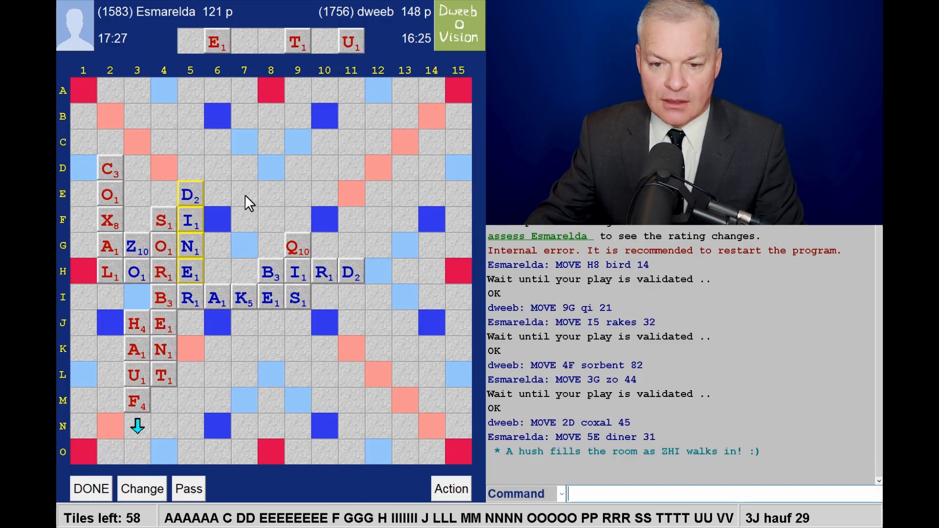
mouse_move(233, 406)
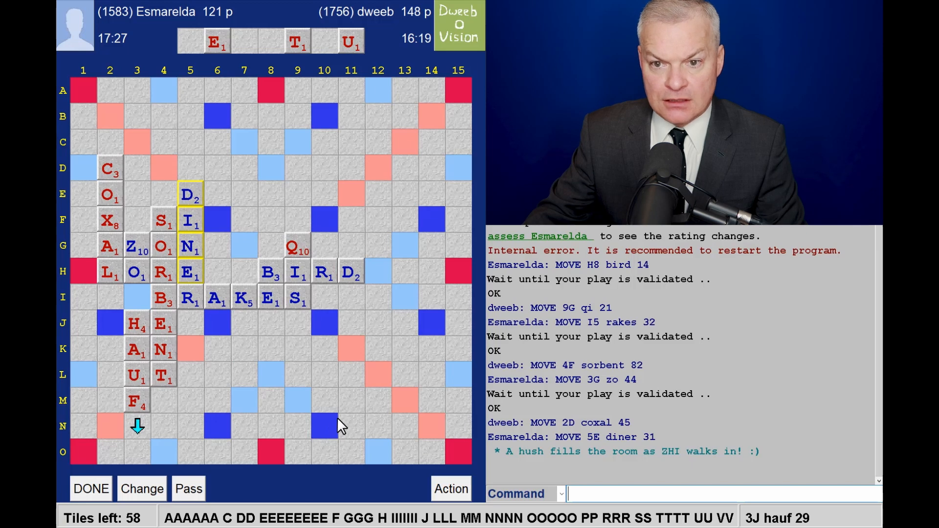
mouse_move(324, 417)
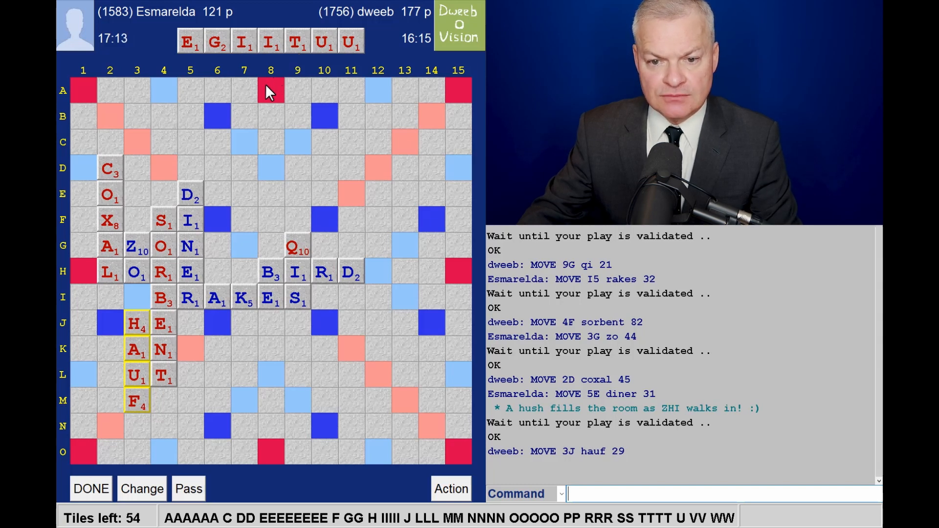
mouse_move(234, 115)
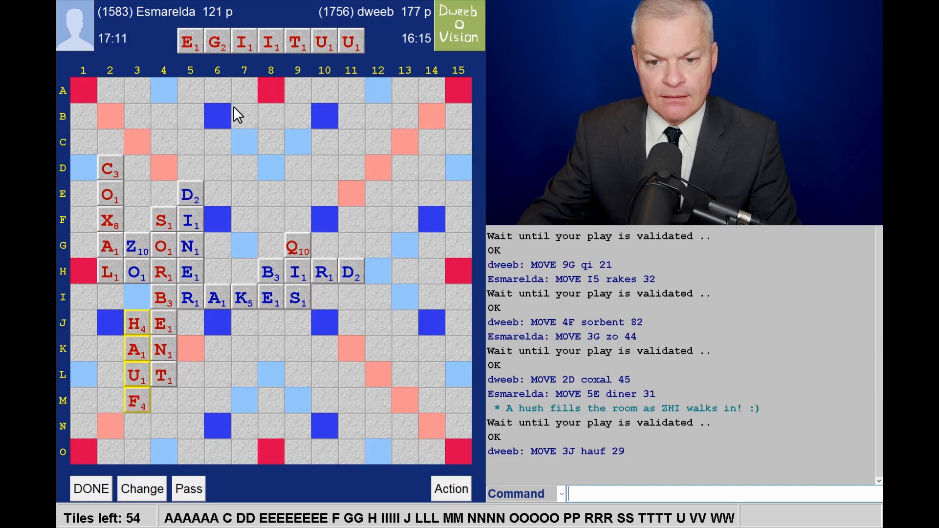
mouse_move(147, 342)
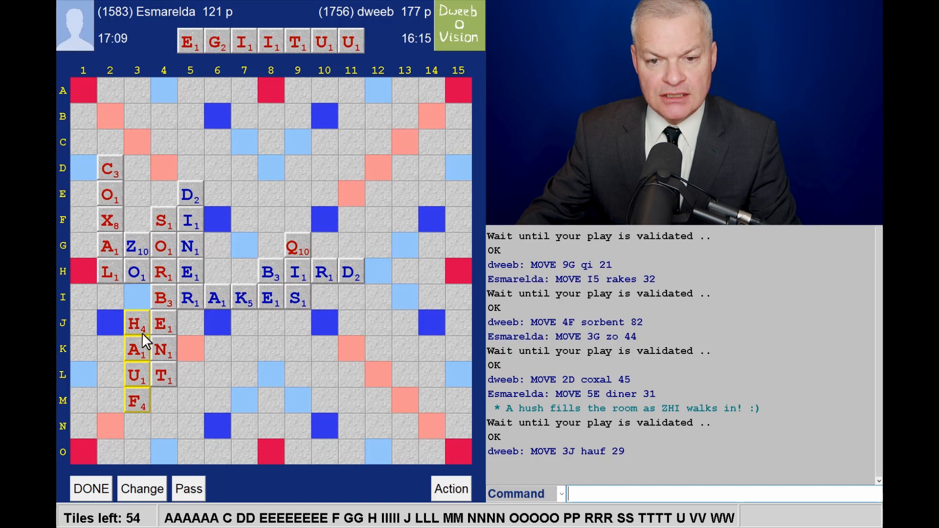
mouse_move(130, 178)
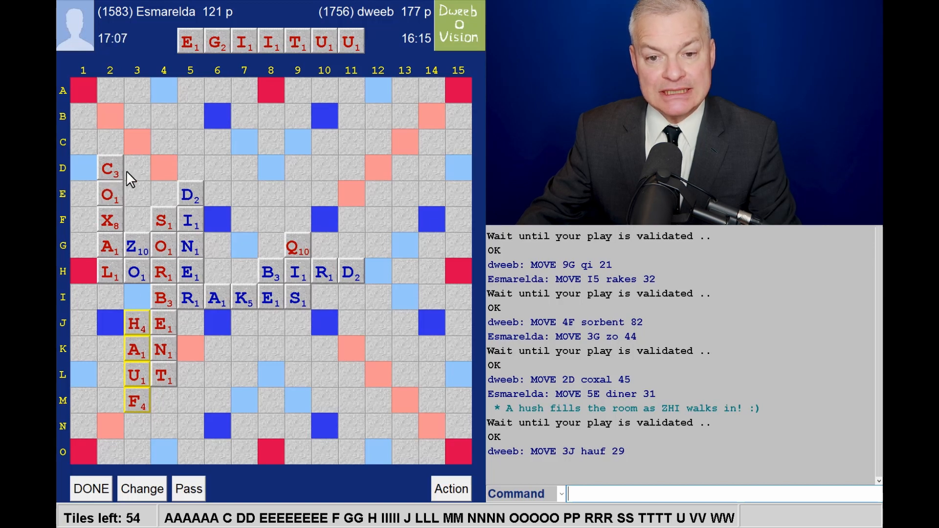
mouse_move(114, 175)
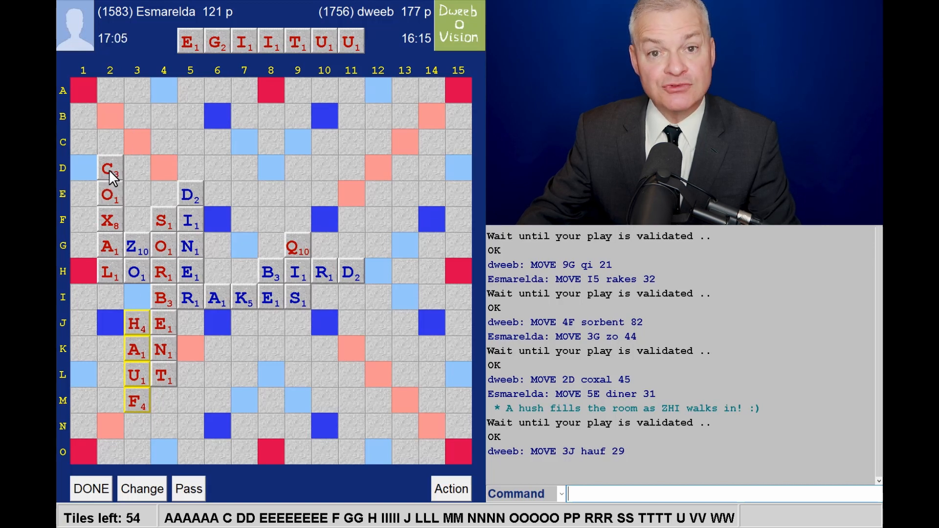
mouse_move(94, 100)
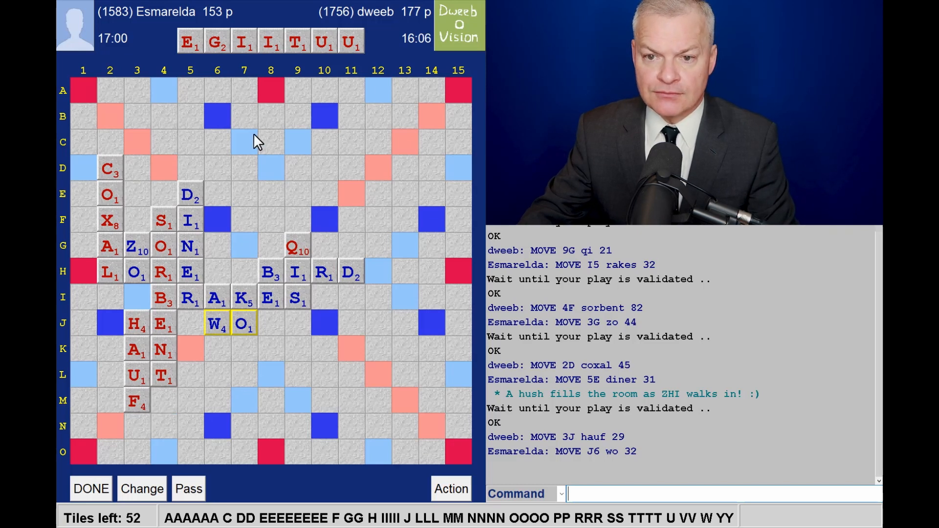
mouse_move(280, 76)
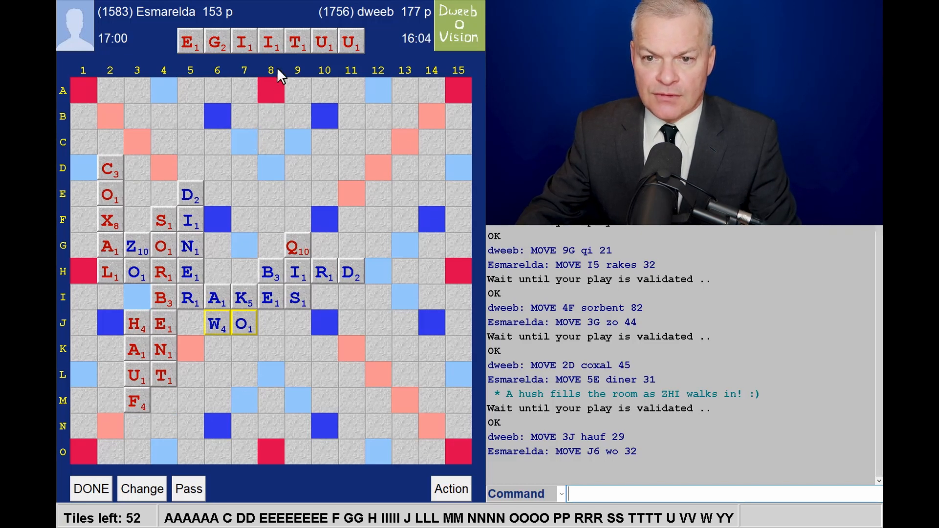
mouse_move(299, 117)
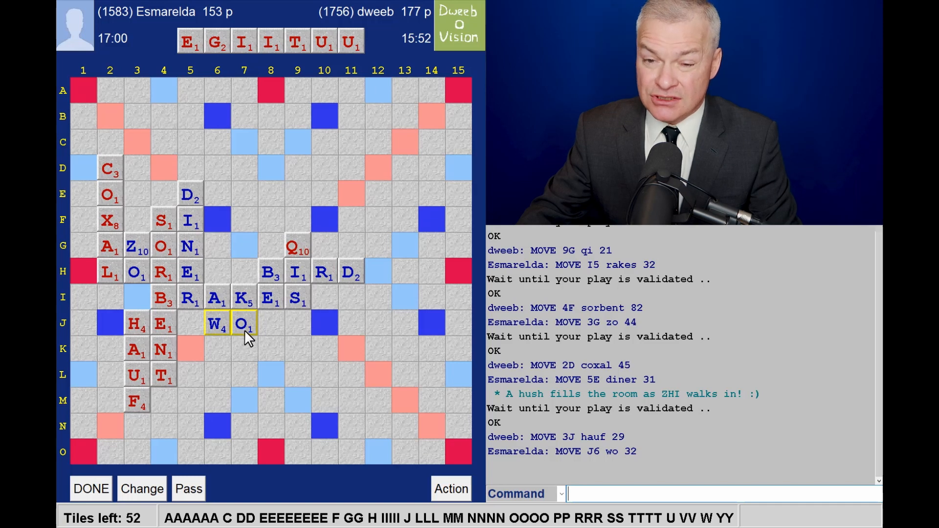
mouse_move(266, 342)
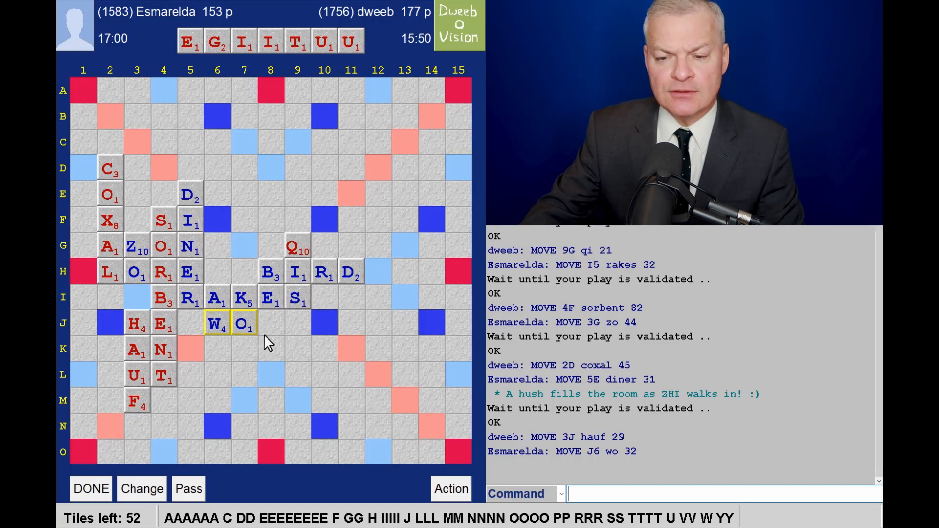
mouse_move(390, 50)
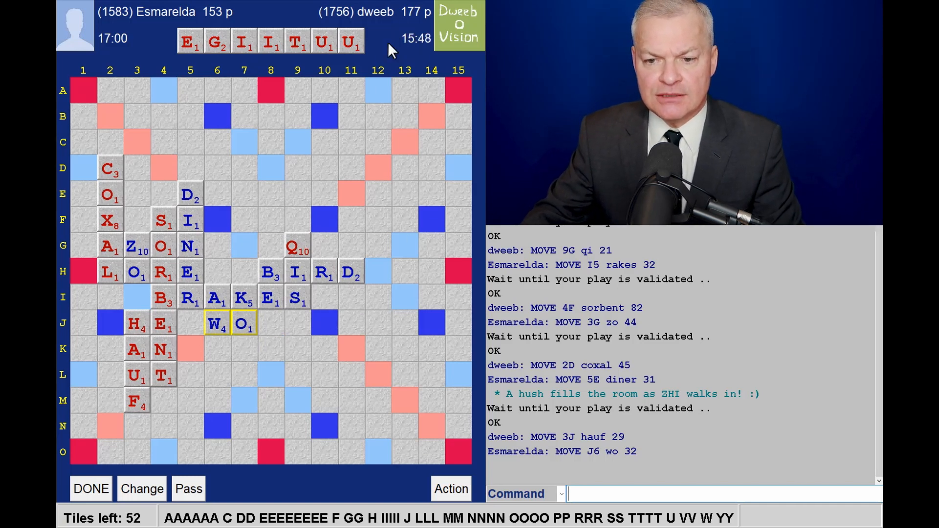
mouse_move(326, 279)
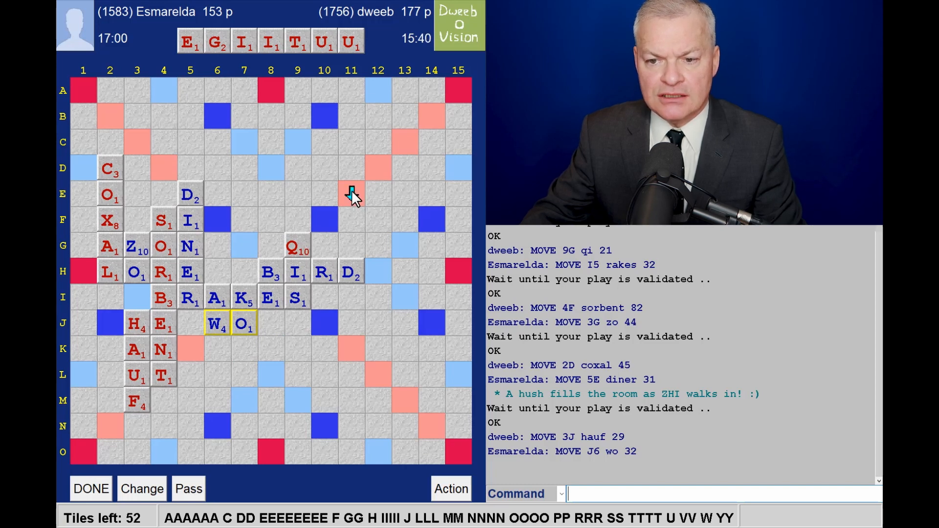
mouse_move(335, 138)
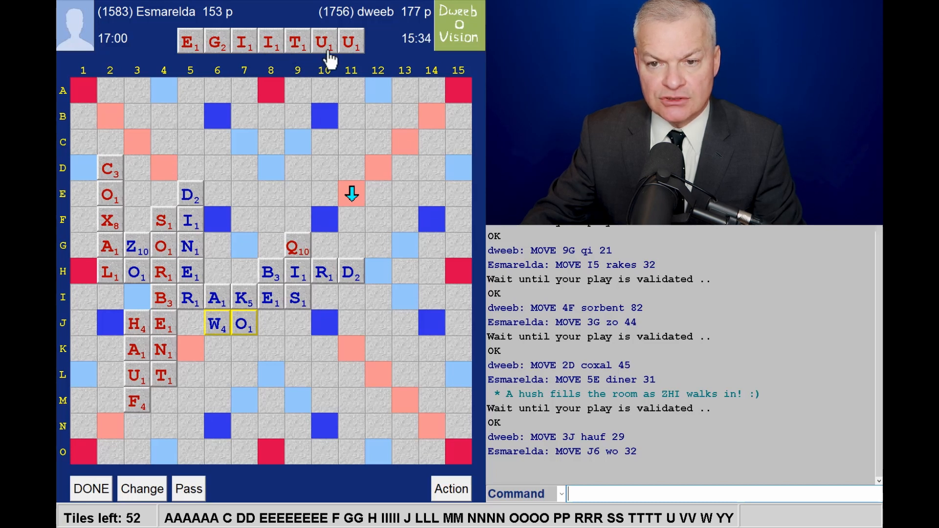
mouse_move(335, 84)
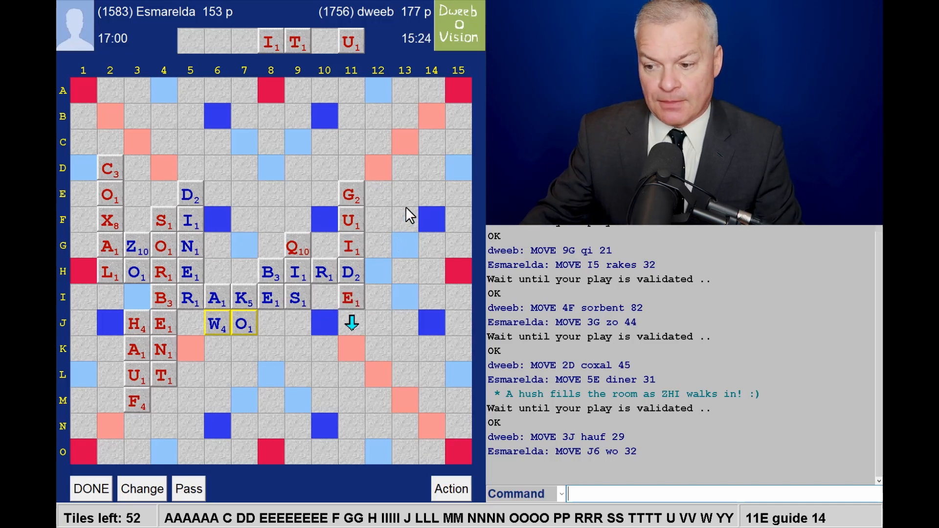
mouse_move(406, 497)
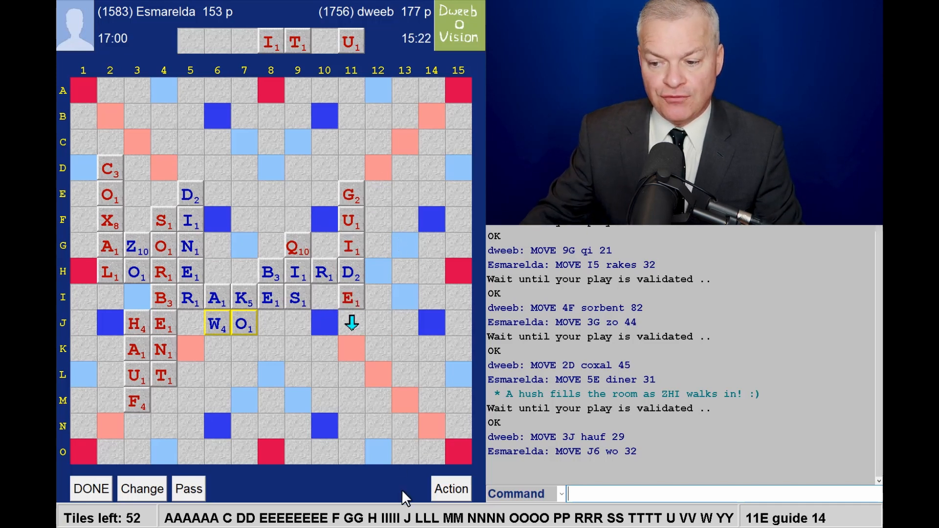
mouse_move(326, 100)
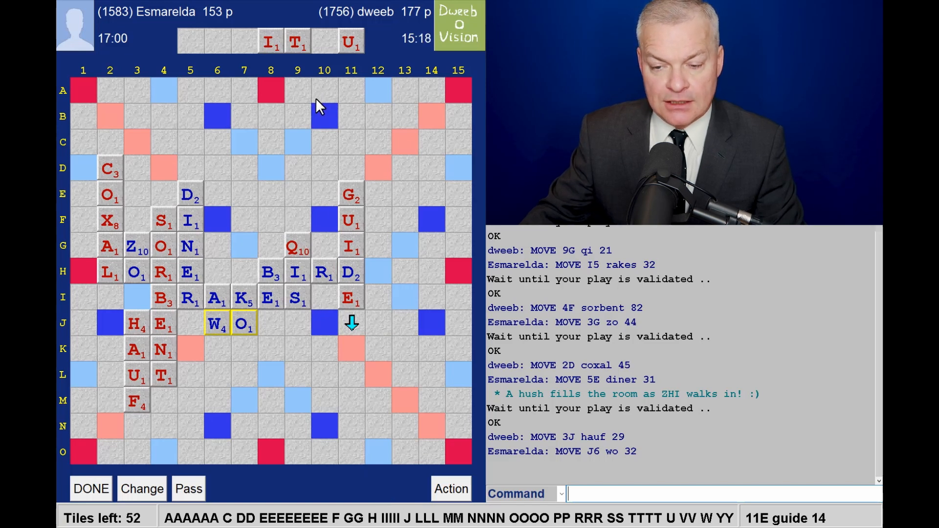
mouse_move(303, 60)
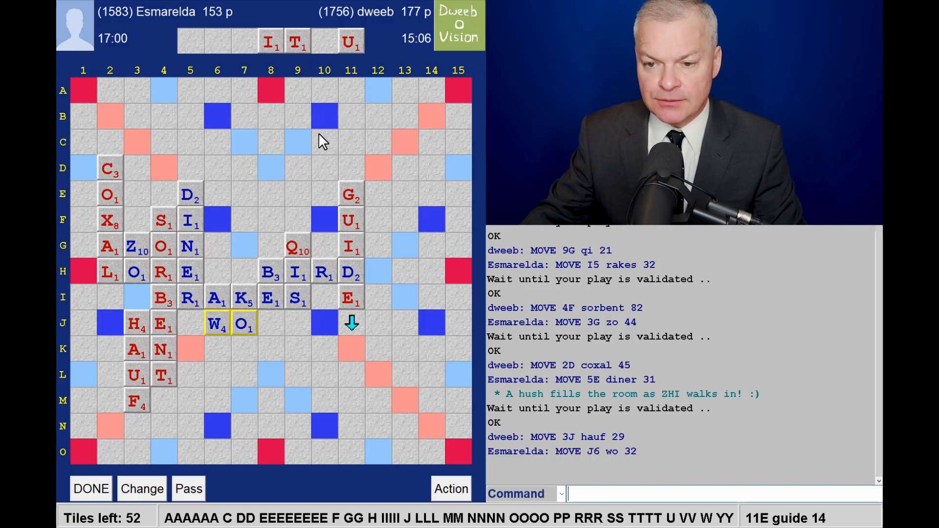
mouse_move(383, 262)
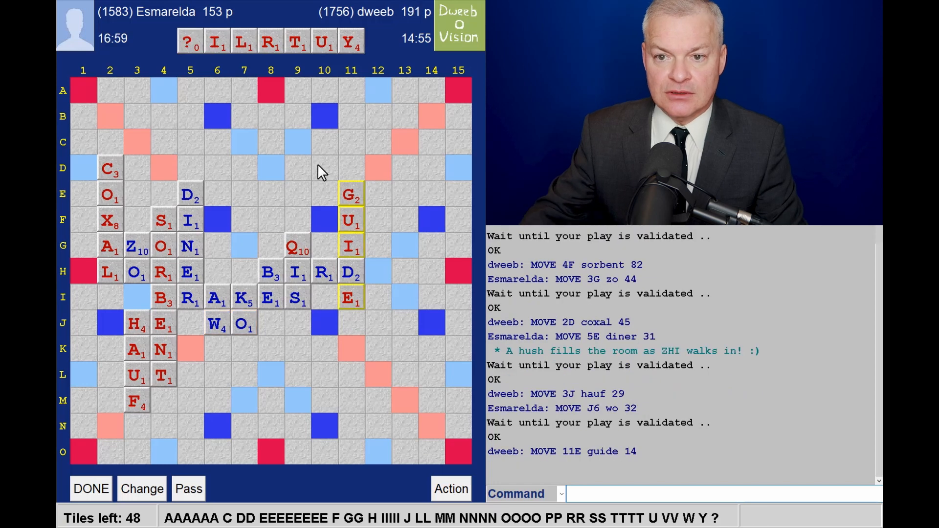
mouse_move(201, 63)
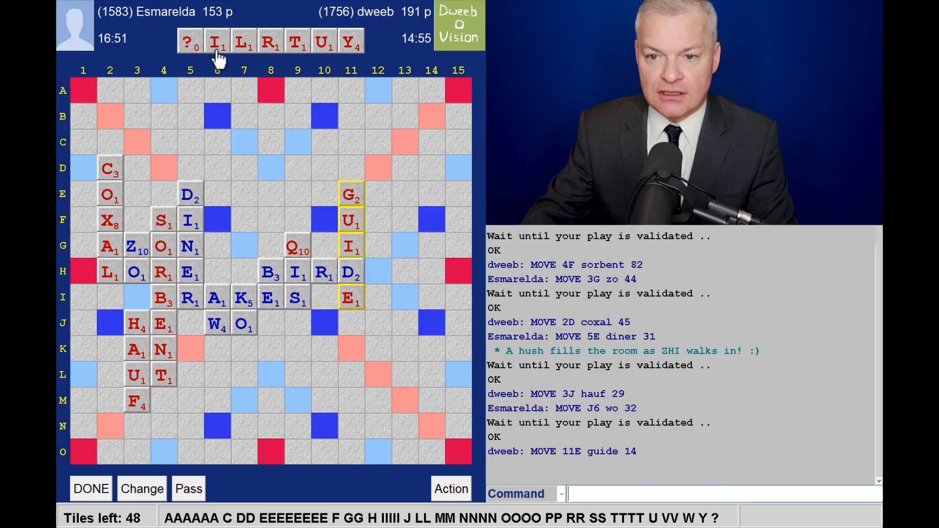
mouse_move(325, 57)
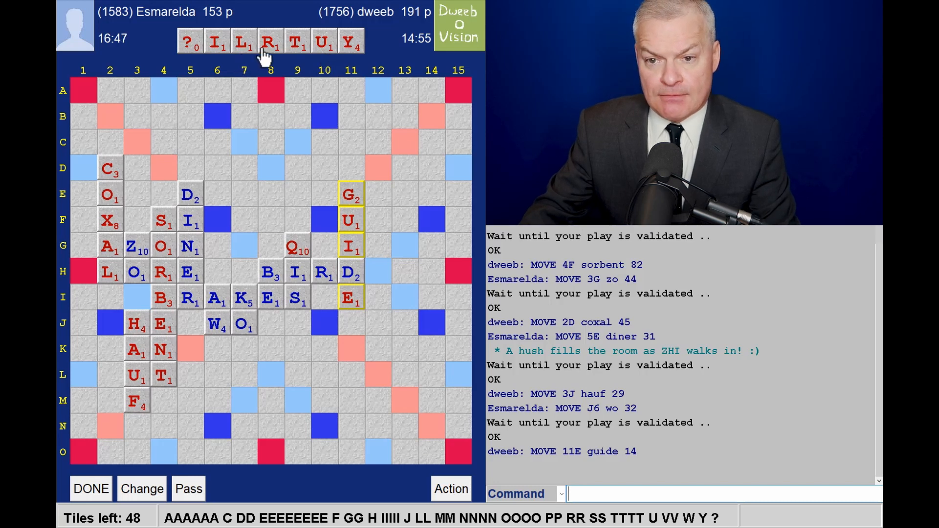
mouse_move(317, 78)
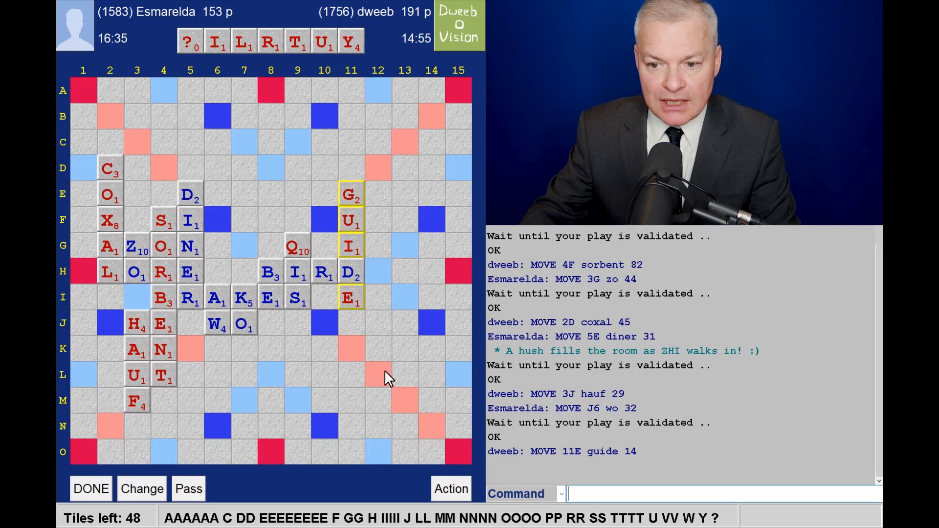
mouse_move(356, 394)
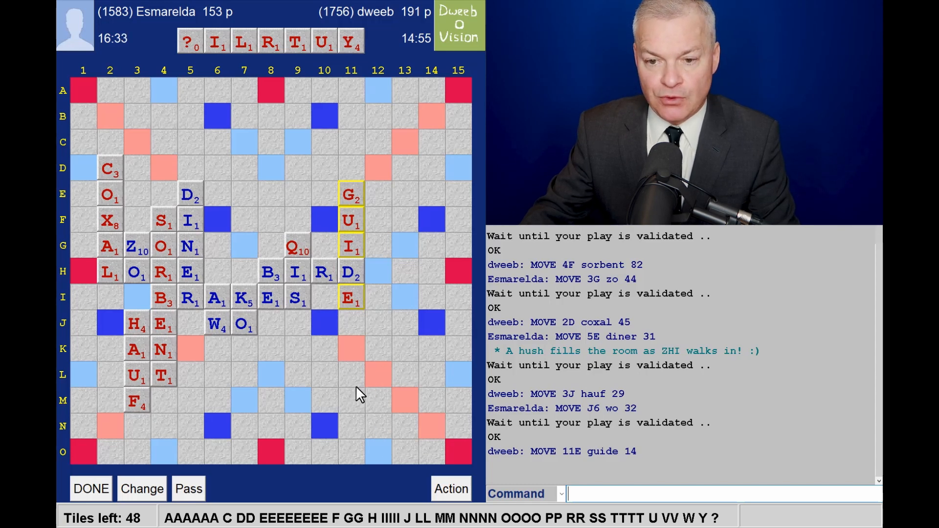
mouse_move(373, 368)
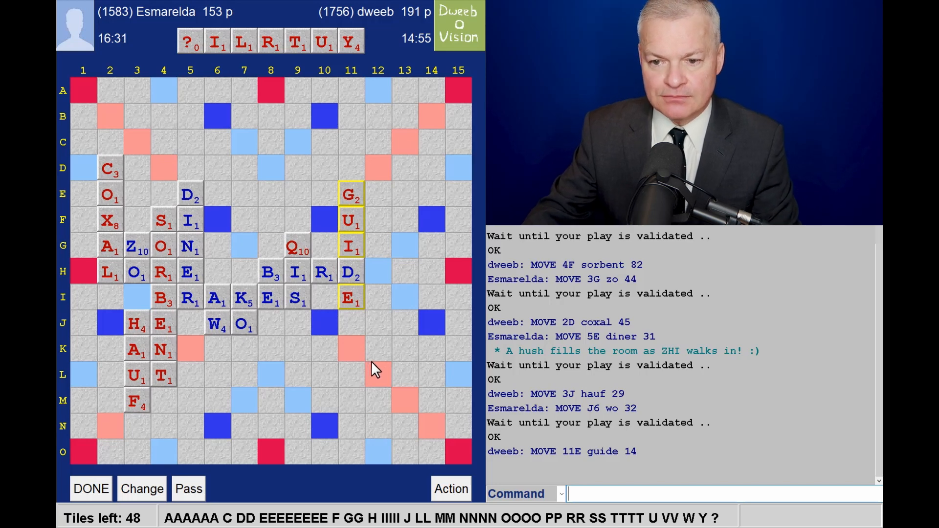
mouse_move(359, 277)
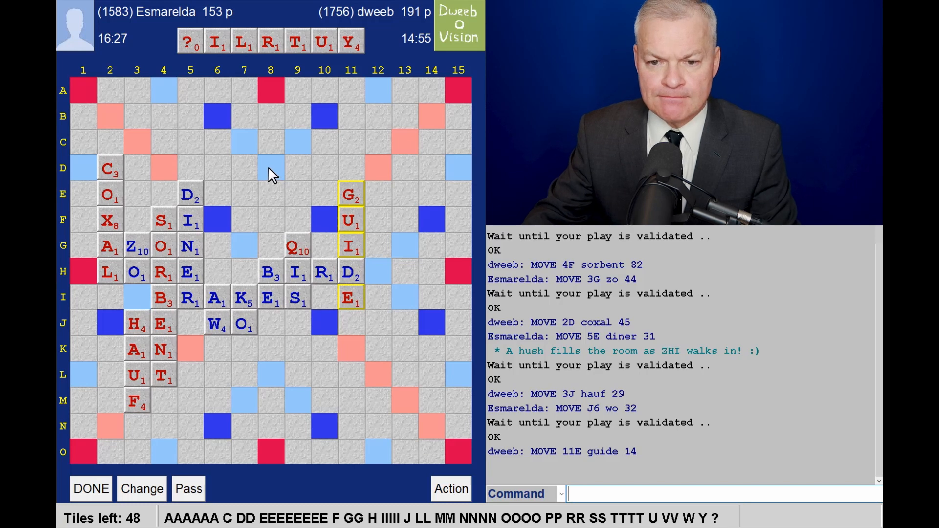
mouse_move(216, 142)
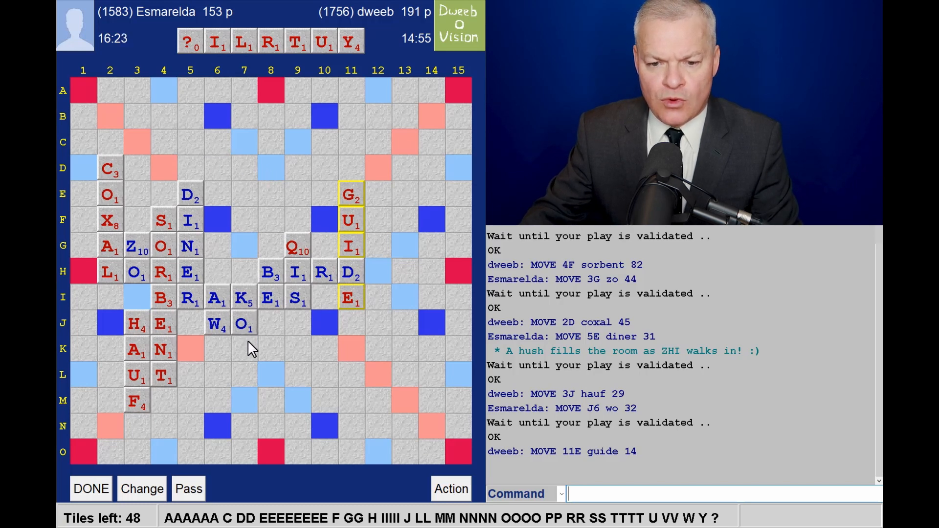
mouse_move(207, 154)
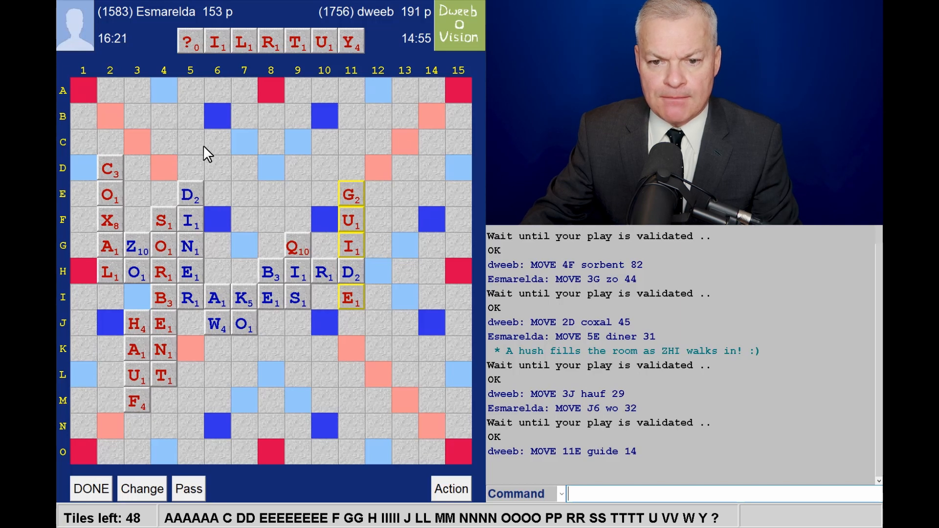
mouse_move(255, 78)
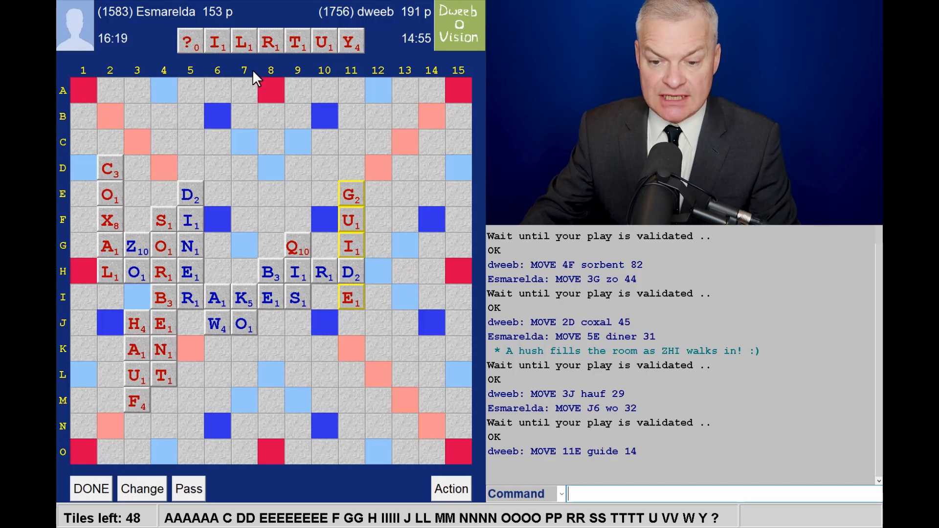
mouse_move(252, 92)
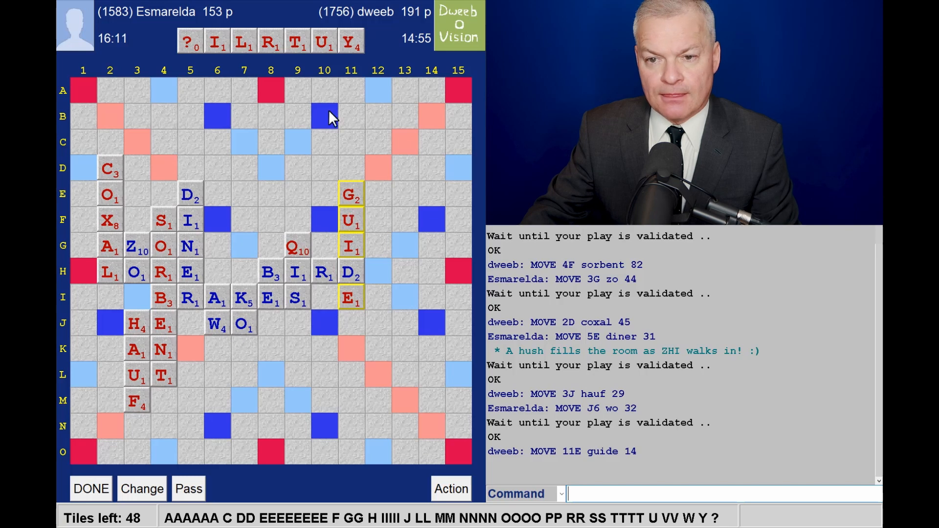
mouse_move(312, 63)
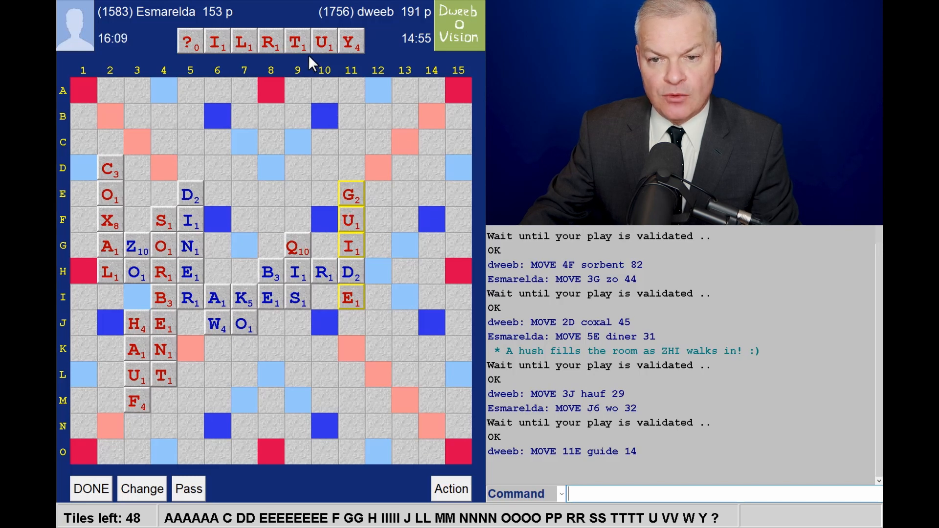
mouse_move(356, 59)
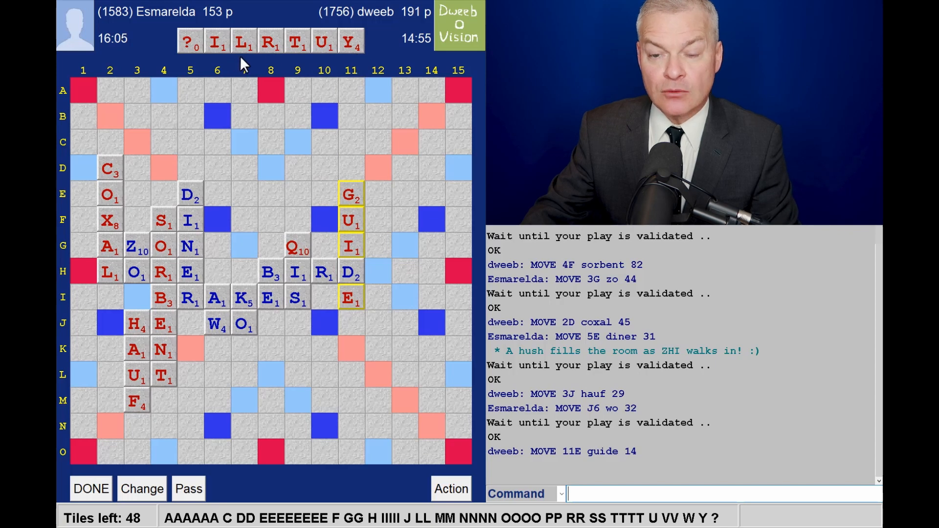
mouse_move(249, 63)
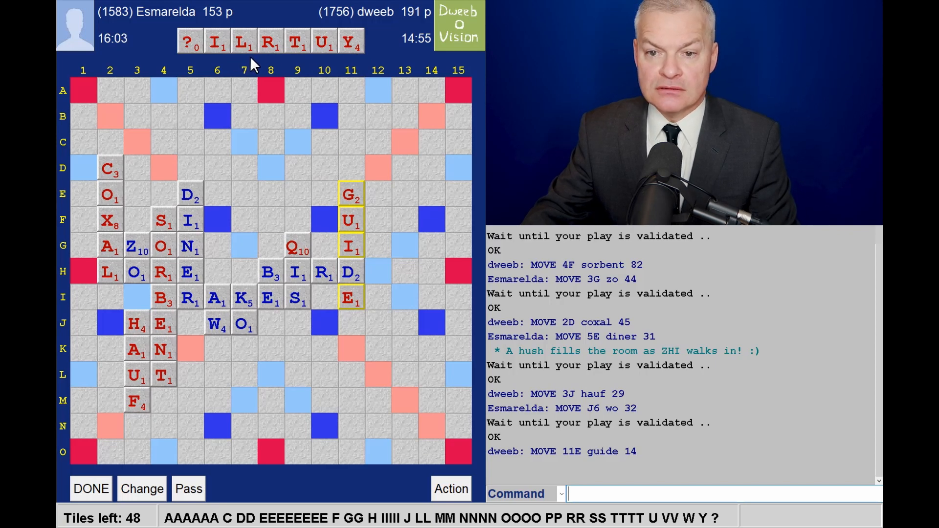
mouse_move(292, 76)
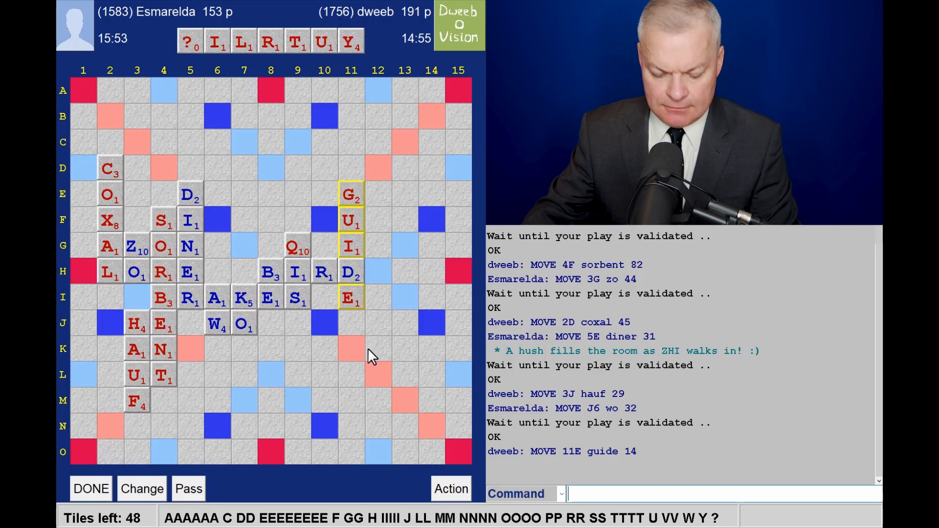
Run a CHECK command on RUTTILY to confirm it is valid in CSW.
text(che r)
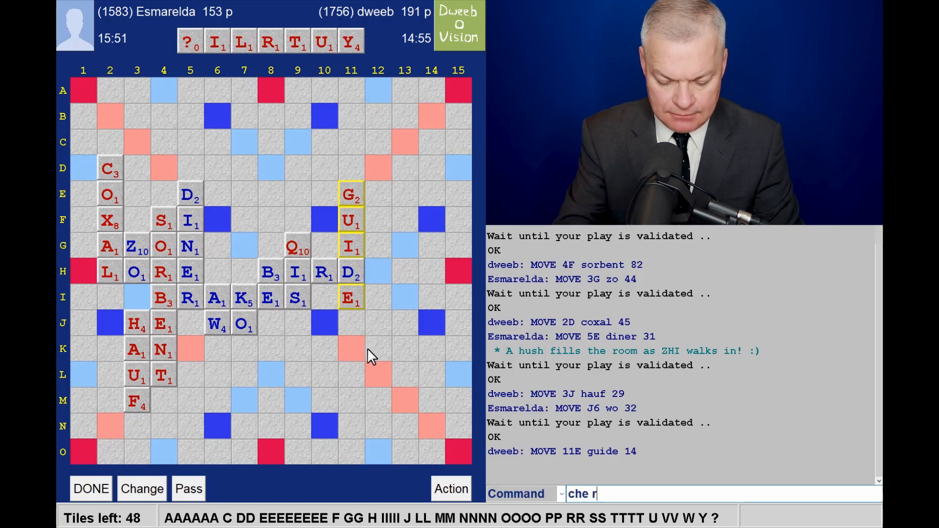
text(uttilu)
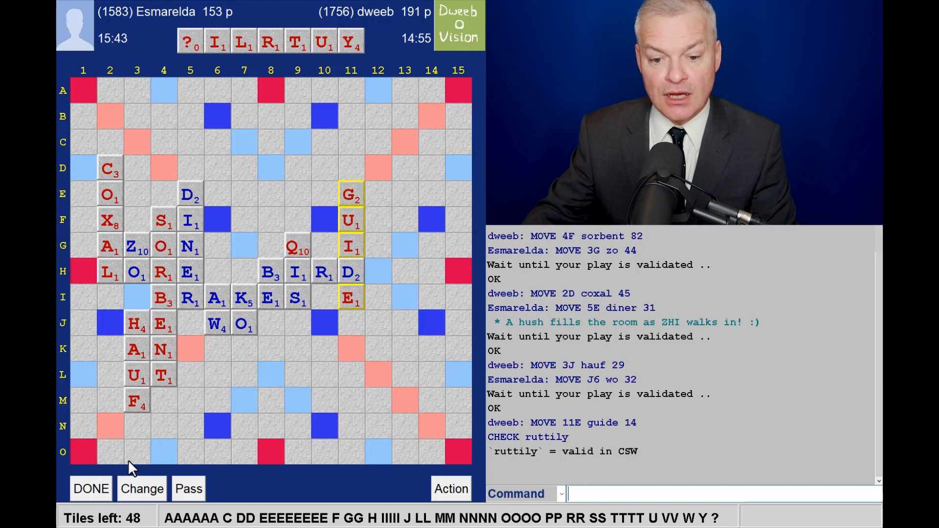
mouse_move(420, 372)
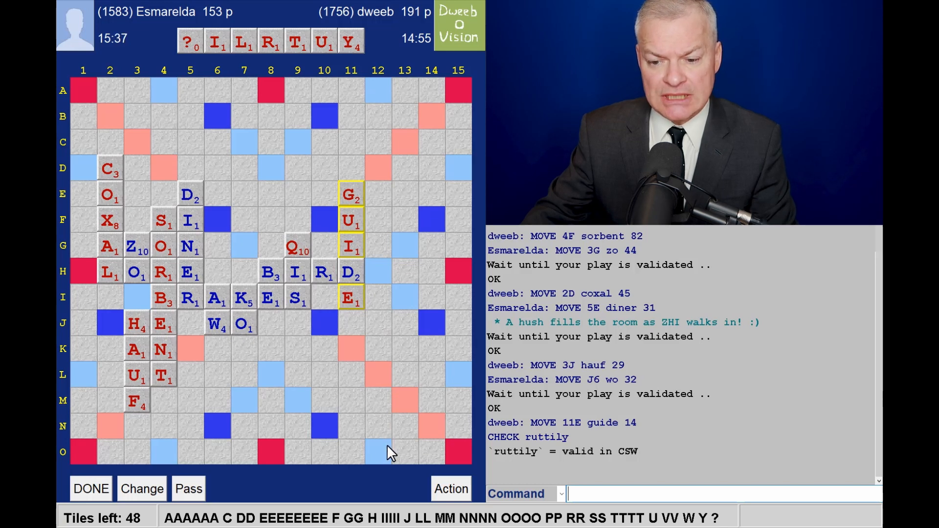
mouse_move(294, 468)
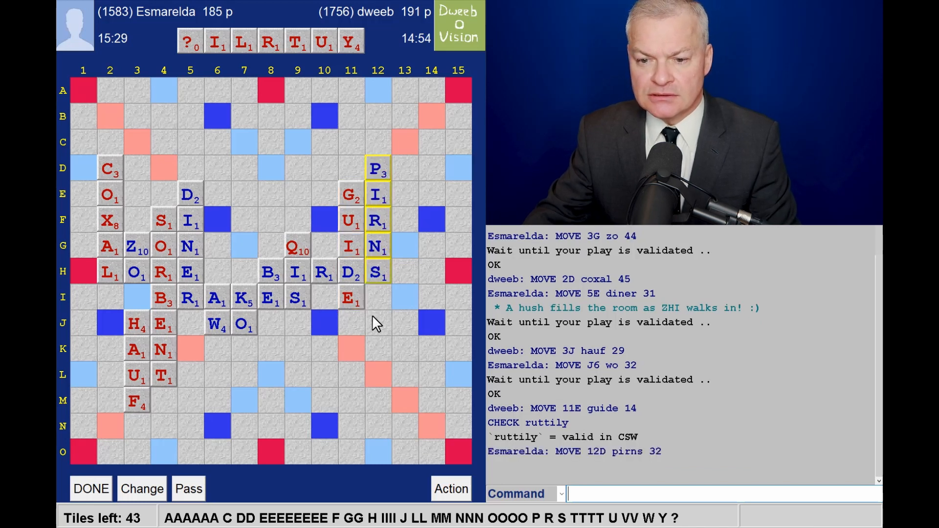
mouse_move(380, 358)
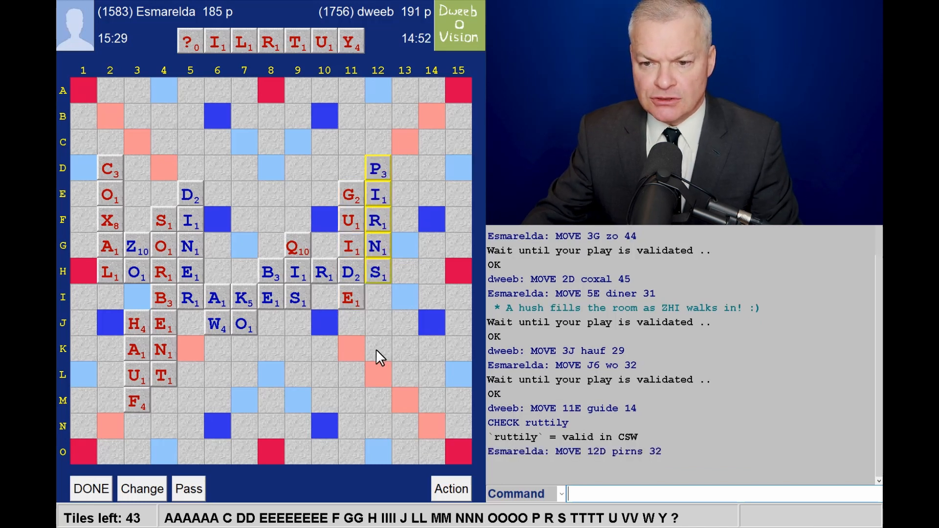
mouse_move(376, 307)
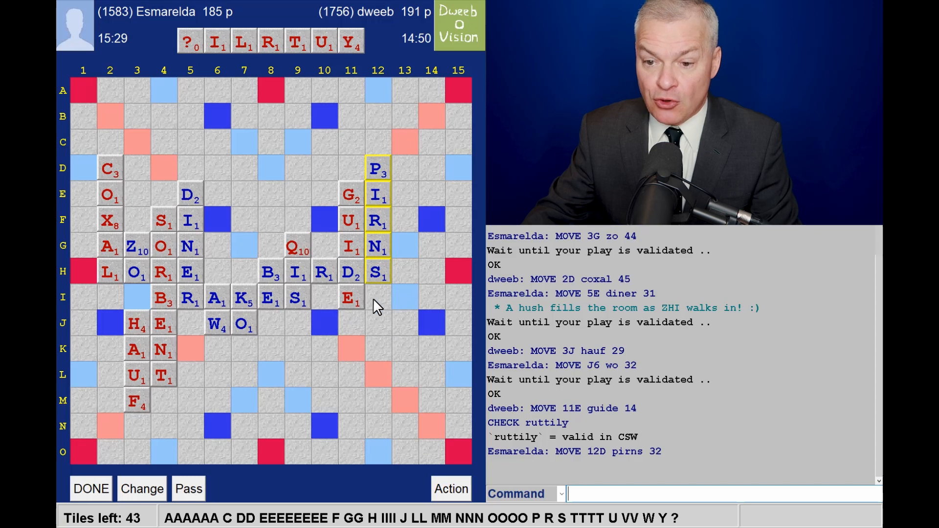
mouse_move(252, 361)
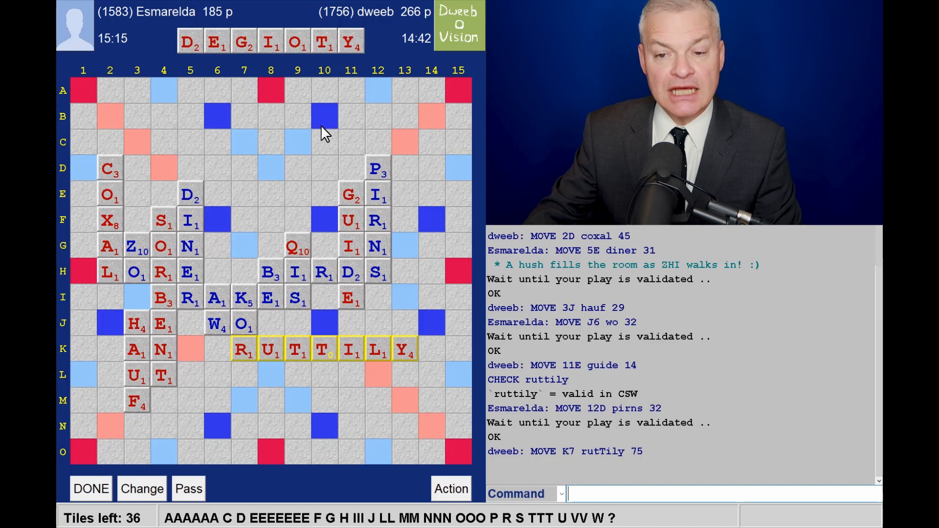
mouse_move(405, 223)
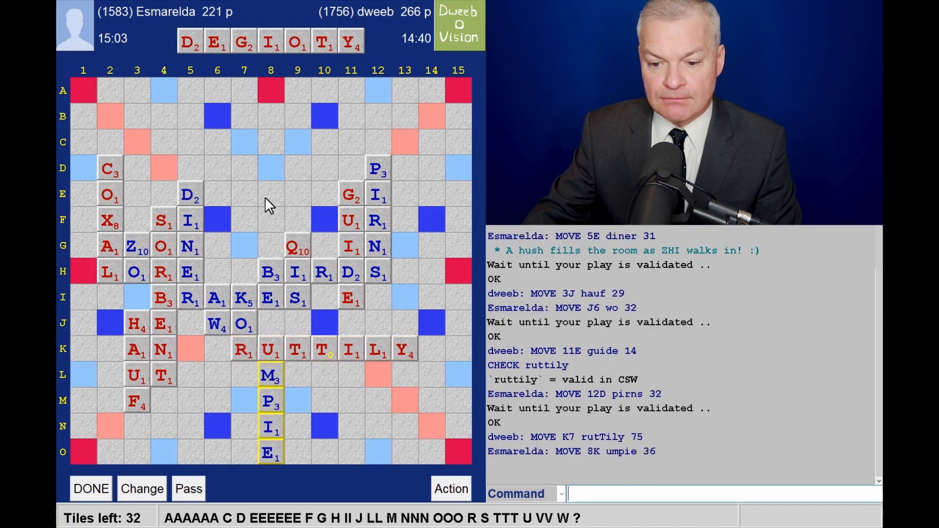
mouse_move(282, 485)
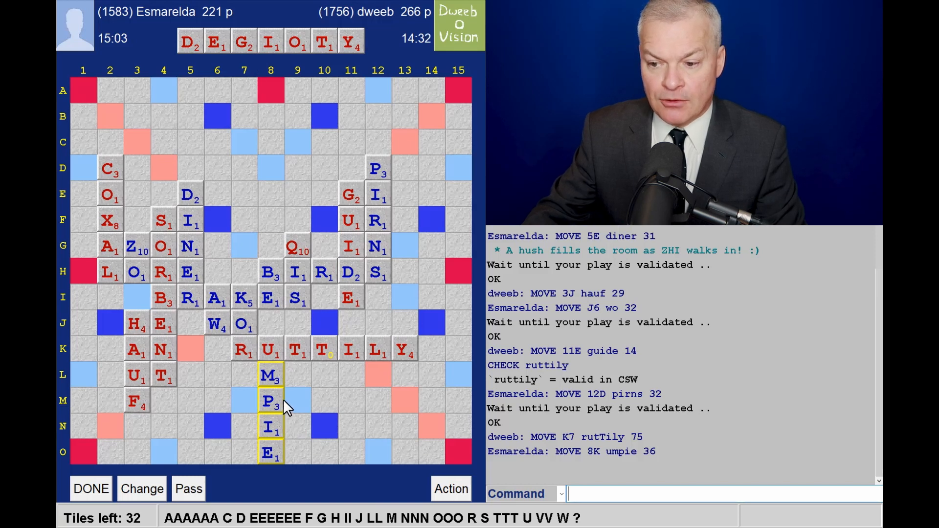
mouse_move(300, 436)
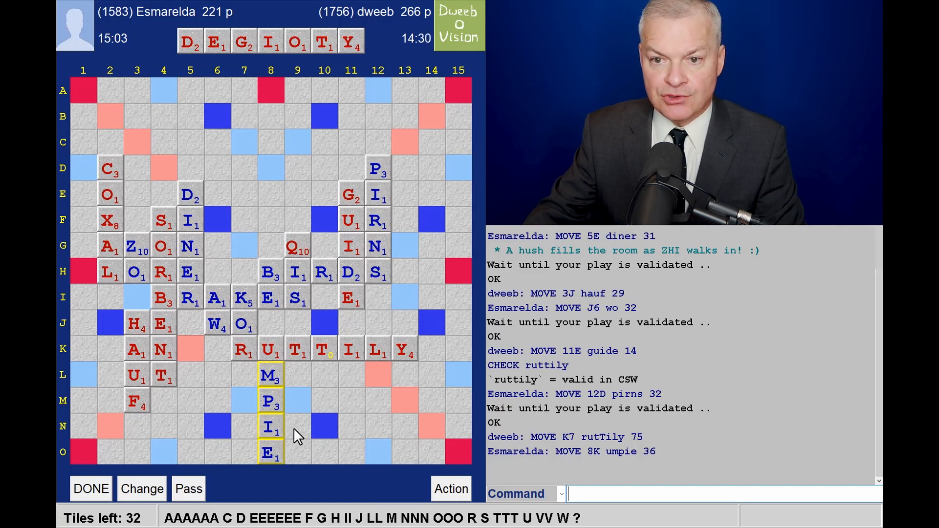
mouse_move(304, 63)
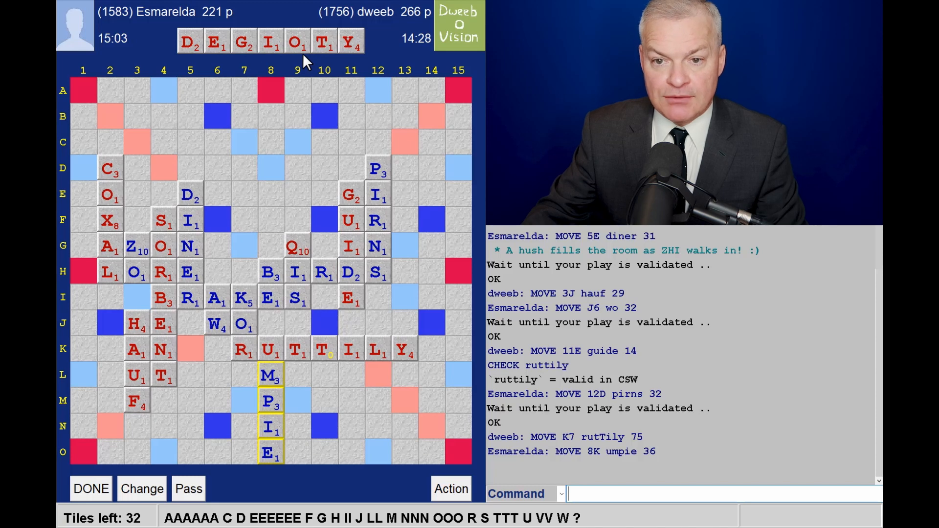
mouse_move(300, 469)
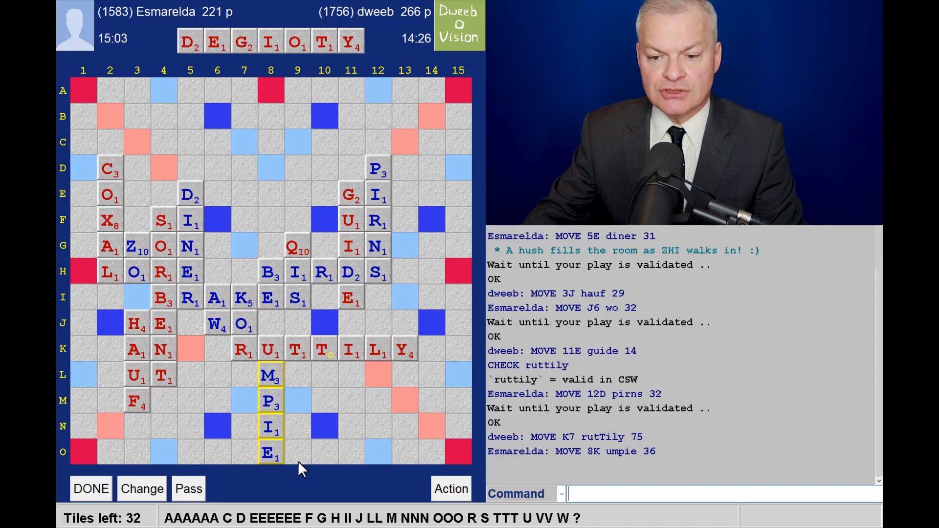
mouse_move(273, 411)
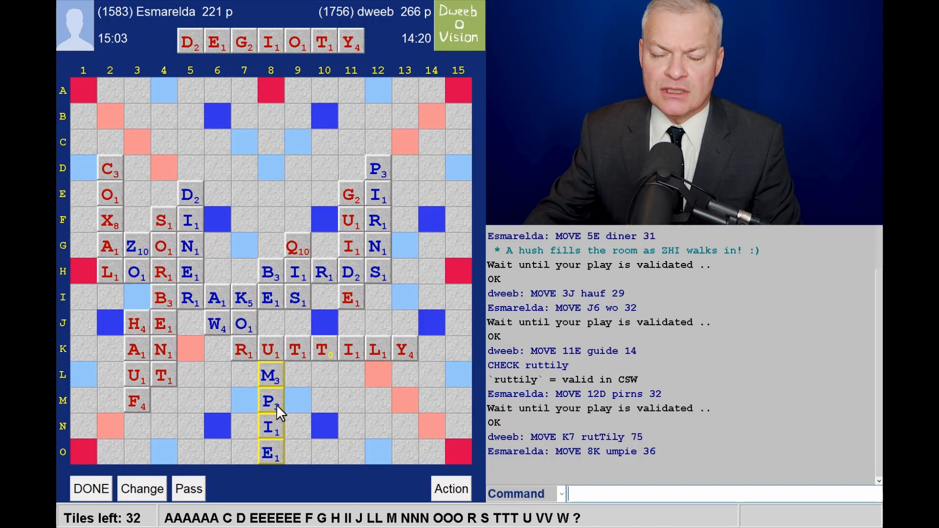
mouse_move(333, 62)
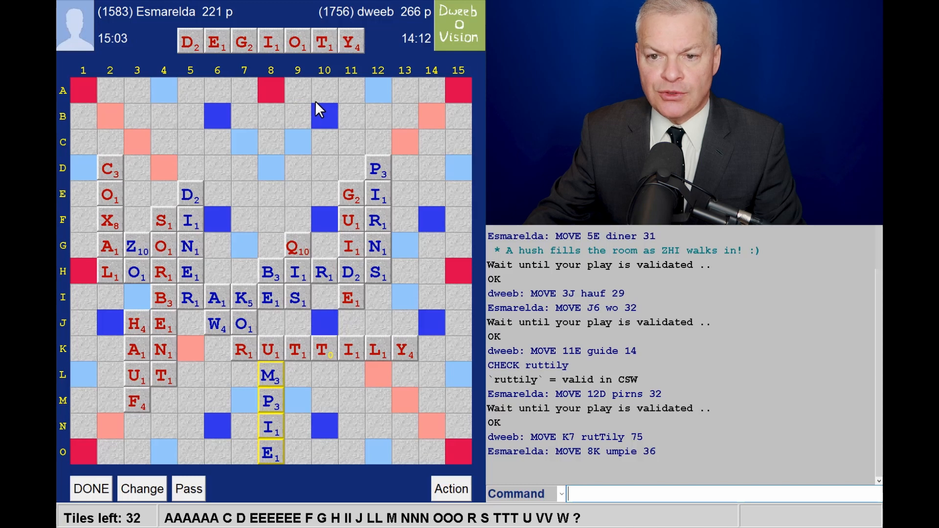
mouse_move(273, 437)
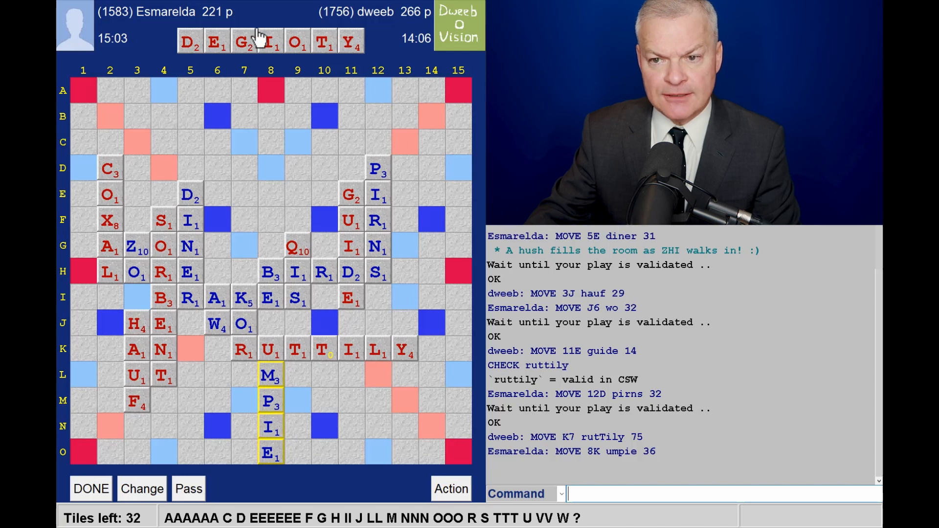
mouse_move(417, 51)
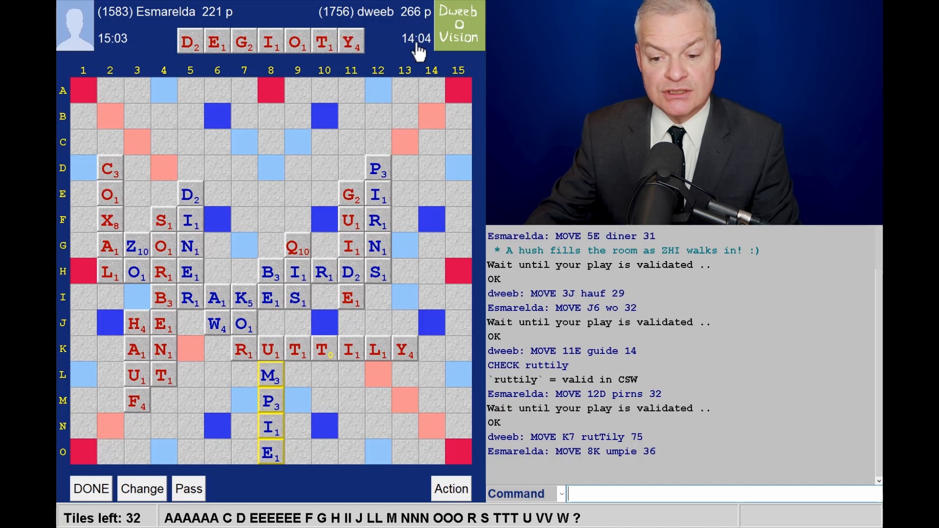
mouse_move(305, 417)
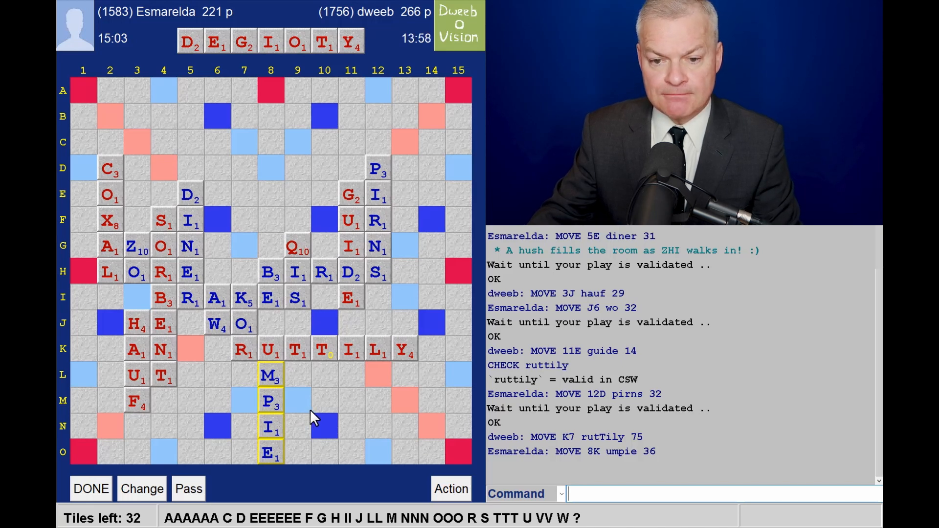
mouse_move(317, 405)
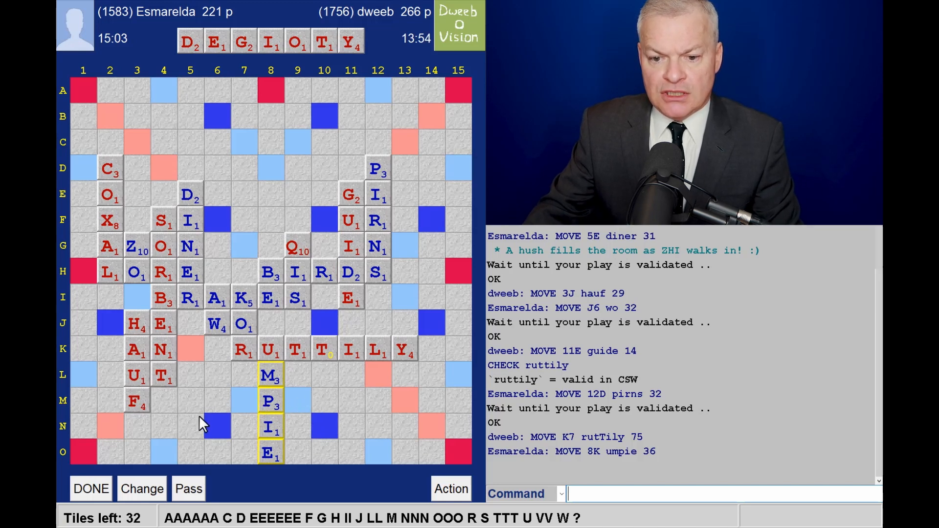
mouse_move(193, 443)
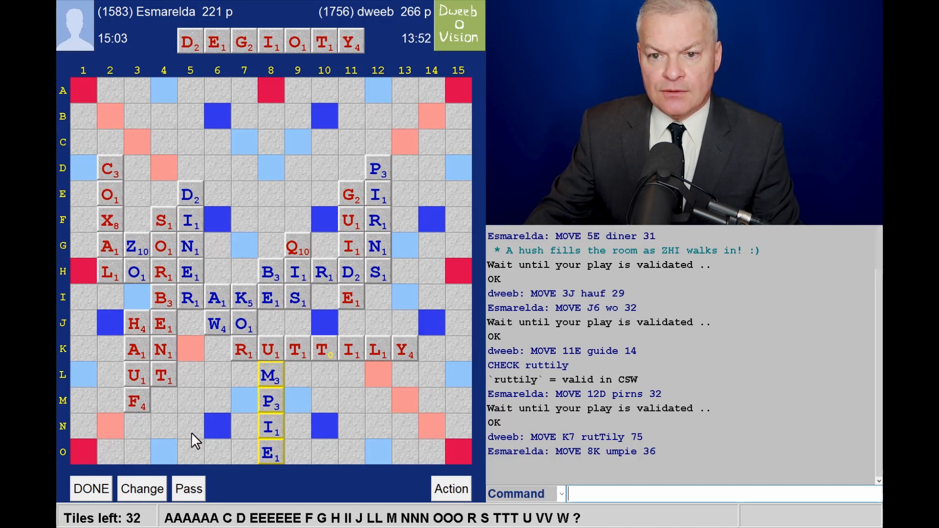
mouse_move(193, 357)
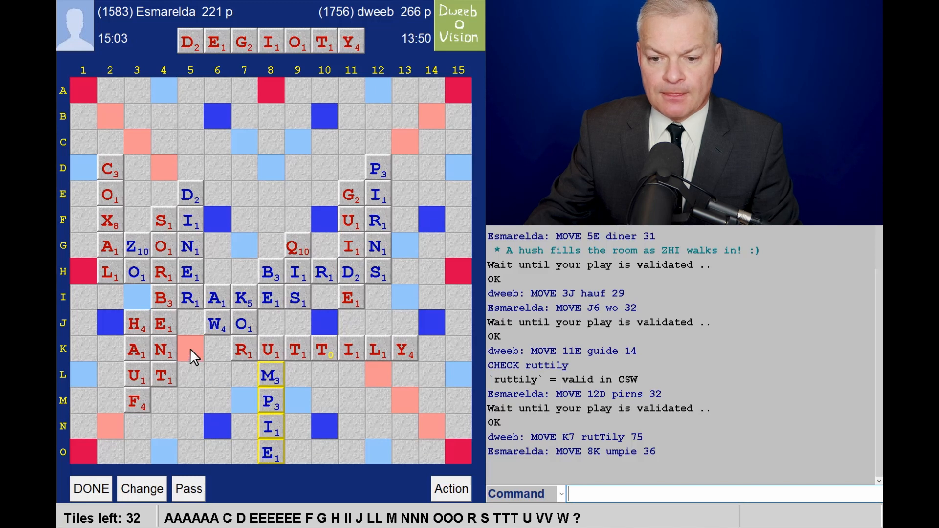
mouse_move(294, 153)
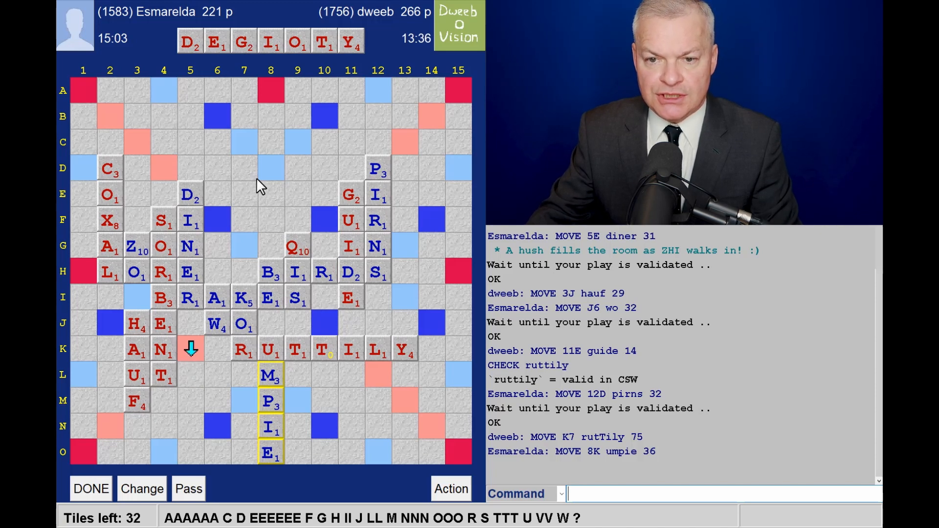
mouse_move(301, 84)
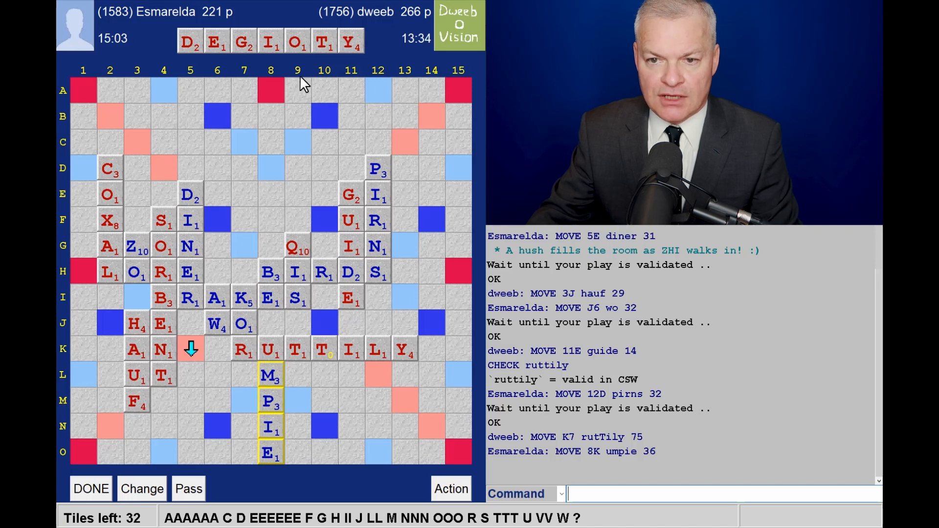
mouse_move(305, 69)
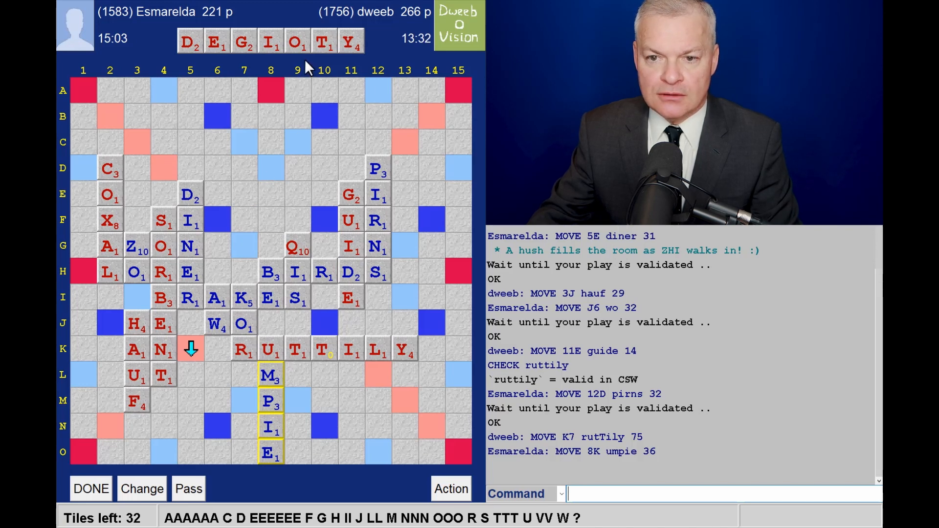
mouse_move(183, 389)
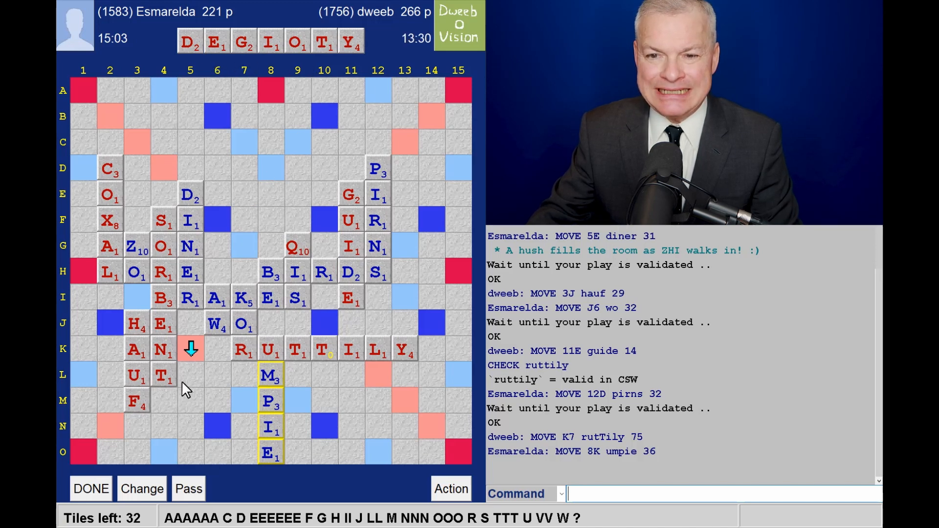
mouse_move(197, 378)
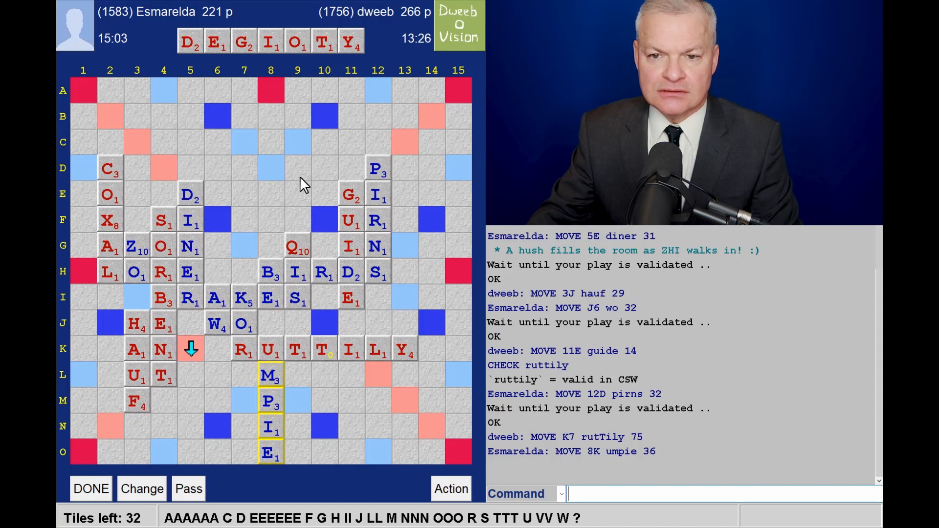
mouse_move(297, 153)
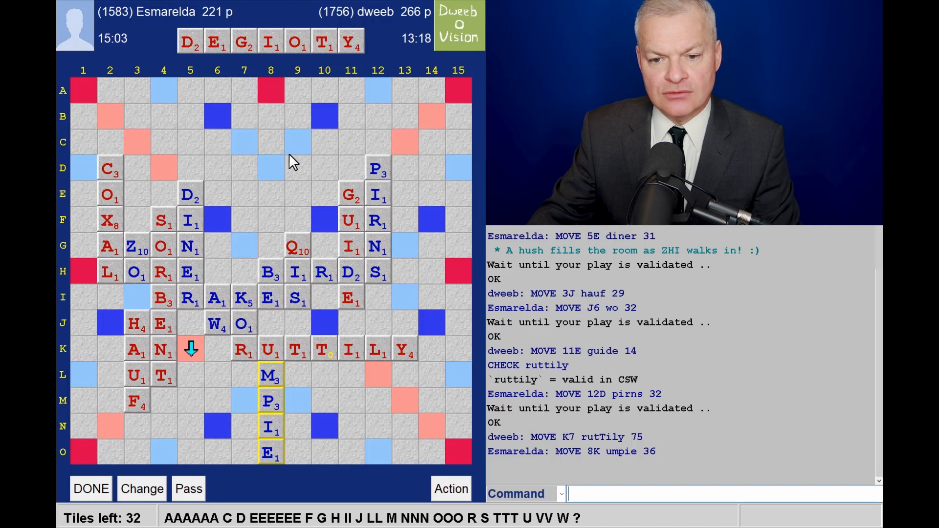
mouse_move(269, 229)
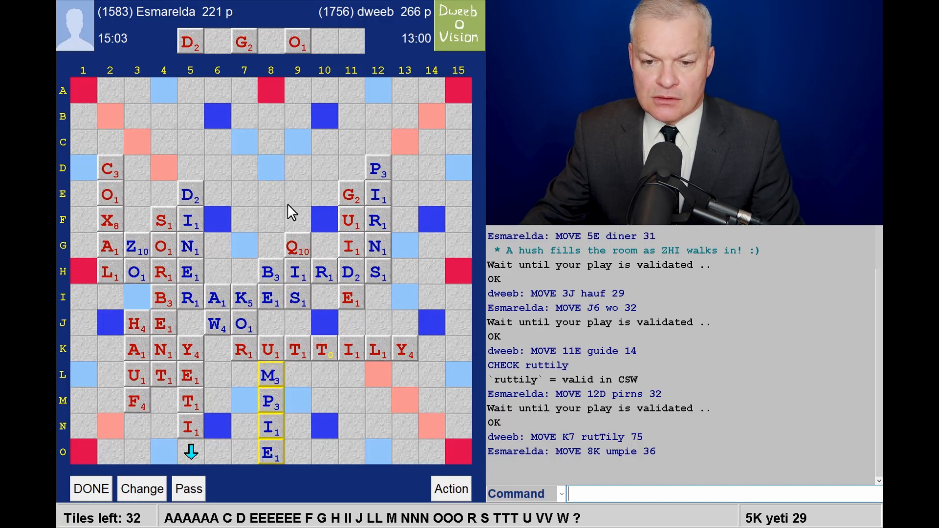
mouse_move(299, 265)
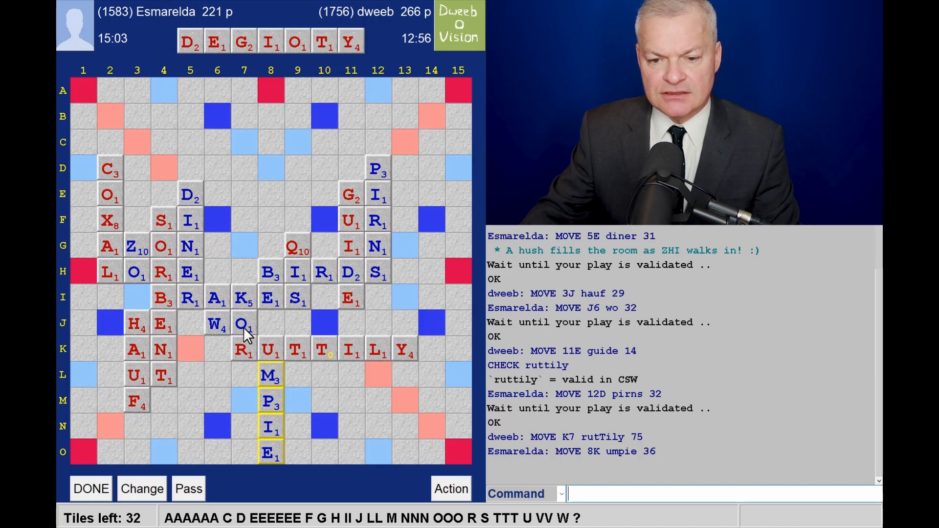
mouse_move(203, 353)
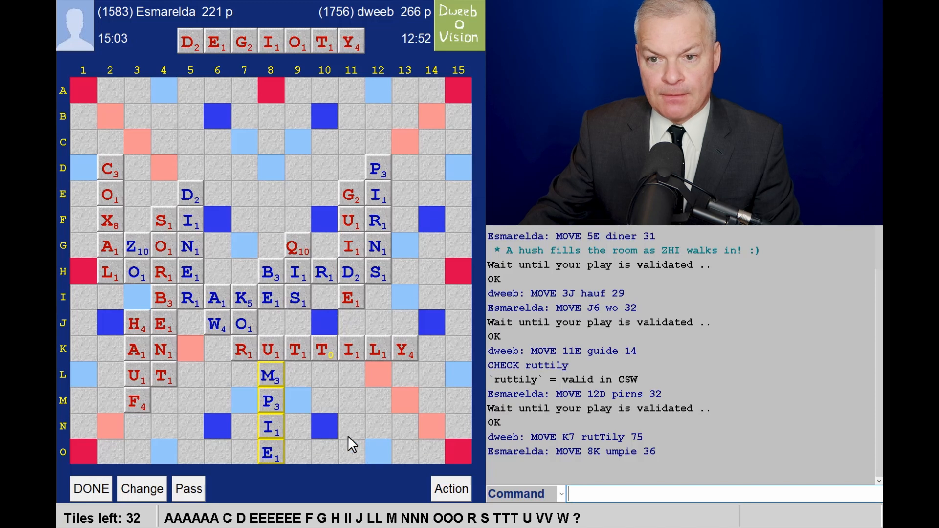
mouse_move(422, 404)
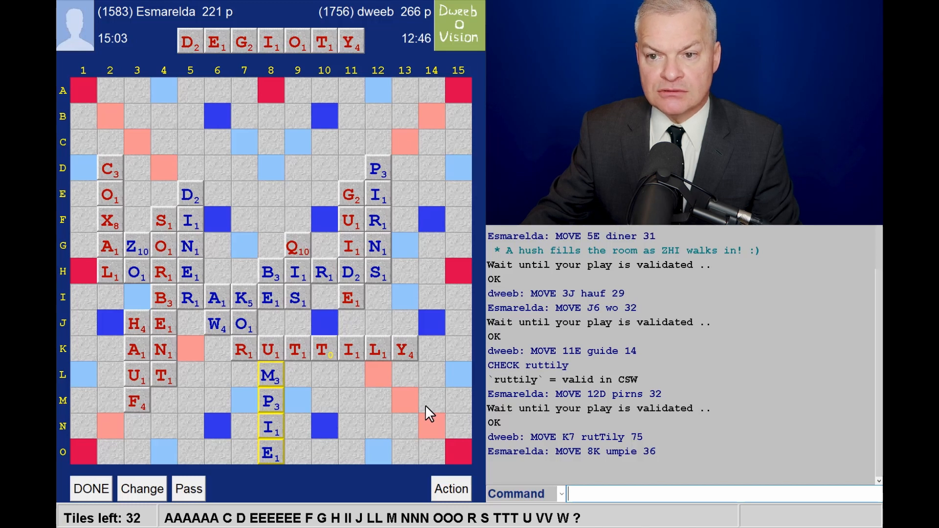
mouse_move(369, 375)
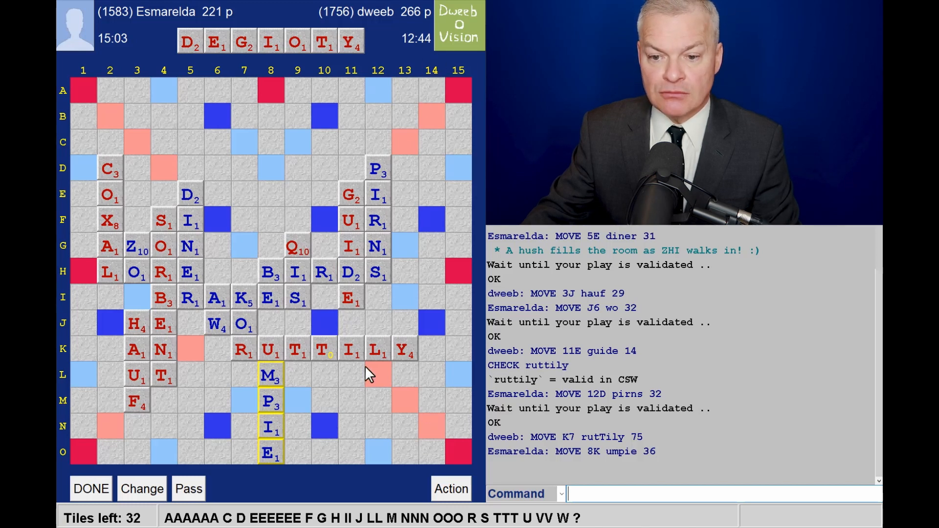
mouse_move(383, 412)
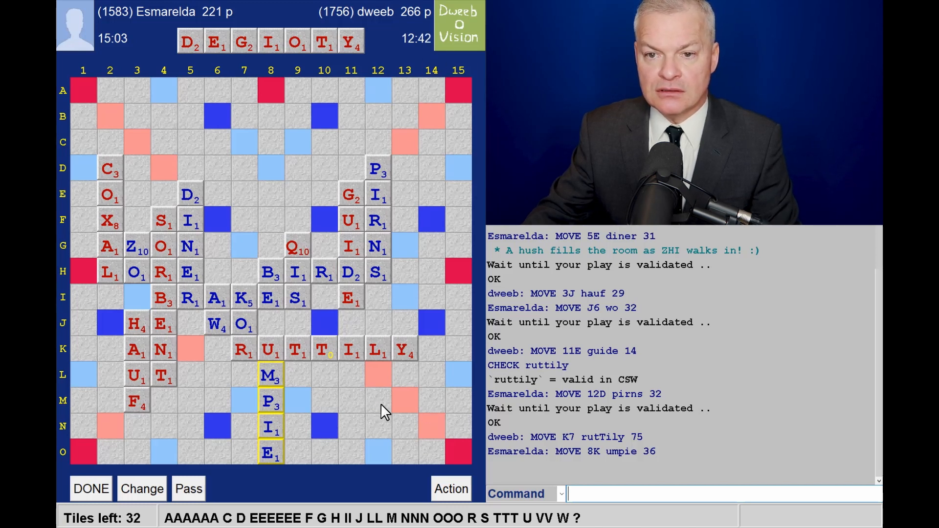
mouse_move(369, 412)
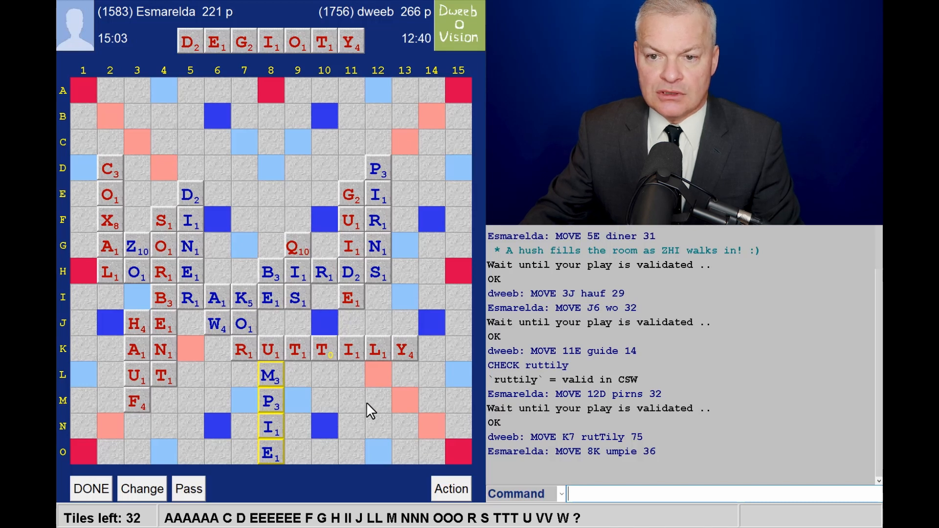
mouse_move(381, 406)
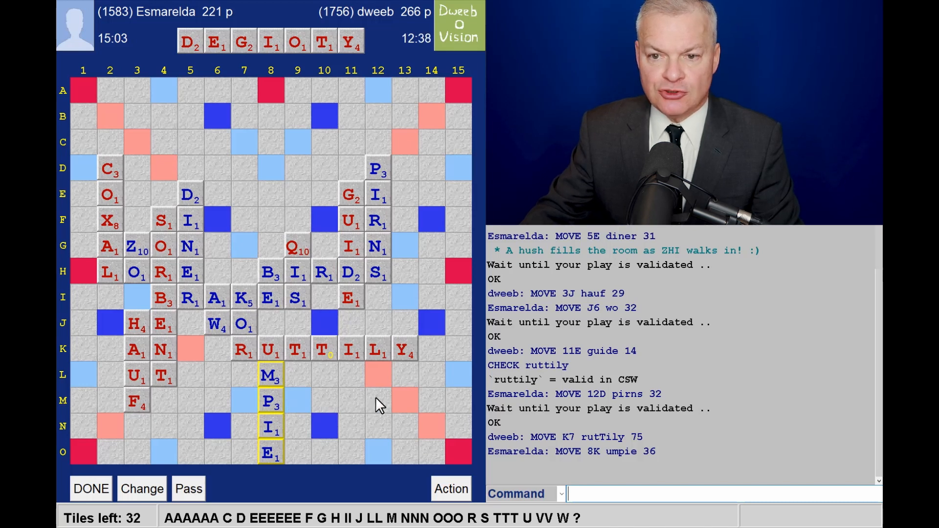
mouse_move(401, 407)
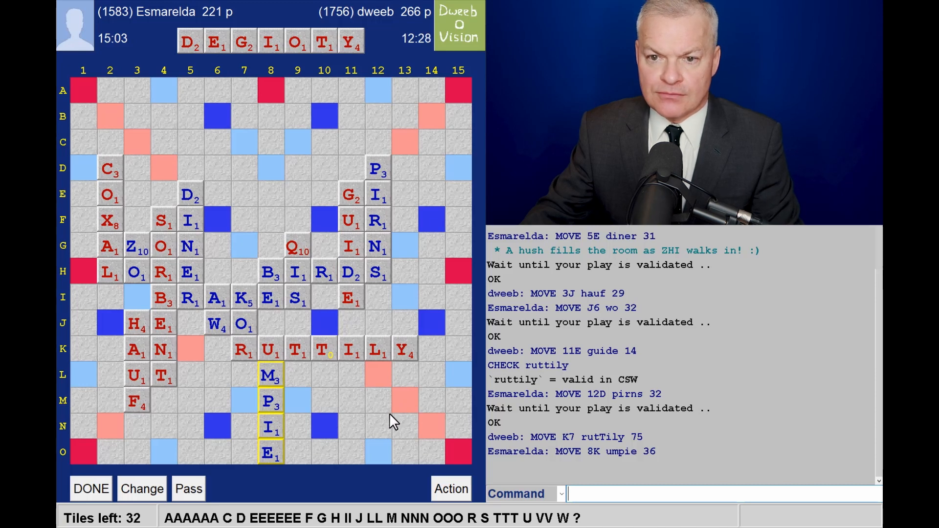
mouse_move(297, 437)
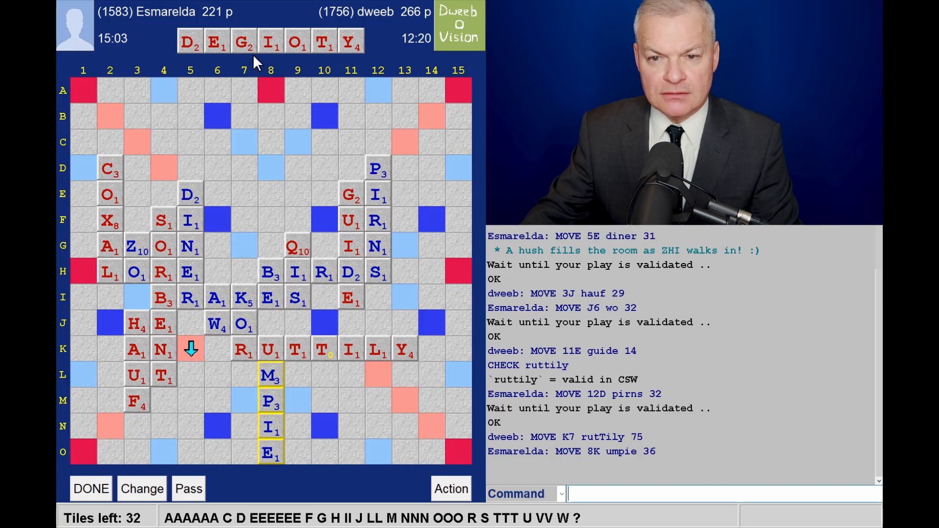
mouse_move(280, 157)
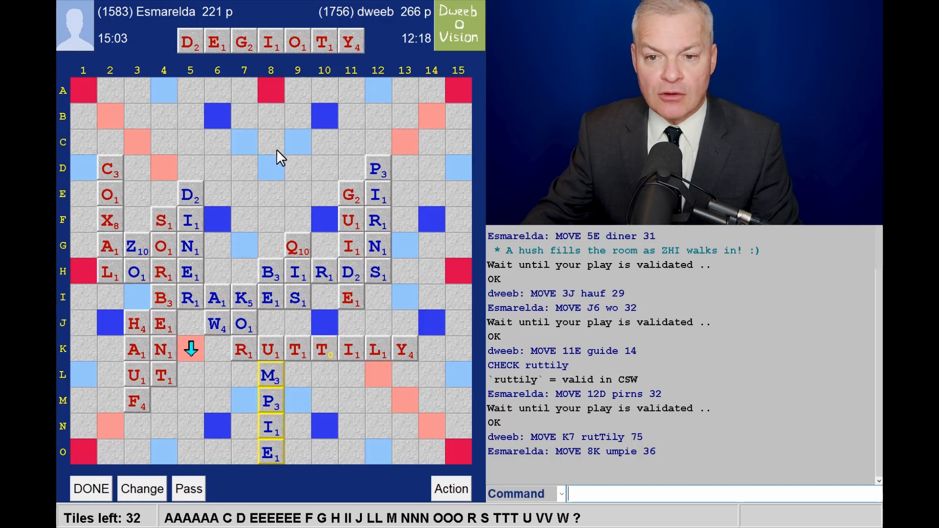
mouse_move(293, 160)
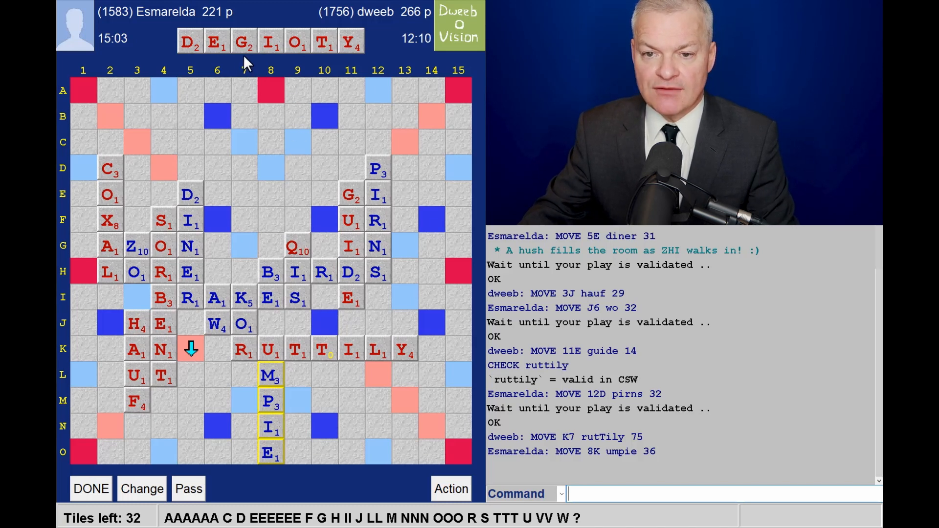
mouse_move(198, 358)
text(YETI)
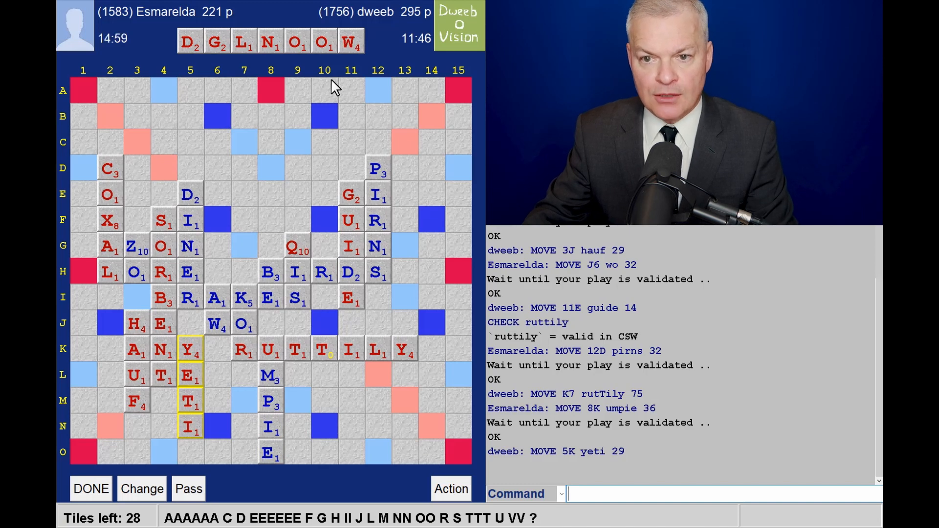
mouse_move(308, 132)
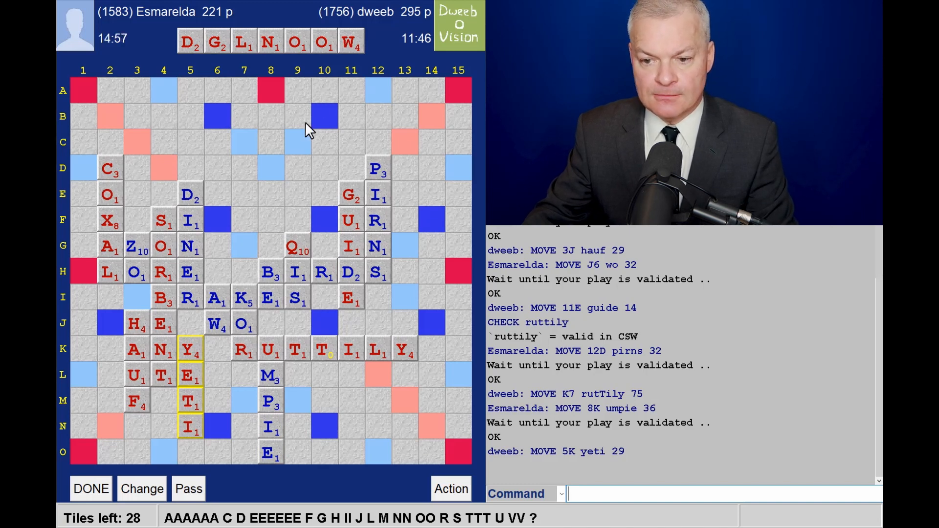
mouse_move(139, 431)
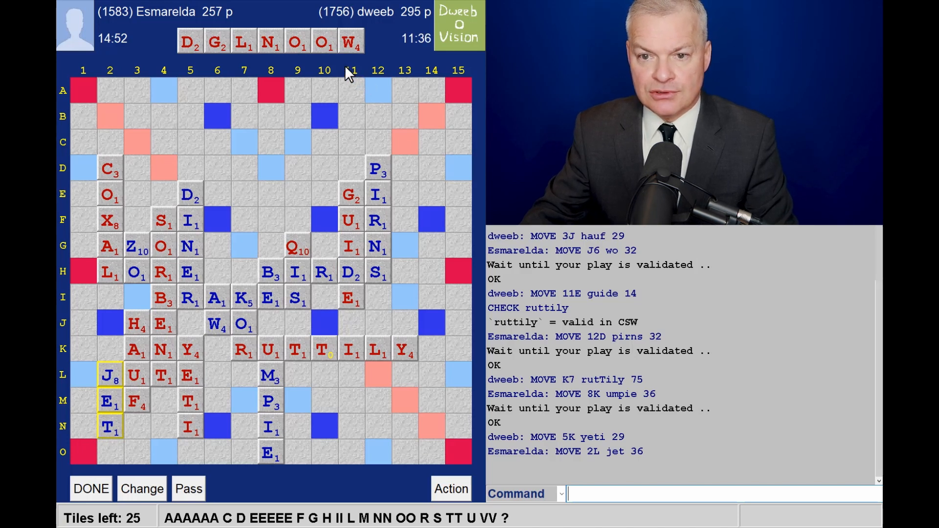
mouse_move(324, 71)
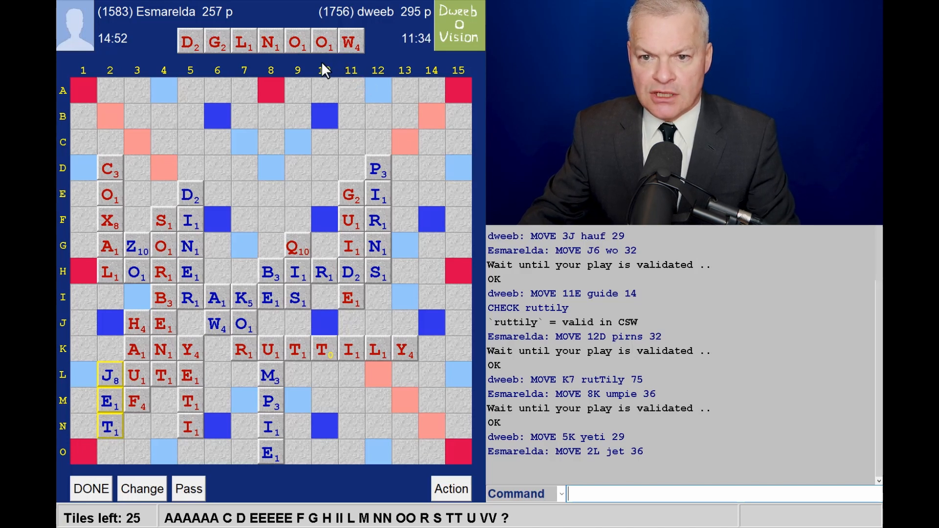
mouse_move(420, 57)
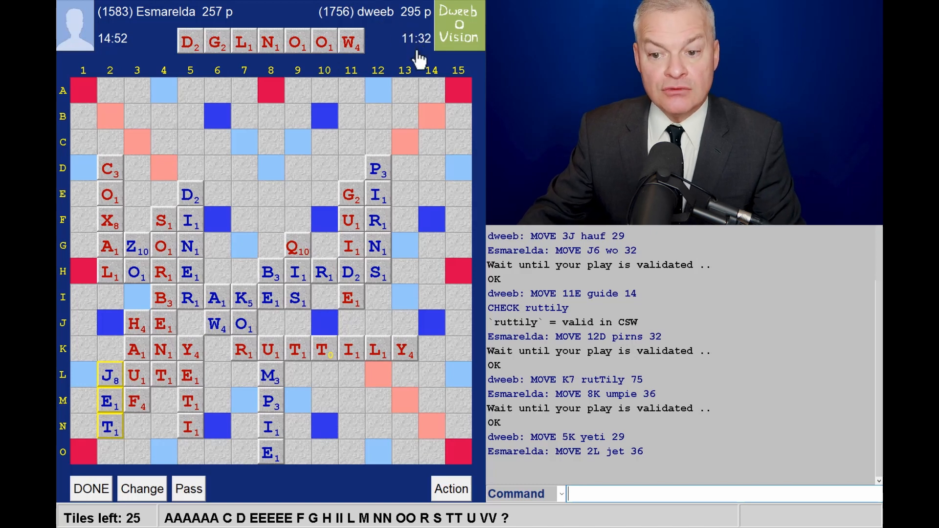
mouse_move(390, 398)
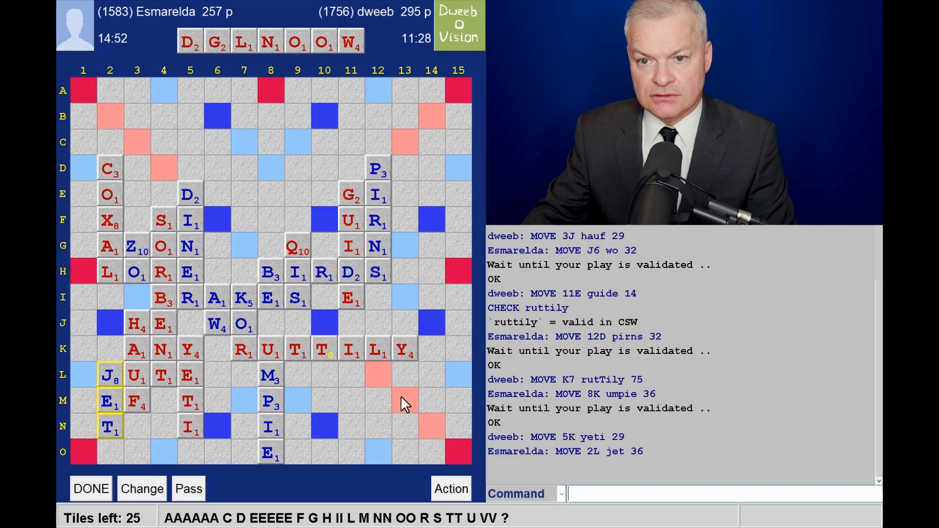
mouse_move(294, 415)
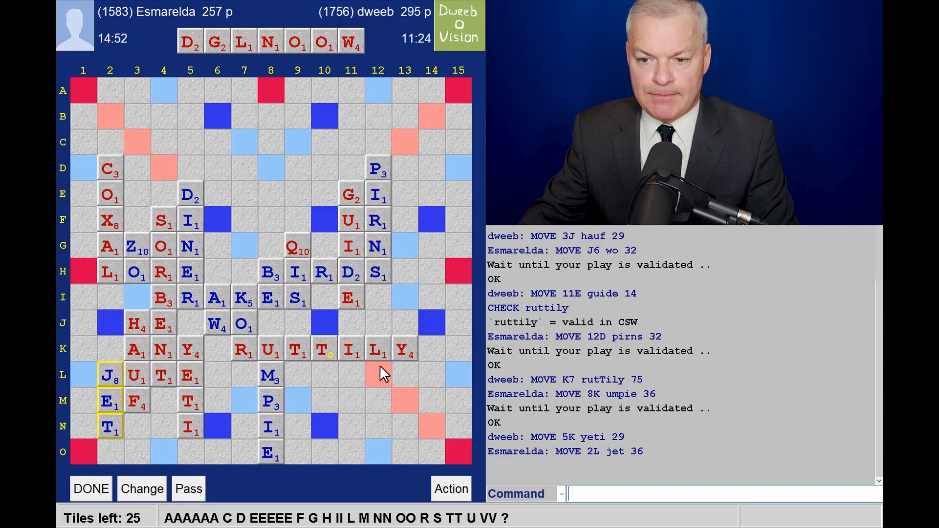
mouse_move(413, 381)
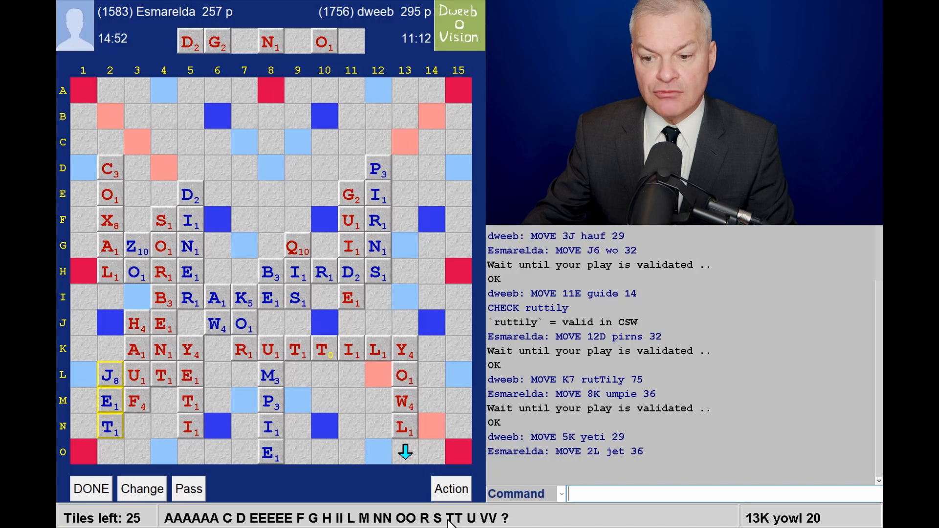
mouse_move(325, 460)
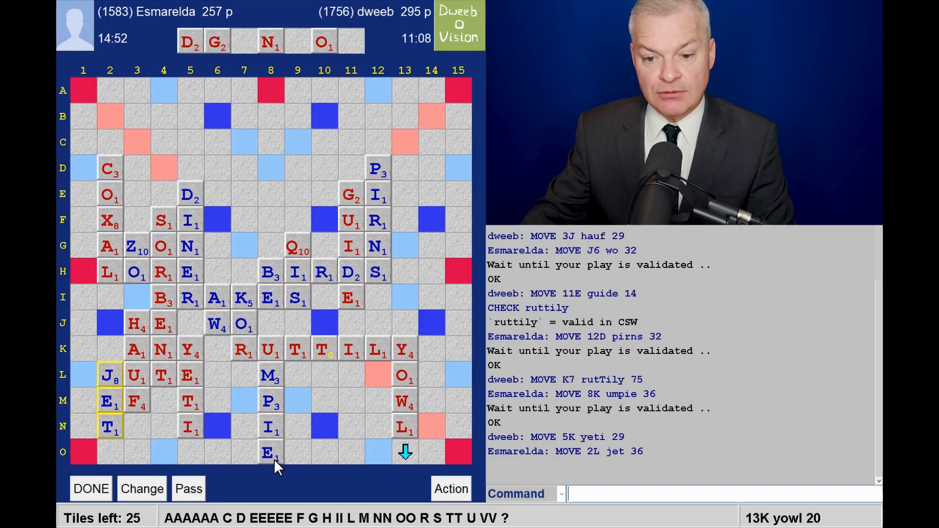
mouse_move(333, 415)
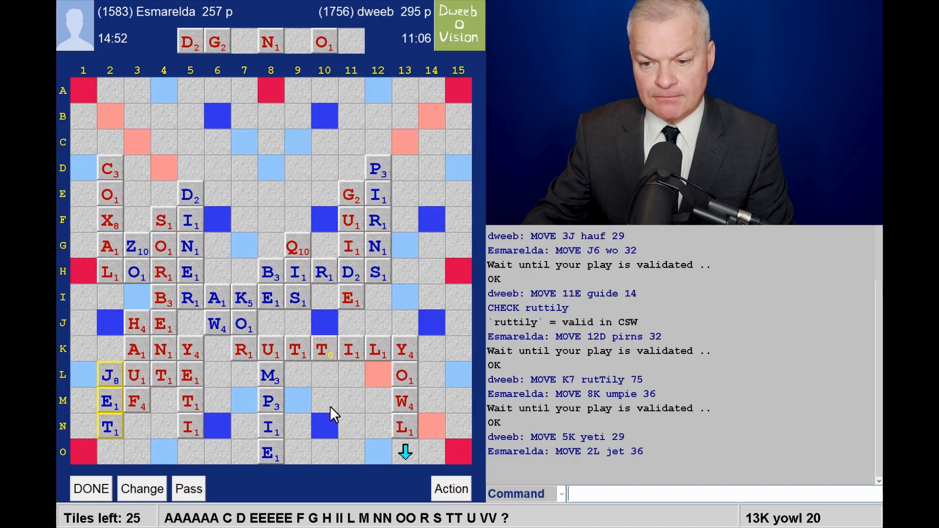
mouse_move(405, 431)
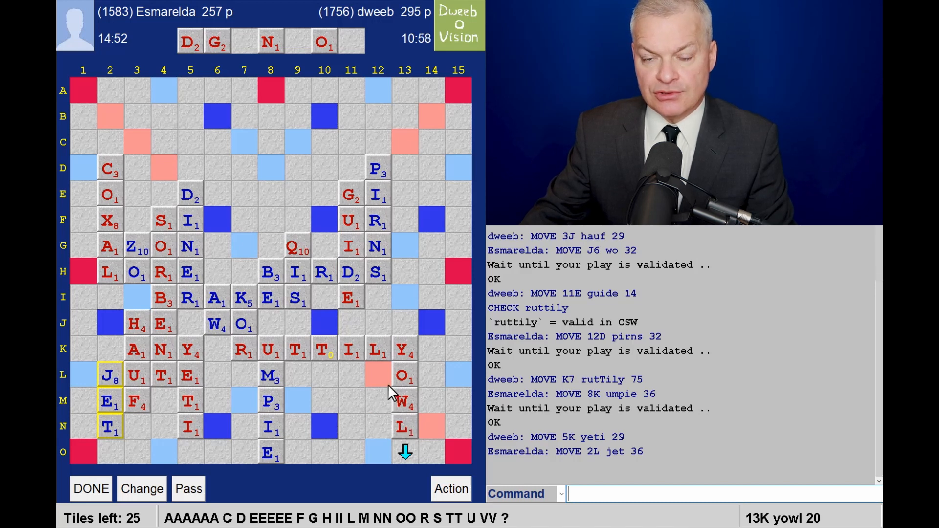
mouse_move(285, 90)
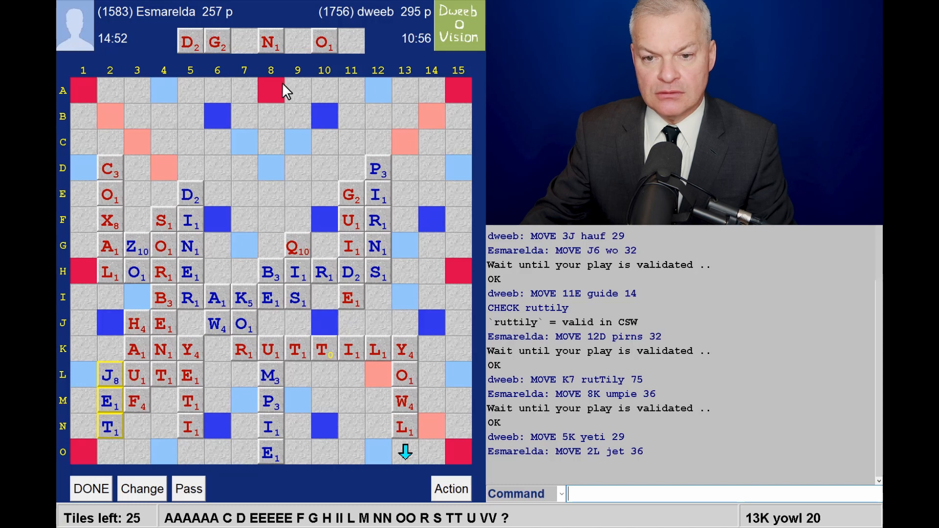
mouse_move(273, 66)
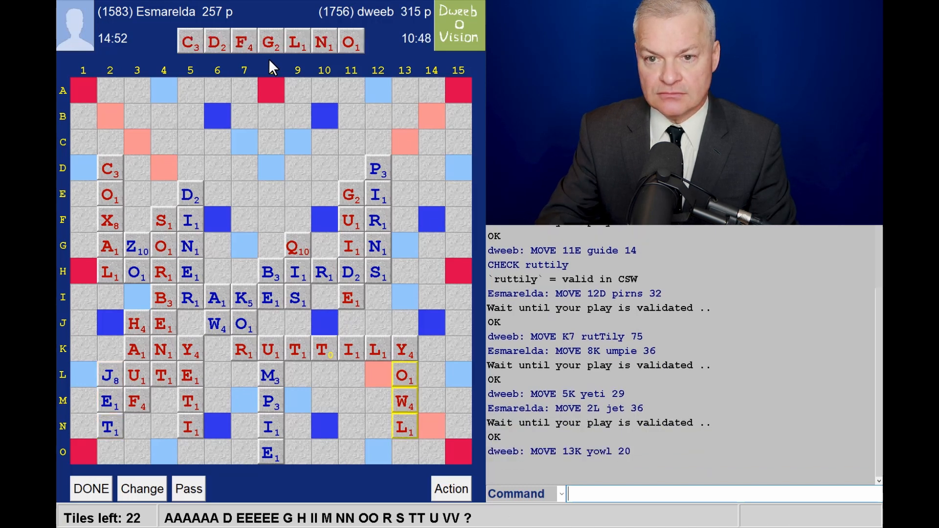
mouse_move(369, 89)
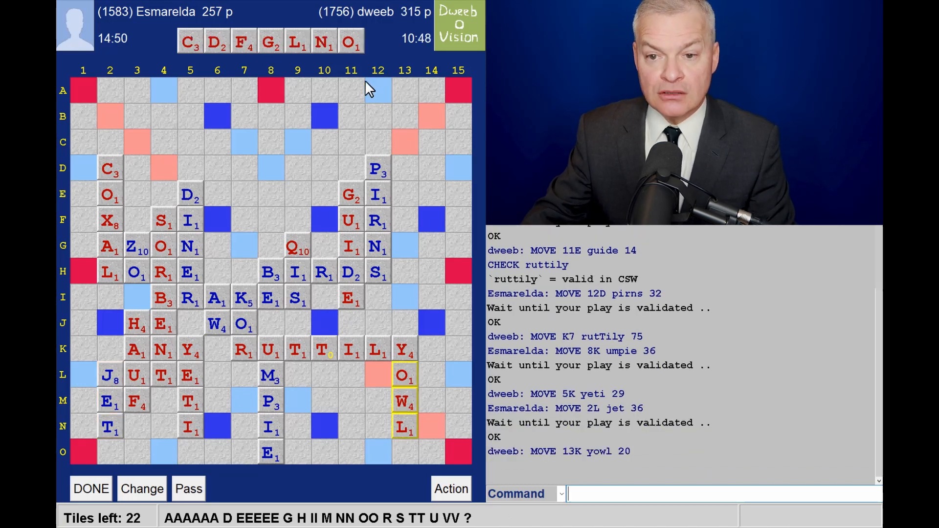
mouse_move(359, 109)
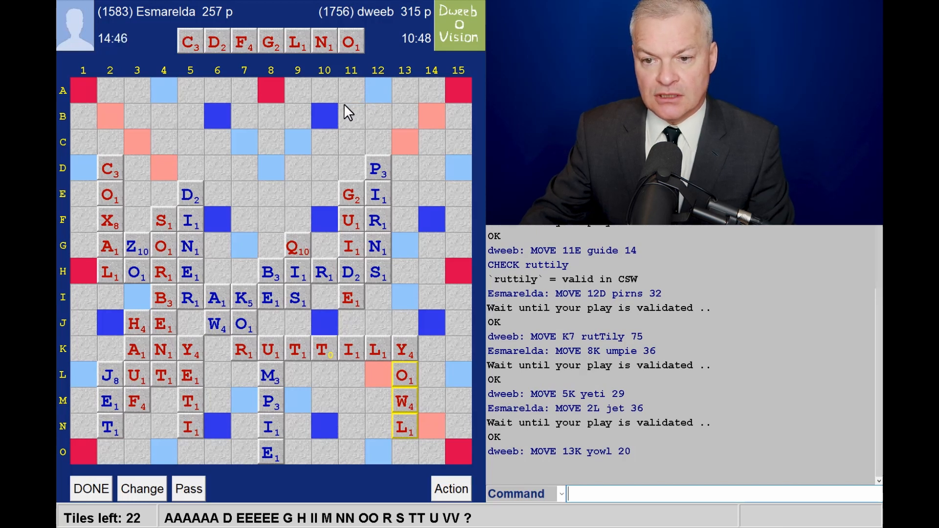
mouse_move(247, 142)
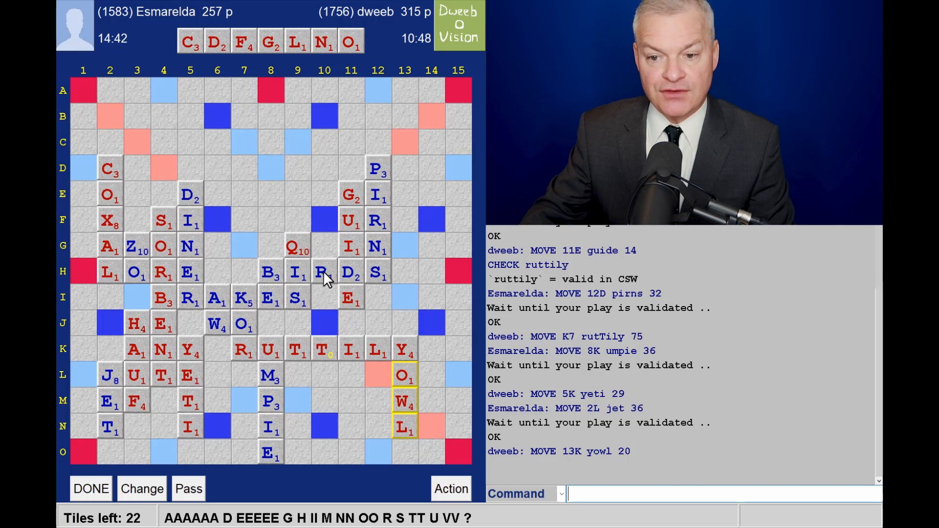
mouse_move(293, 185)
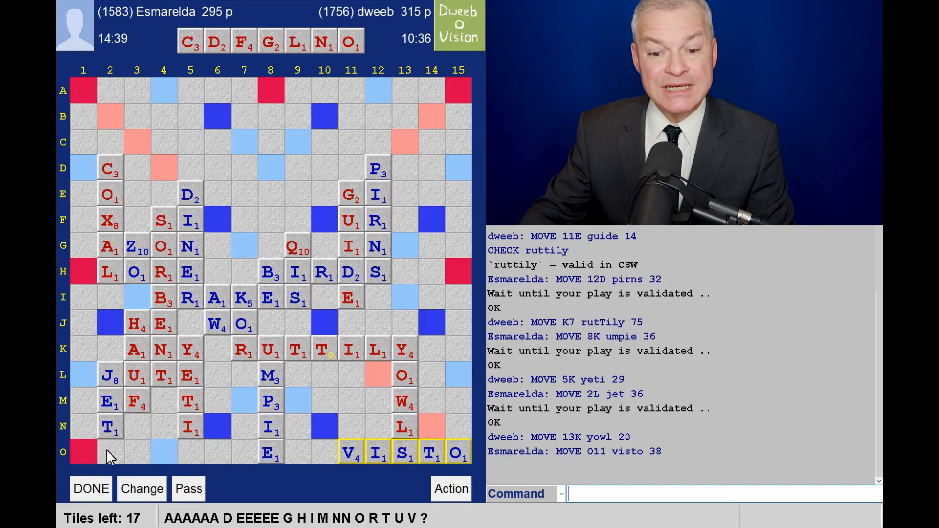
mouse_move(228, 496)
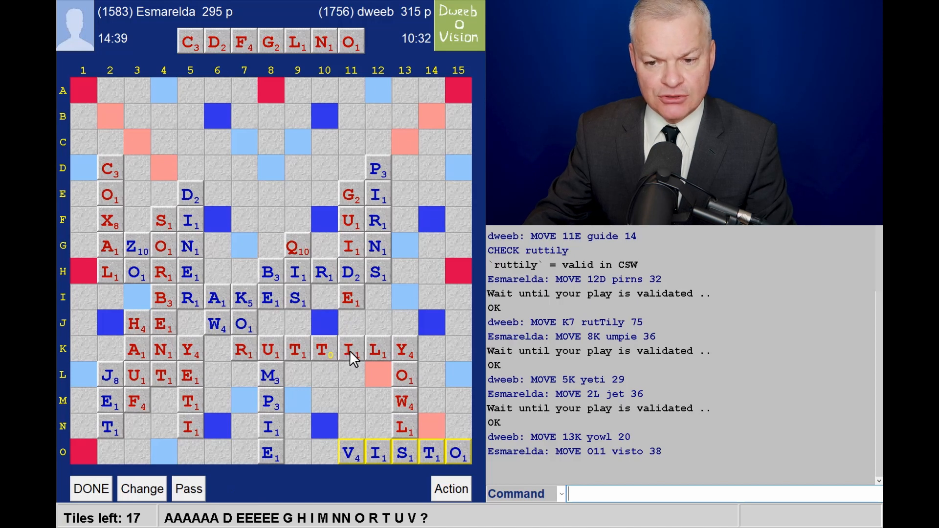
mouse_move(316, 293)
text(DOF)
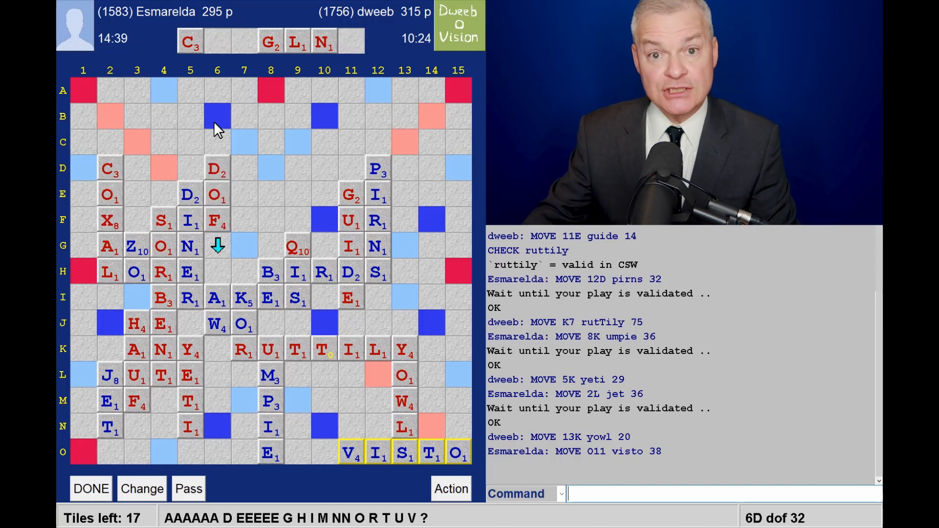
mouse_move(433, 263)
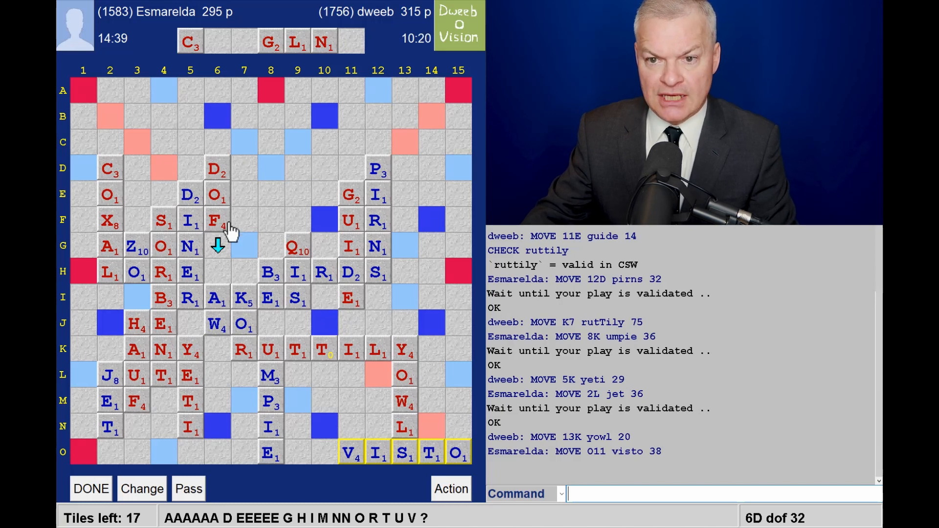
mouse_move(226, 94)
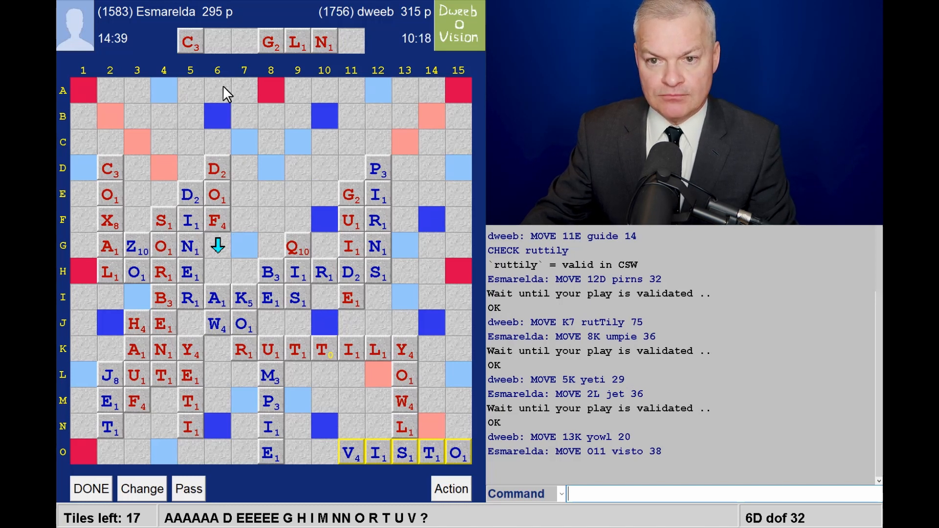
mouse_move(246, 482)
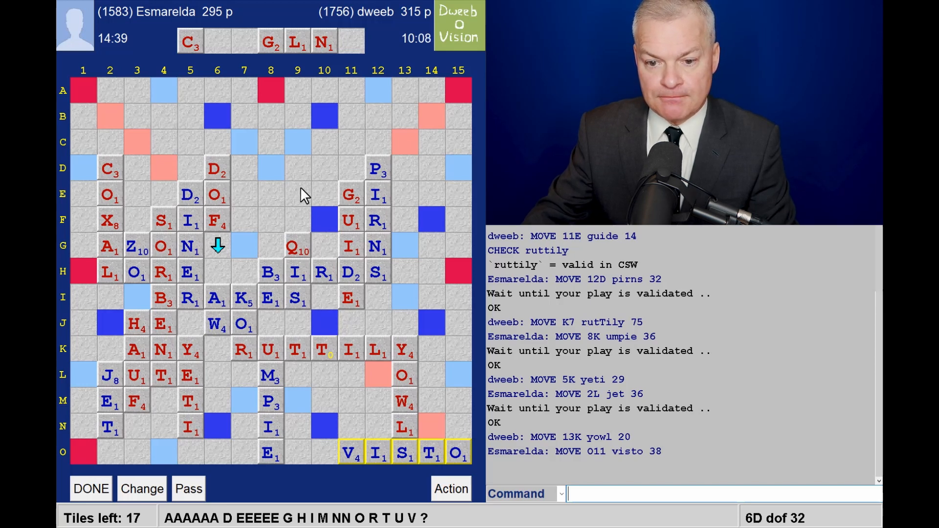
mouse_move(294, 185)
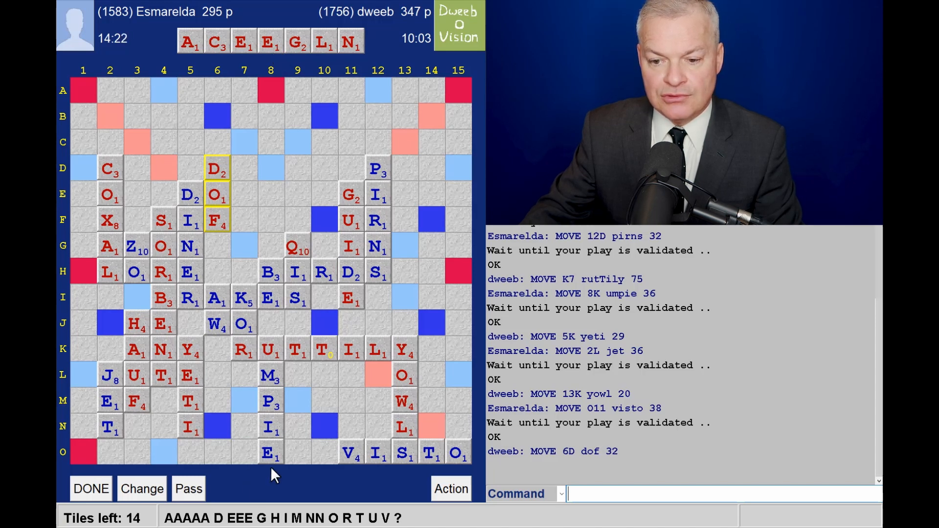
mouse_move(301, 430)
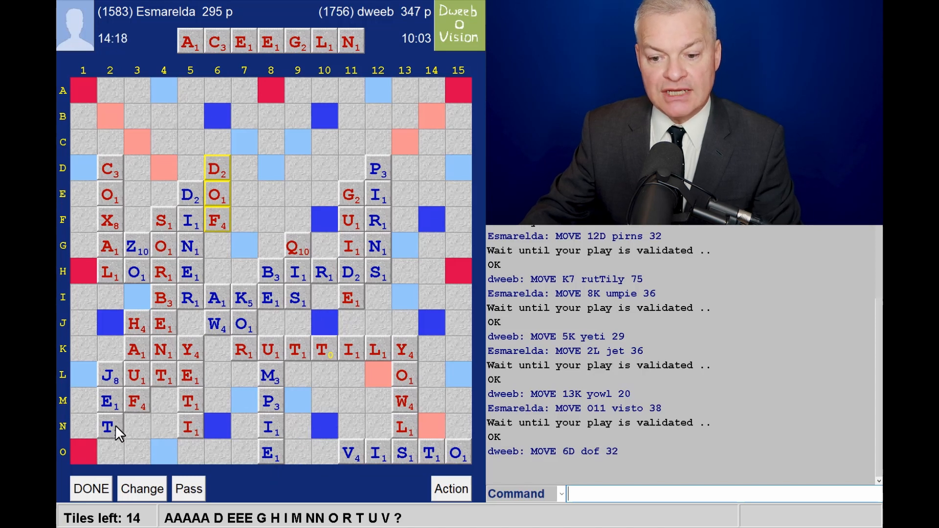
mouse_move(103, 461)
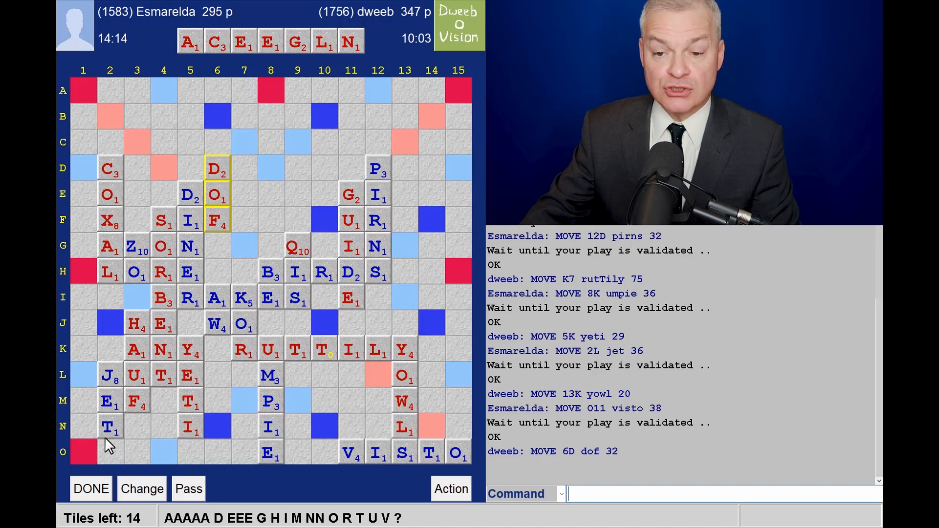
mouse_move(154, 402)
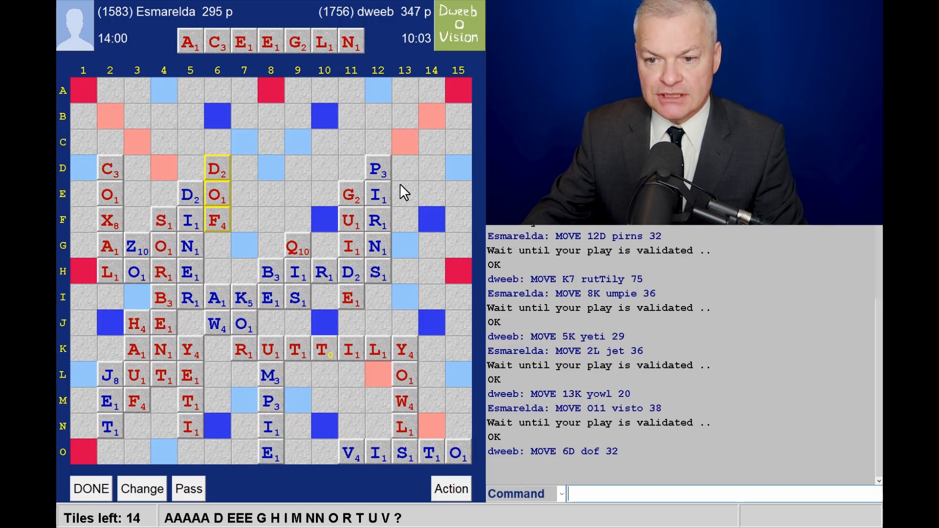
mouse_move(457, 76)
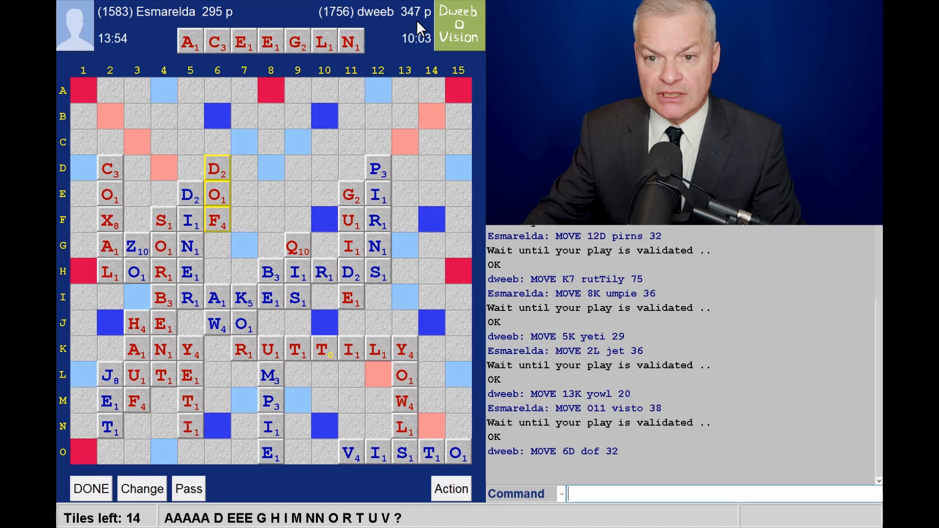
mouse_move(406, 148)
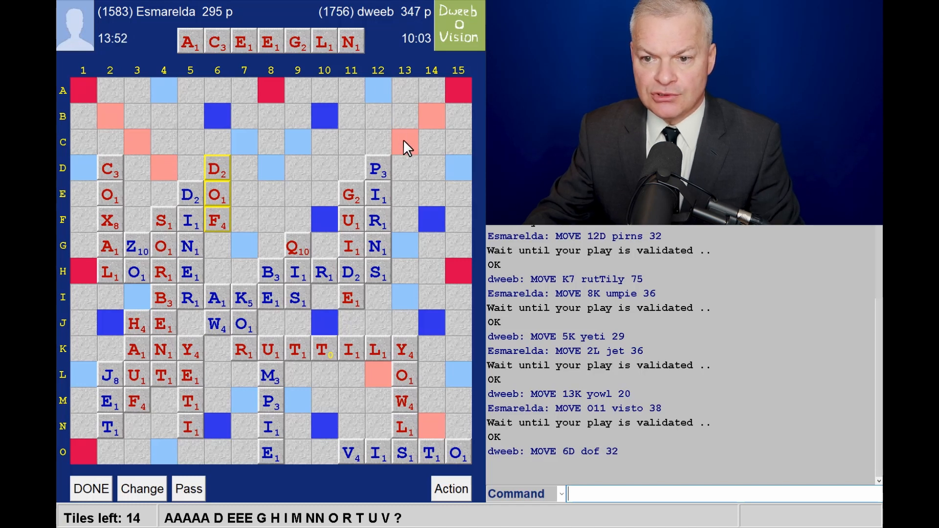
mouse_move(401, 191)
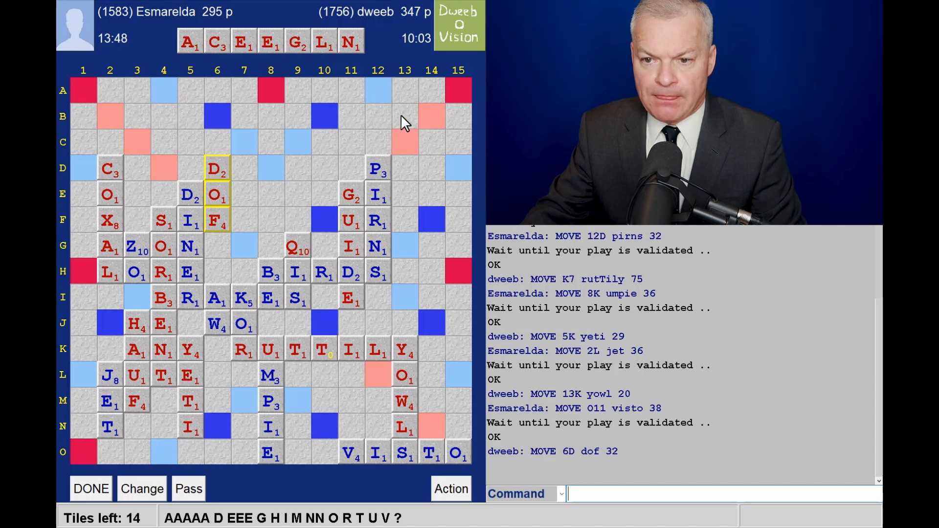
mouse_move(410, 199)
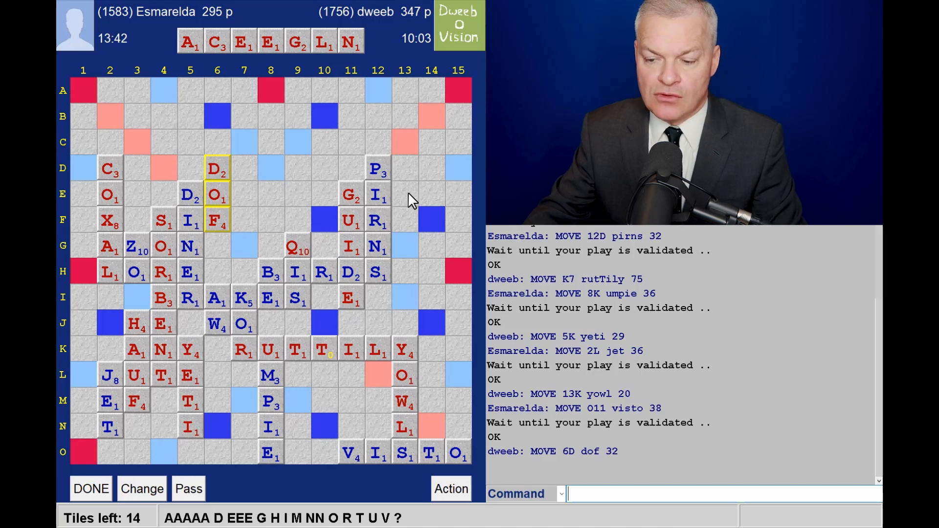
mouse_move(414, 183)
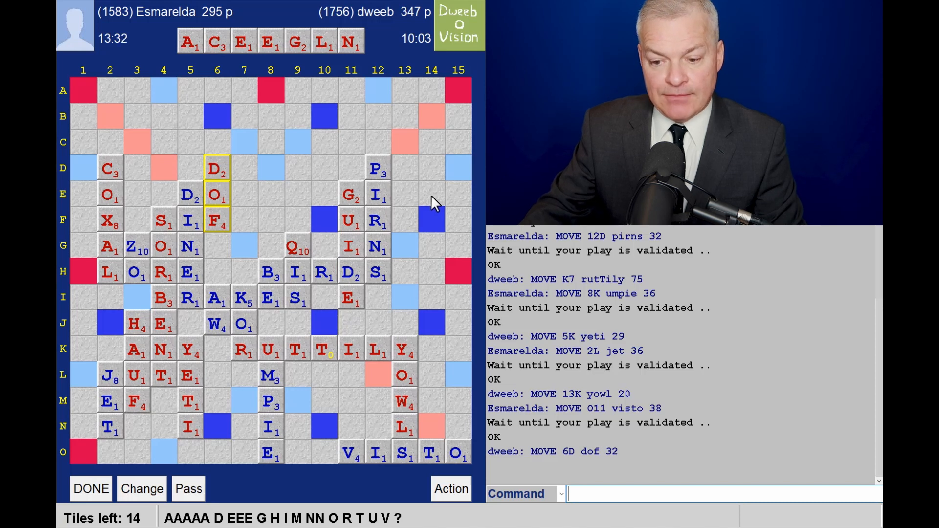
mouse_move(402, 202)
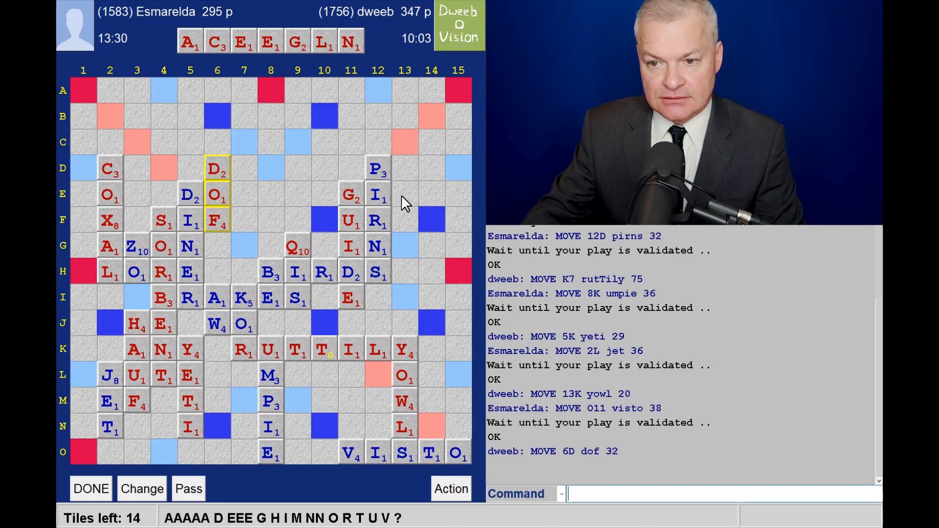
mouse_move(419, 231)
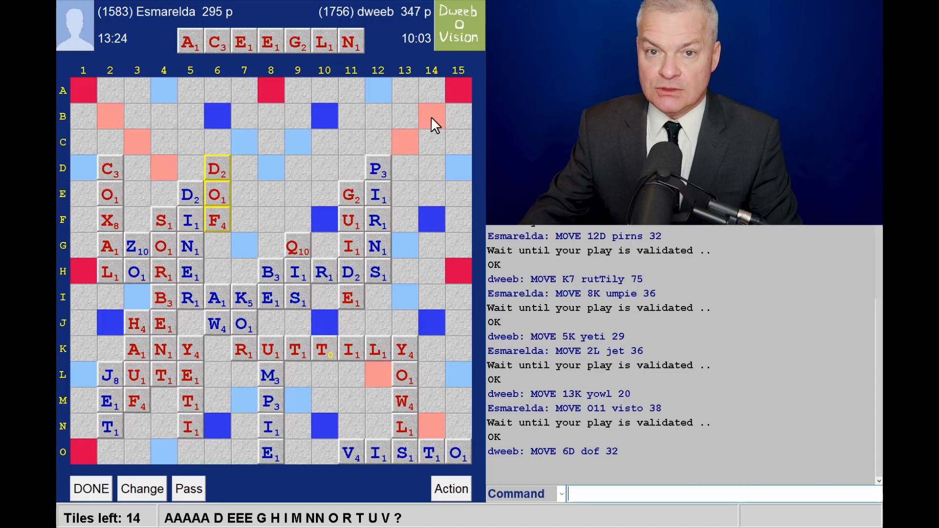
mouse_move(410, 191)
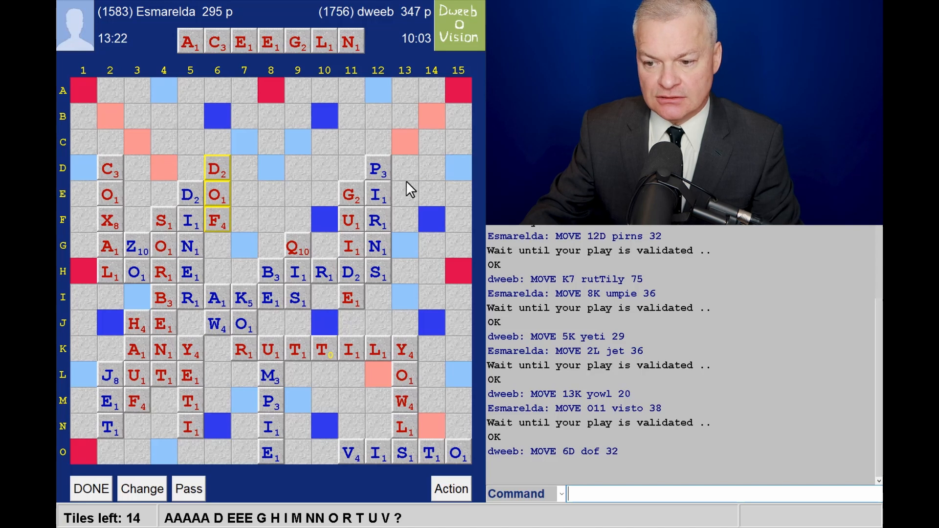
mouse_move(389, 185)
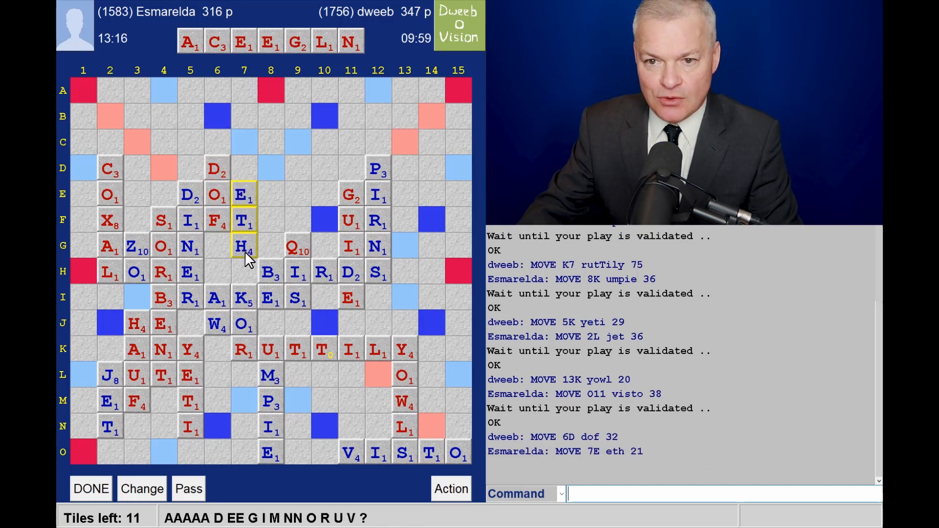
mouse_move(82, 461)
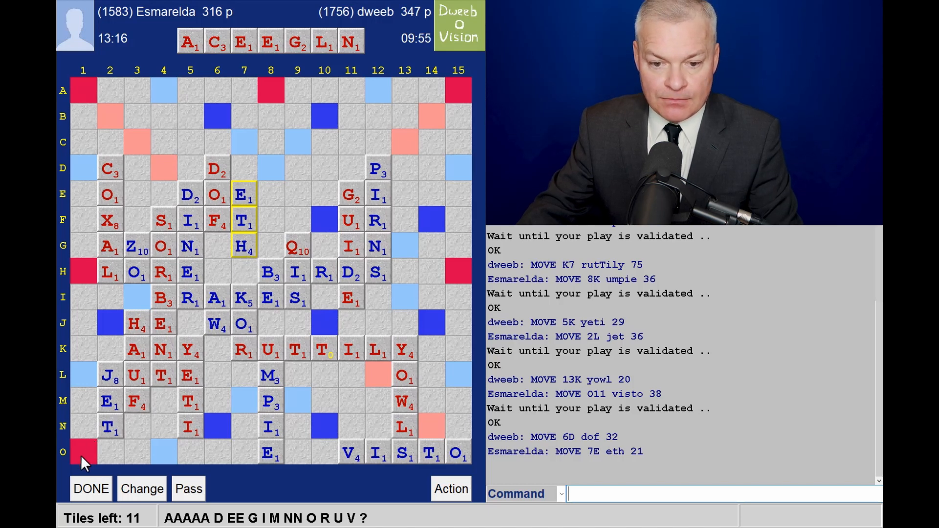
mouse_move(84, 423)
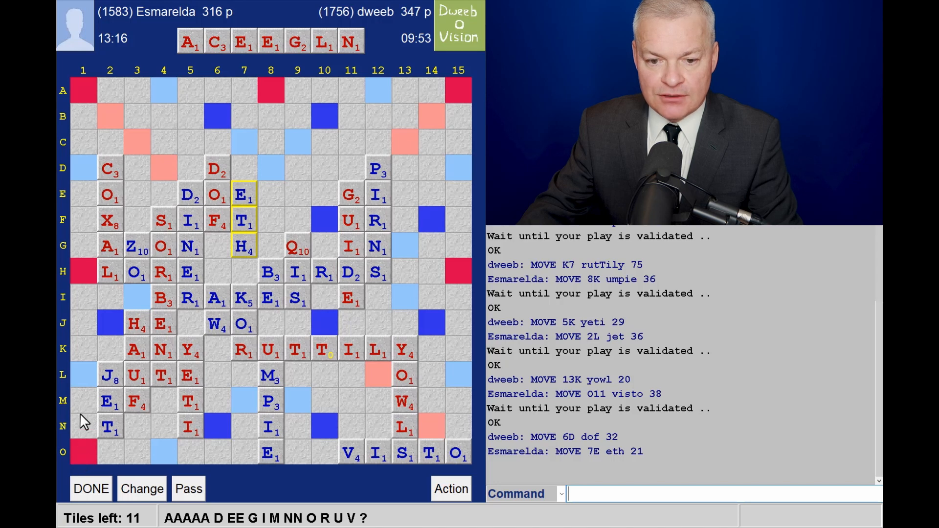
mouse_move(86, 457)
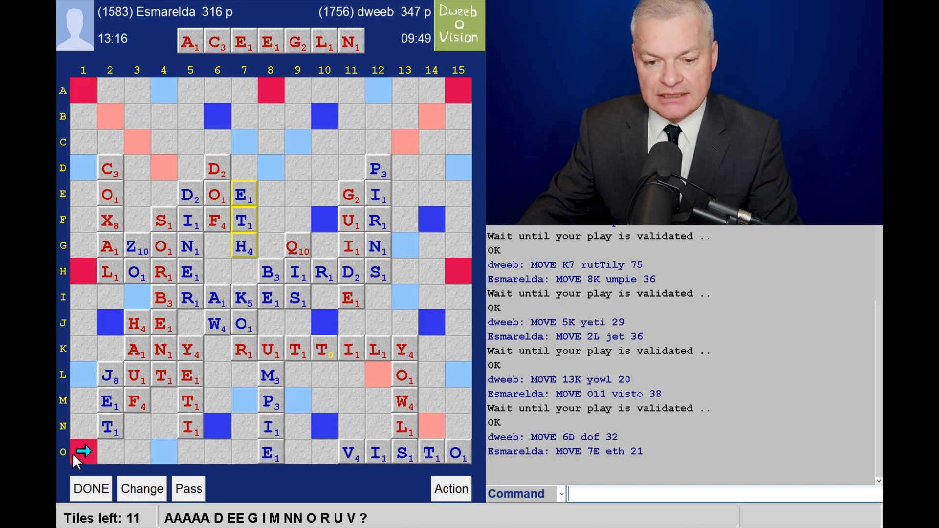
mouse_move(167, 457)
text(LENG)
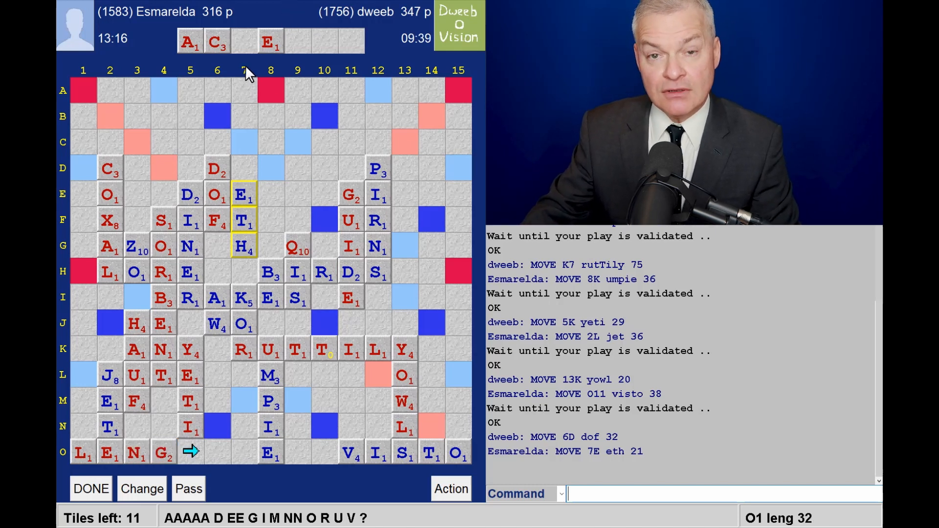
mouse_move(218, 66)
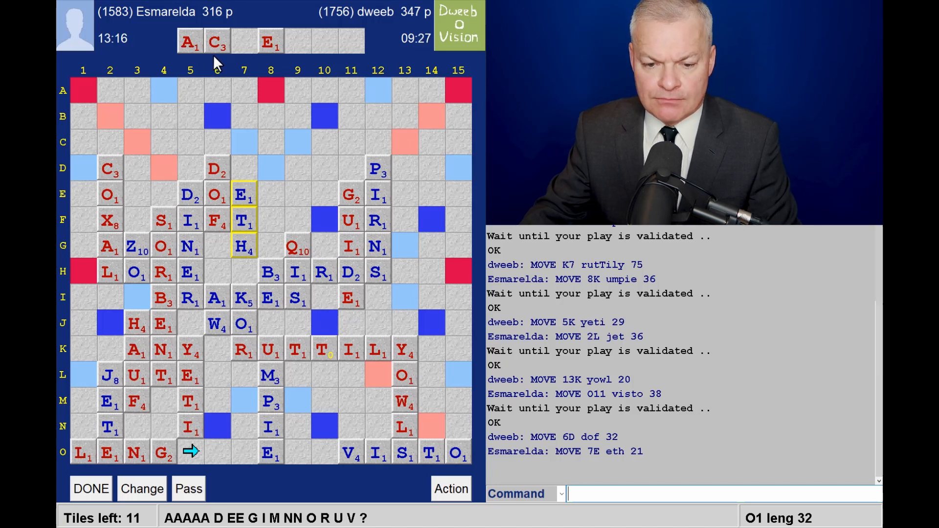
mouse_move(191, 434)
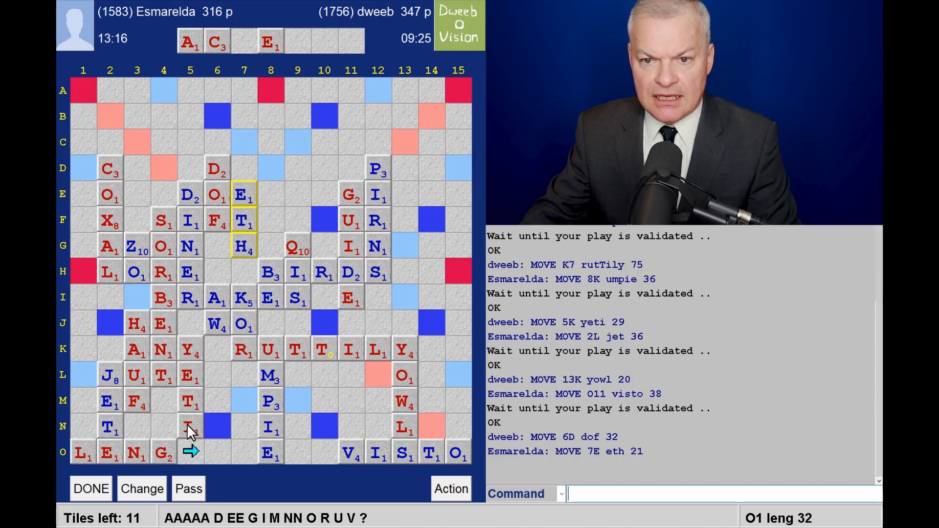
mouse_move(138, 421)
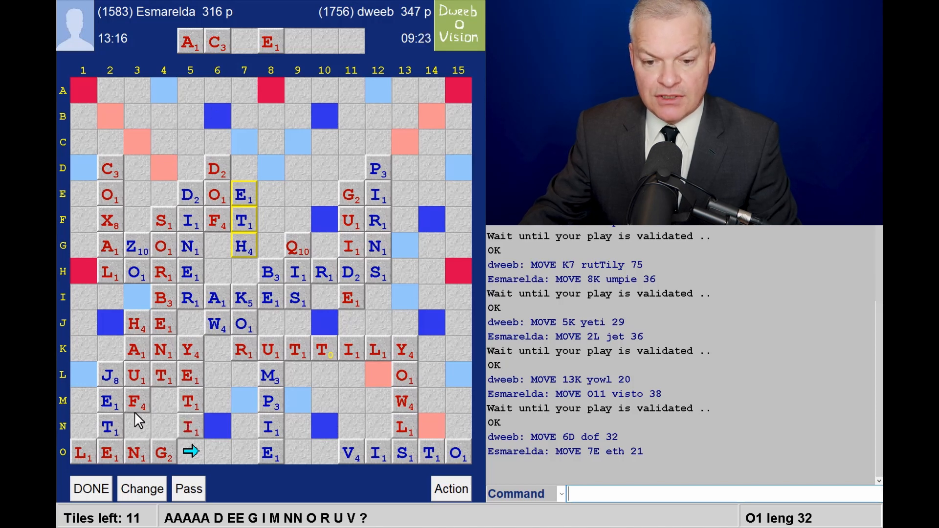
mouse_move(114, 441)
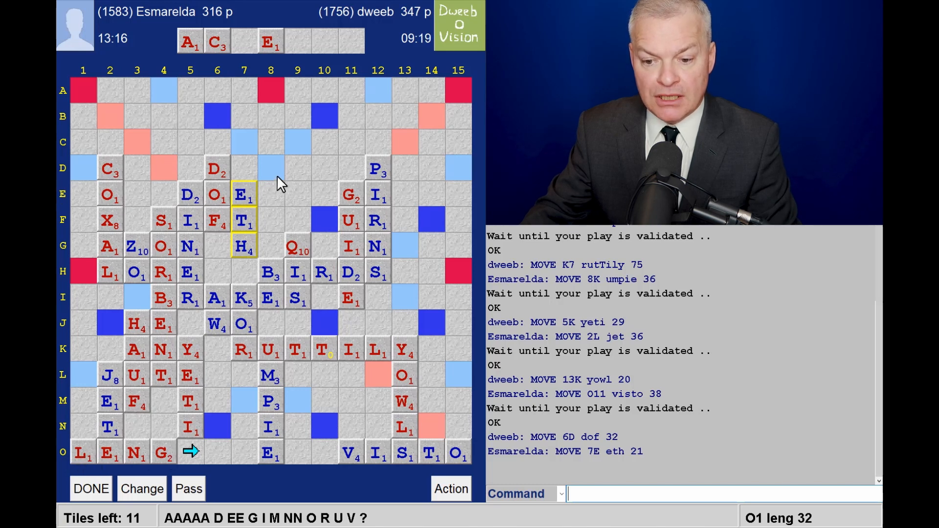
mouse_move(282, 167)
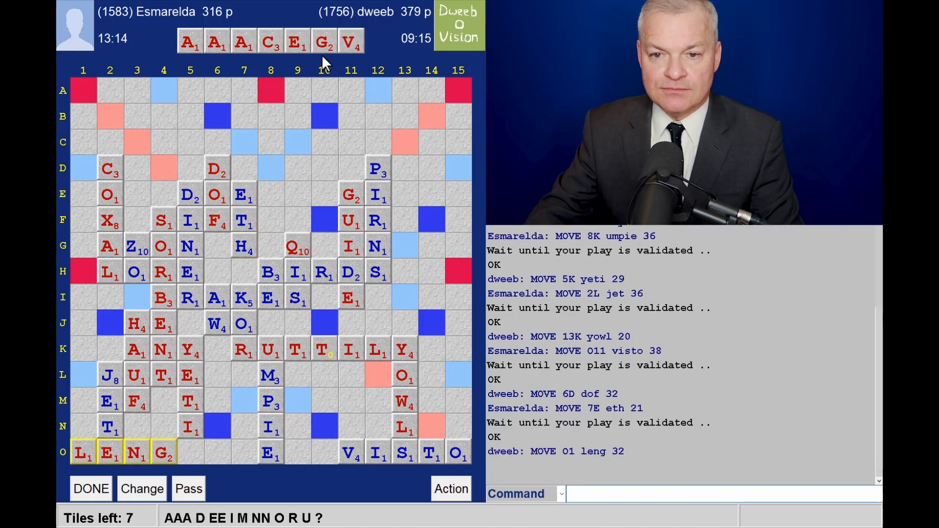
mouse_move(317, 79)
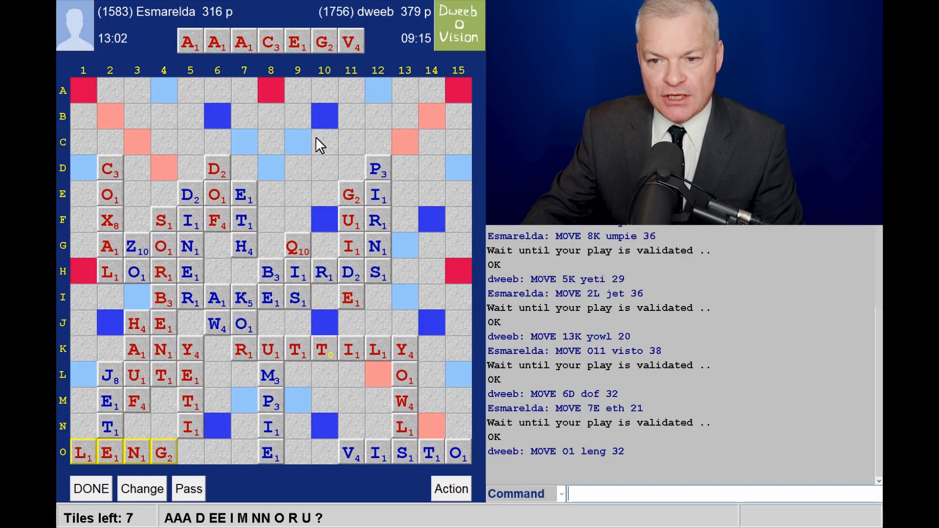
mouse_move(269, 219)
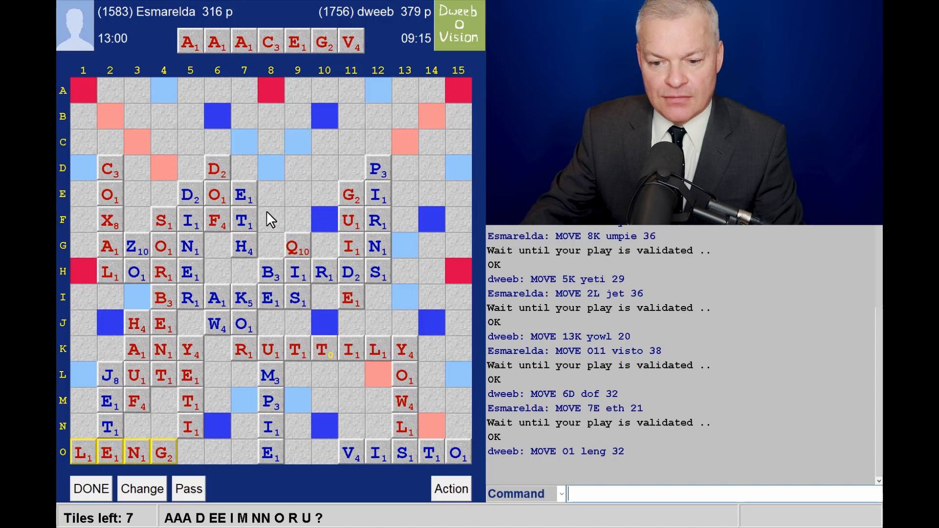
mouse_move(274, 107)
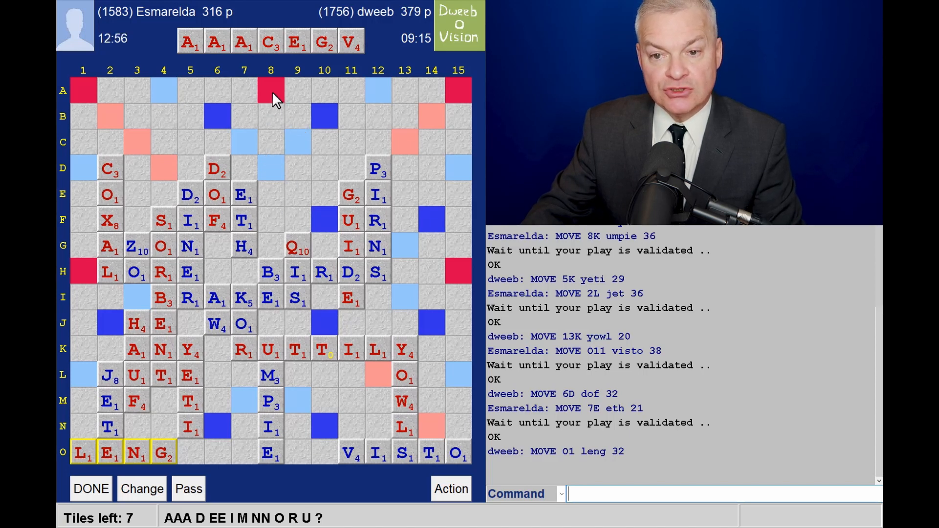
mouse_move(268, 170)
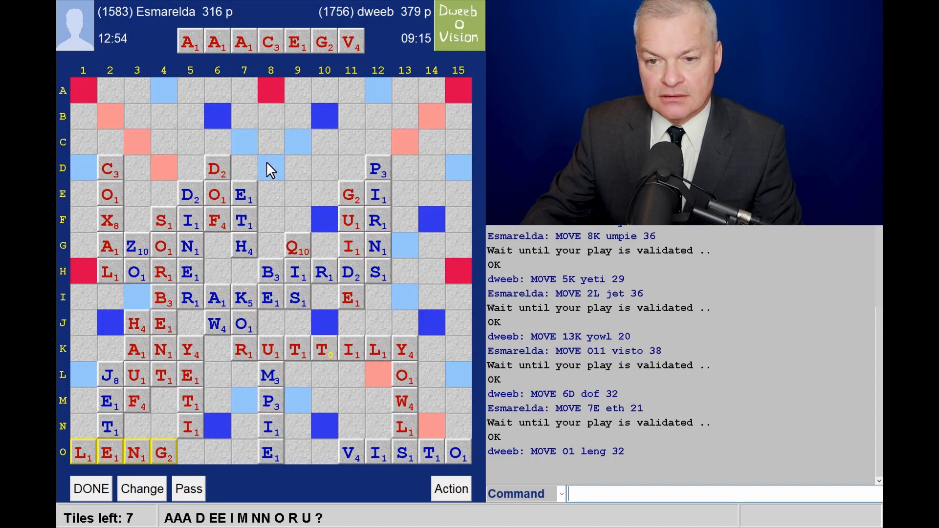
mouse_move(274, 124)
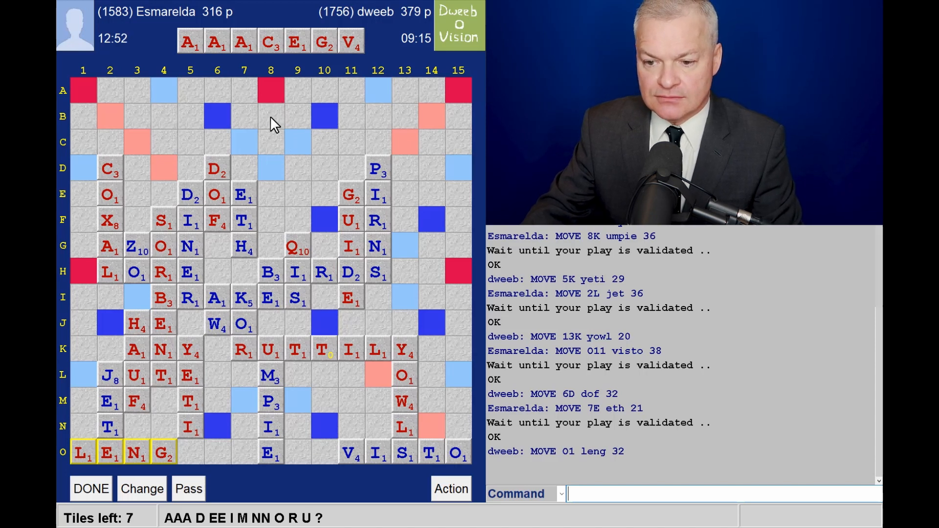
mouse_move(284, 129)
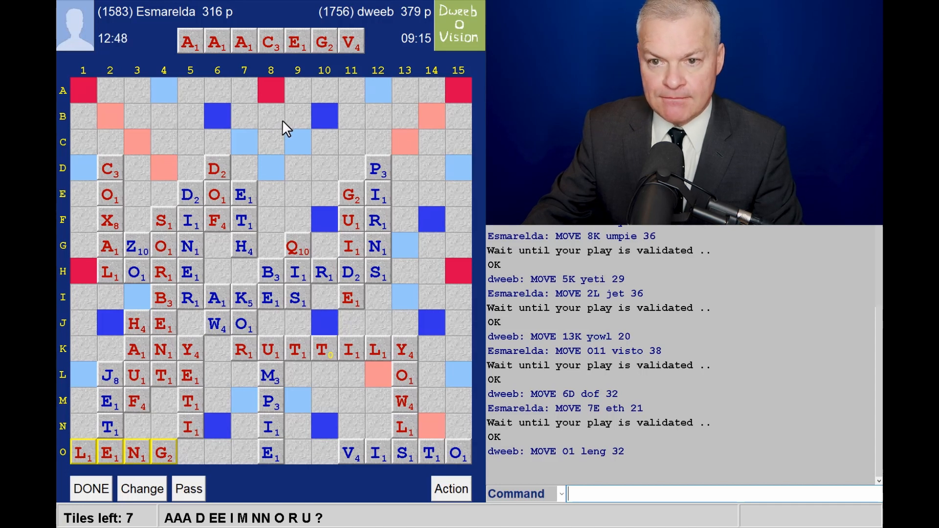
mouse_move(417, 113)
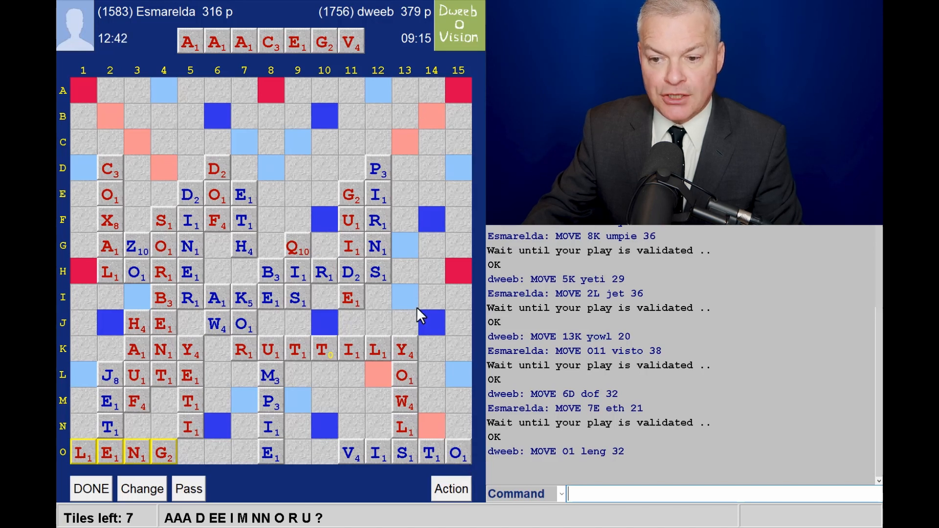
mouse_move(444, 365)
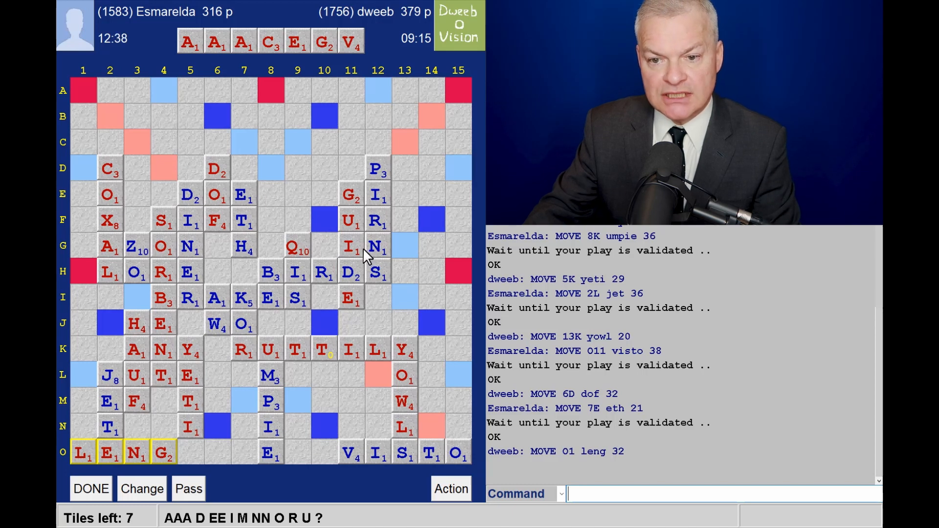
mouse_move(266, 149)
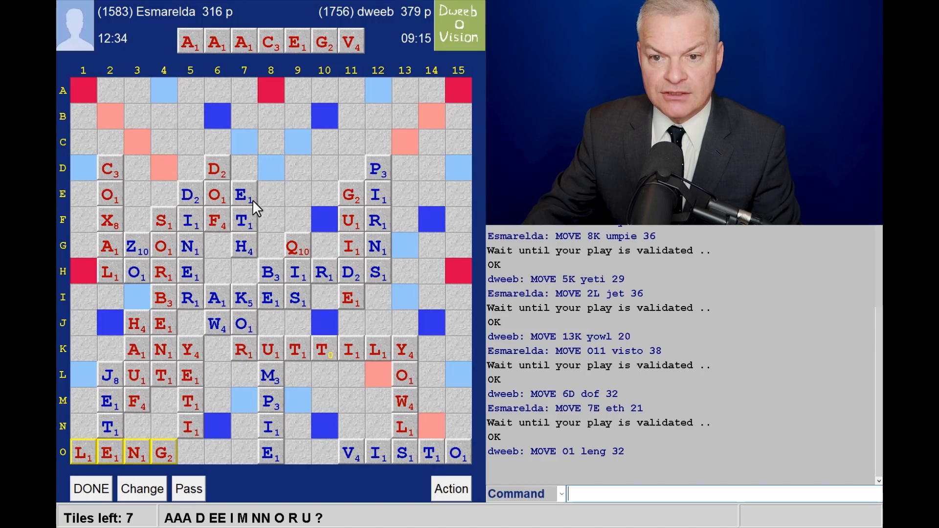
mouse_move(277, 214)
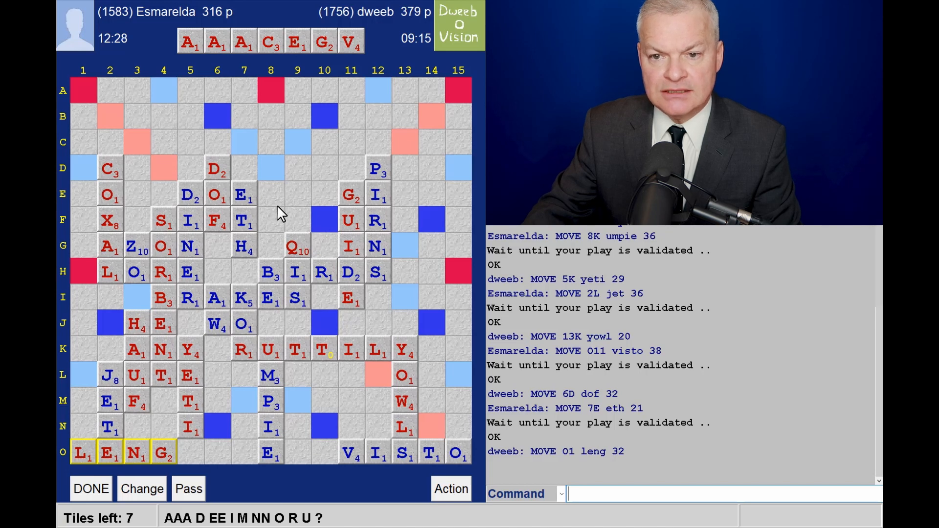
mouse_move(365, 210)
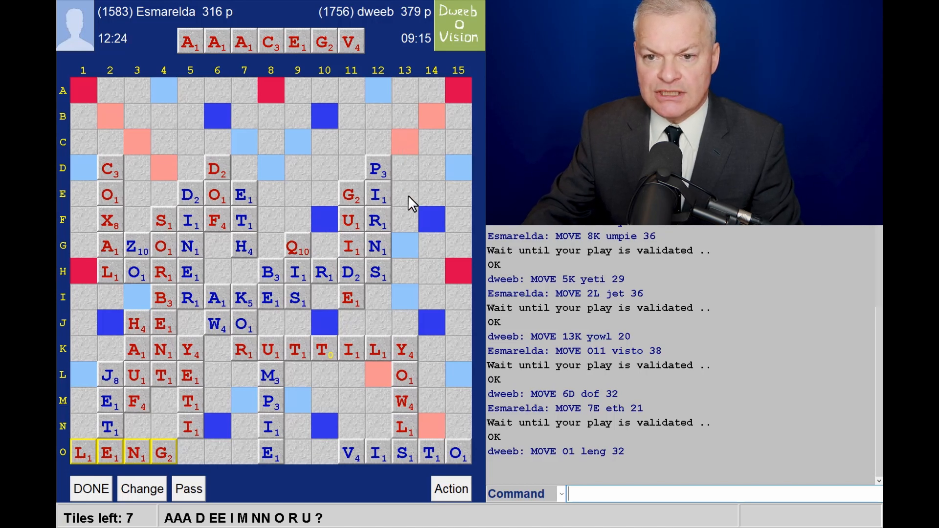
mouse_move(420, 193)
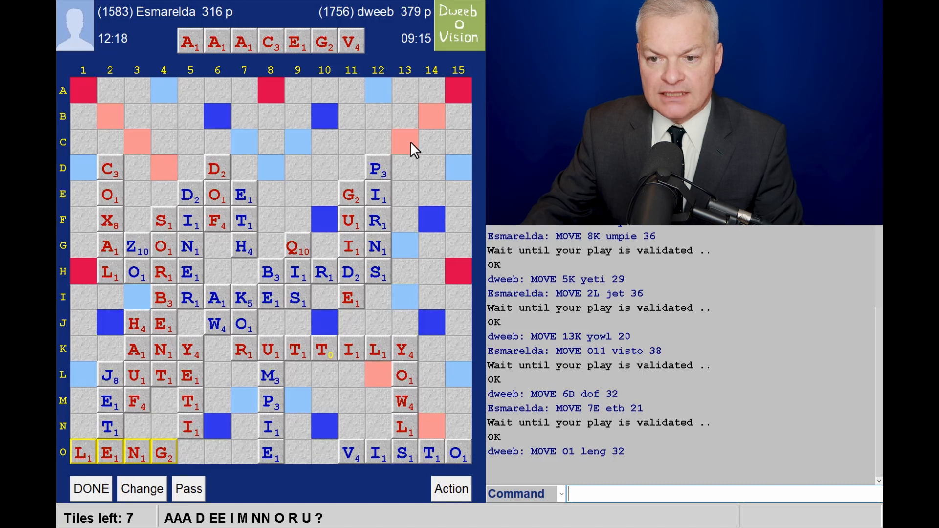
mouse_move(407, 202)
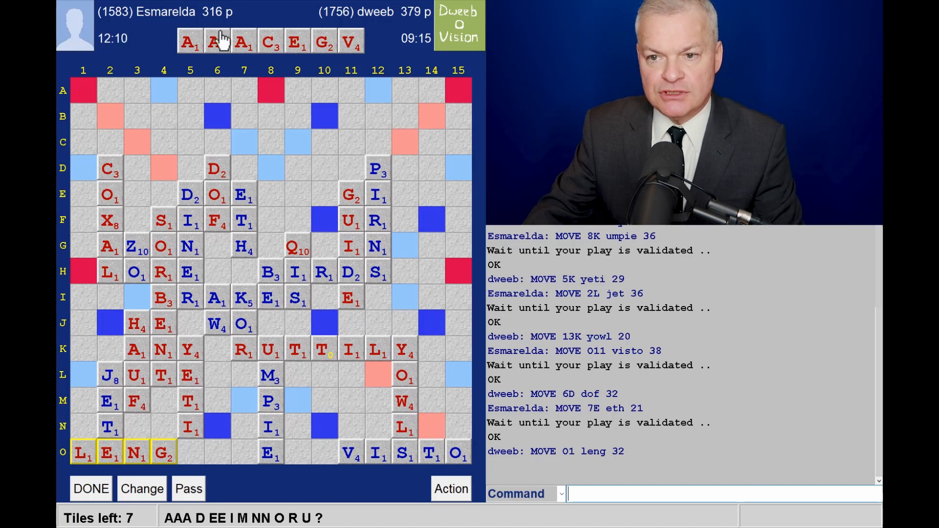
mouse_move(410, 176)
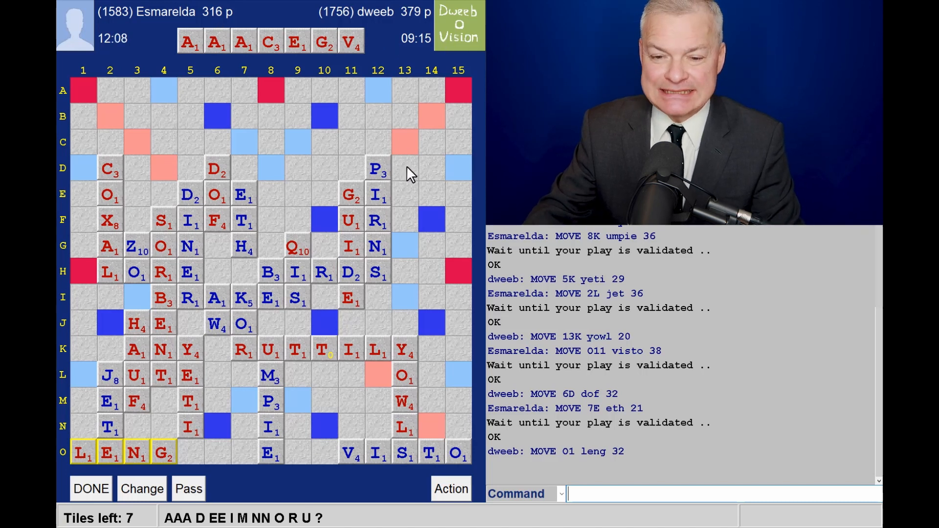
mouse_move(248, 332)
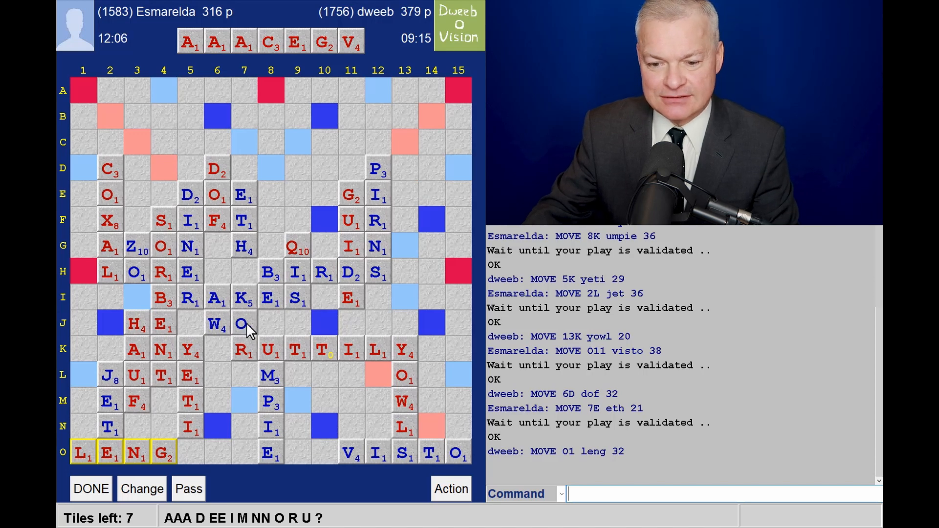
mouse_move(333, 426)
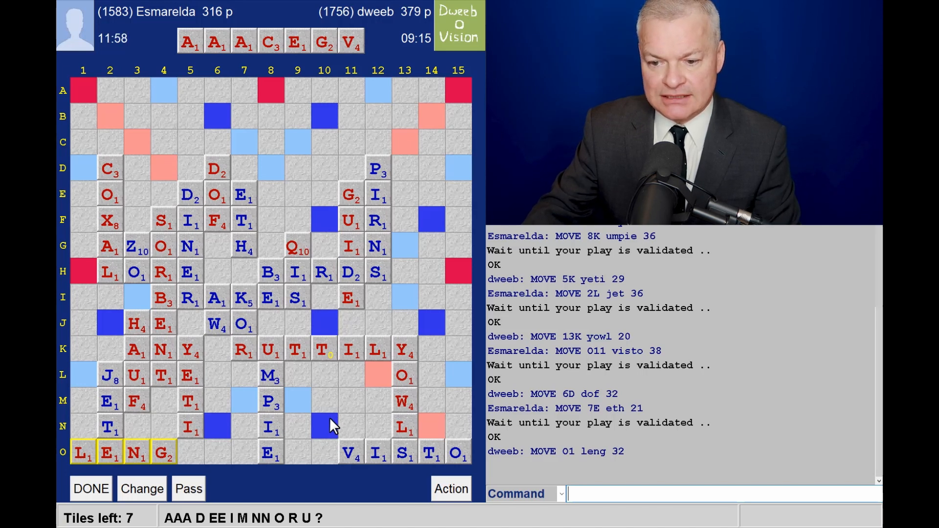
mouse_move(336, 409)
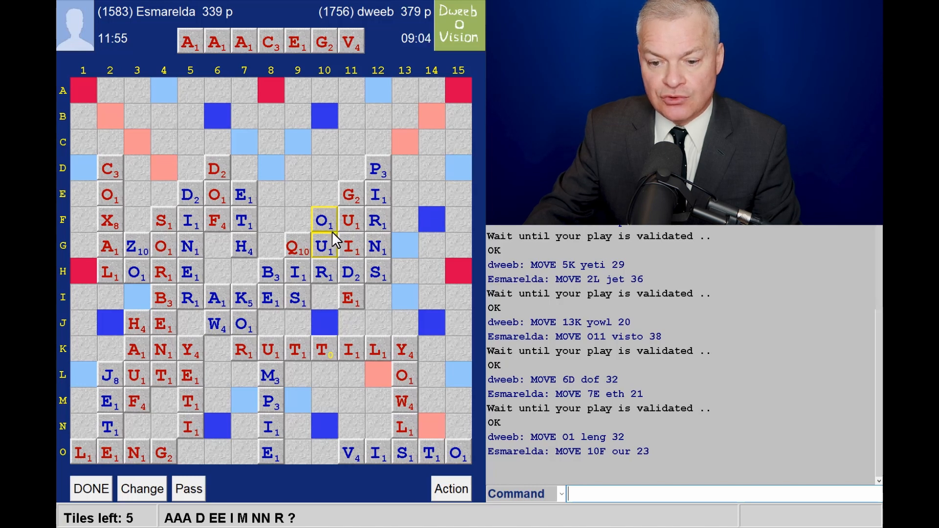
mouse_move(408, 155)
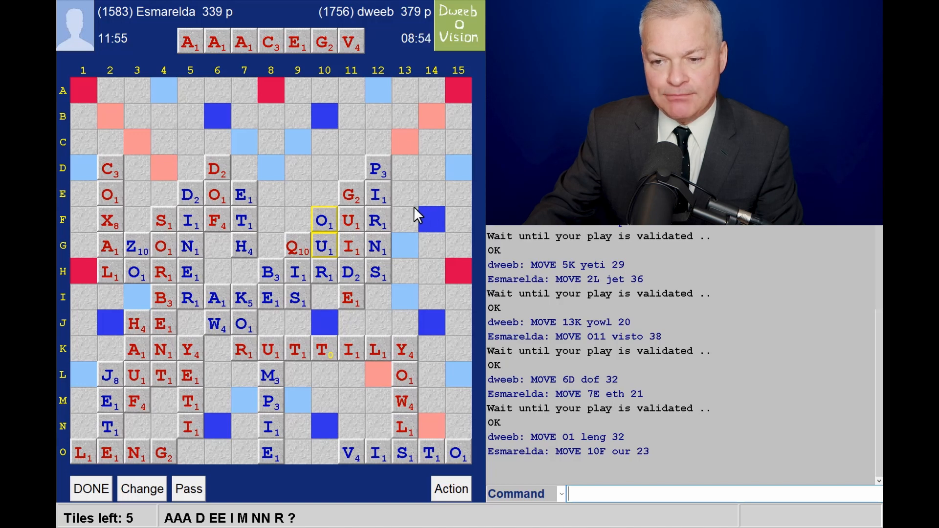
mouse_move(436, 170)
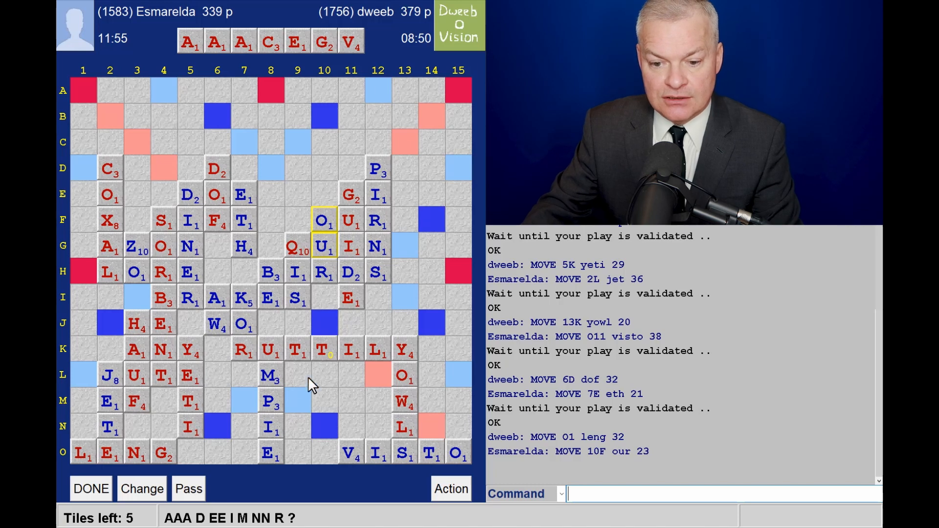
mouse_move(387, 212)
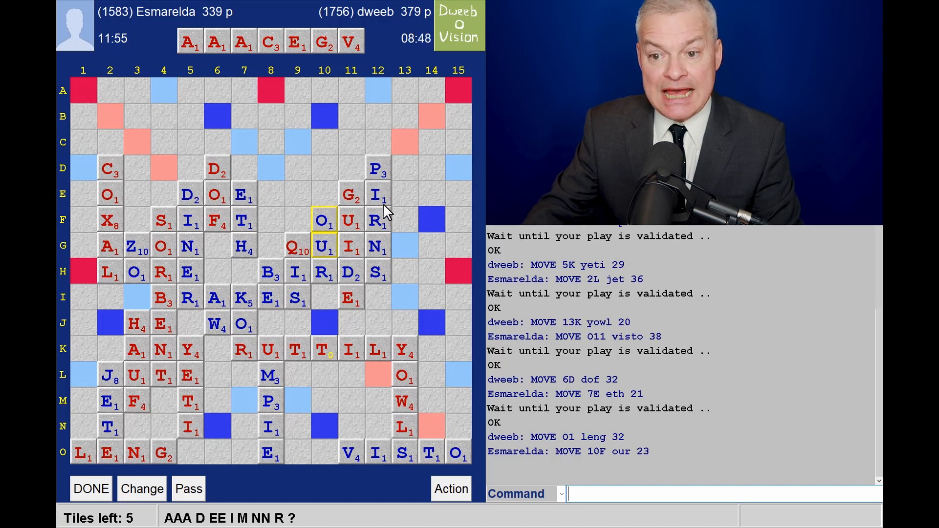
mouse_move(345, 192)
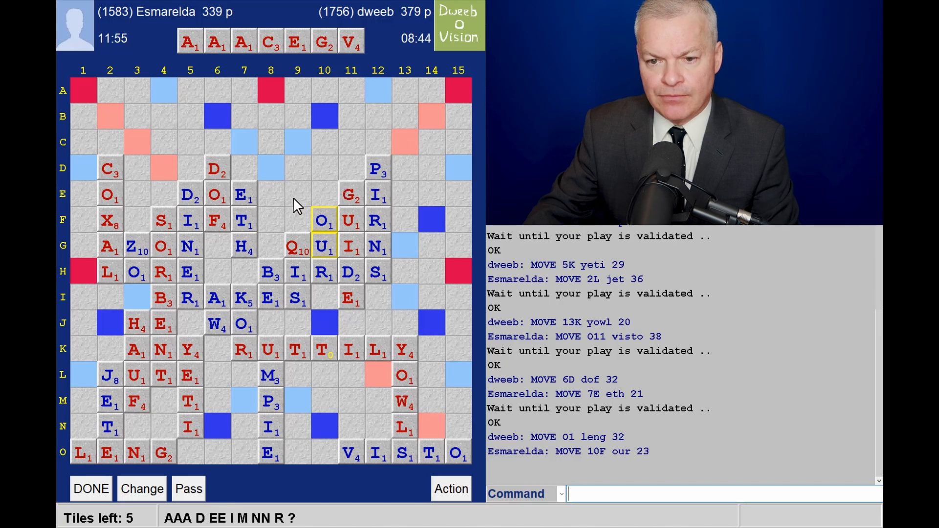
mouse_move(398, 117)
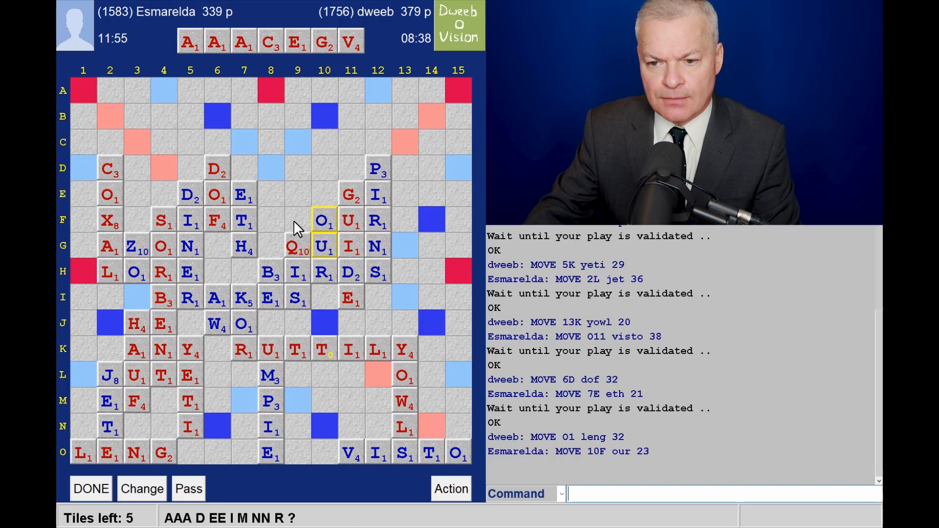
mouse_move(409, 250)
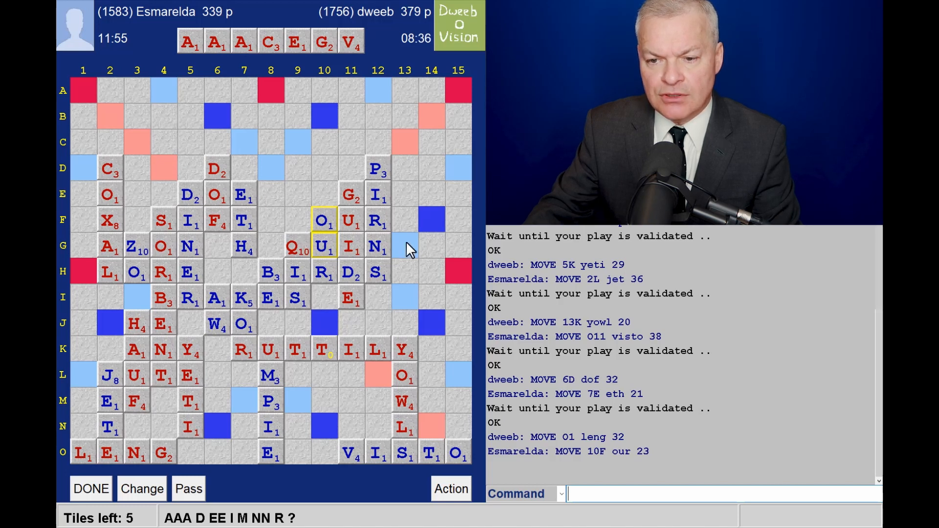
mouse_move(358, 314)
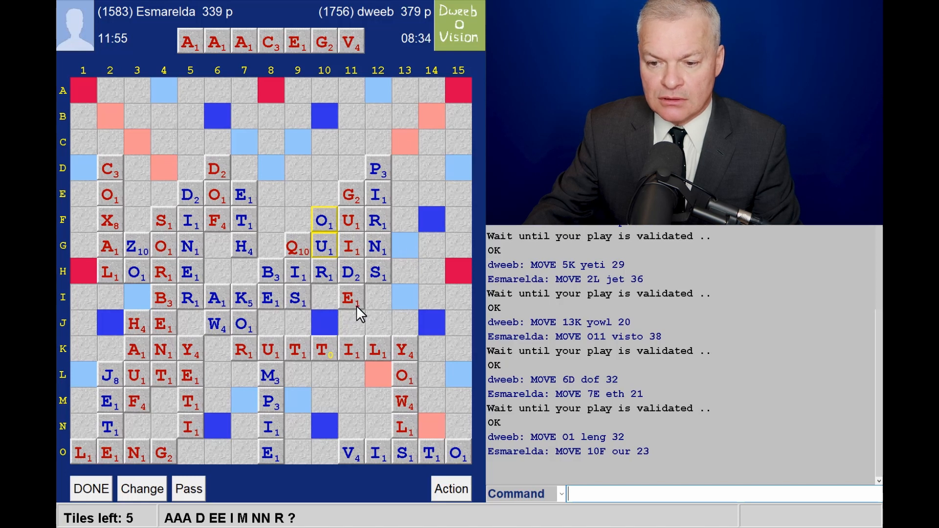
mouse_move(343, 324)
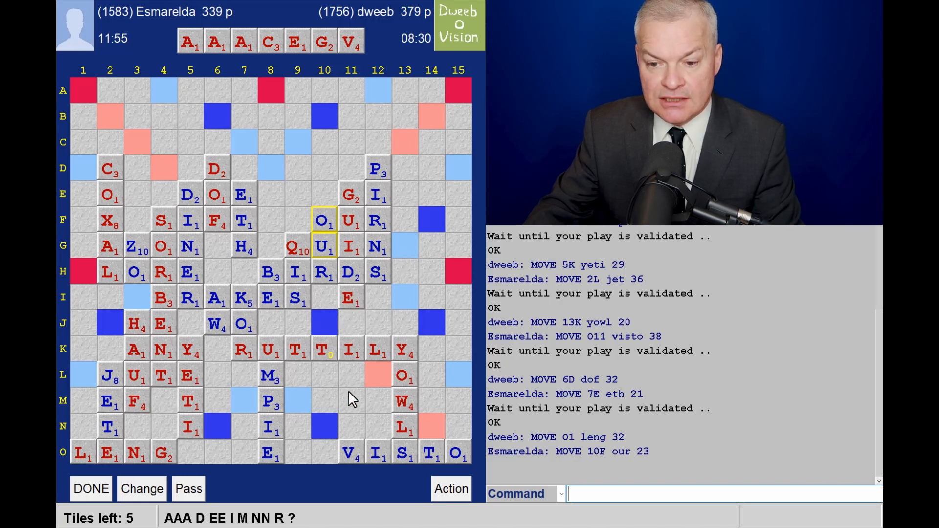
mouse_move(251, 440)
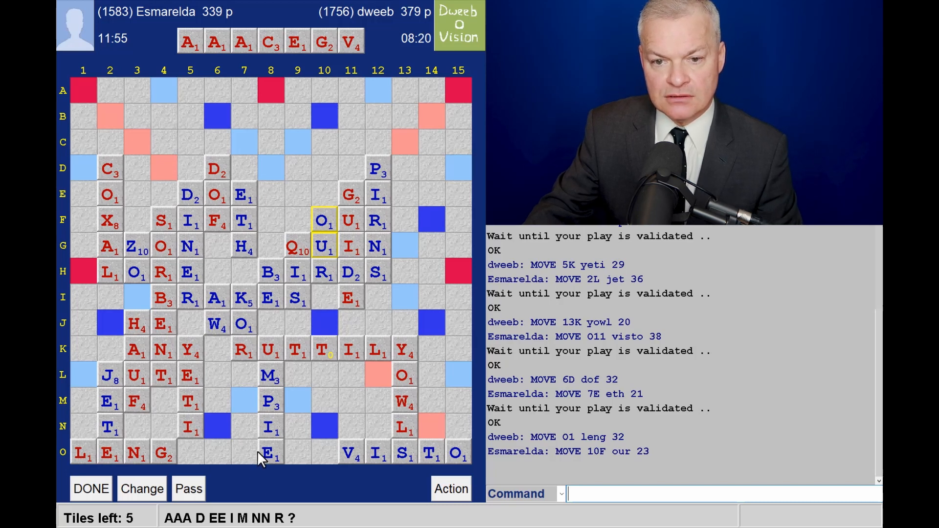
mouse_move(294, 455)
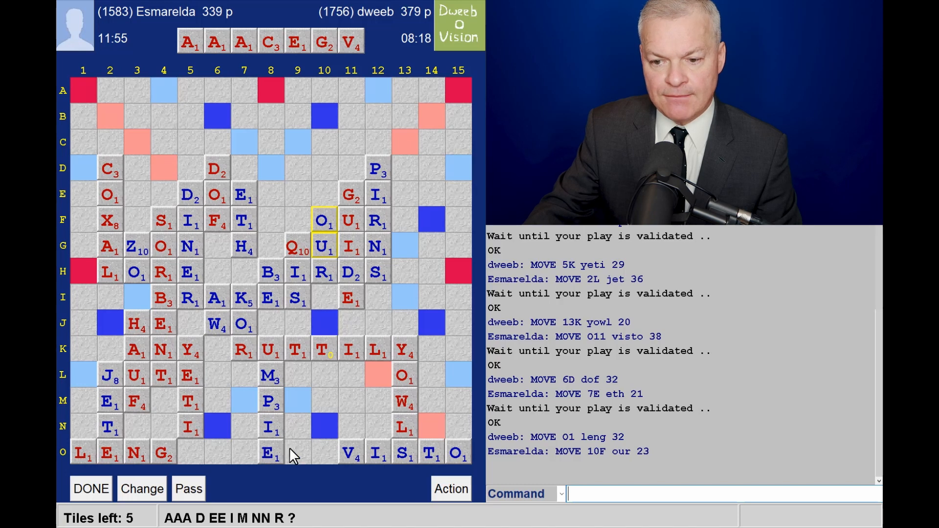
mouse_move(302, 462)
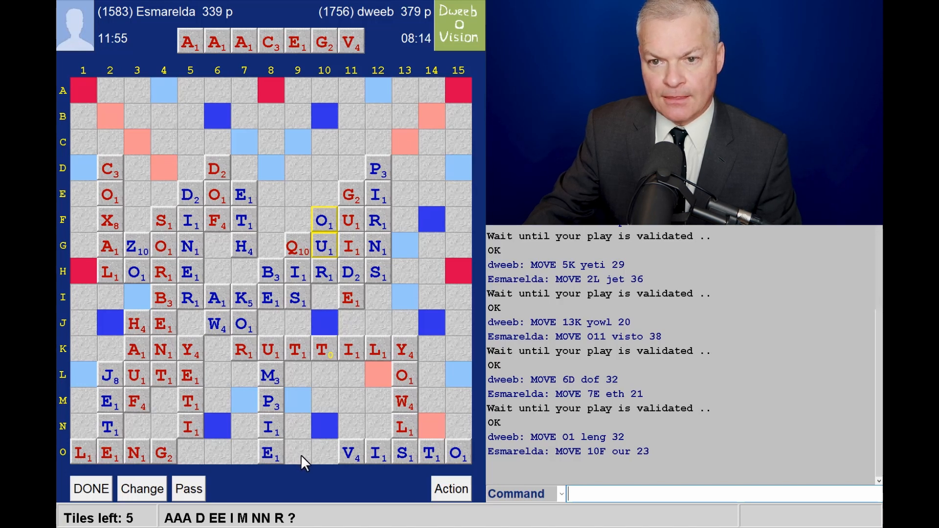
mouse_move(422, 240)
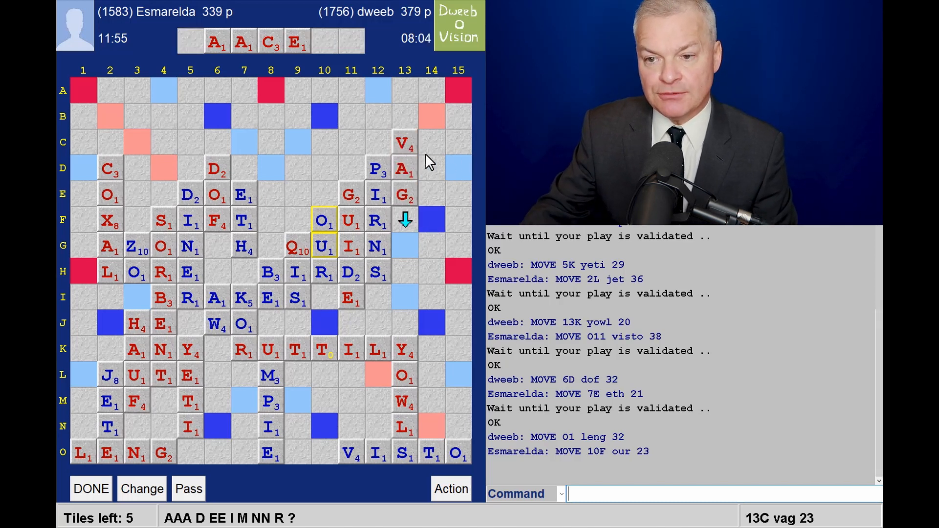
mouse_move(450, 311)
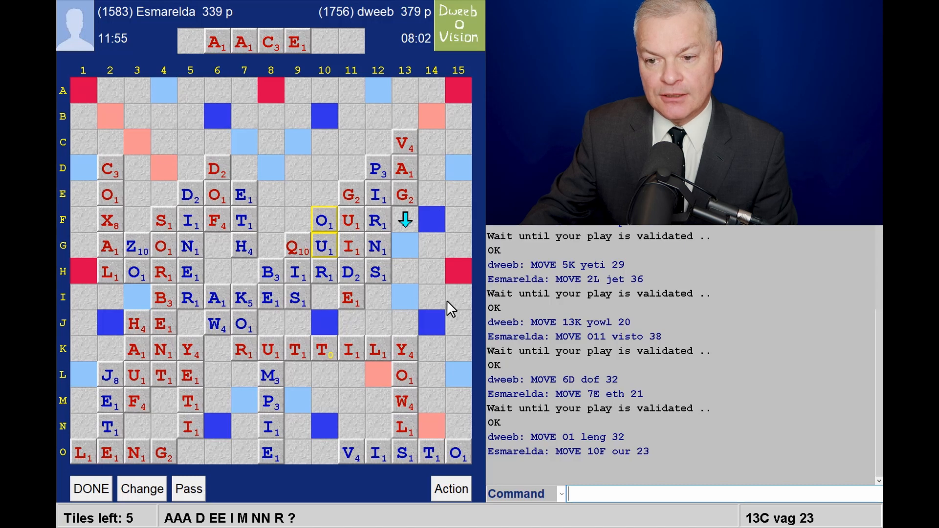
mouse_move(471, 326)
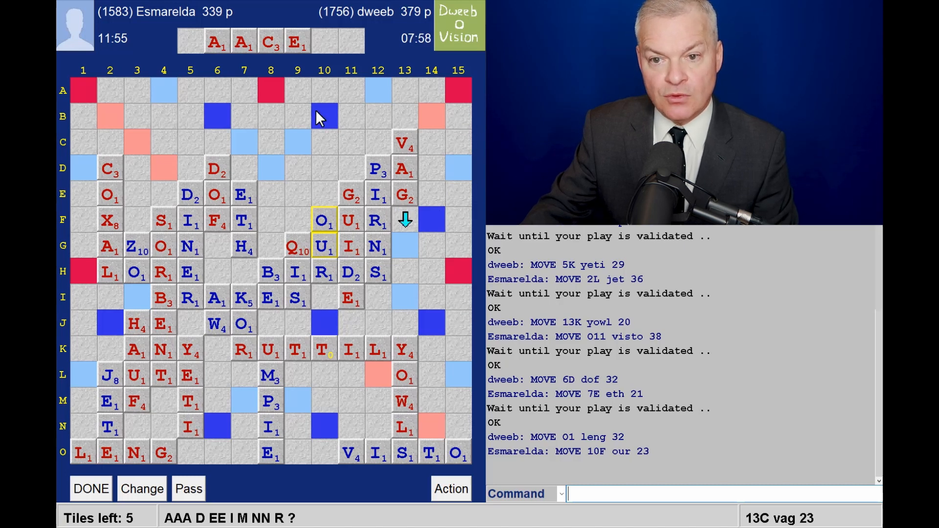
mouse_move(276, 63)
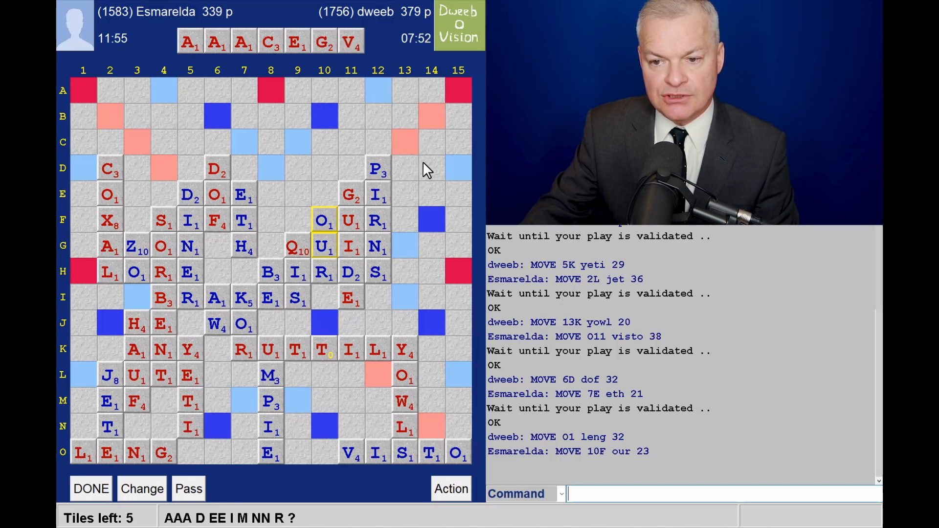
mouse_move(412, 217)
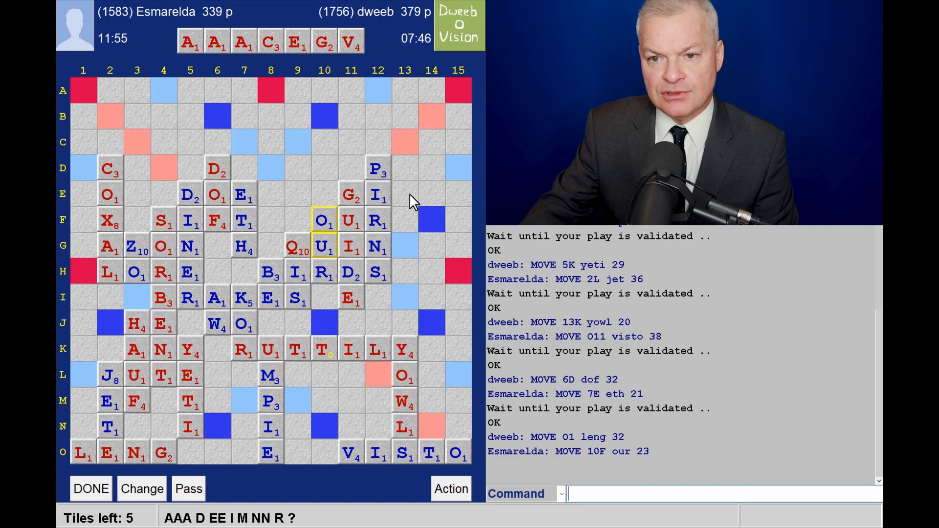
mouse_move(407, 153)
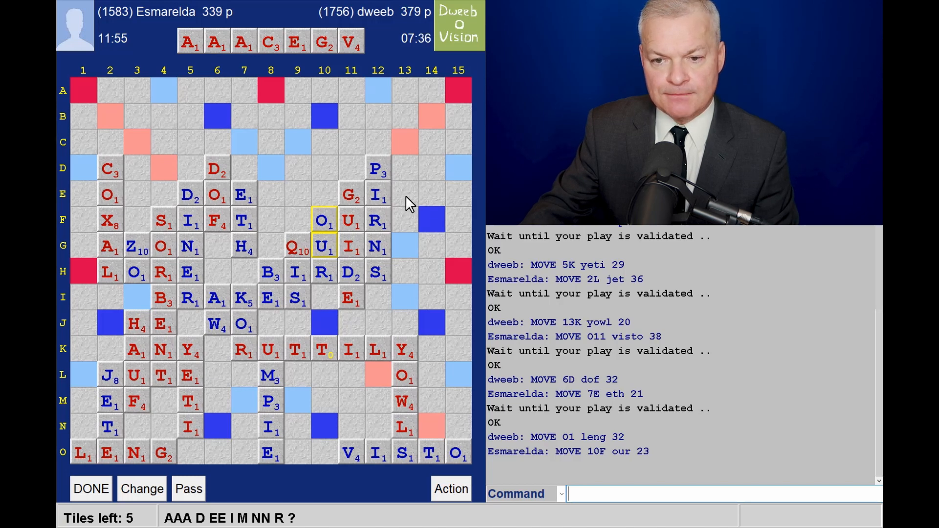
mouse_move(268, 209)
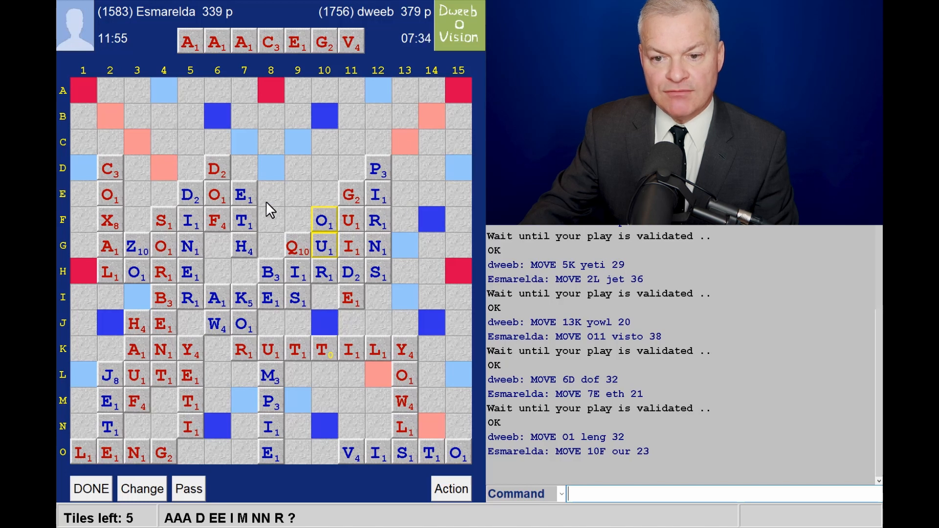
mouse_move(282, 194)
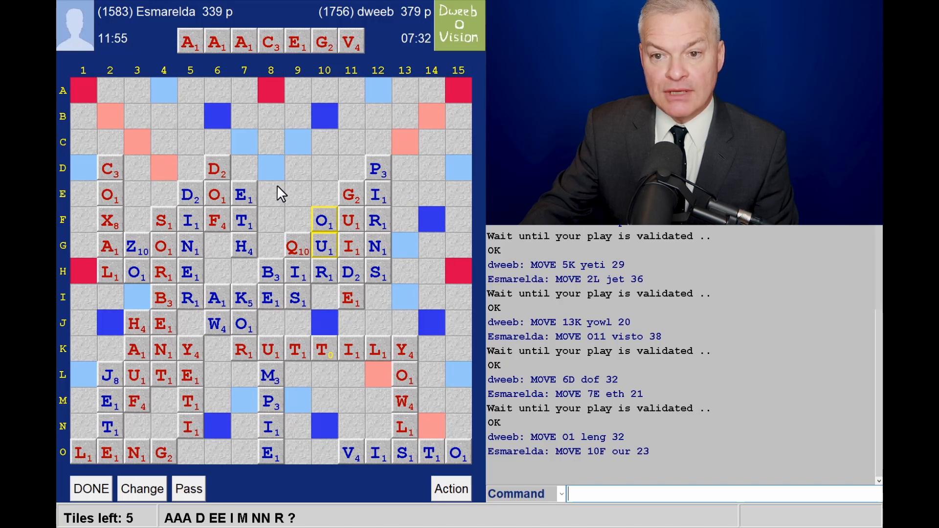
mouse_move(246, 198)
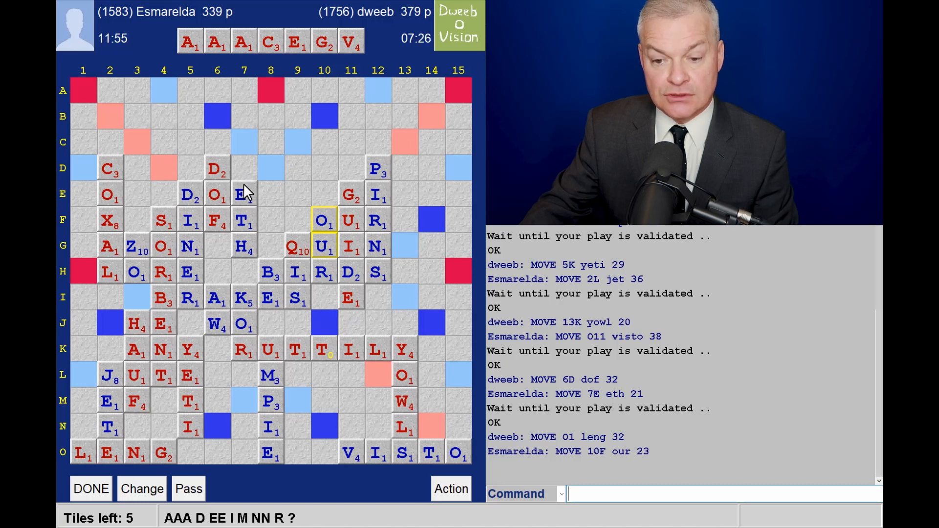
mouse_move(381, 417)
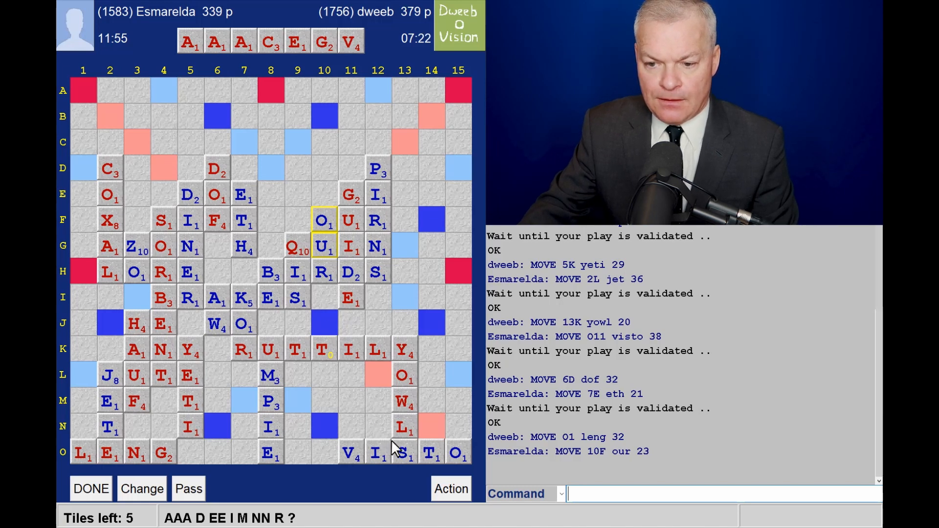
mouse_move(412, 439)
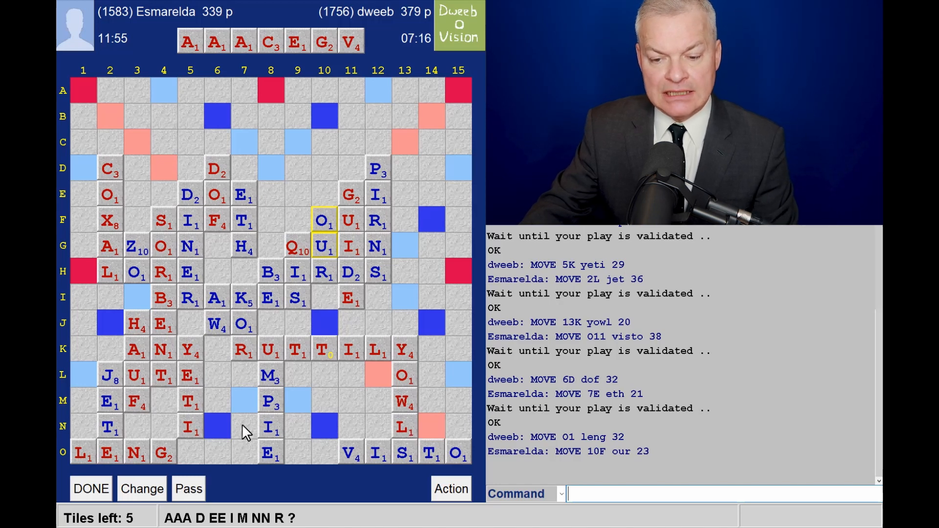
mouse_move(314, 428)
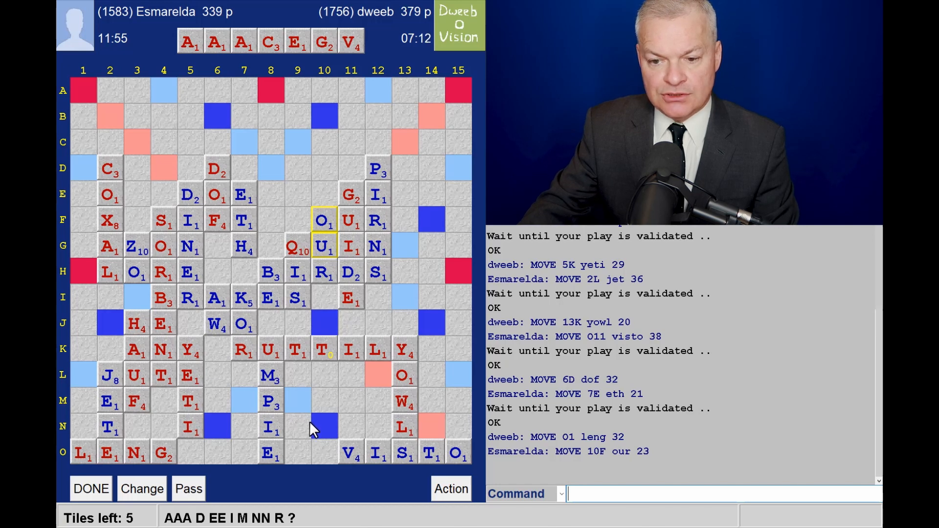
mouse_move(329, 446)
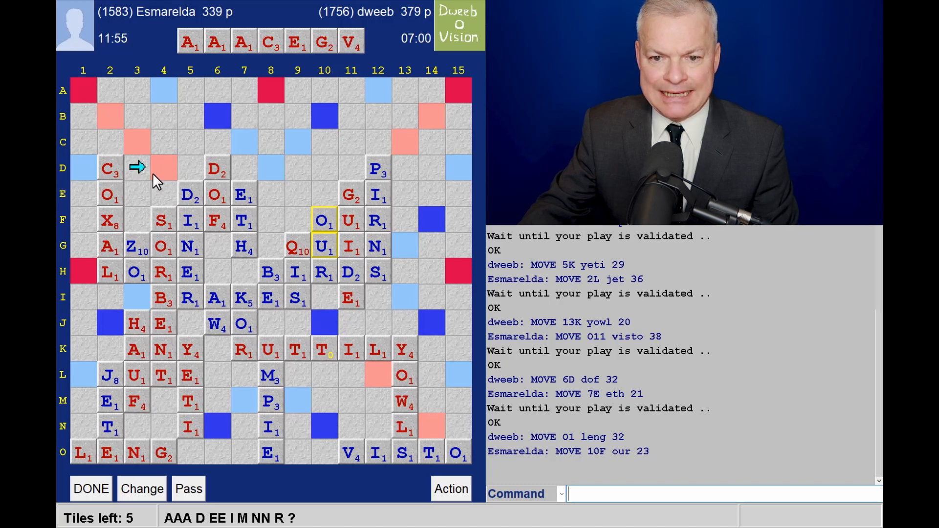
mouse_move(169, 185)
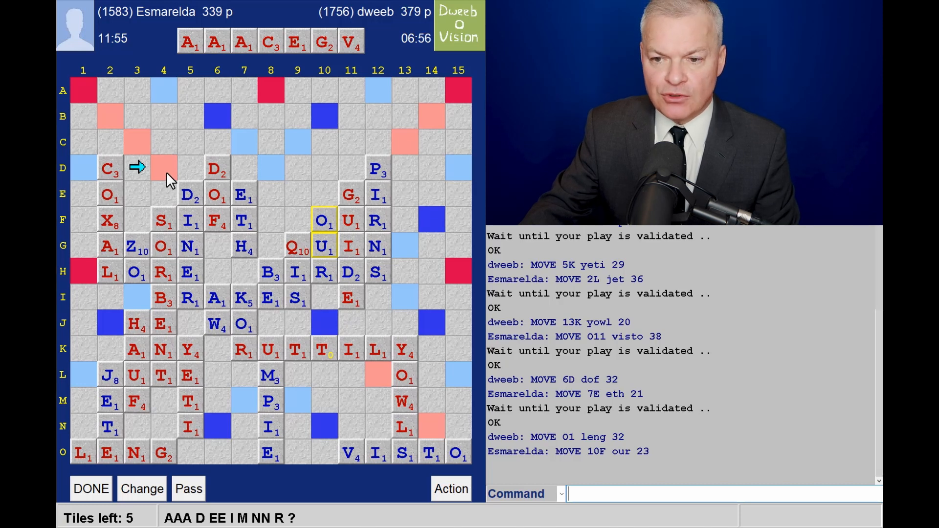
mouse_move(407, 206)
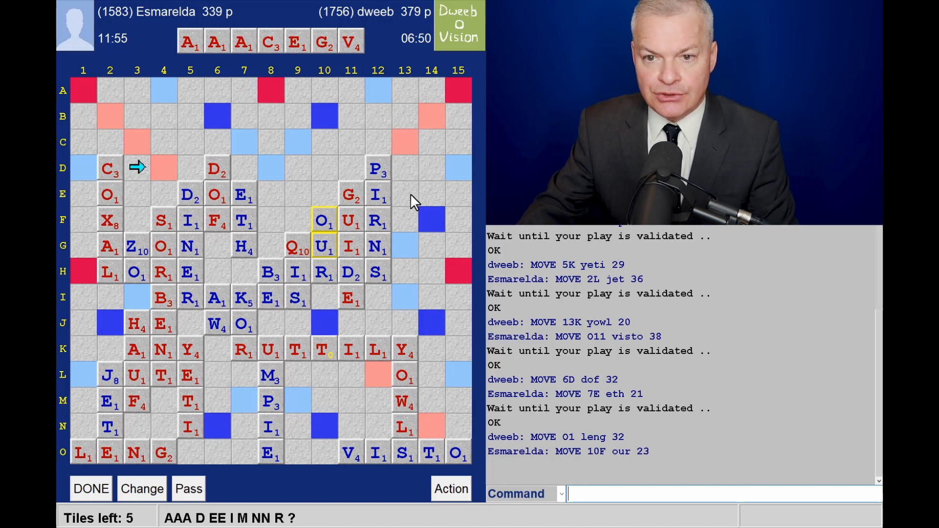
mouse_move(222, 445)
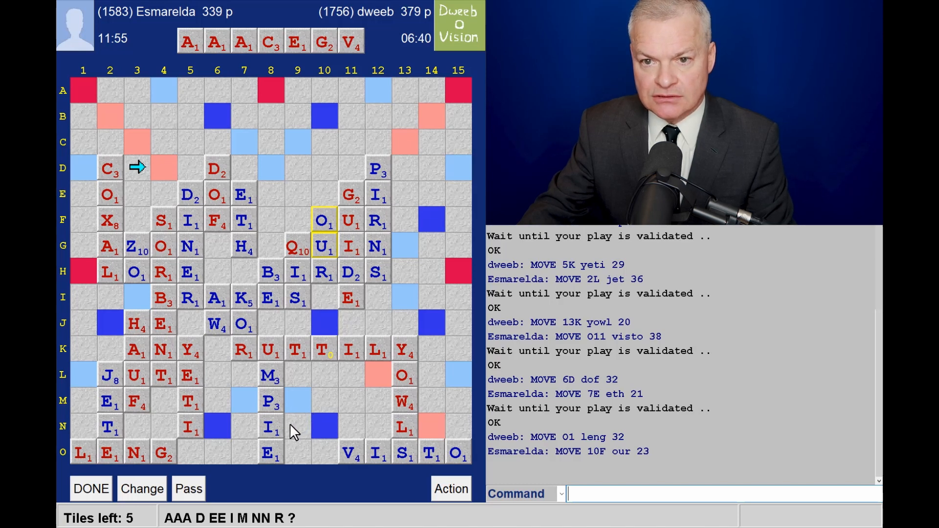
mouse_move(276, 436)
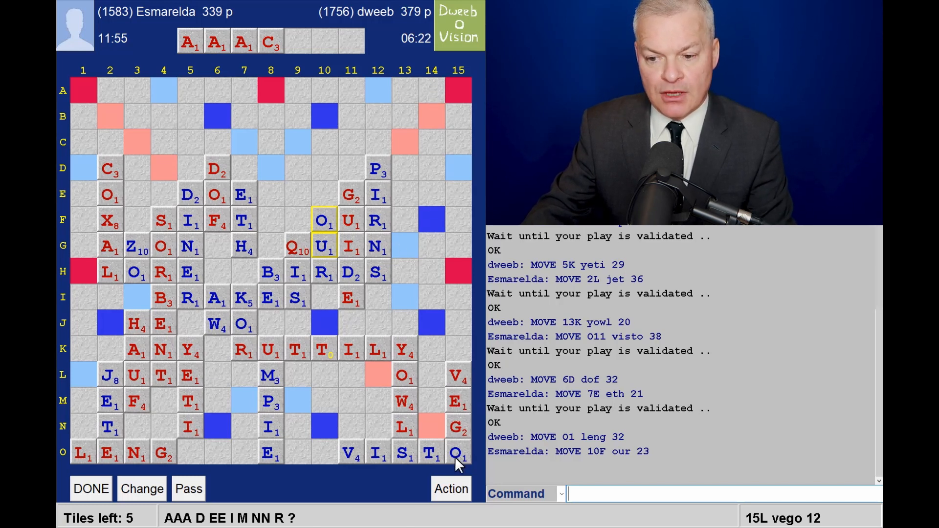
mouse_move(448, 193)
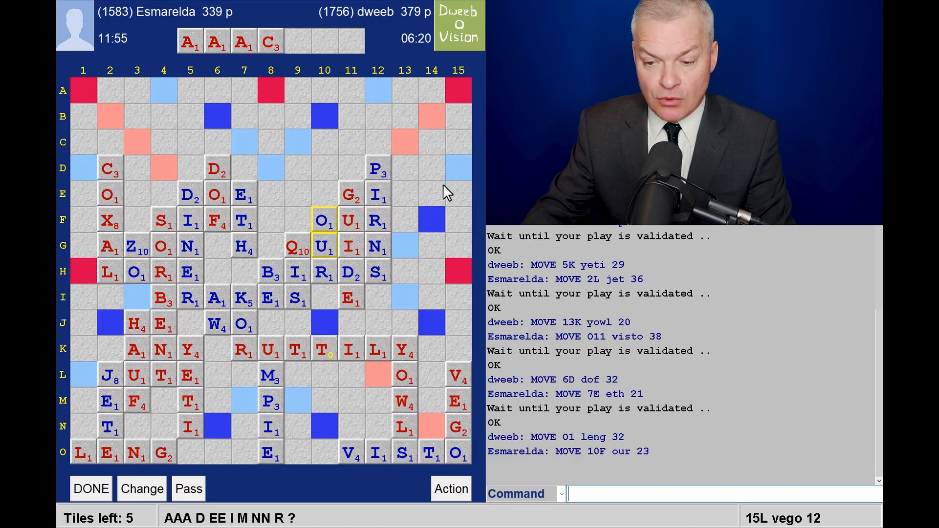
mouse_move(454, 234)
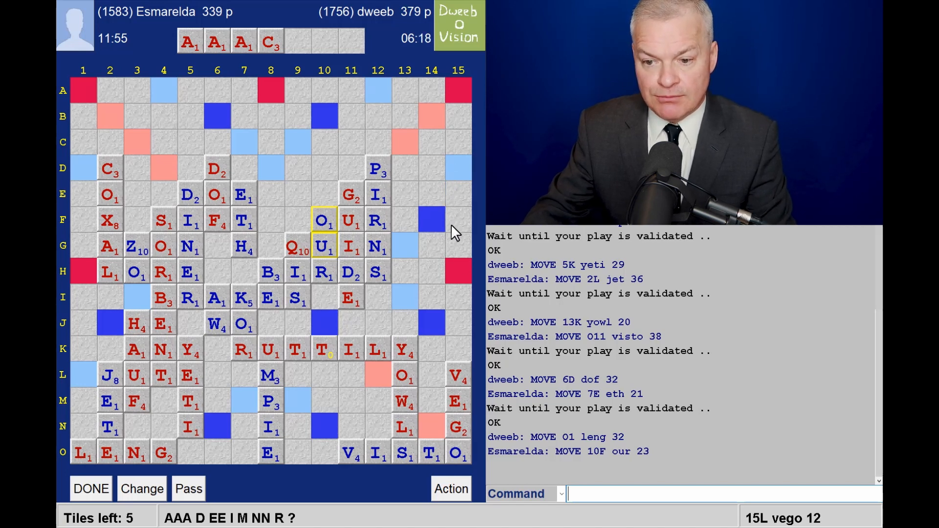
mouse_move(451, 246)
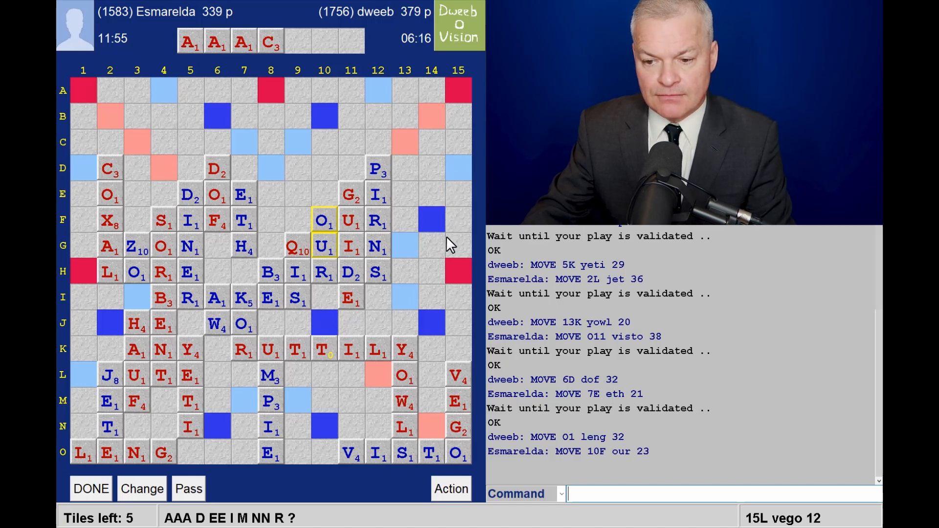
mouse_move(461, 389)
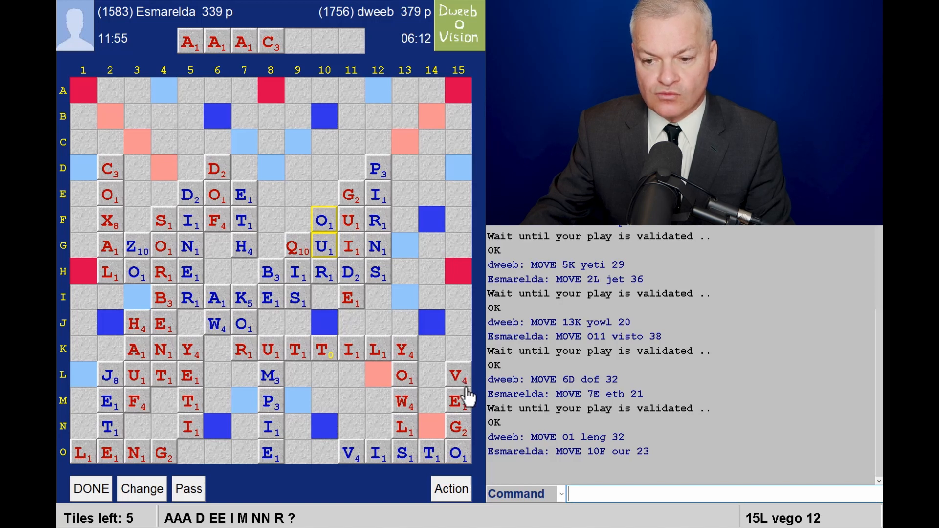
mouse_move(429, 404)
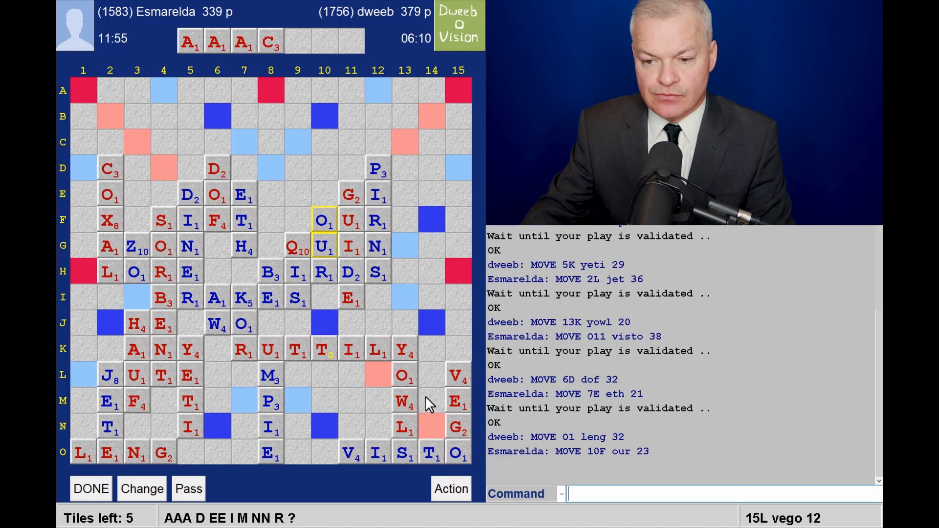
mouse_move(431, 426)
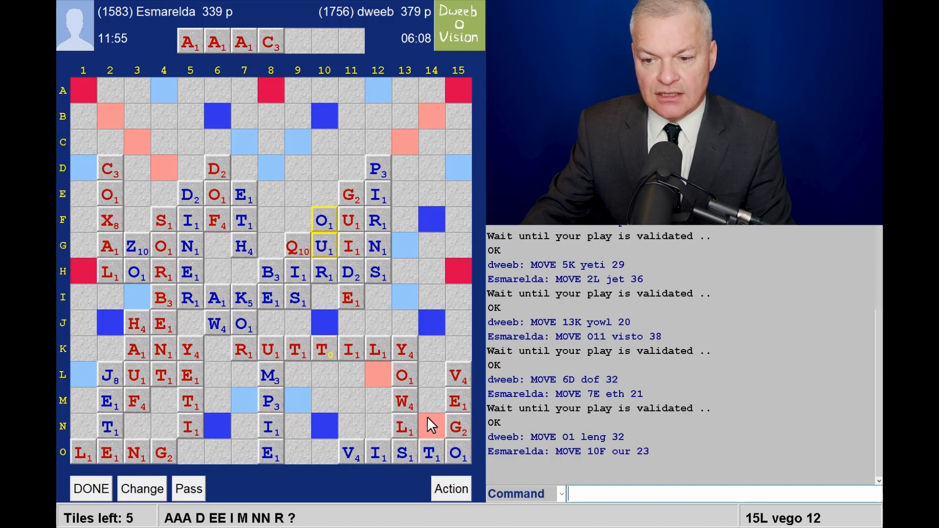
mouse_move(427, 105)
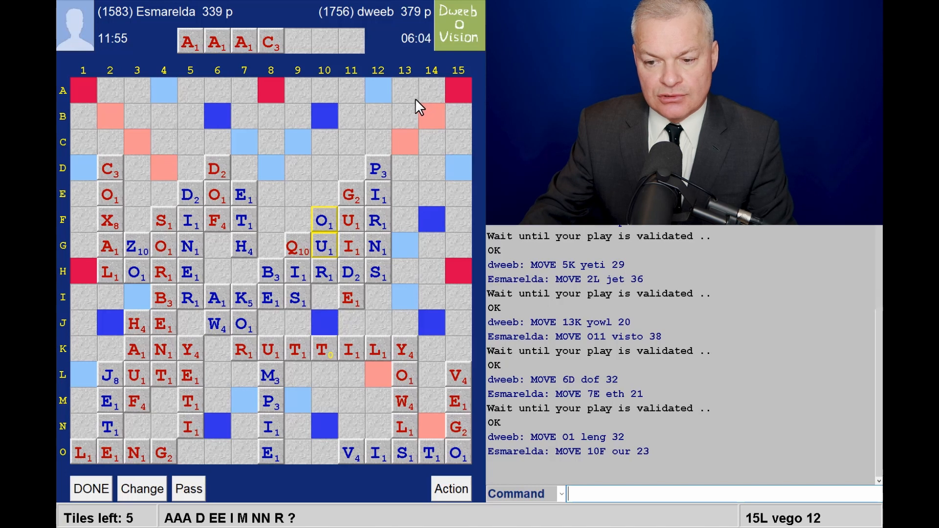
mouse_move(424, 57)
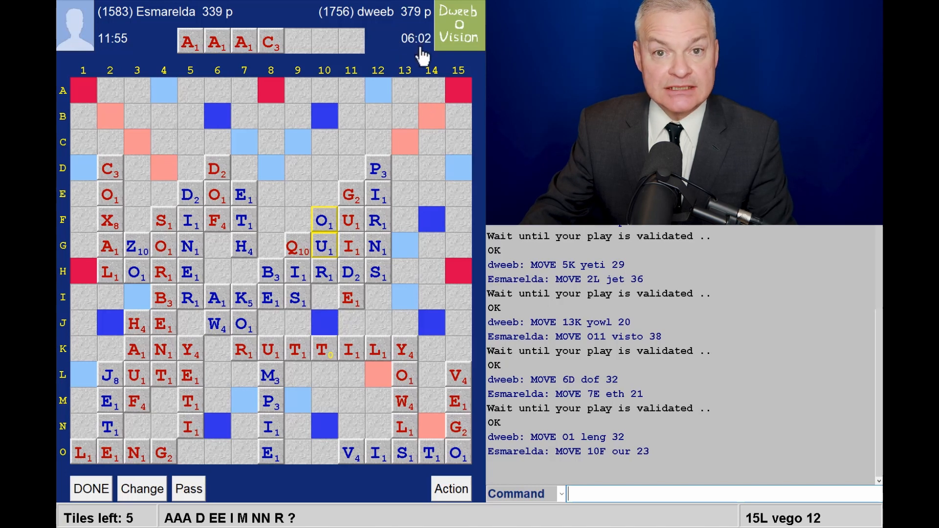
mouse_move(423, 133)
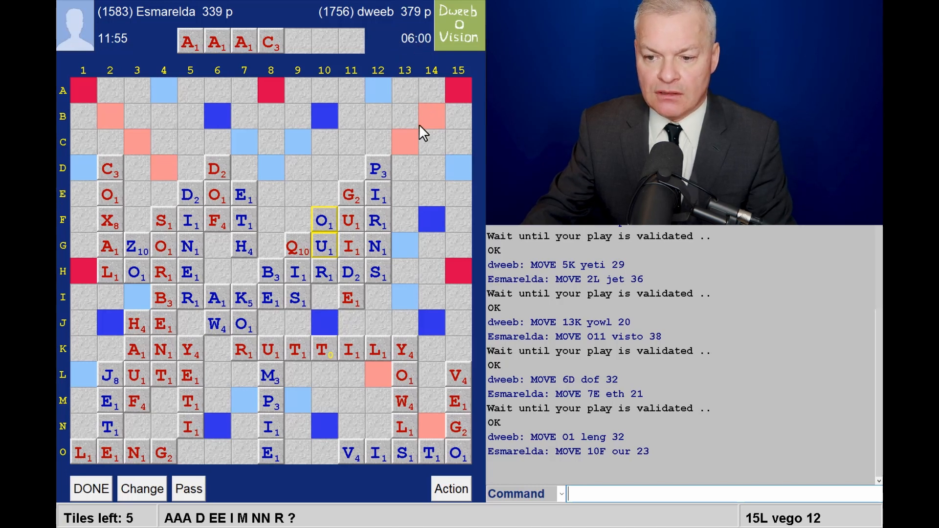
mouse_move(166, 57)
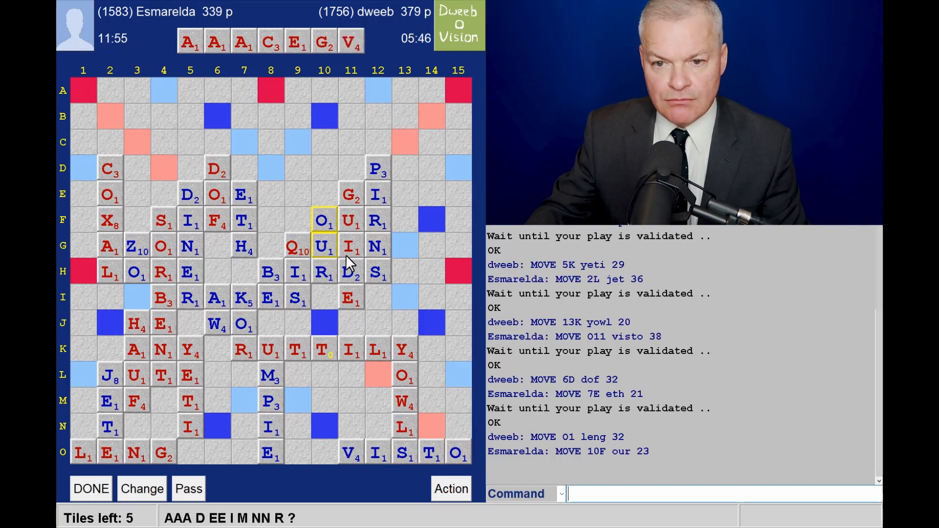
mouse_move(298, 413)
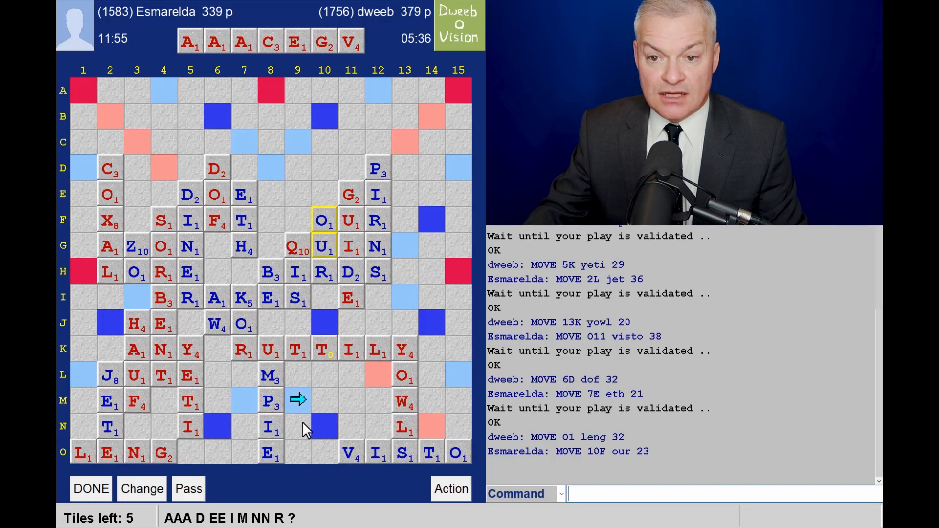
mouse_move(338, 421)
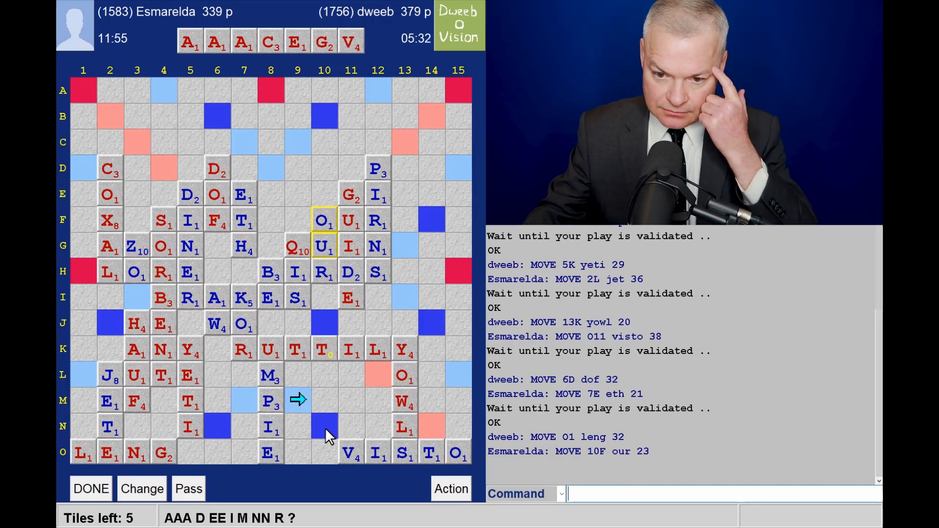
mouse_move(282, 438)
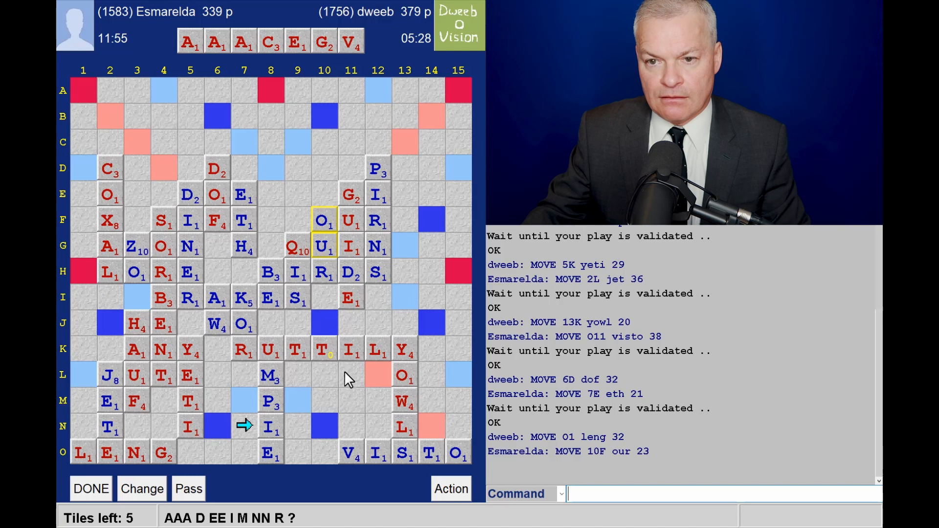
mouse_move(250, 431)
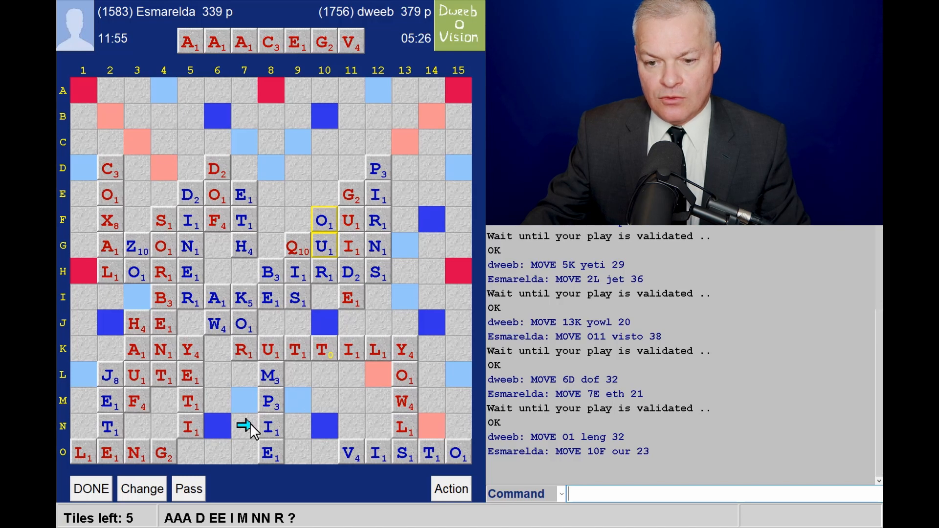
mouse_move(316, 409)
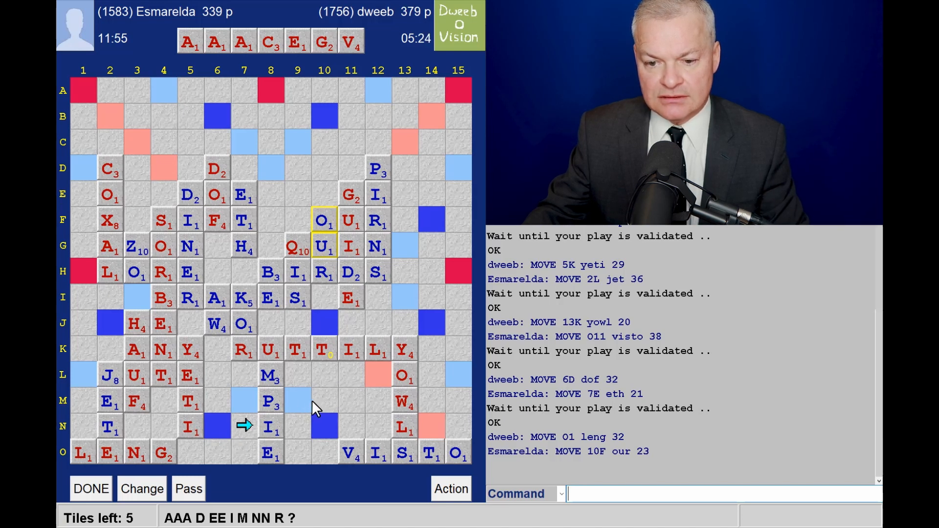
mouse_move(250, 437)
text(VIAE)
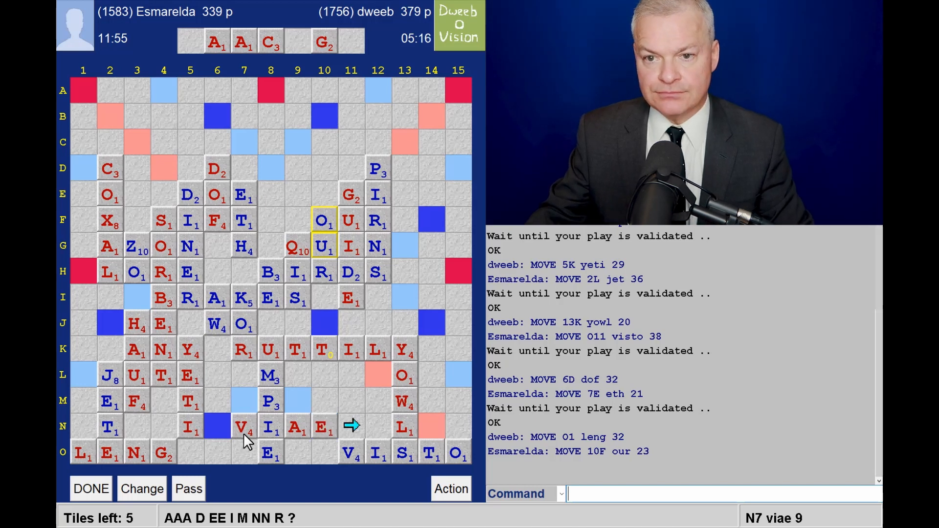
mouse_move(257, 114)
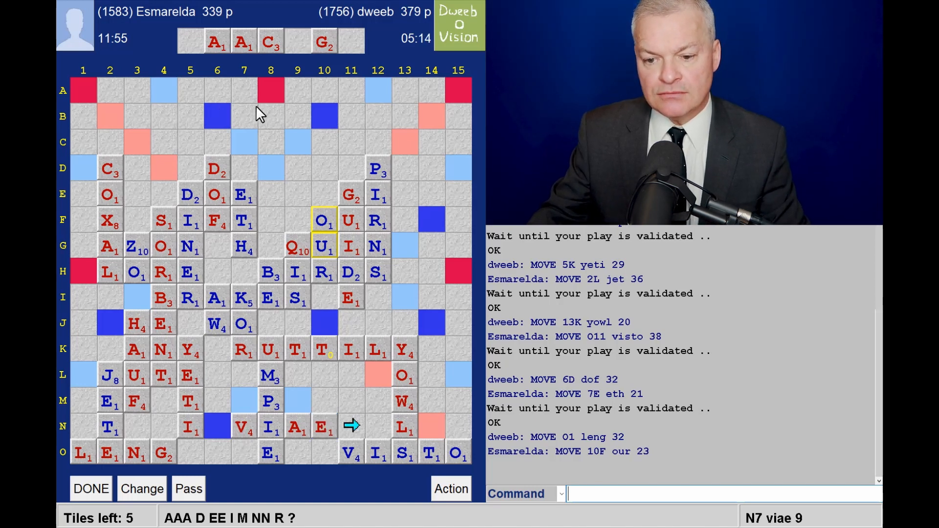
mouse_move(300, 113)
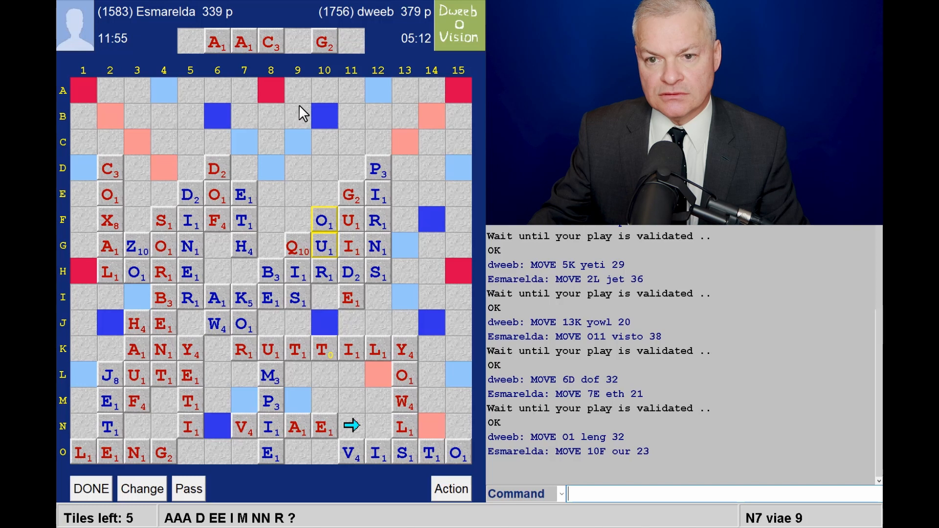
mouse_move(281, 67)
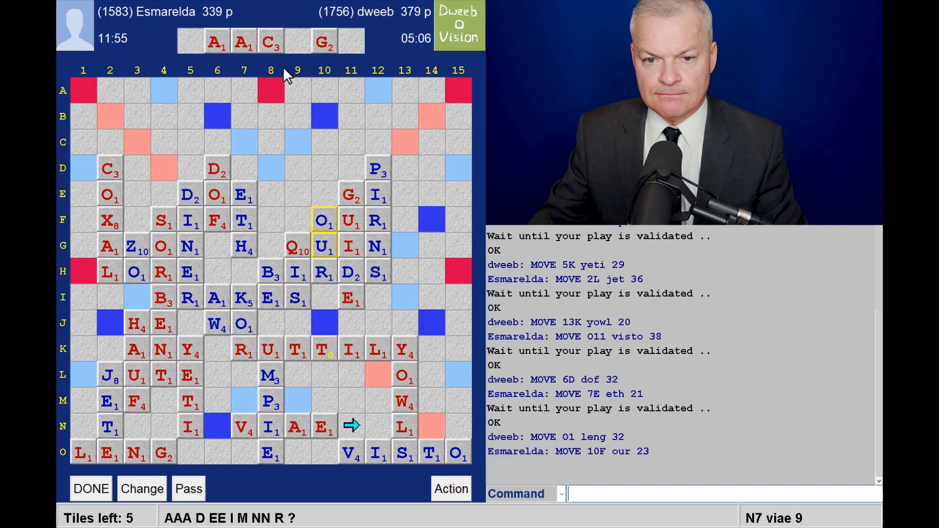
mouse_move(277, 114)
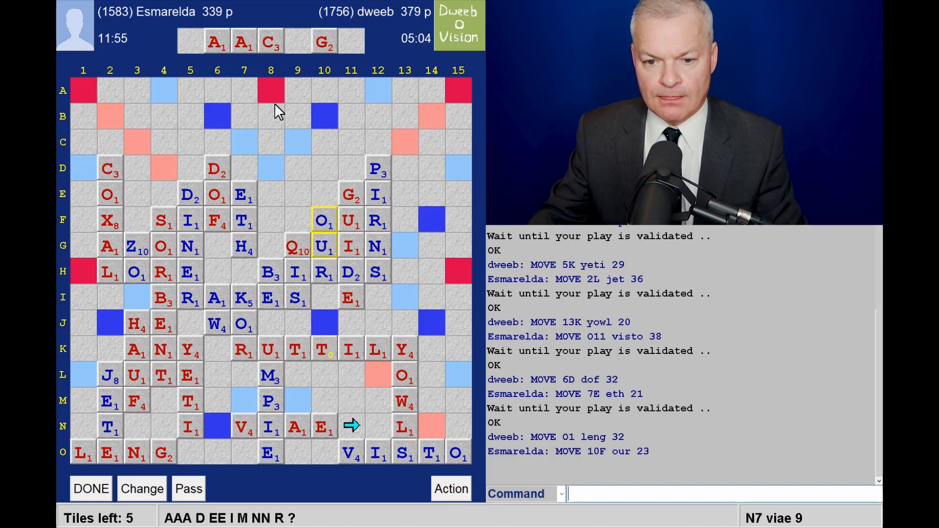
mouse_move(123, 338)
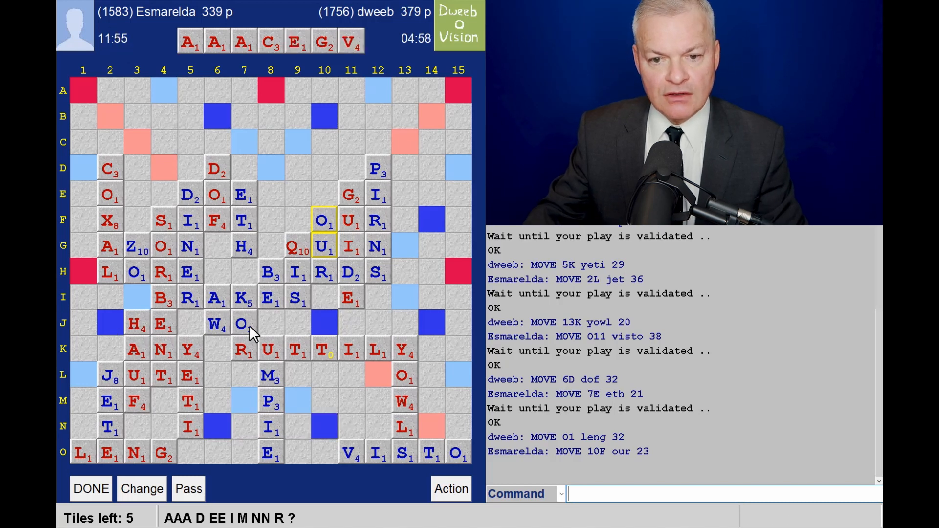
mouse_move(137, 251)
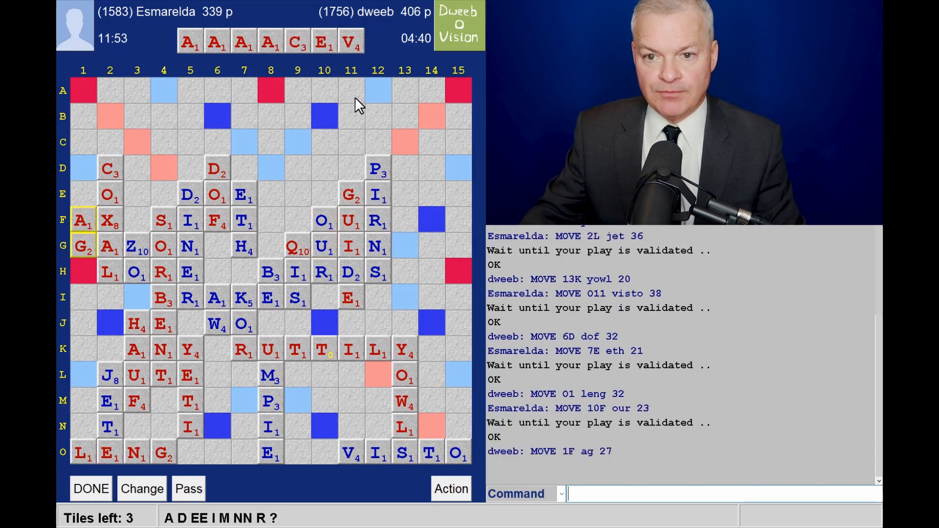
mouse_move(305, 61)
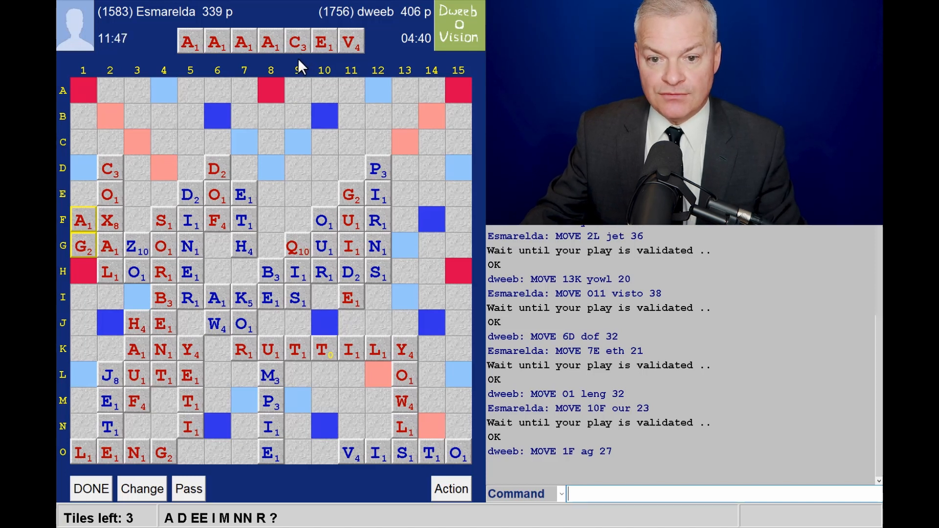
mouse_move(97, 203)
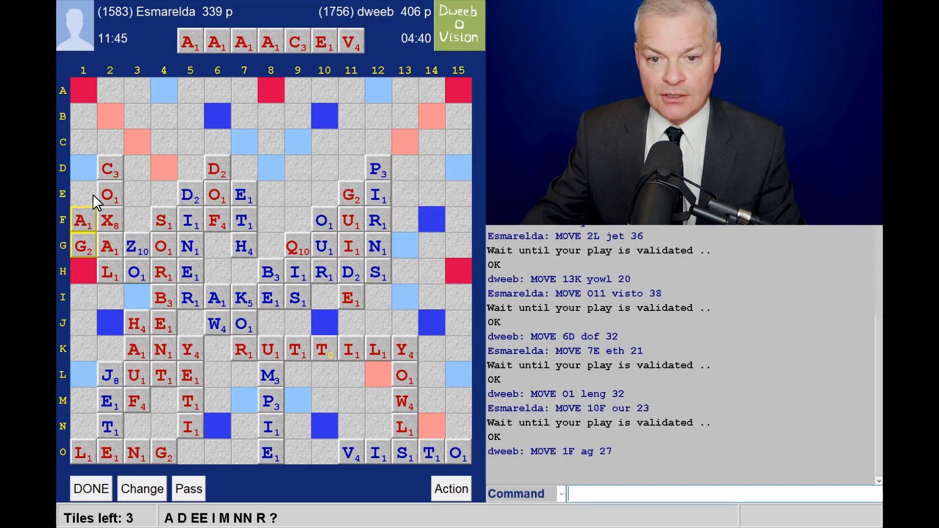
mouse_move(174, 203)
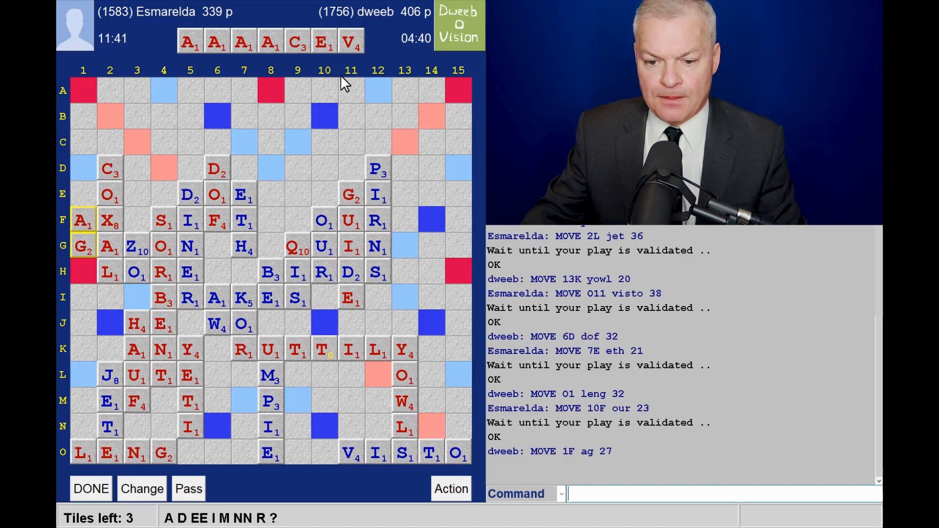
mouse_move(325, 142)
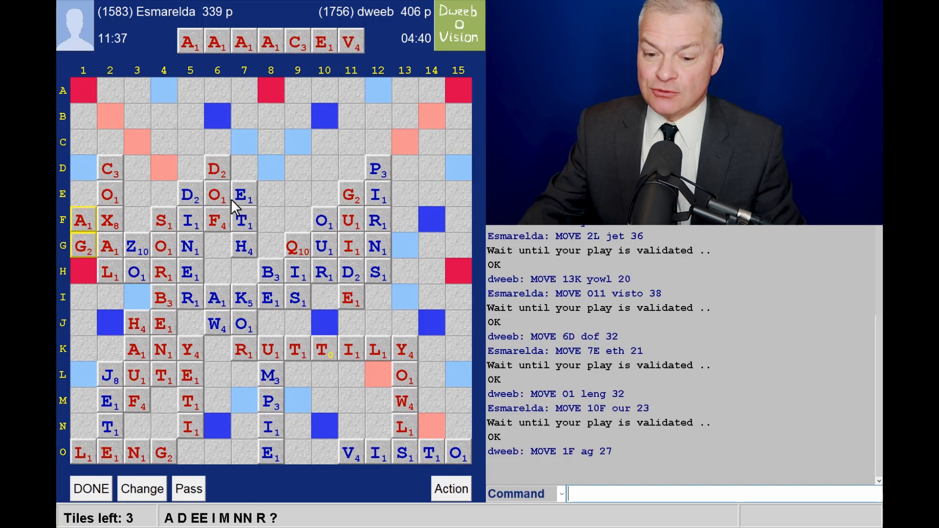
mouse_move(480, 482)
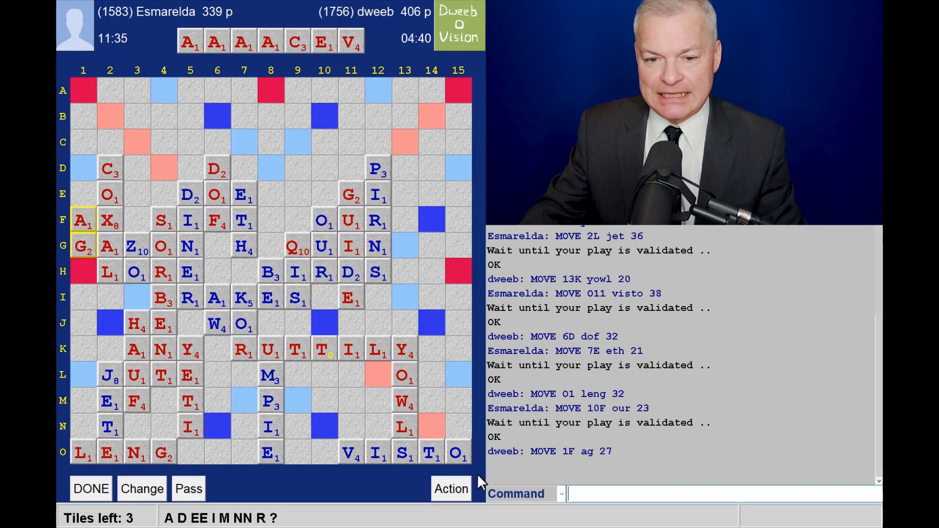
mouse_move(285, 168)
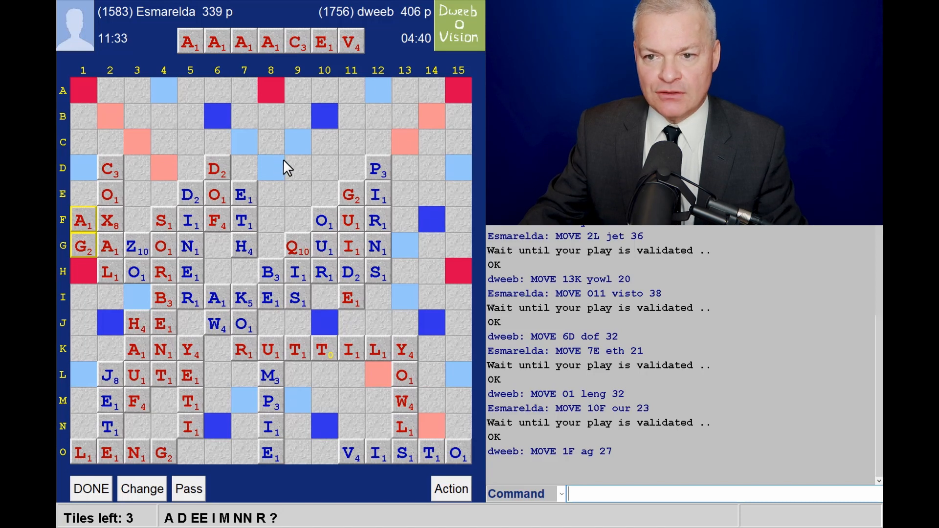
mouse_move(468, 270)
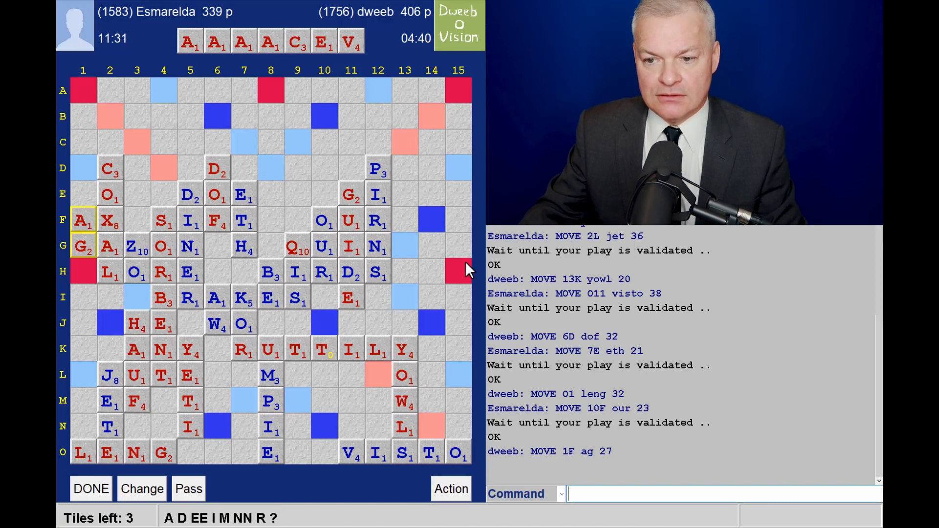
mouse_move(270, 97)
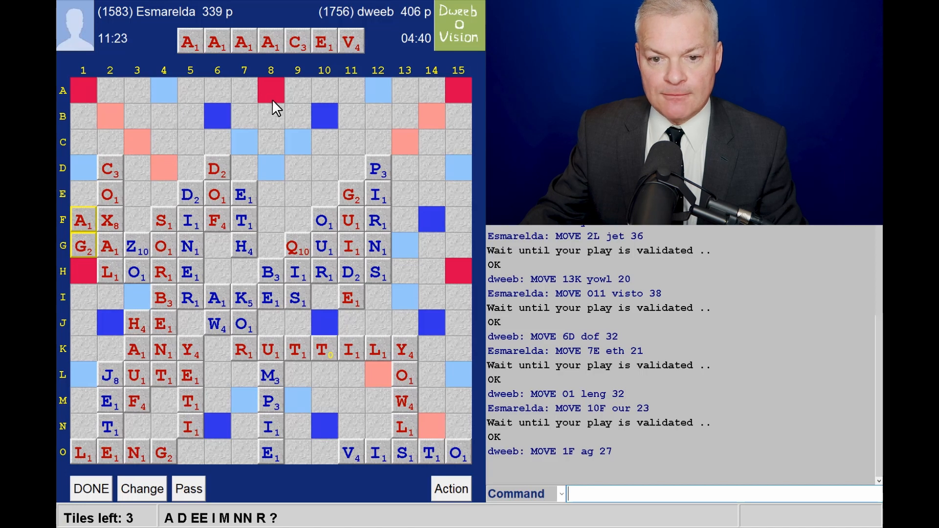
mouse_move(215, 218)
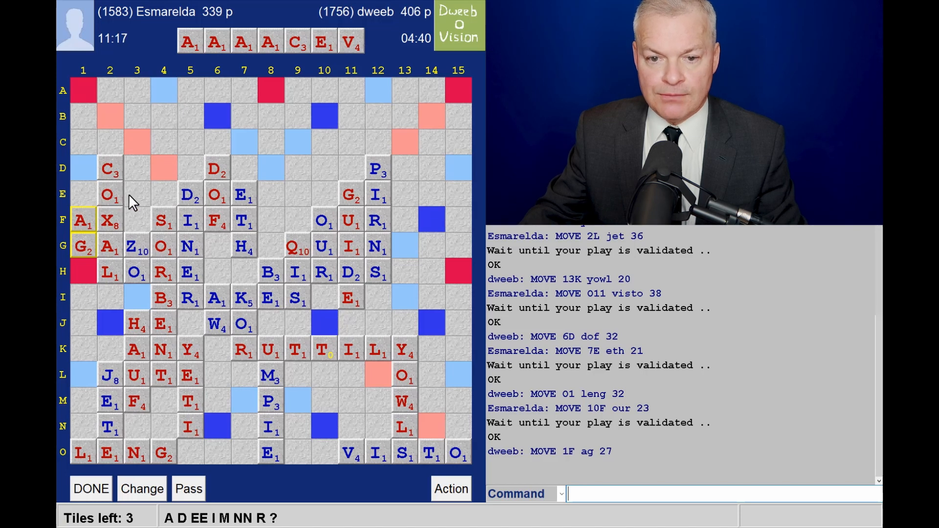
mouse_move(86, 207)
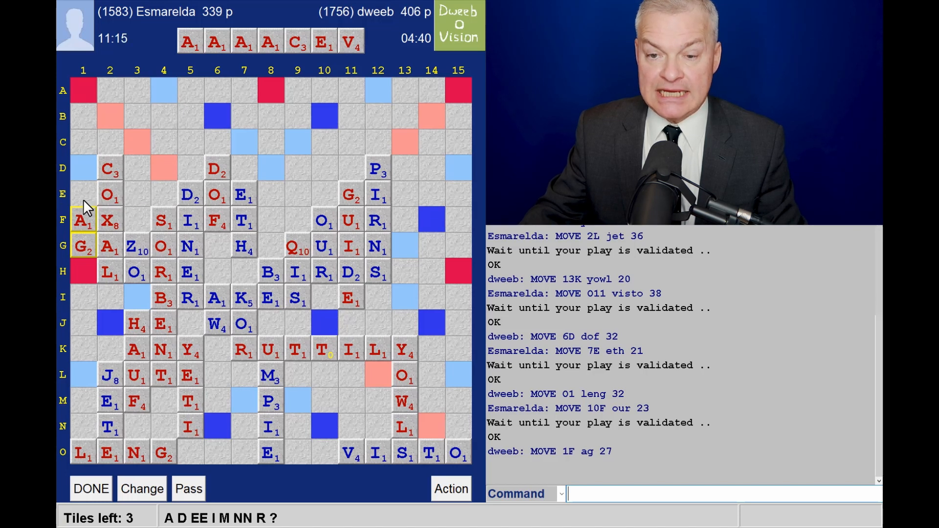
mouse_move(294, 157)
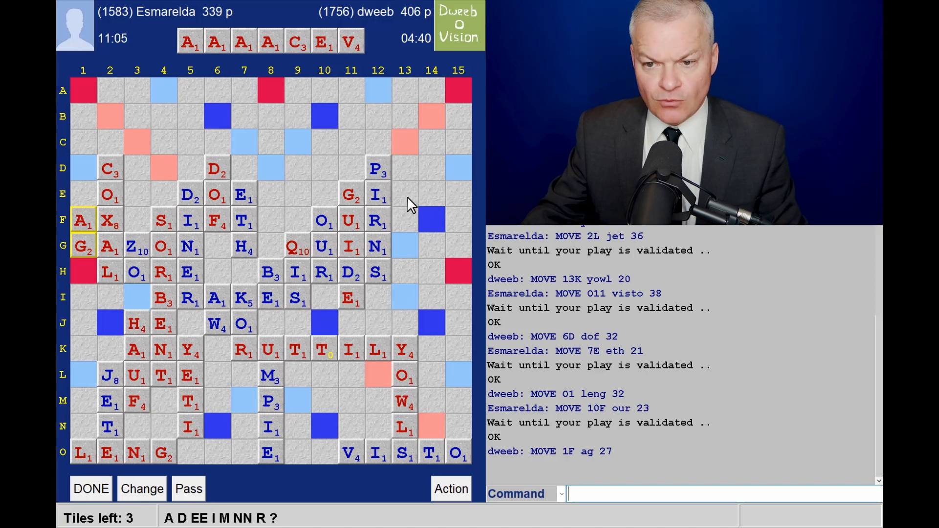
mouse_move(299, 133)
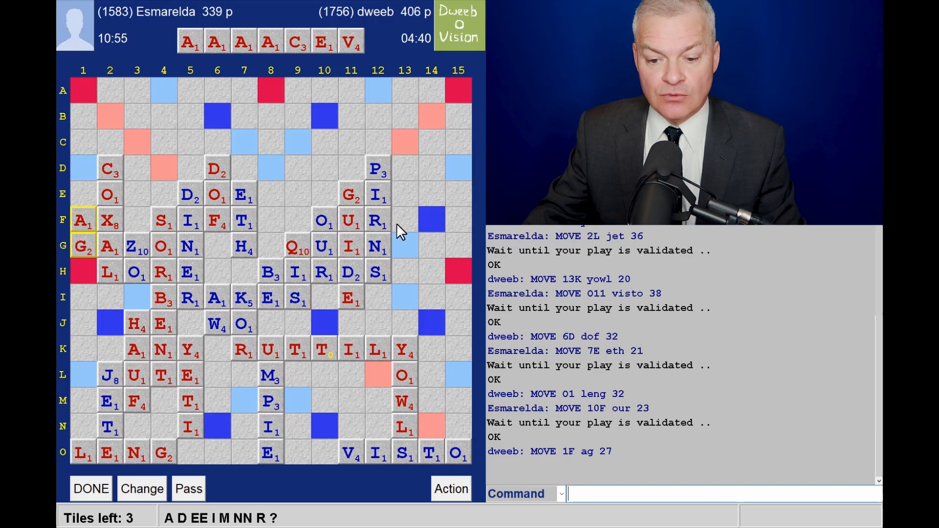
mouse_move(407, 256)
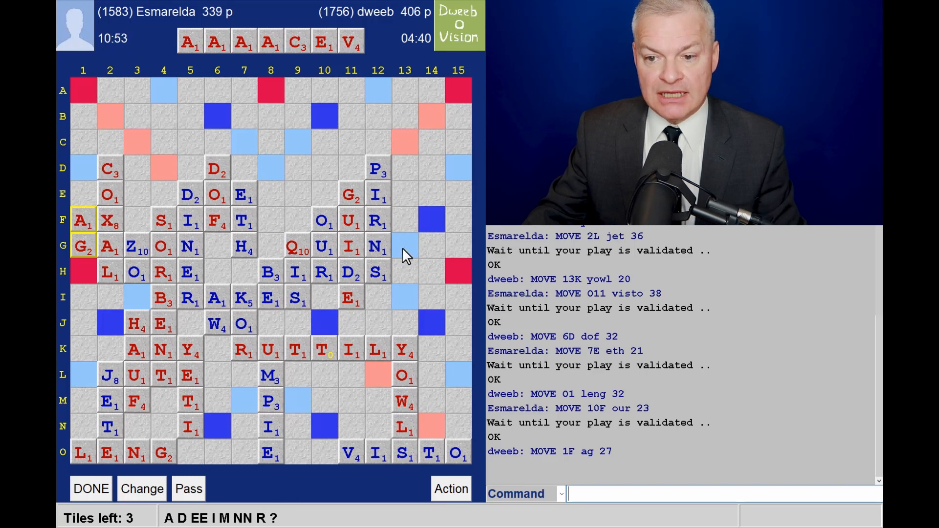
mouse_move(409, 232)
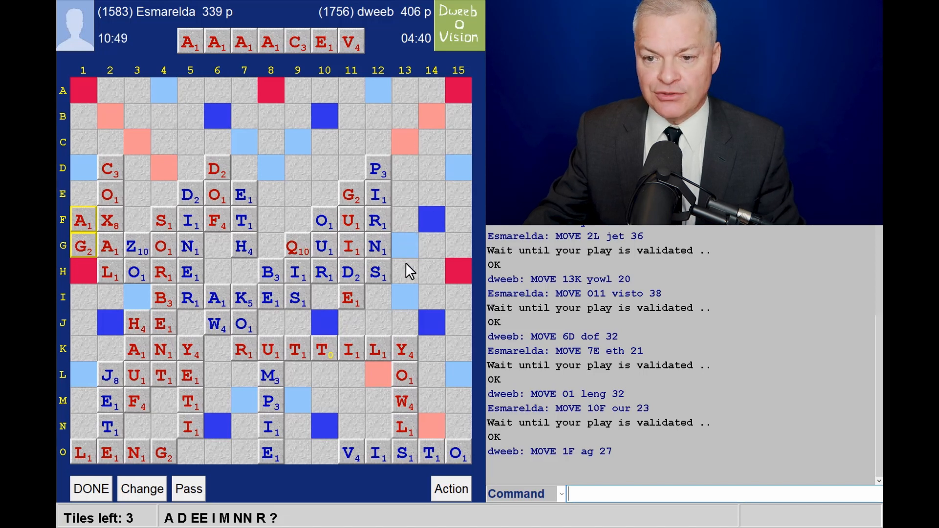
mouse_move(267, 158)
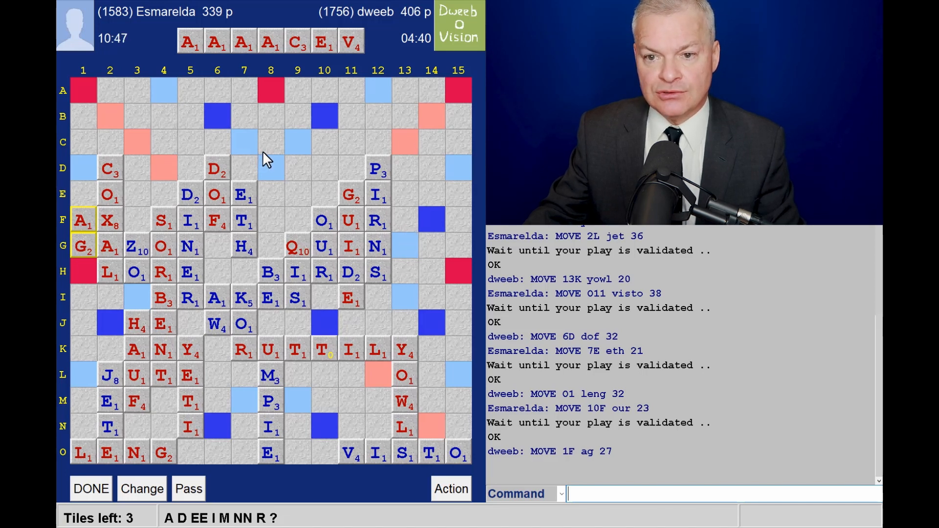
mouse_move(275, 166)
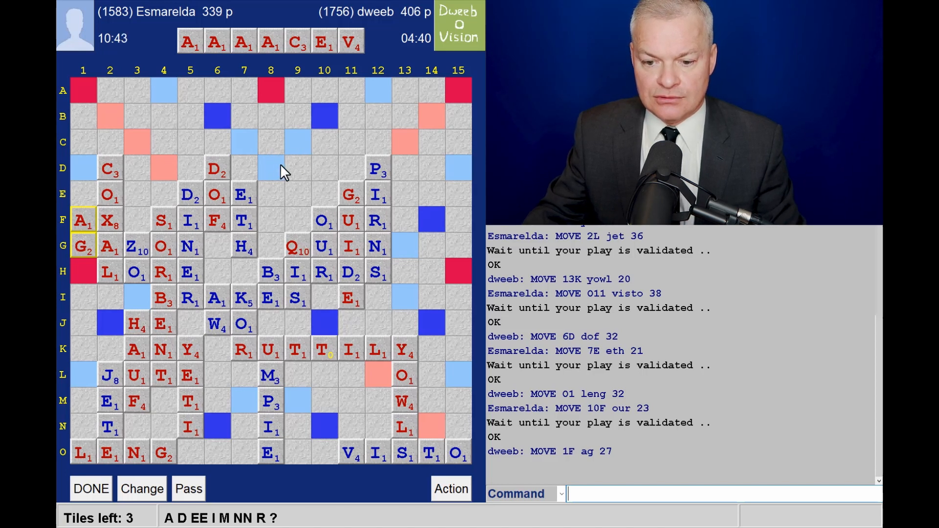
mouse_move(277, 101)
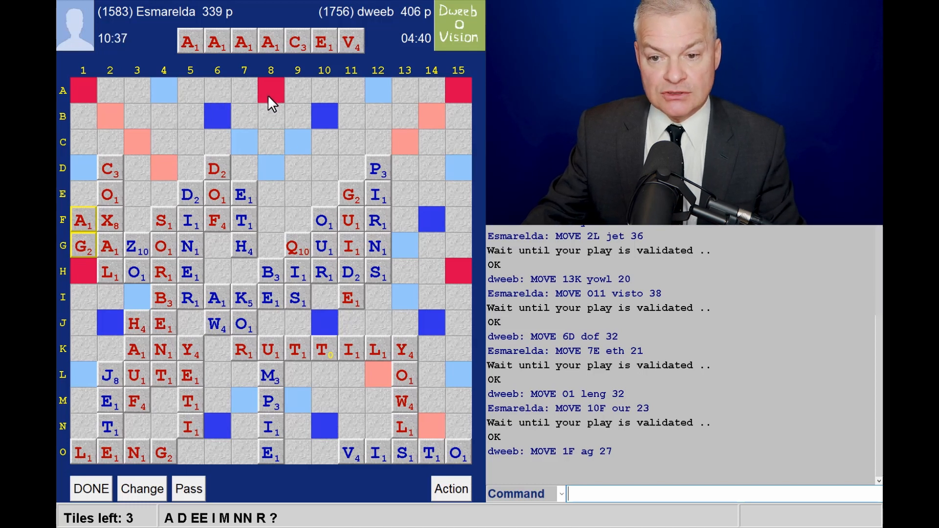
mouse_move(194, 389)
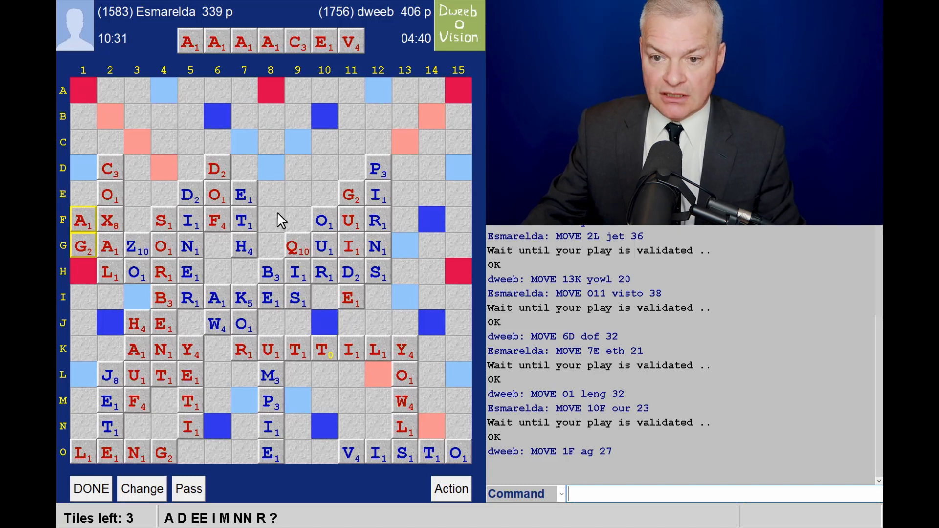
mouse_move(303, 206)
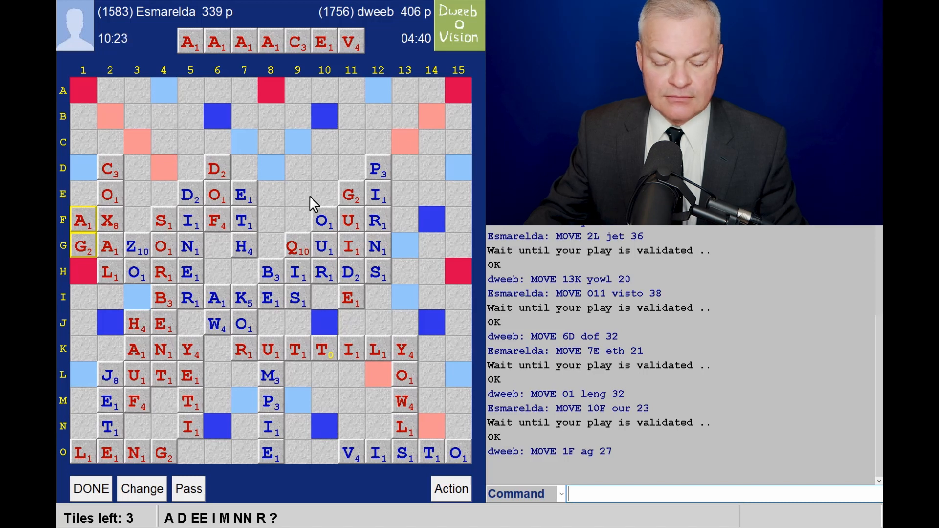
mouse_move(155, 98)
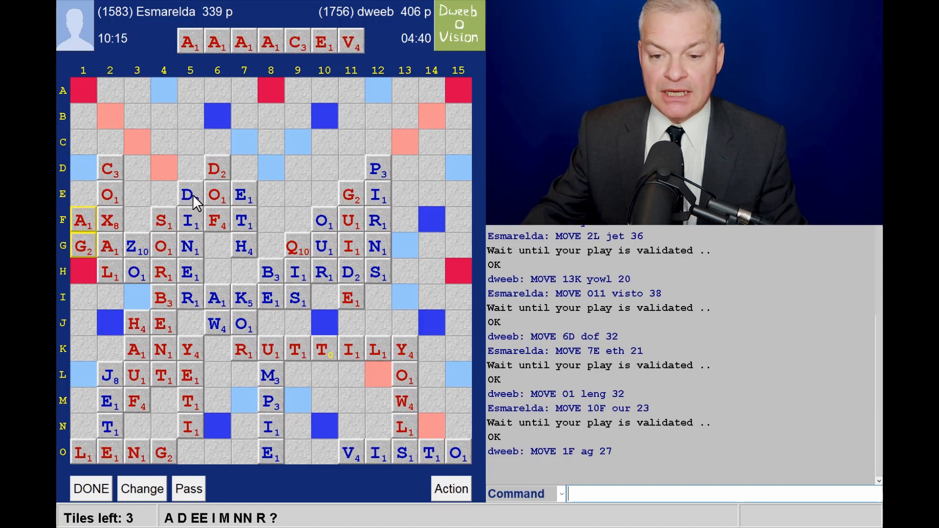
mouse_move(153, 225)
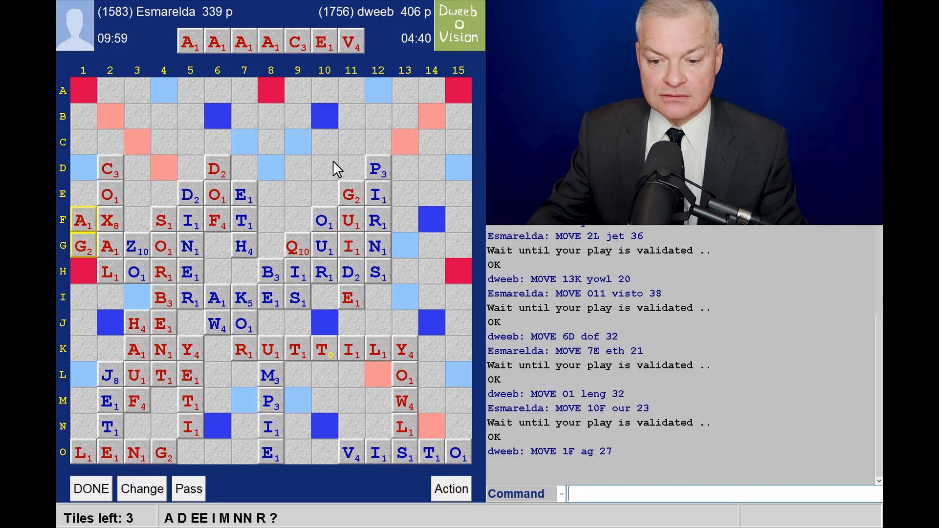
mouse_move(429, 458)
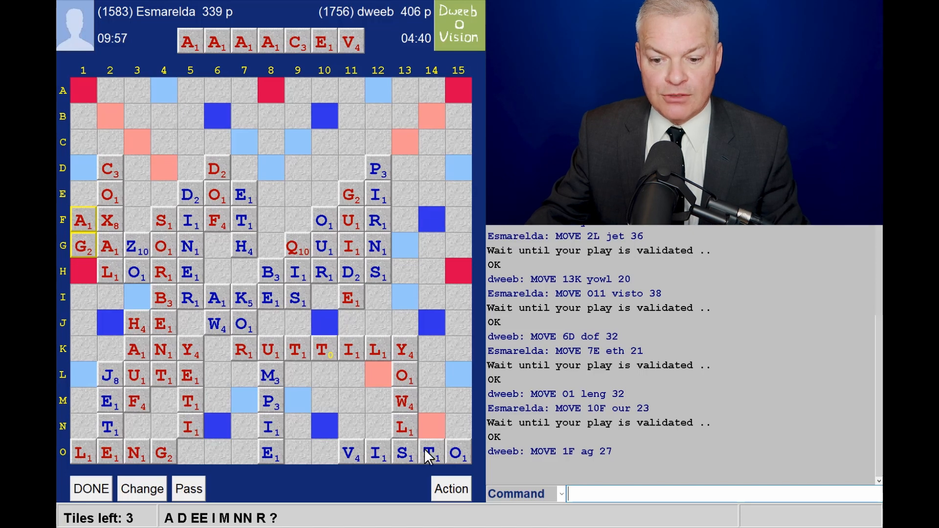
mouse_move(287, 522)
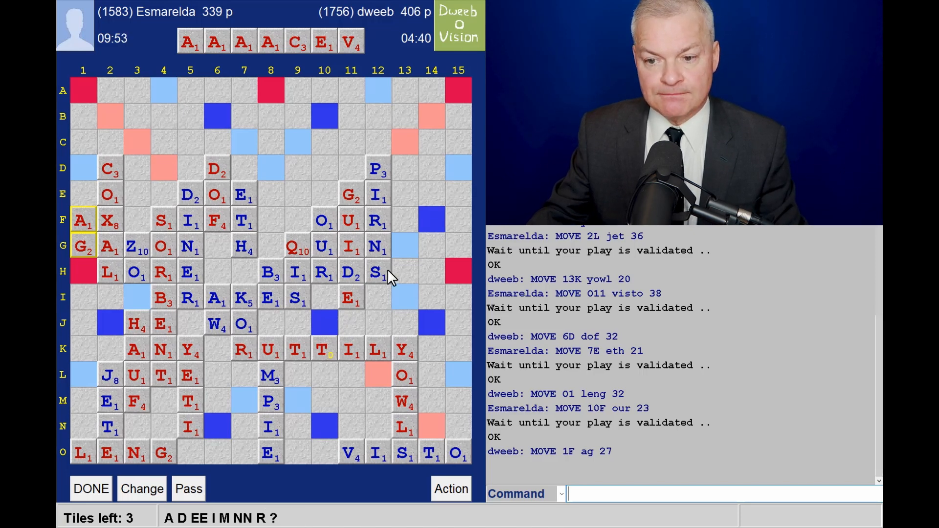
mouse_move(339, 317)
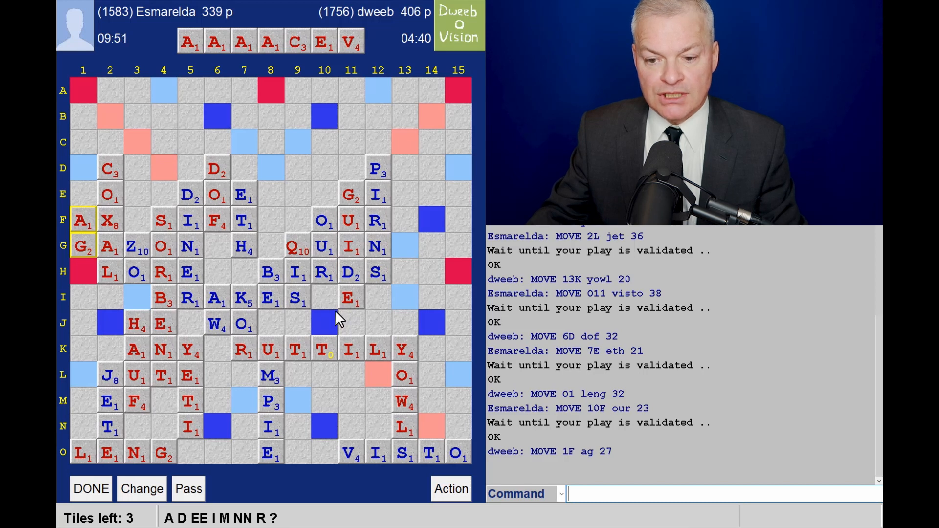
mouse_move(396, 218)
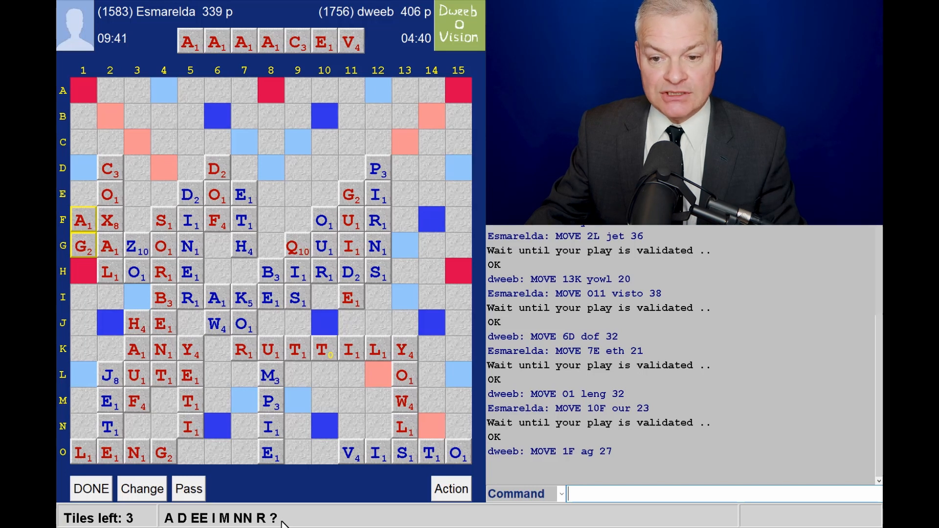
mouse_move(296, 181)
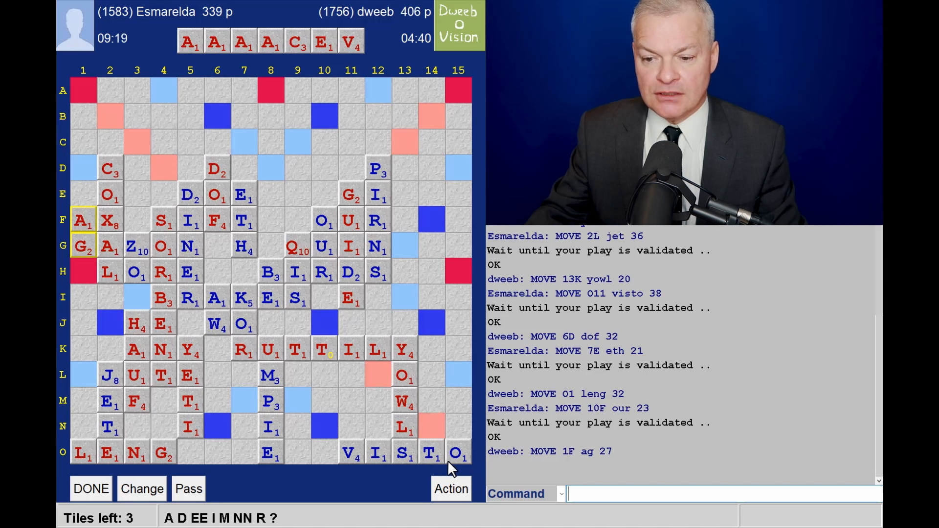
mouse_move(384, 413)
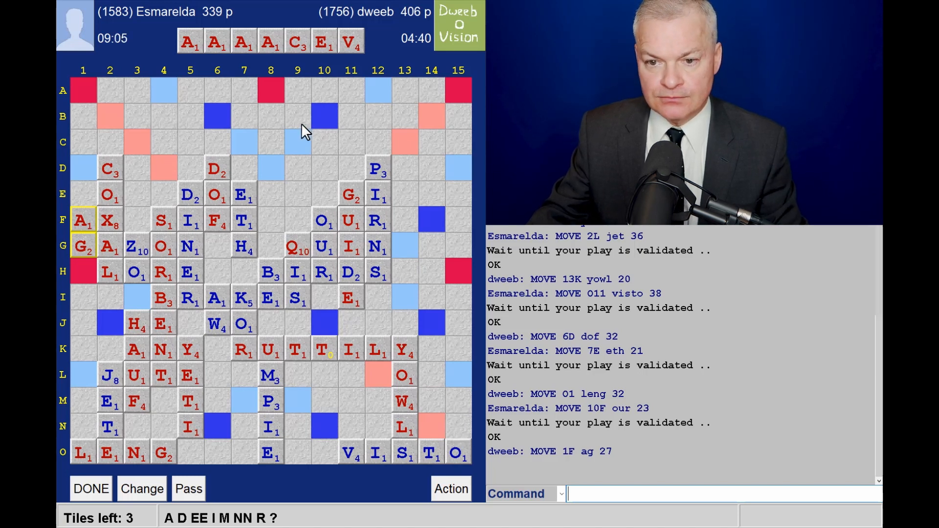
mouse_move(273, 146)
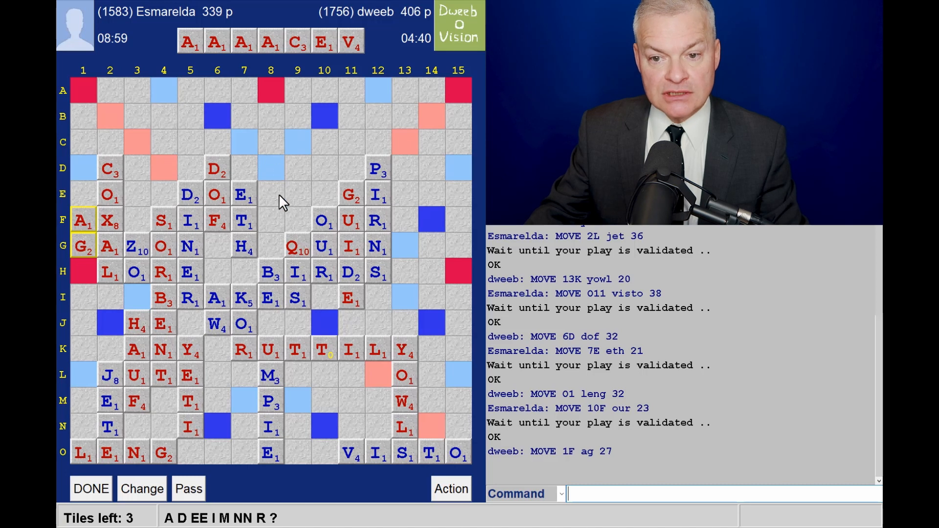
mouse_move(268, 151)
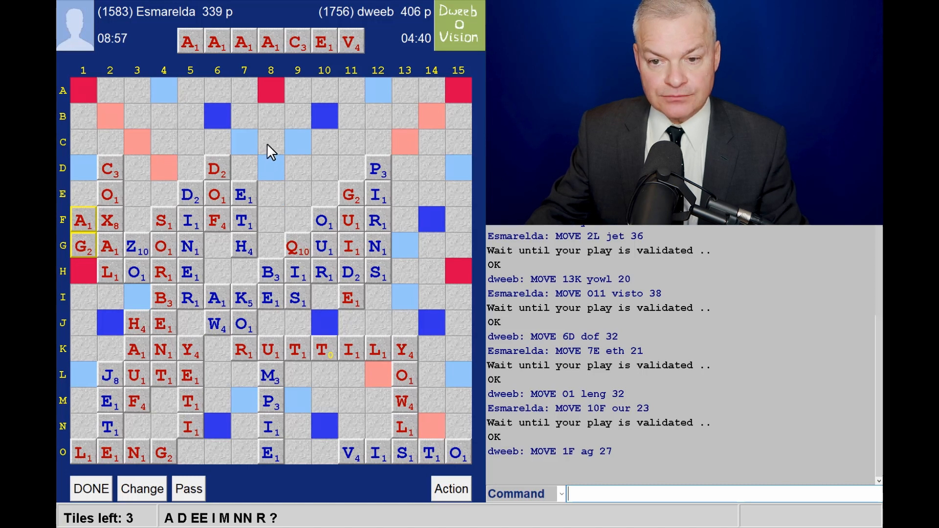
mouse_move(274, 120)
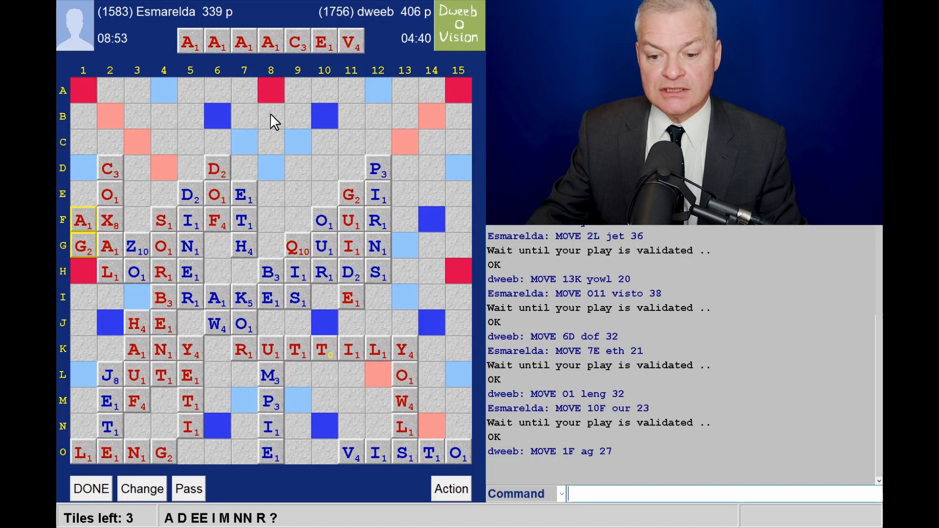
mouse_move(282, 157)
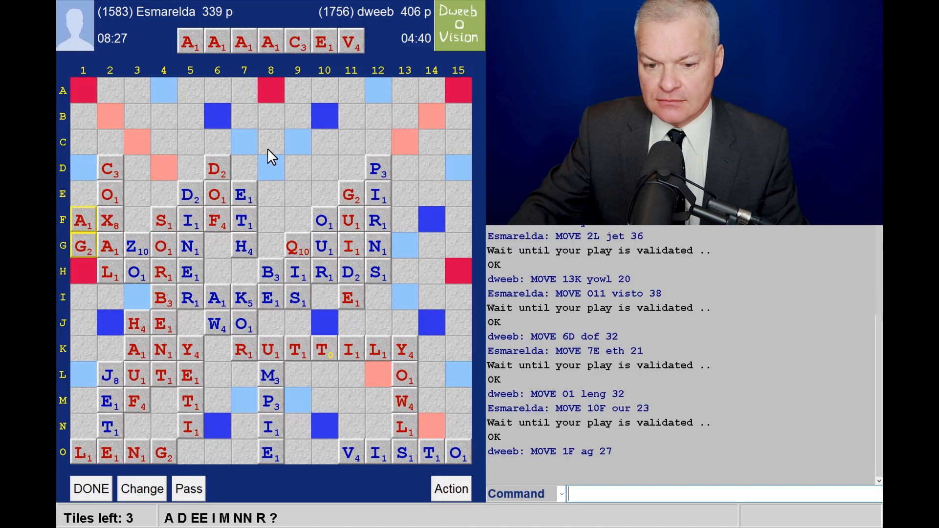
mouse_move(265, 174)
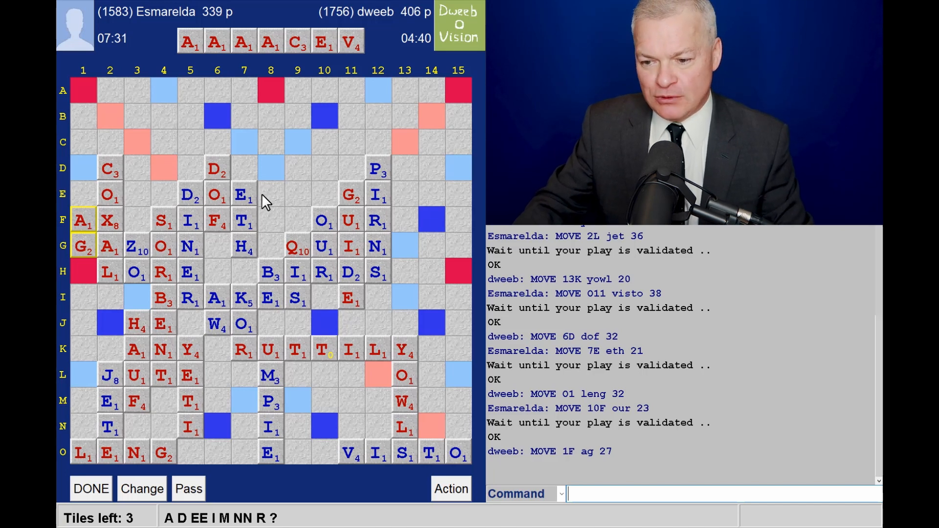
mouse_move(333, 237)
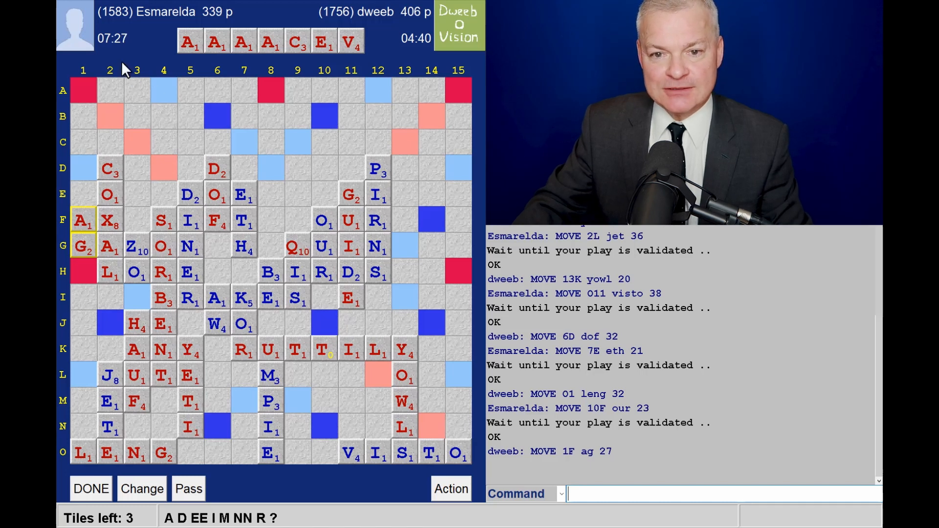
mouse_move(198, 116)
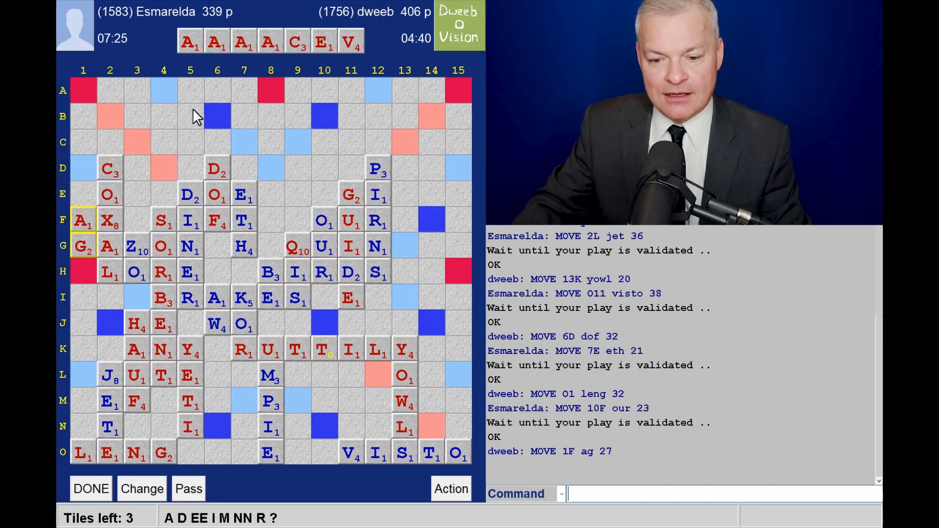
mouse_move(203, 133)
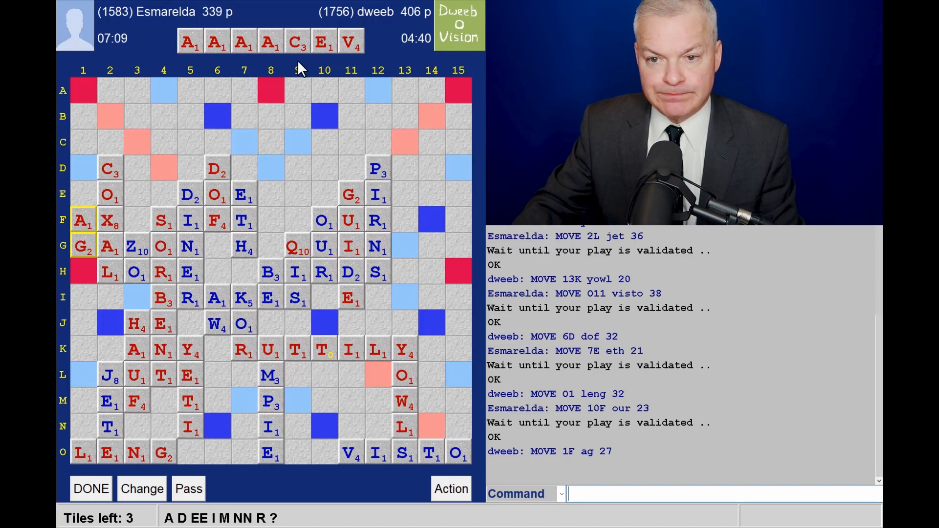
mouse_move(282, 73)
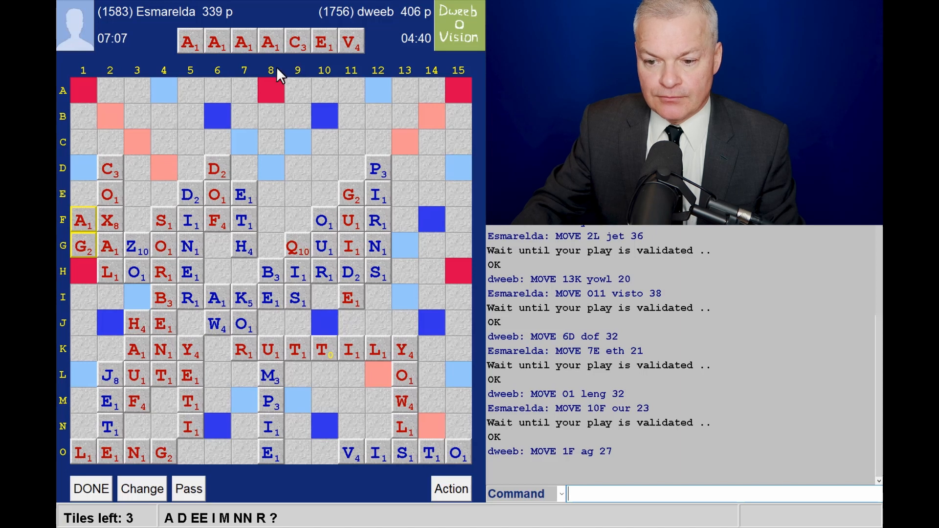
mouse_move(276, 249)
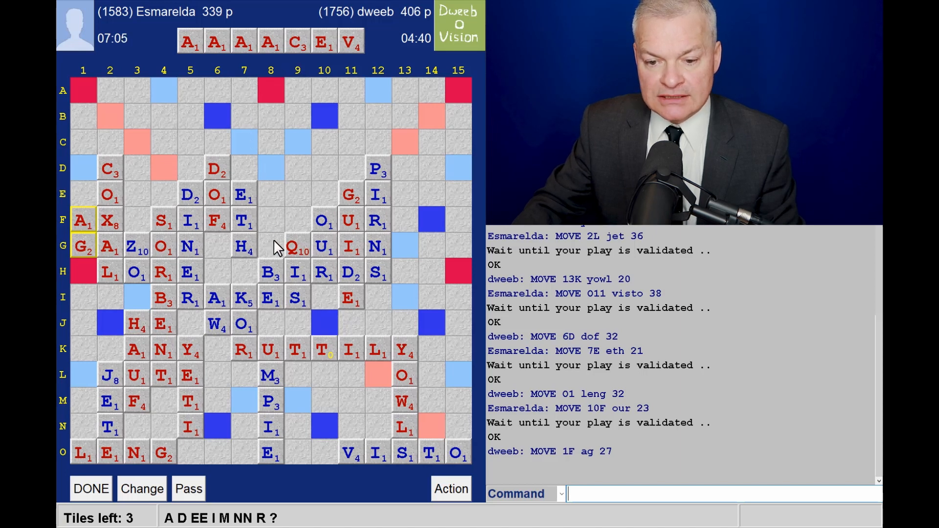
mouse_move(183, 258)
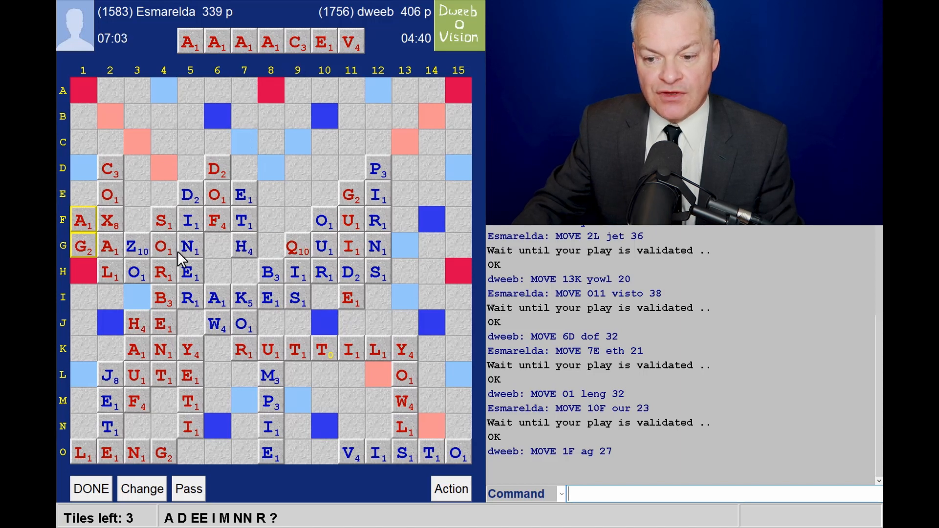
mouse_move(452, 410)
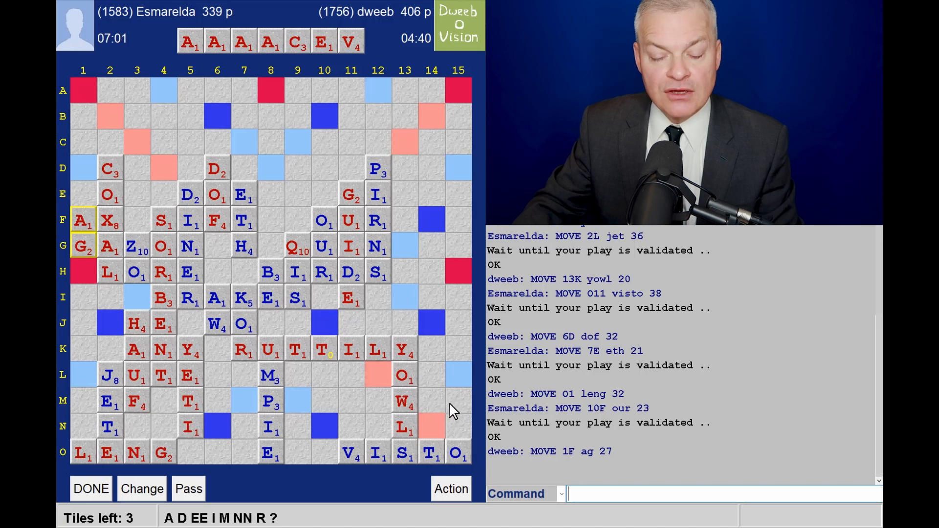
mouse_move(420, 362)
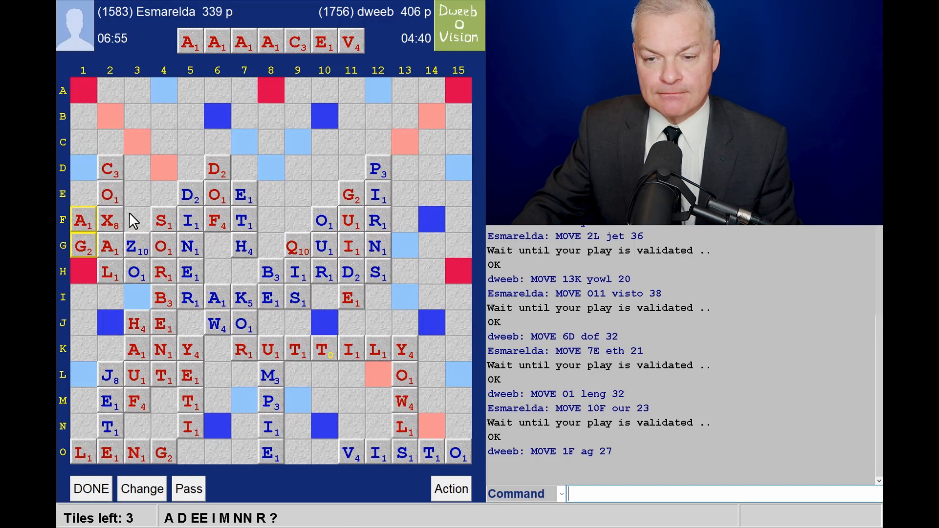
mouse_move(178, 214)
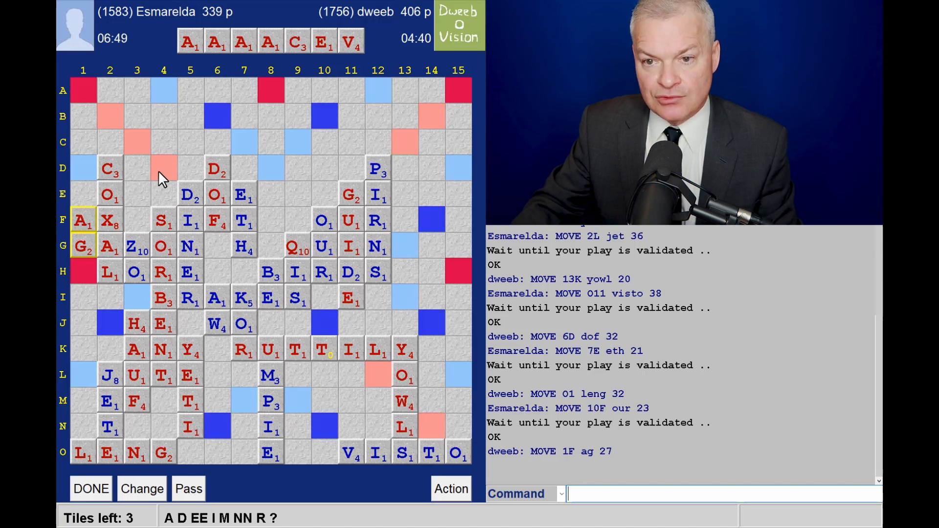
mouse_move(390, 200)
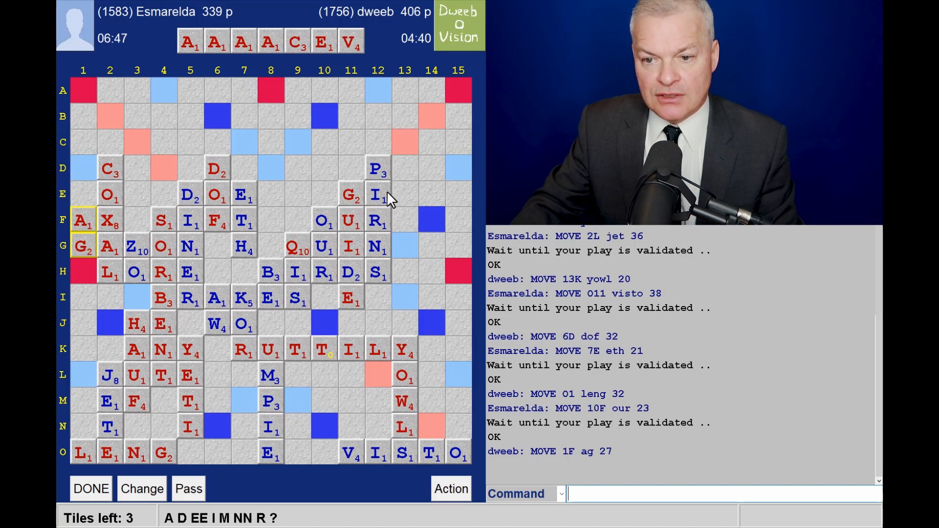
mouse_move(416, 168)
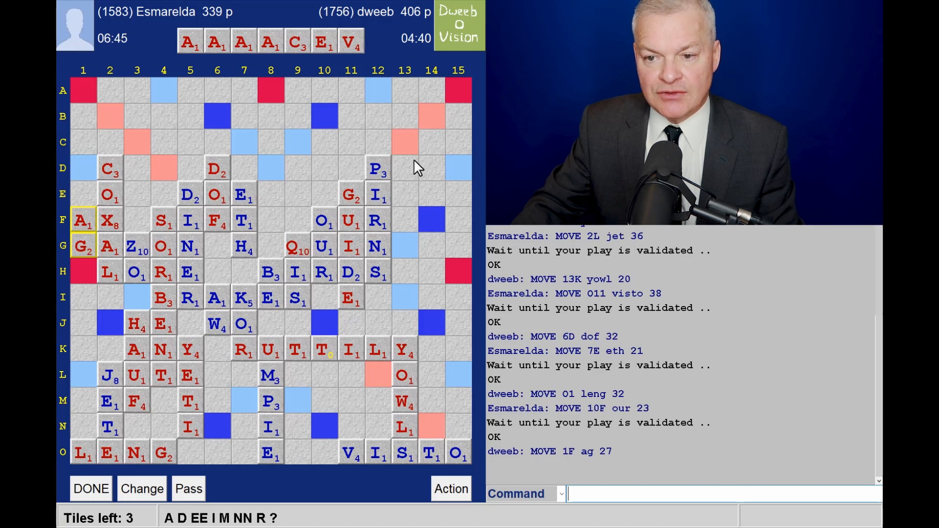
mouse_move(409, 207)
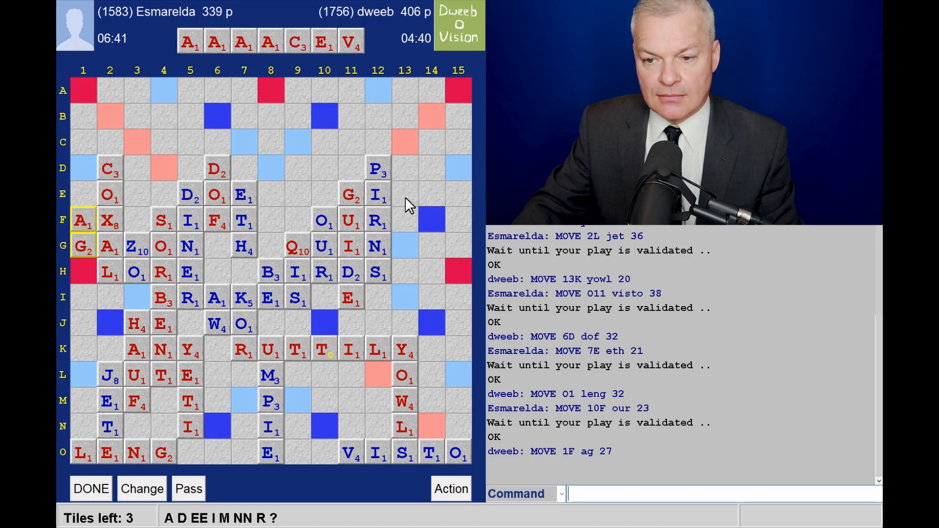
mouse_move(405, 258)
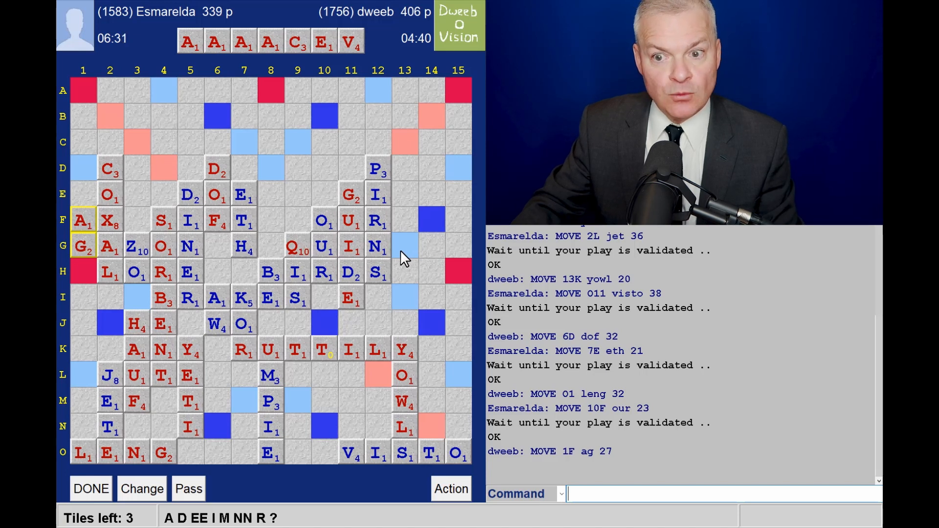
mouse_move(401, 200)
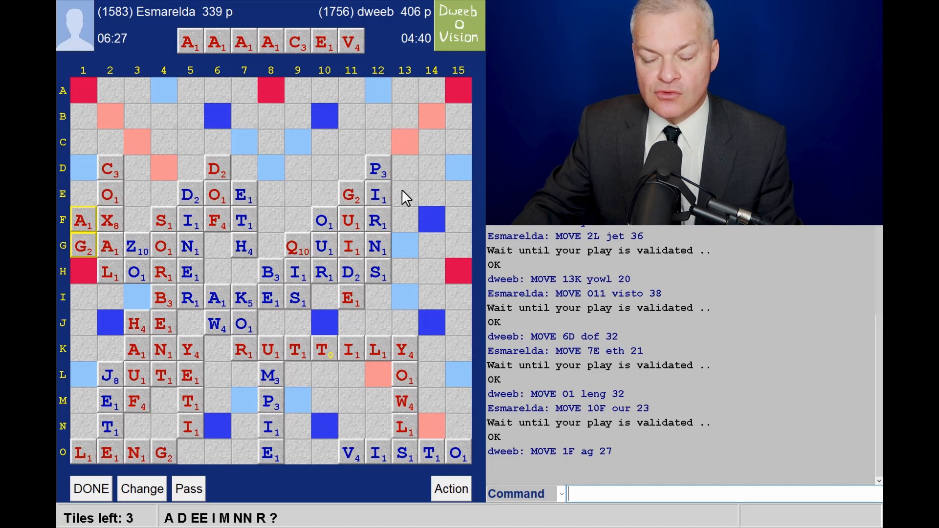
mouse_move(415, 150)
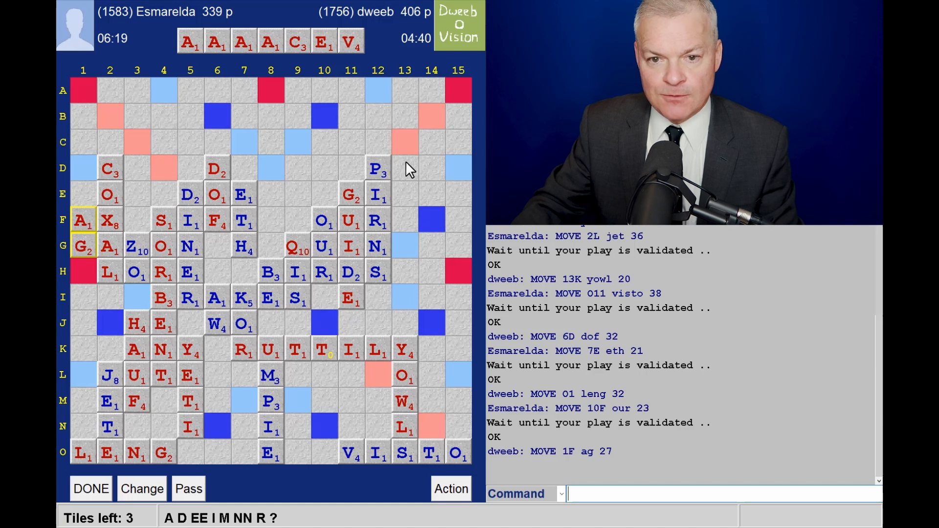
mouse_move(194, 123)
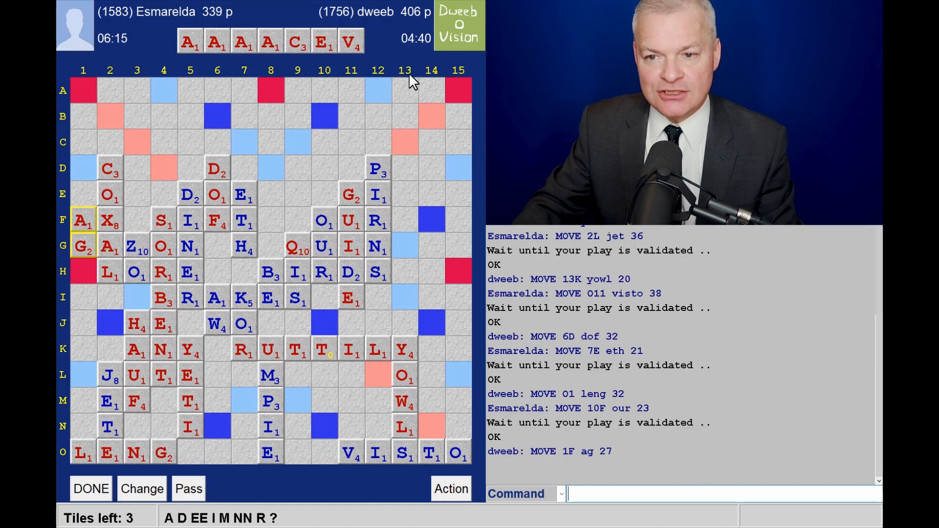
mouse_move(375, 129)
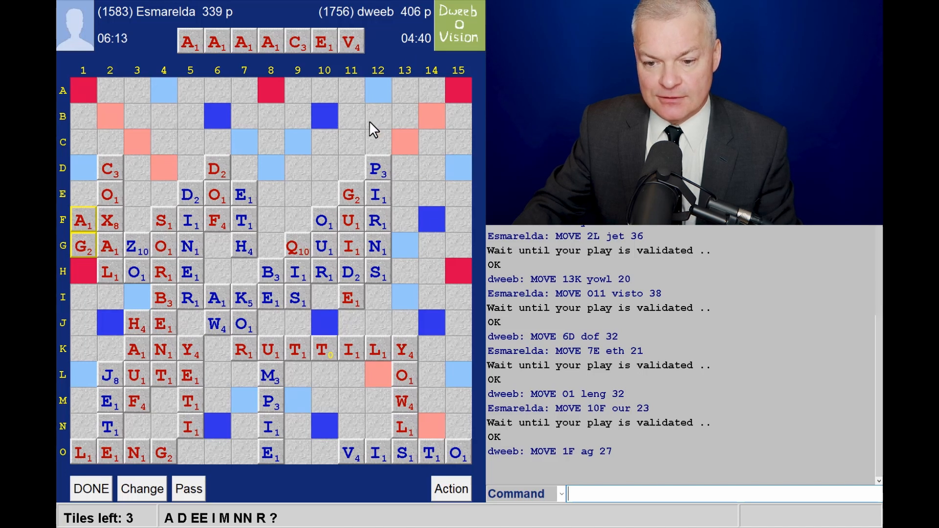
mouse_move(254, 262)
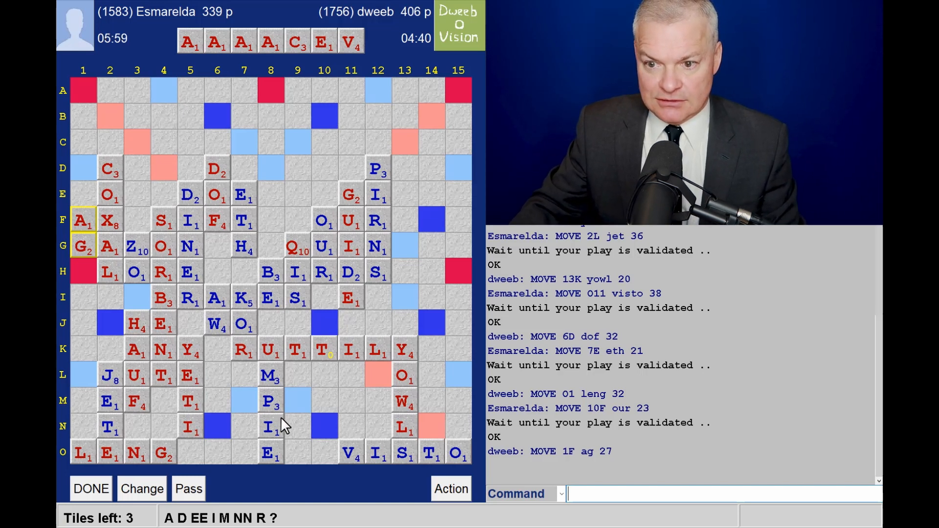
mouse_move(282, 193)
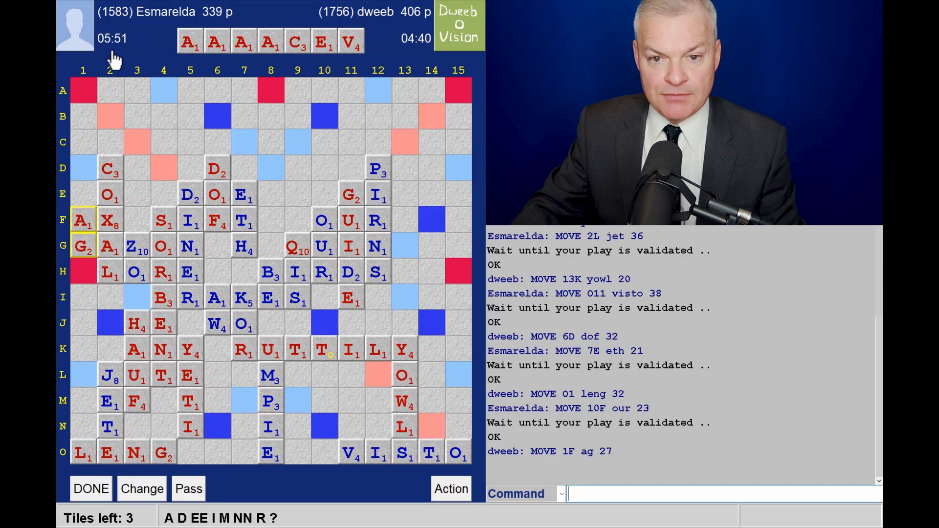
mouse_move(276, 114)
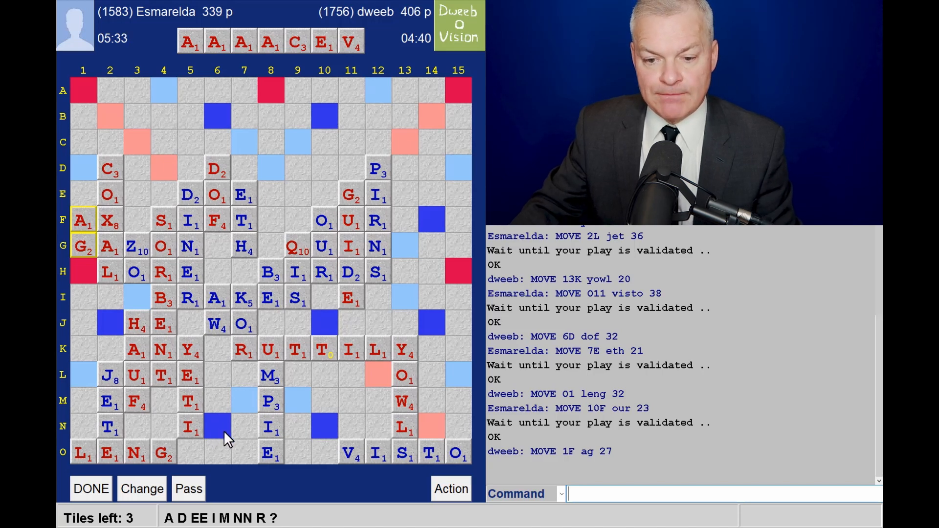
mouse_move(221, 388)
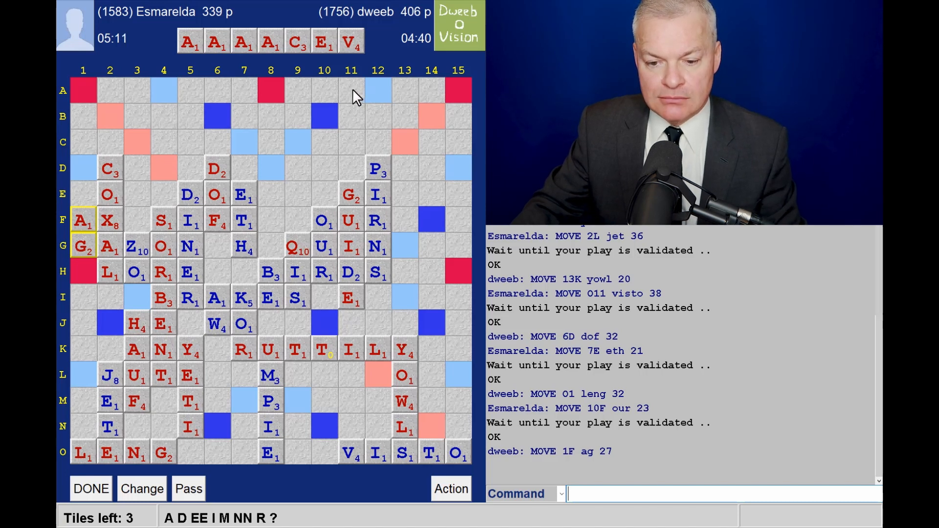
mouse_move(248, 258)
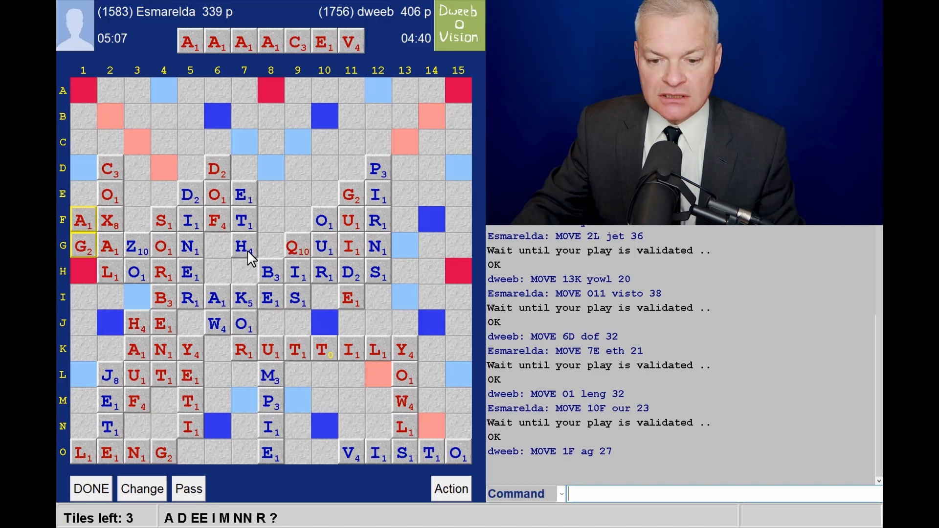
mouse_move(233, 255)
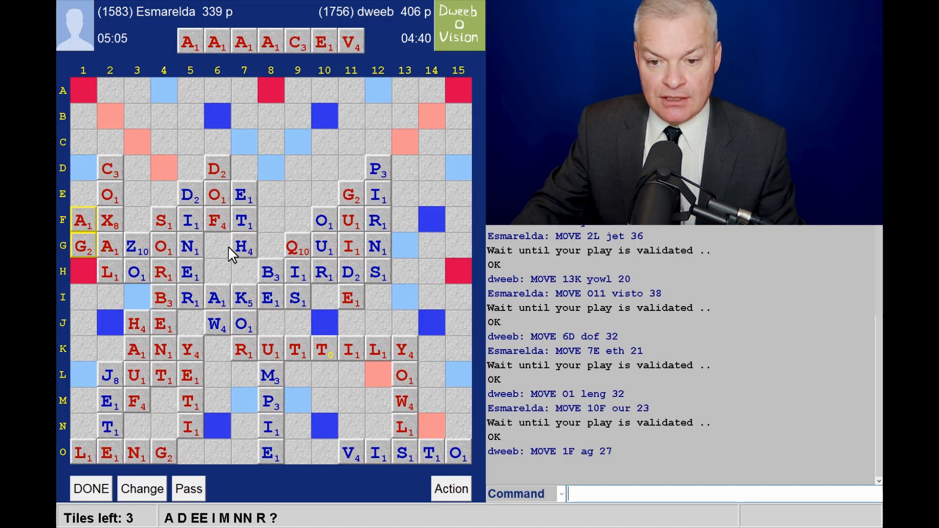
mouse_move(263, 222)
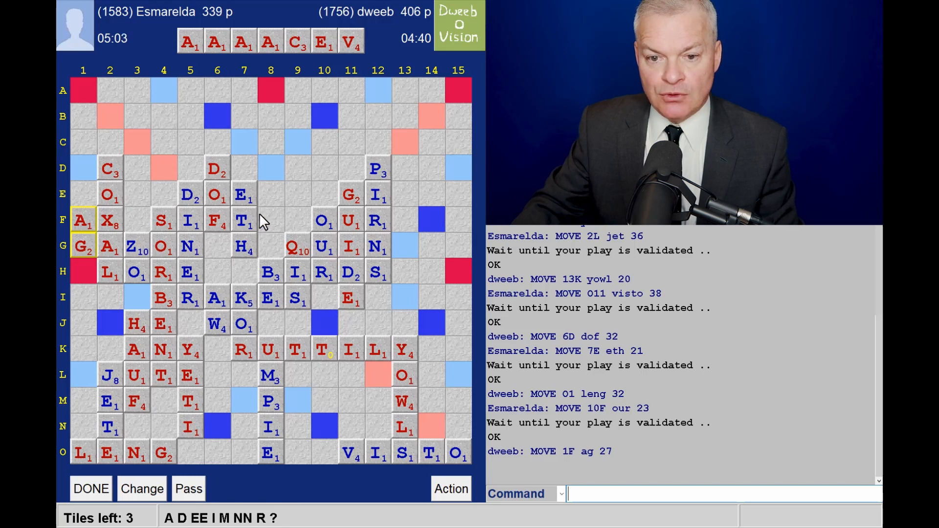
mouse_move(265, 187)
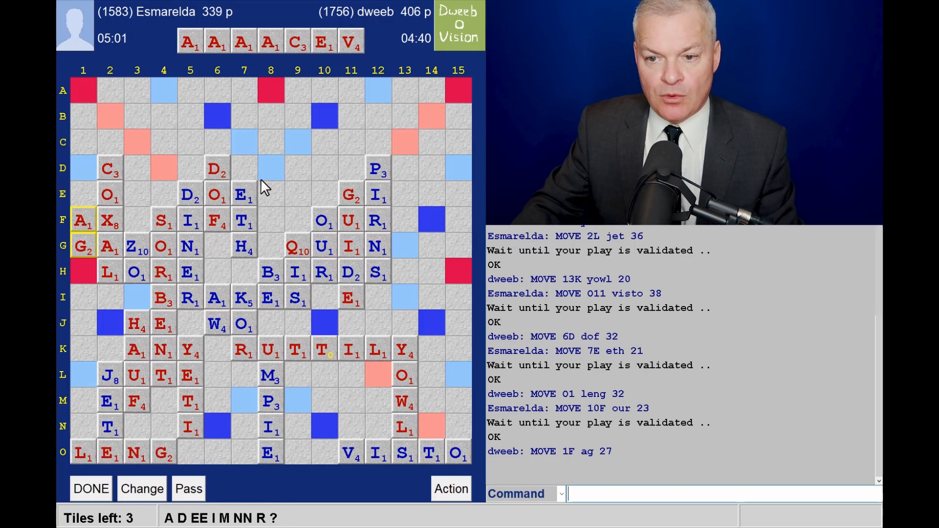
mouse_move(409, 148)
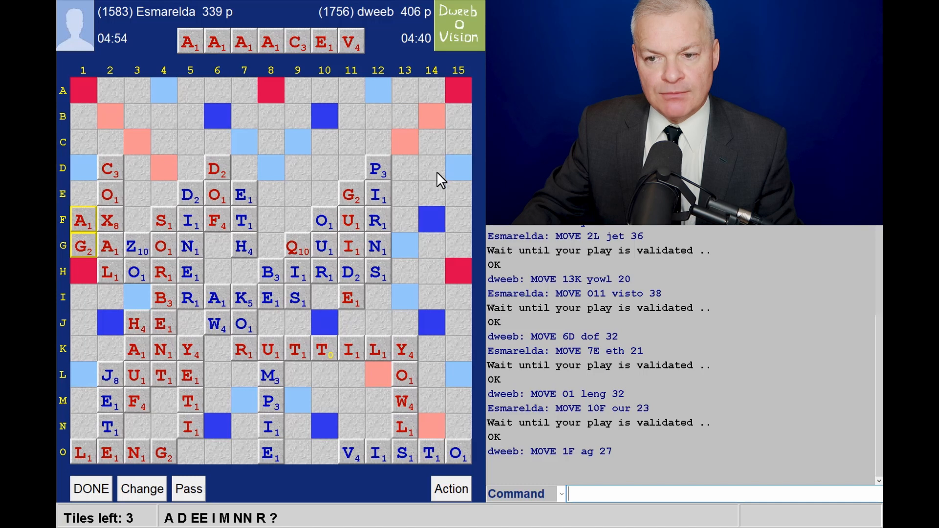
mouse_move(222, 141)
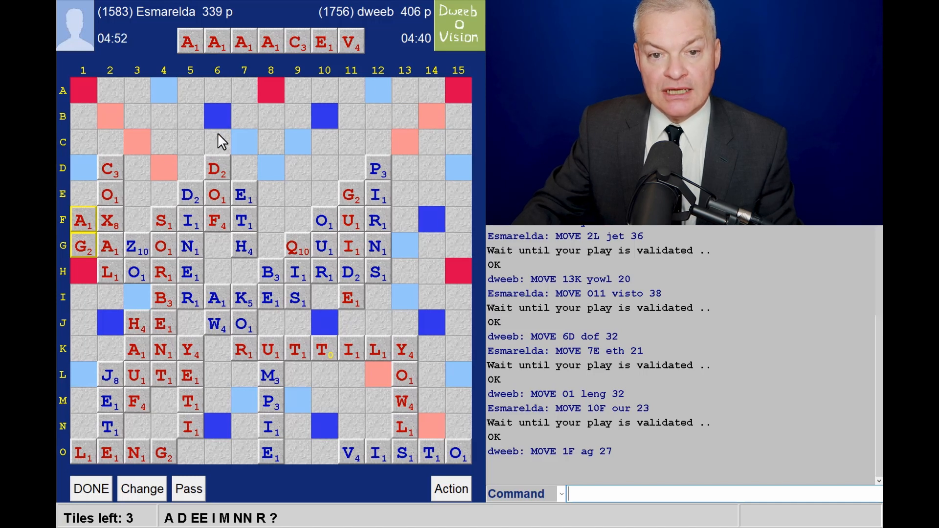
mouse_move(453, 103)
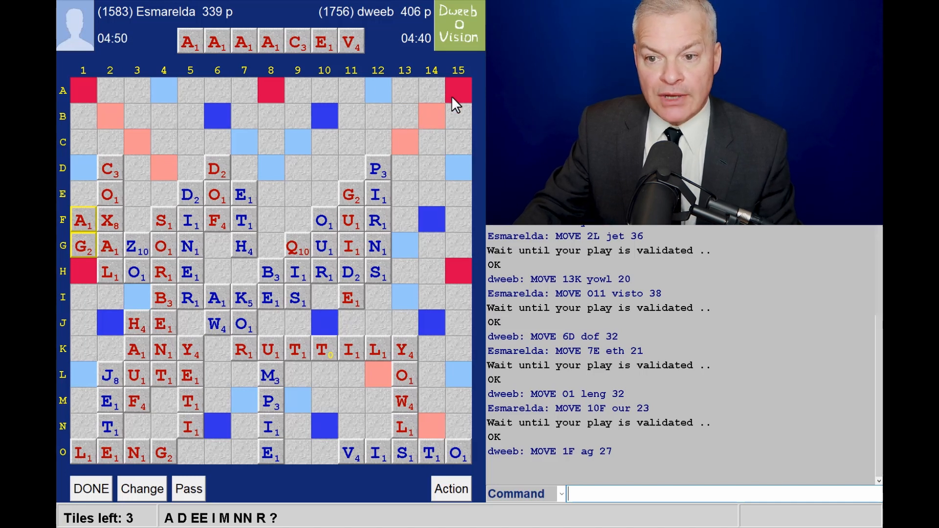
mouse_move(410, 127)
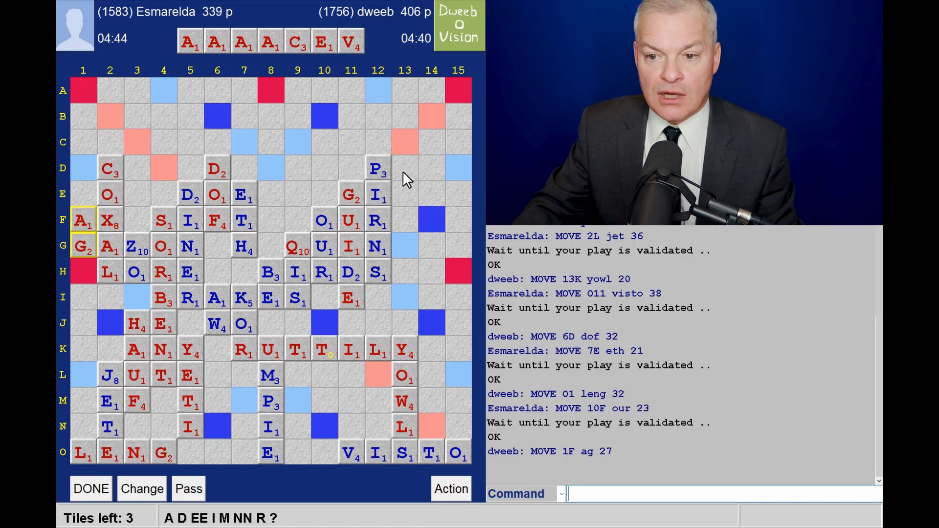
mouse_move(410, 165)
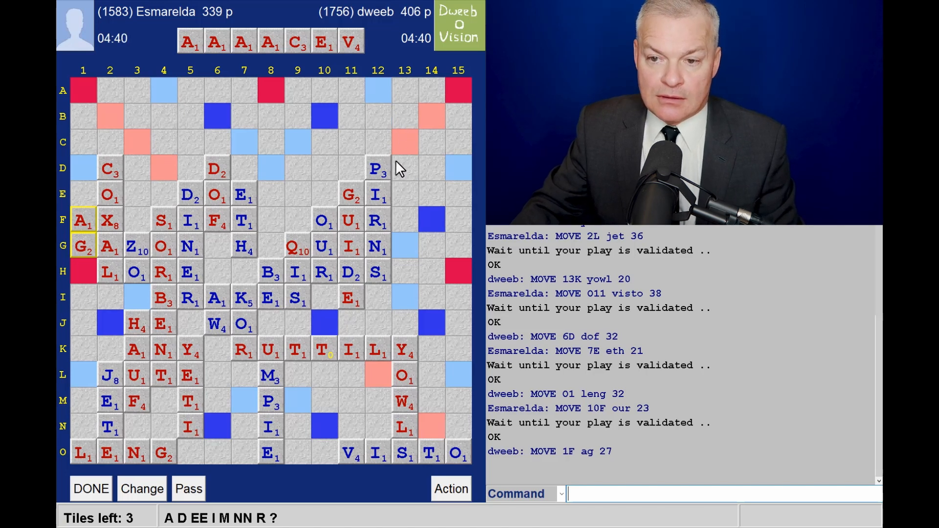
mouse_move(432, 162)
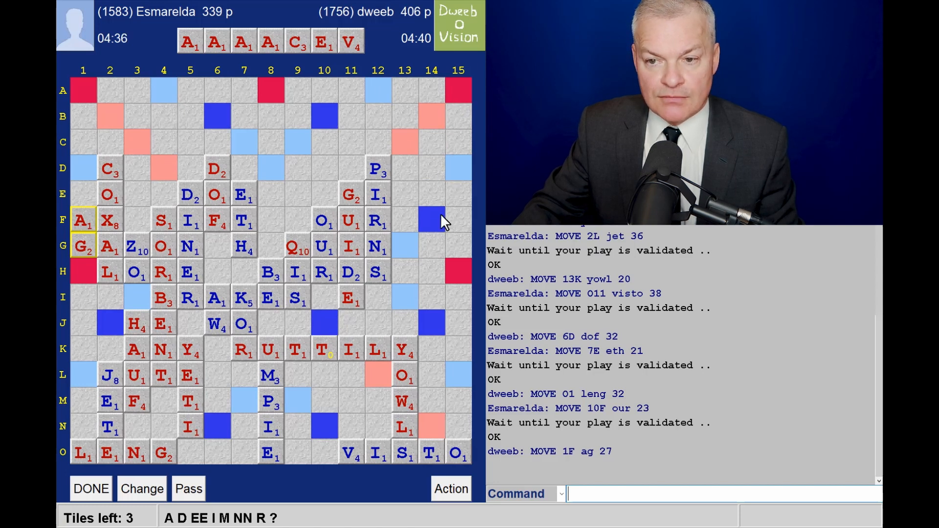
mouse_move(424, 236)
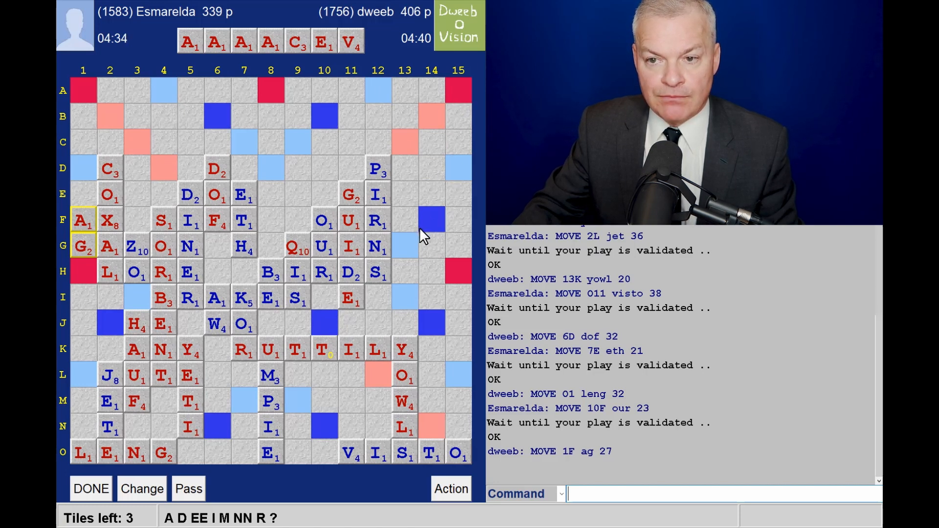
mouse_move(270, 75)
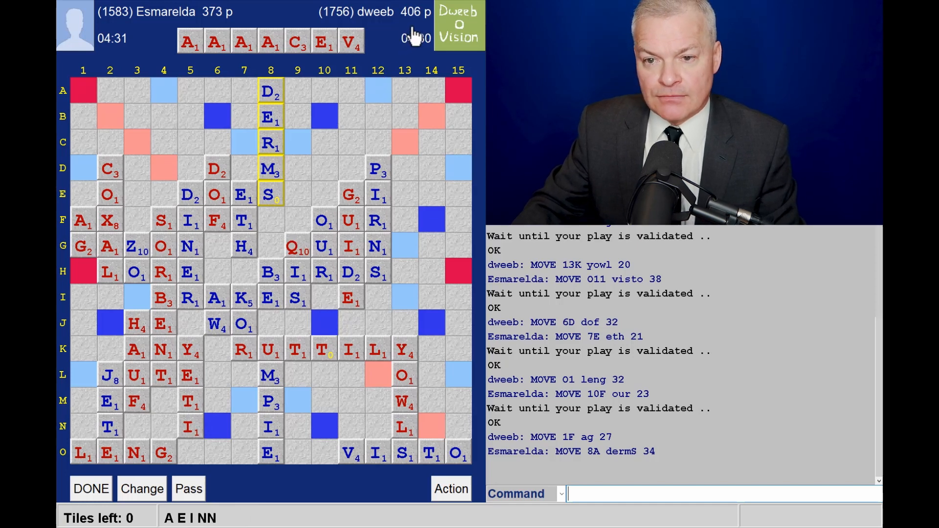
mouse_move(300, 63)
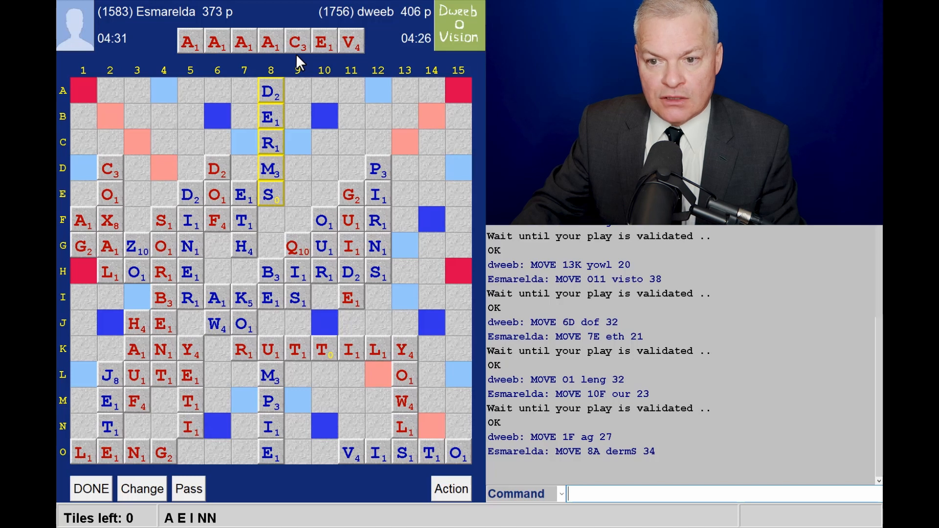
mouse_move(406, 96)
text(CAVA)
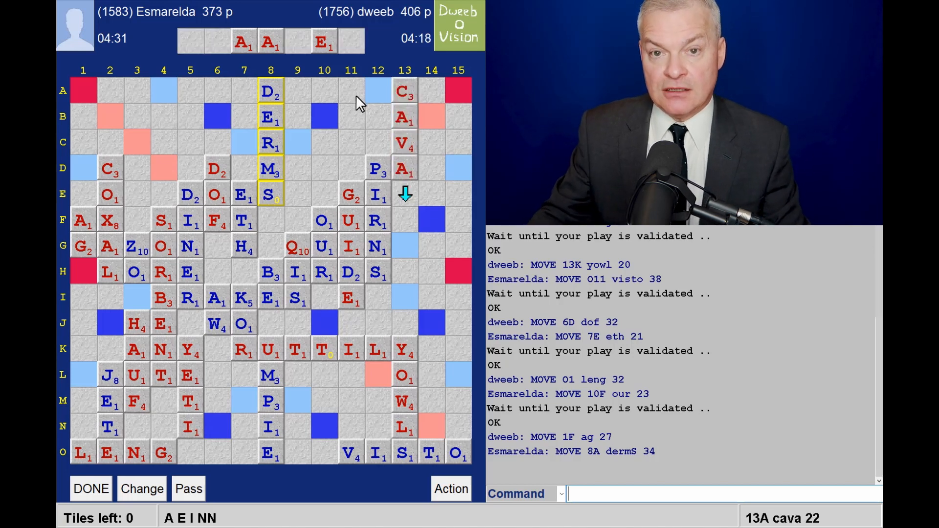
mouse_move(426, 192)
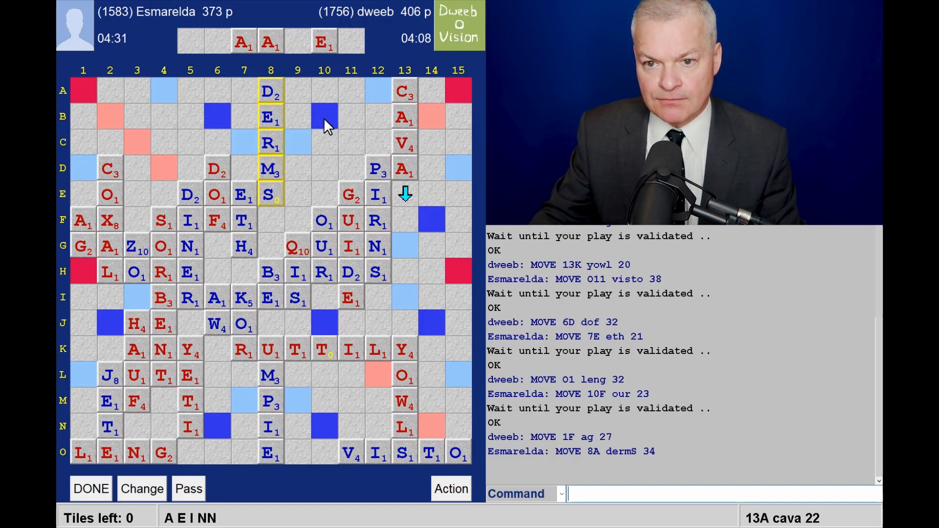
mouse_move(325, 82)
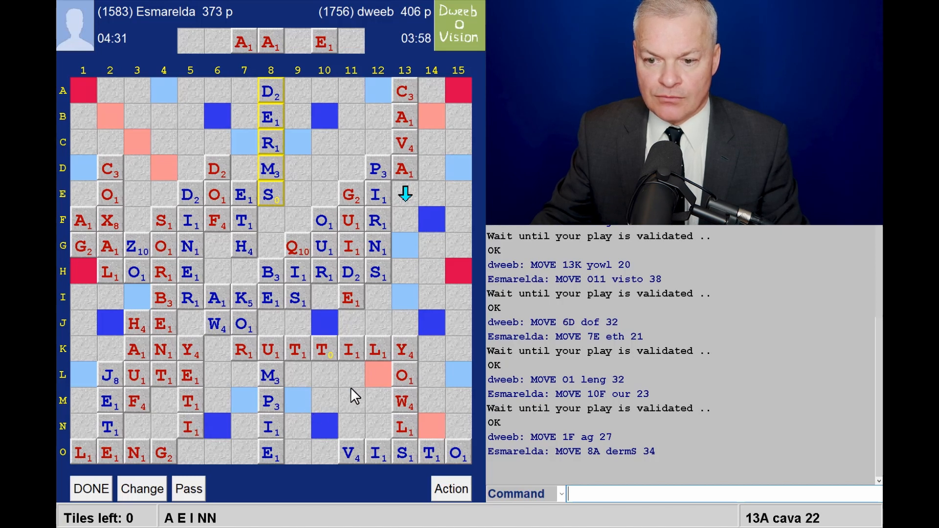
mouse_move(386, 384)
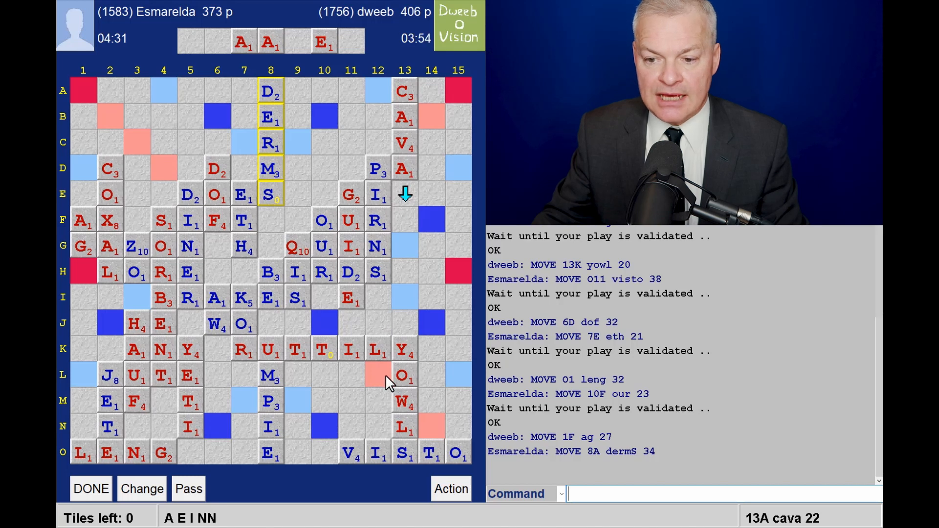
mouse_move(312, 420)
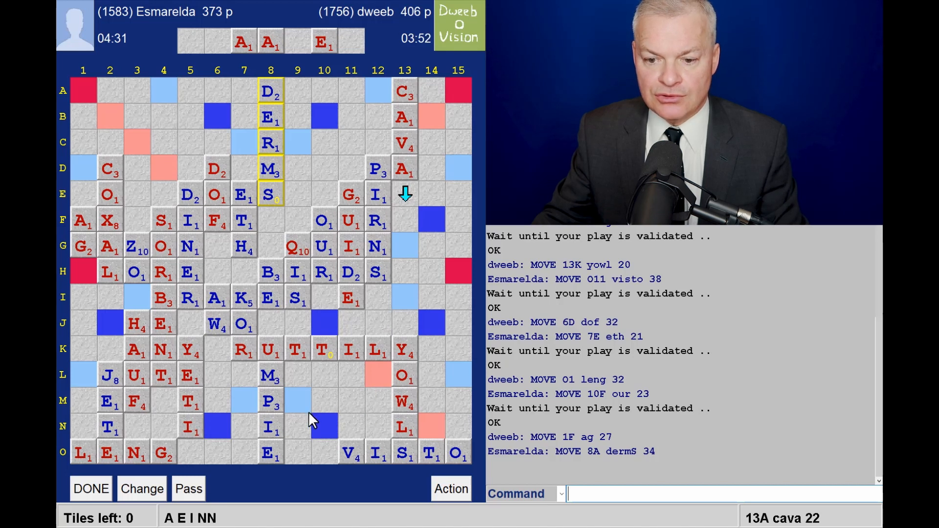
mouse_move(410, 198)
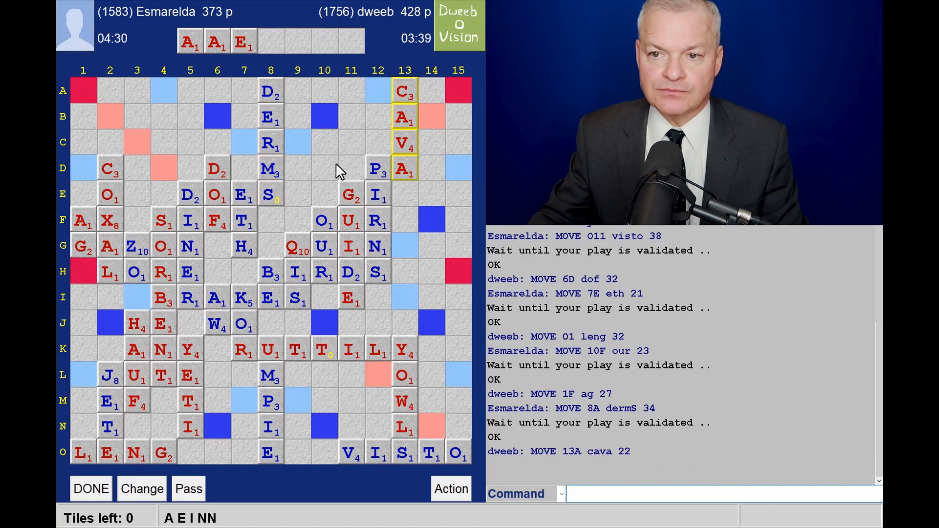
mouse_move(228, 54)
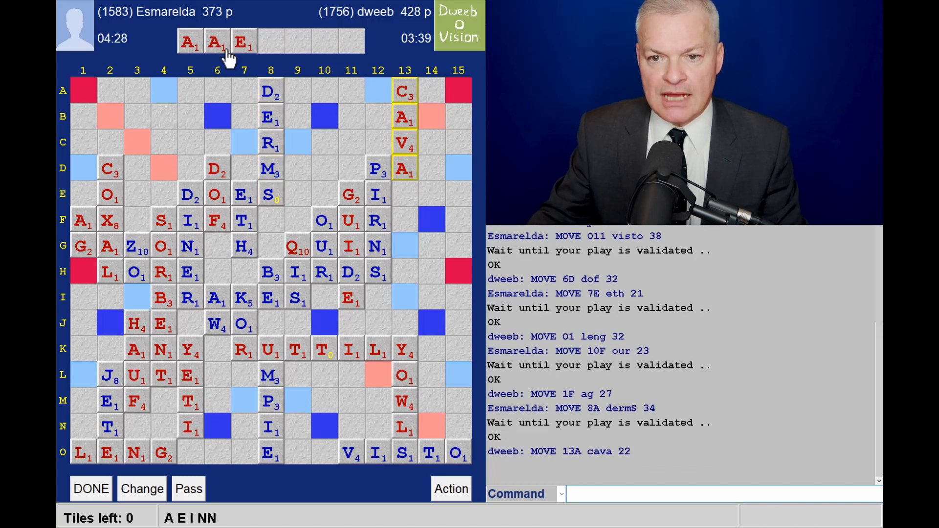
mouse_move(316, 182)
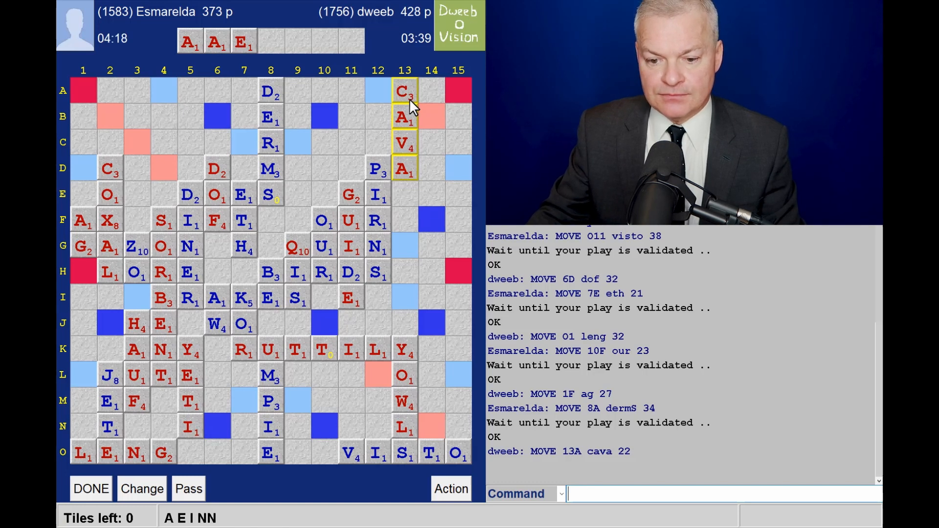
mouse_move(329, 101)
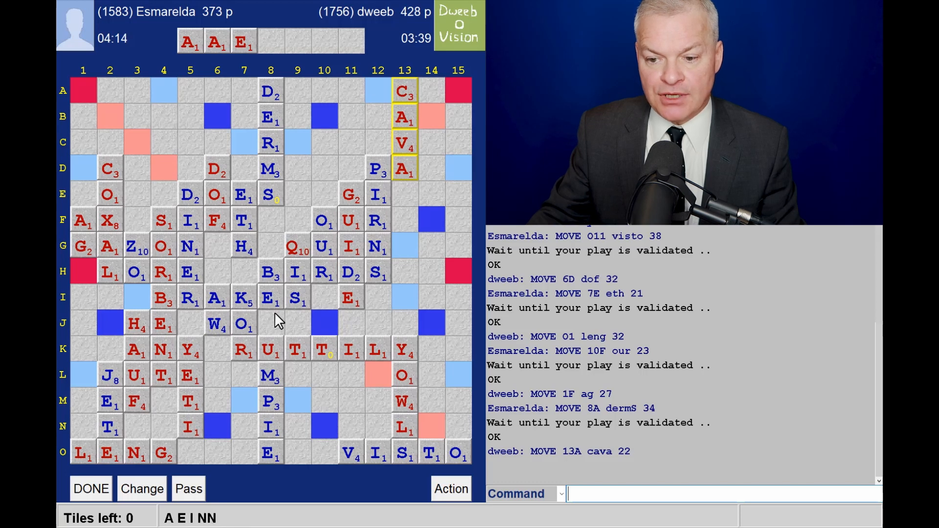
mouse_move(355, 268)
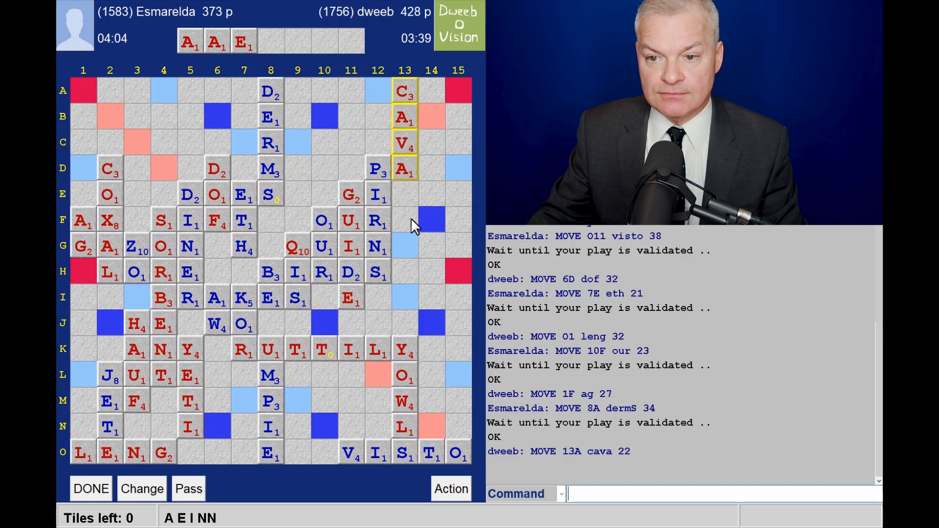
mouse_move(435, 180)
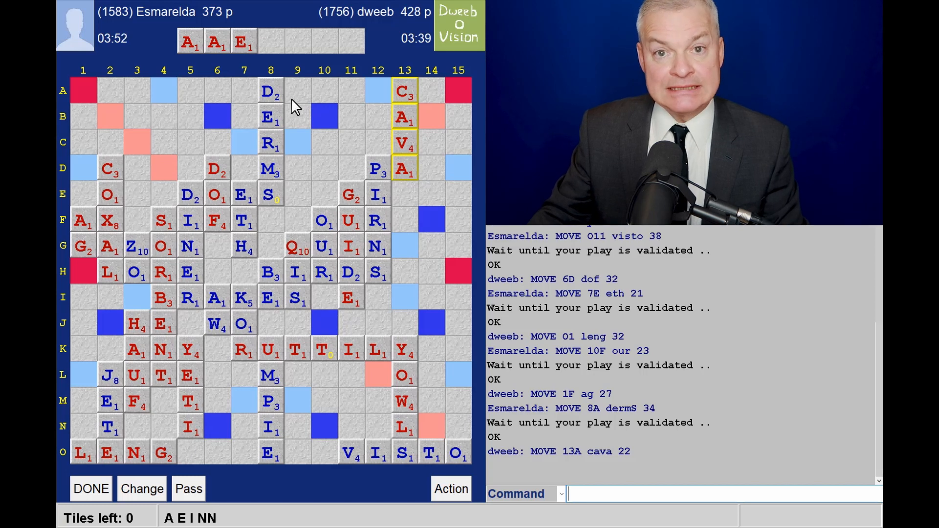
mouse_move(306, 111)
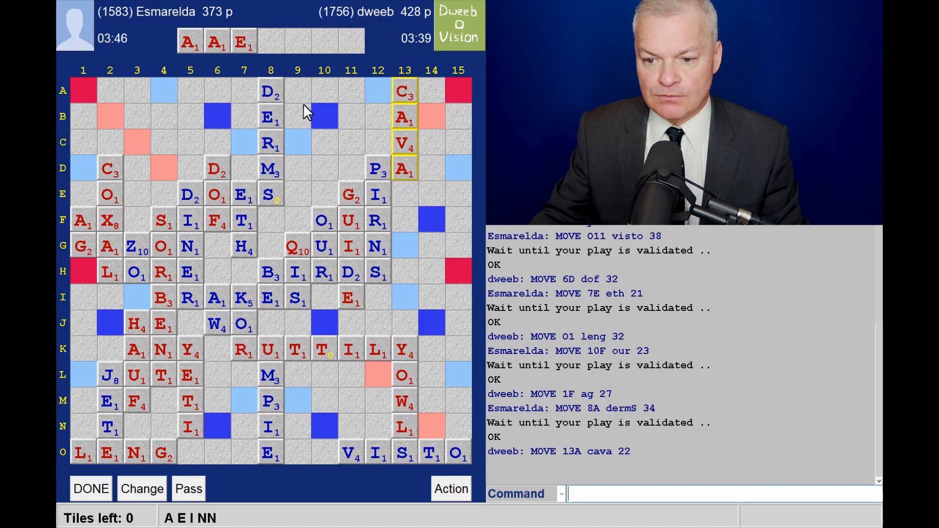
mouse_move(362, 35)
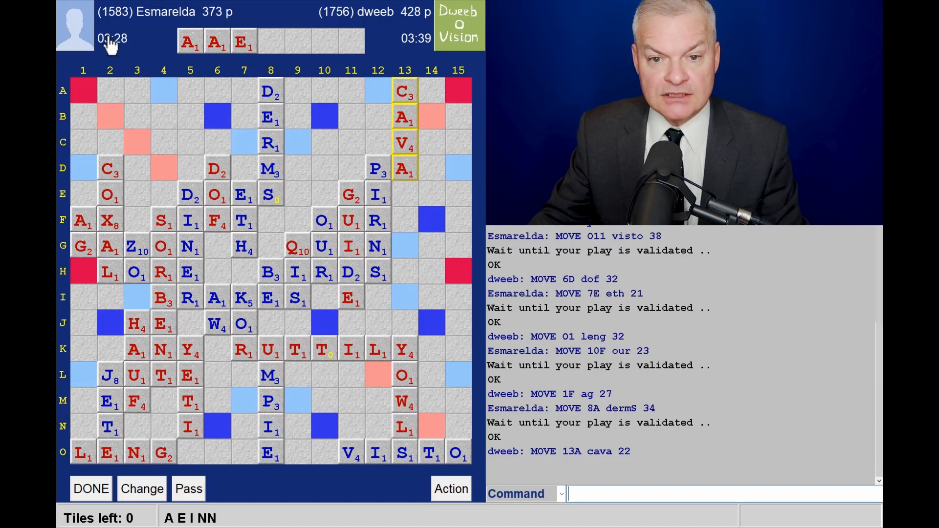
mouse_move(281, 222)
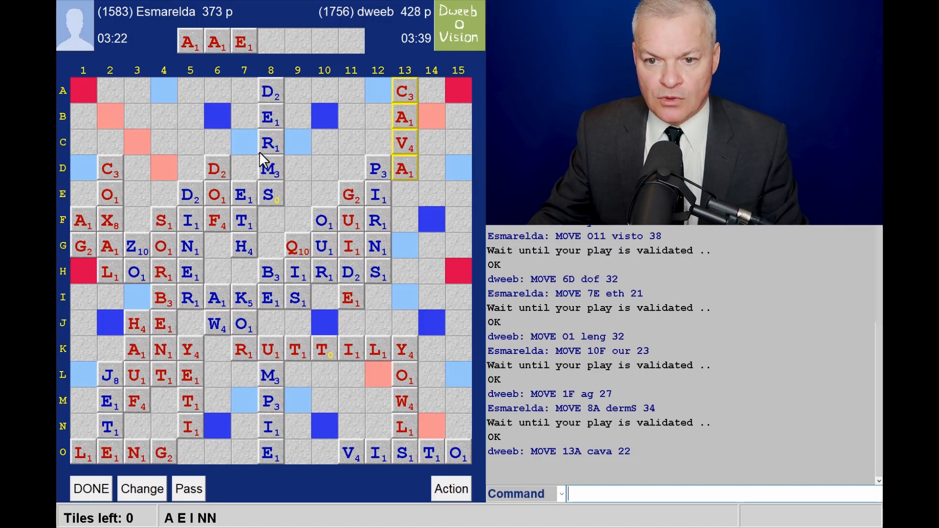
mouse_move(314, 152)
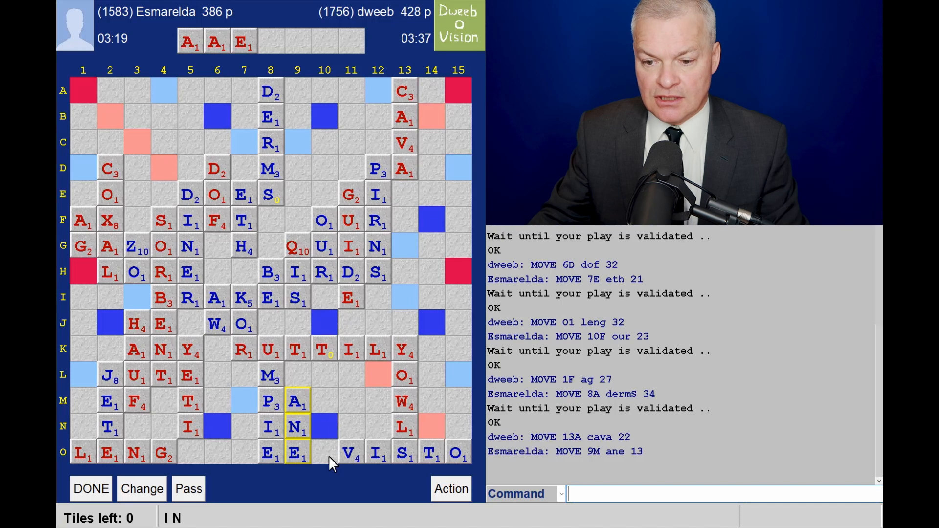
mouse_move(257, 154)
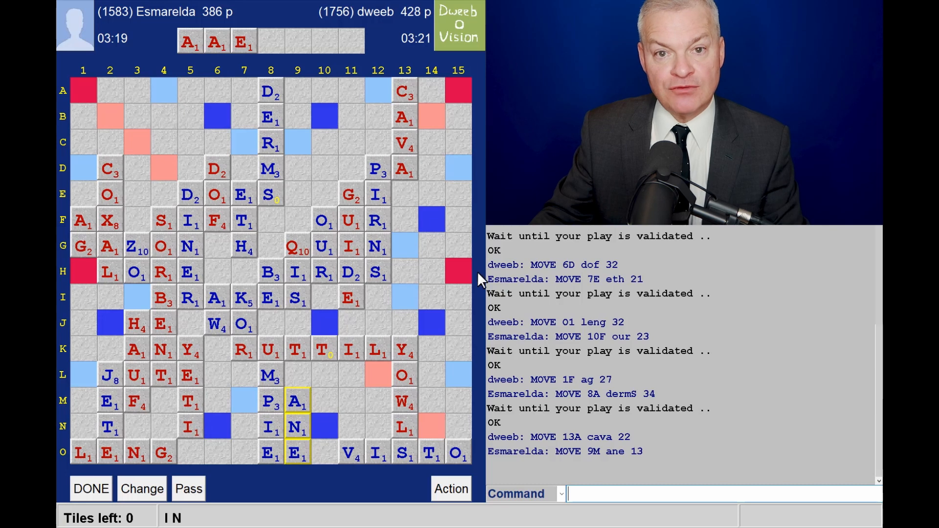
mouse_move(342, 314)
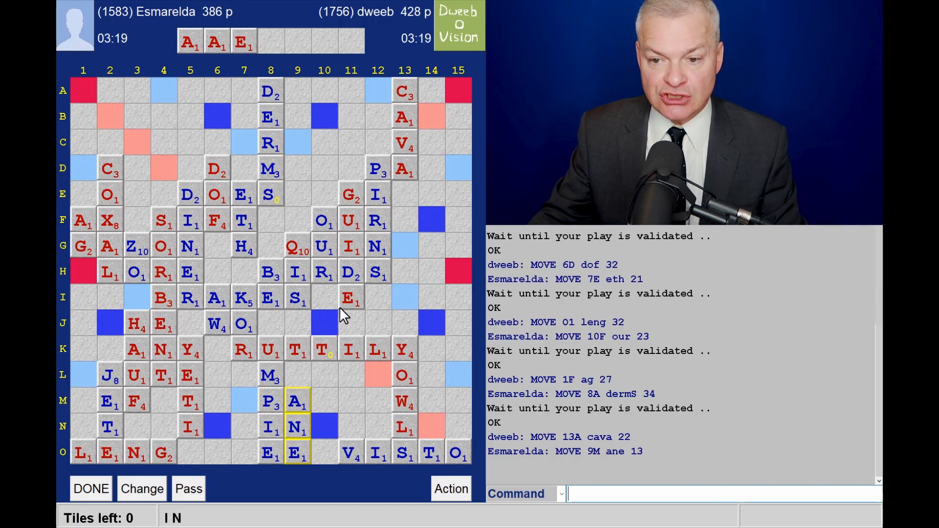
mouse_move(365, 342)
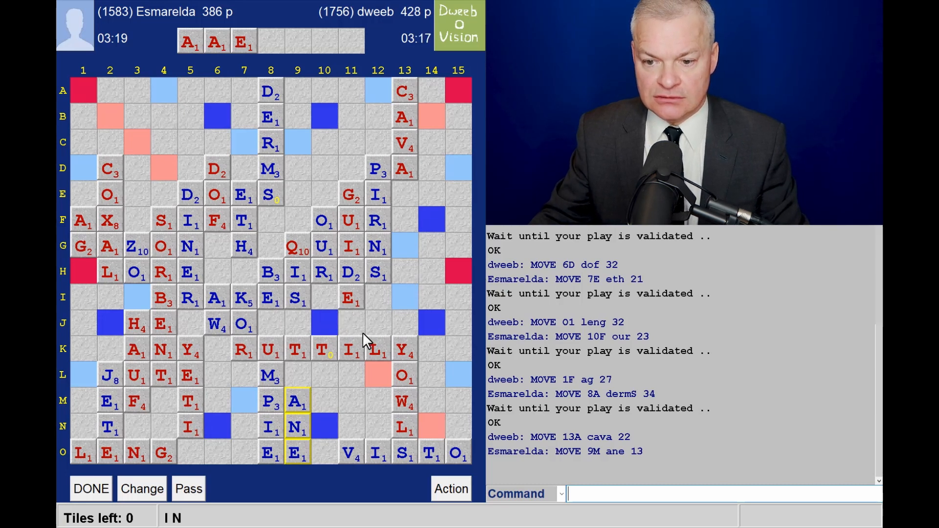
mouse_move(457, 382)
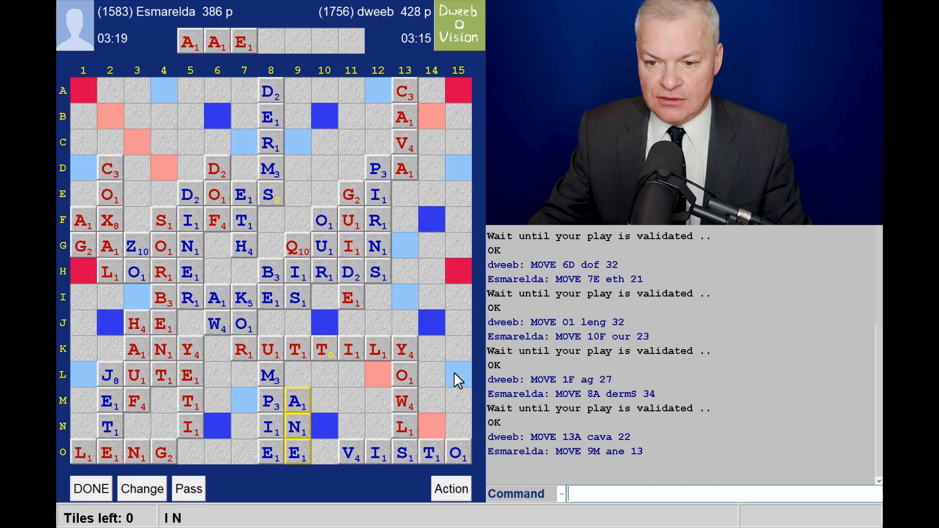
mouse_move(271, 442)
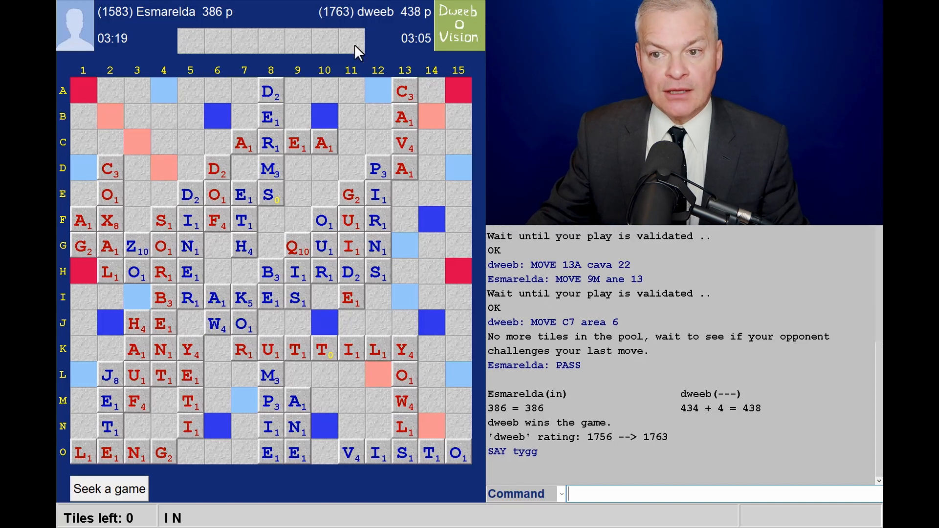
mouse_move(413, 81)
text(HISTORY dweeb)
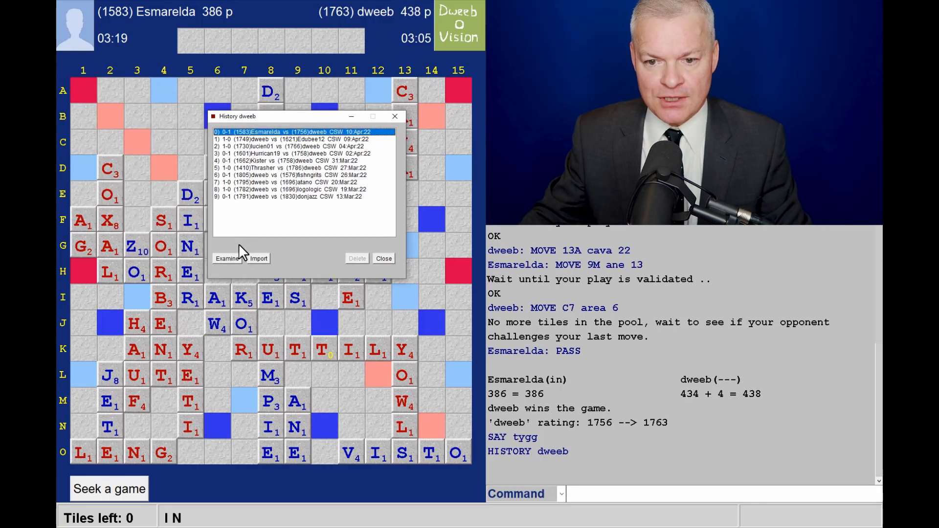
Reopen the just-finished Esmarelda–dweeb game in examine mode for review.
click(226, 258)
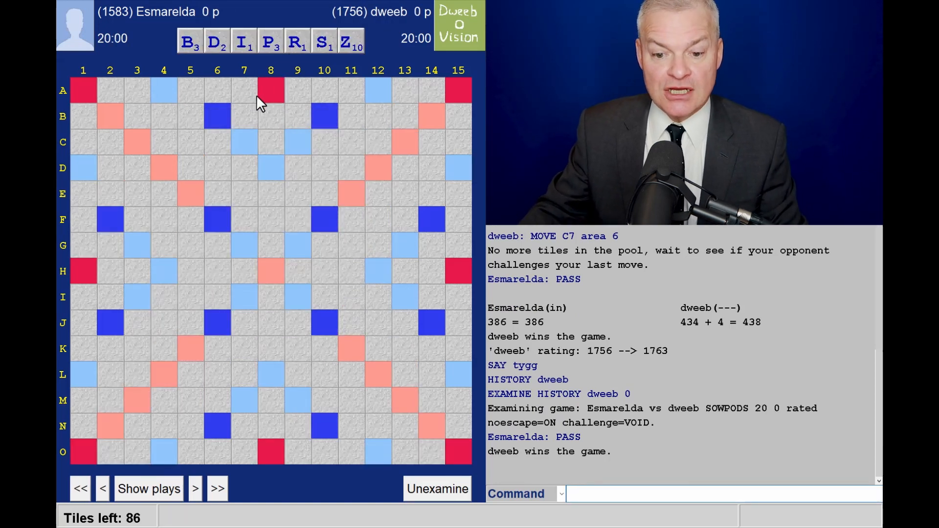
Step through BIRD, QI and RAKES to ZO, listing engine plays after BIRD and QI.
click(195, 489)
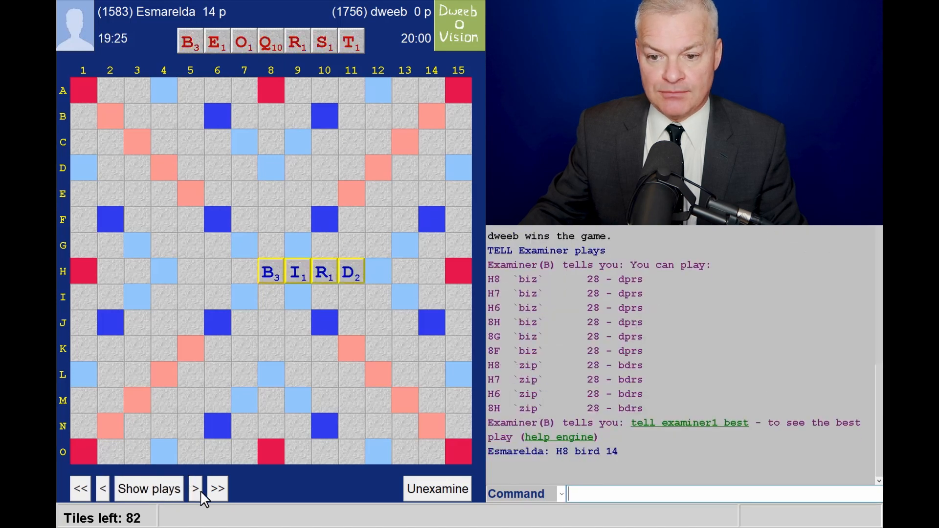
click(148, 489)
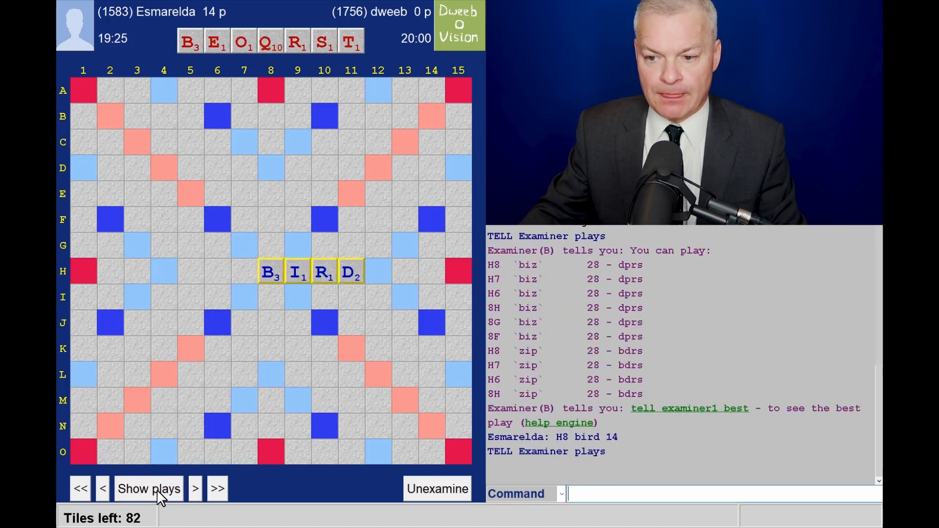
click(195, 490)
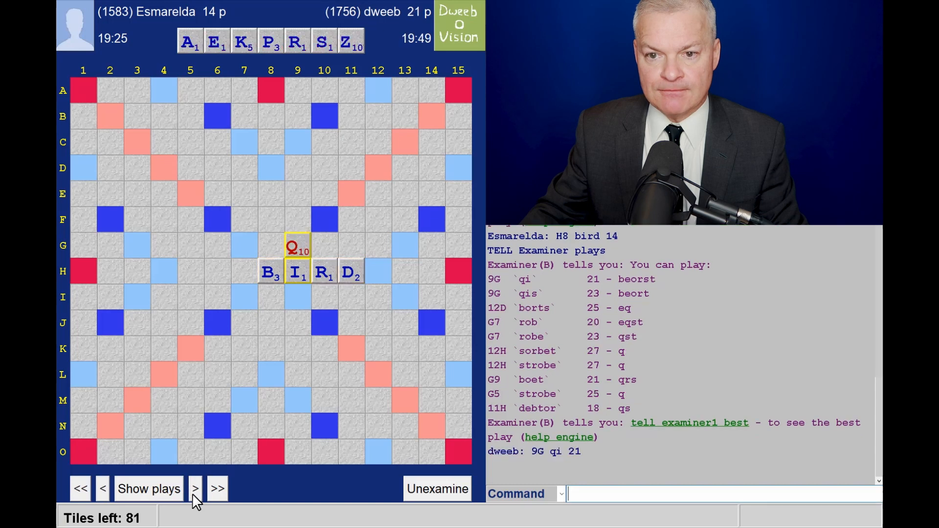
click(194, 489)
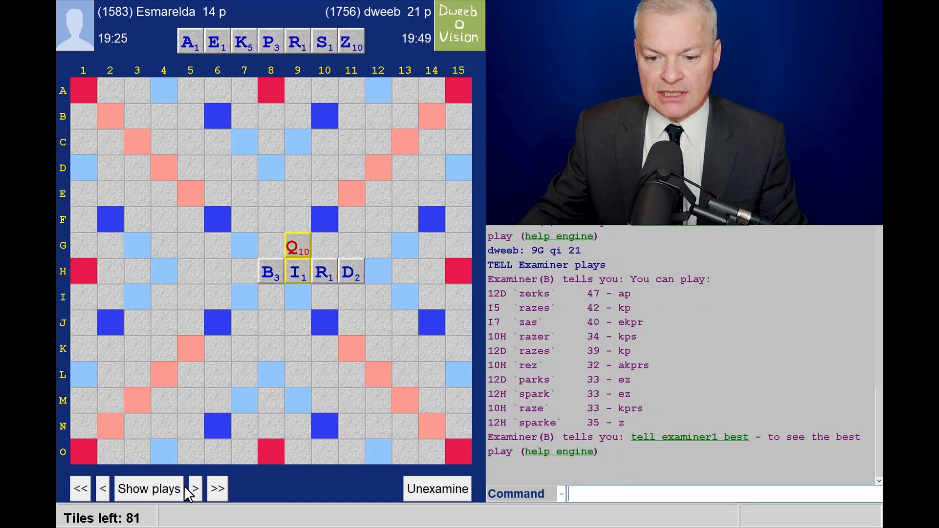
click(194, 488)
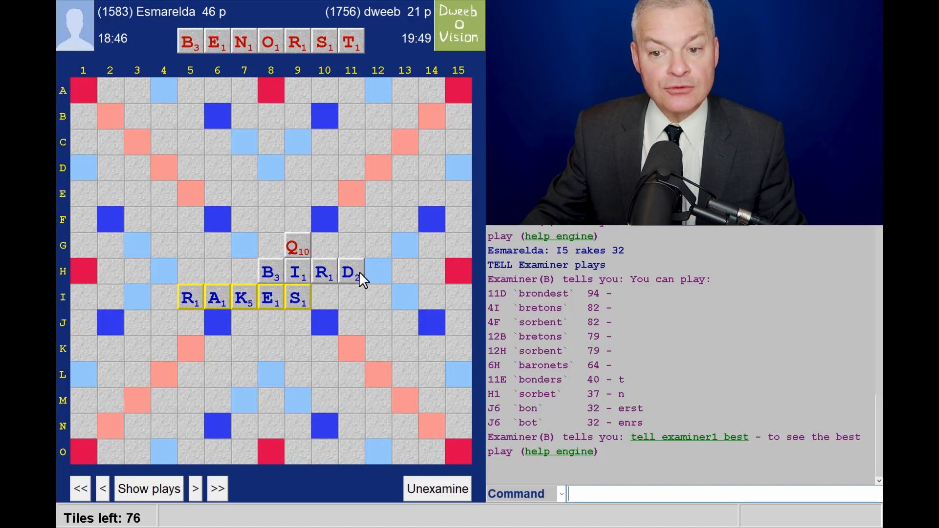
mouse_move(376, 298)
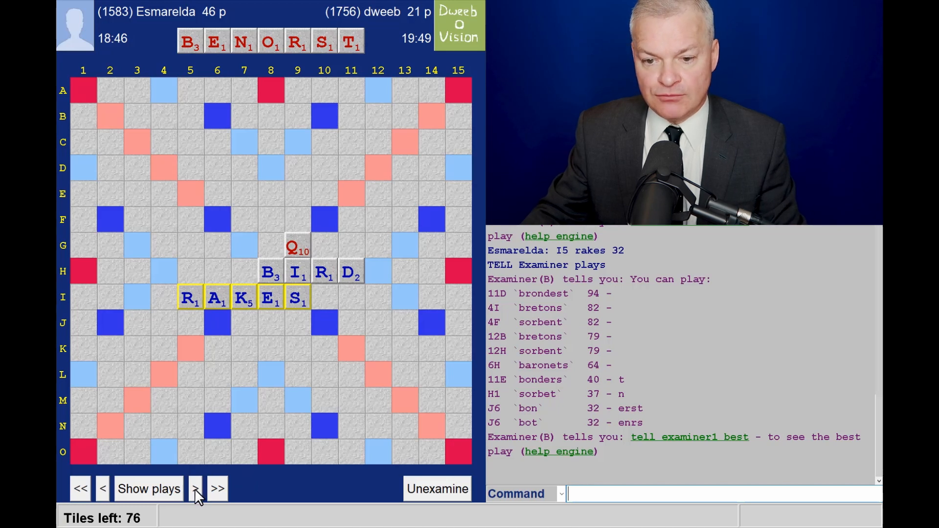
click(195, 489)
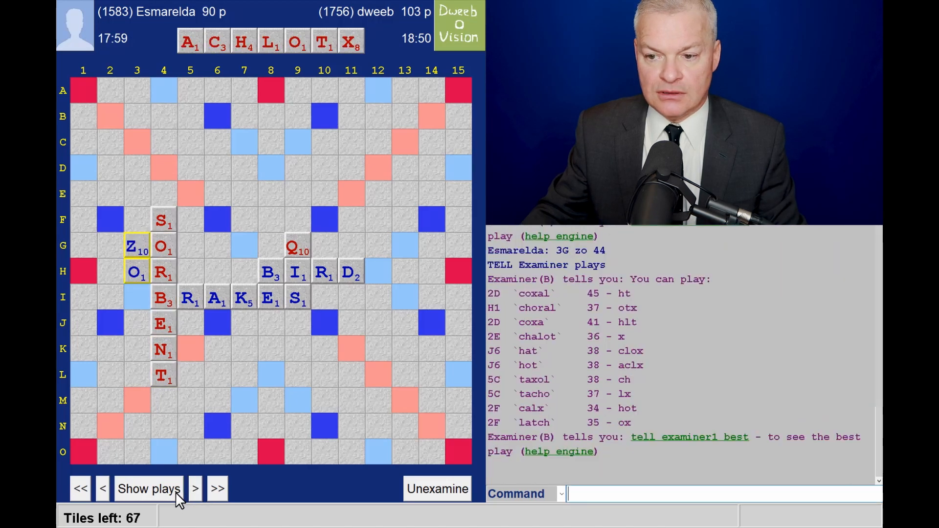
mouse_move(593, 327)
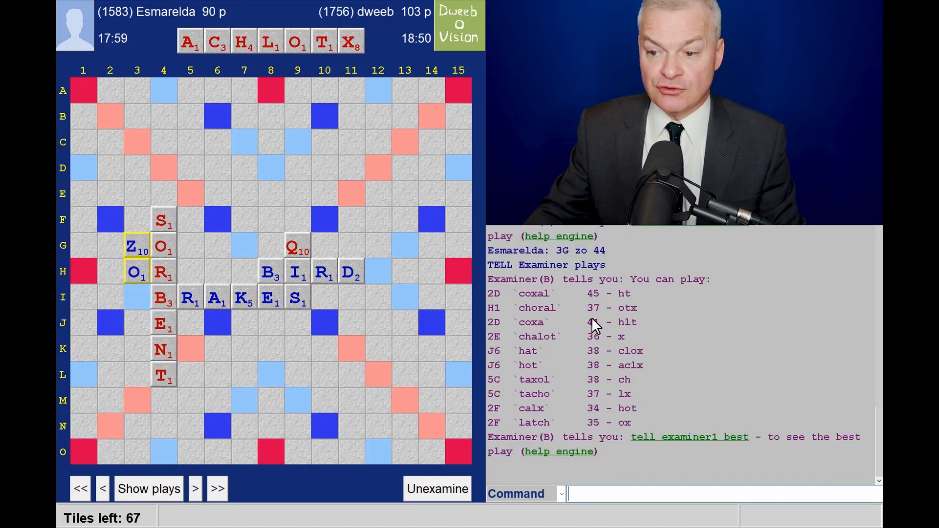
Advance the review toward Esmarelda's DINER at 5E for 31.
click(218, 489)
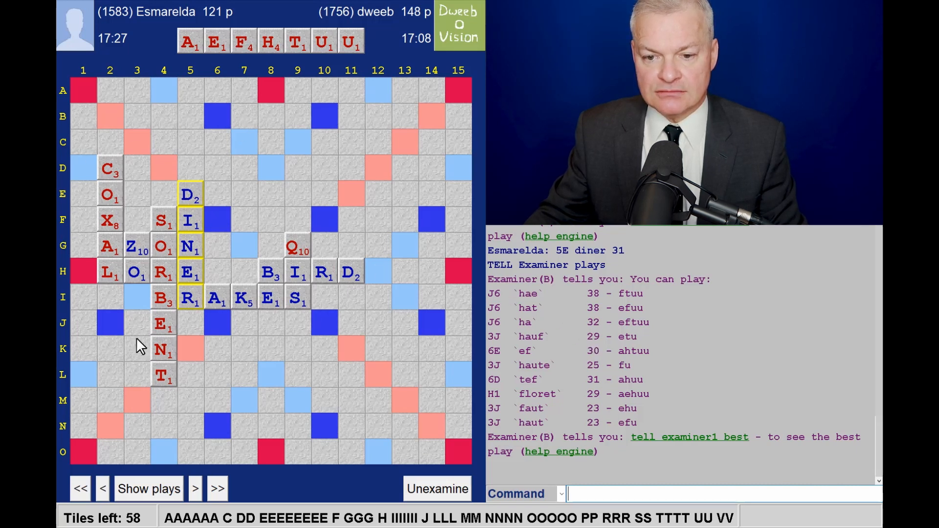
mouse_move(270, 333)
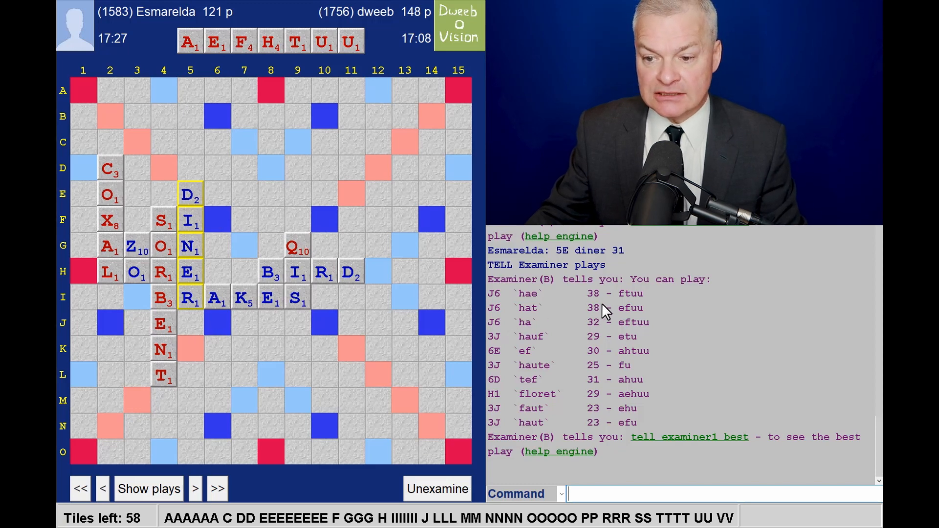
mouse_move(604, 350)
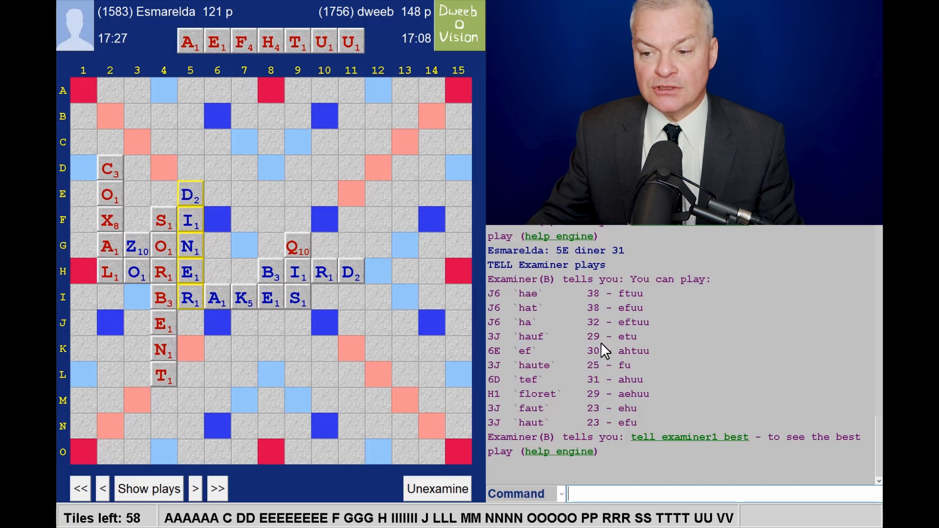
mouse_move(629, 352)
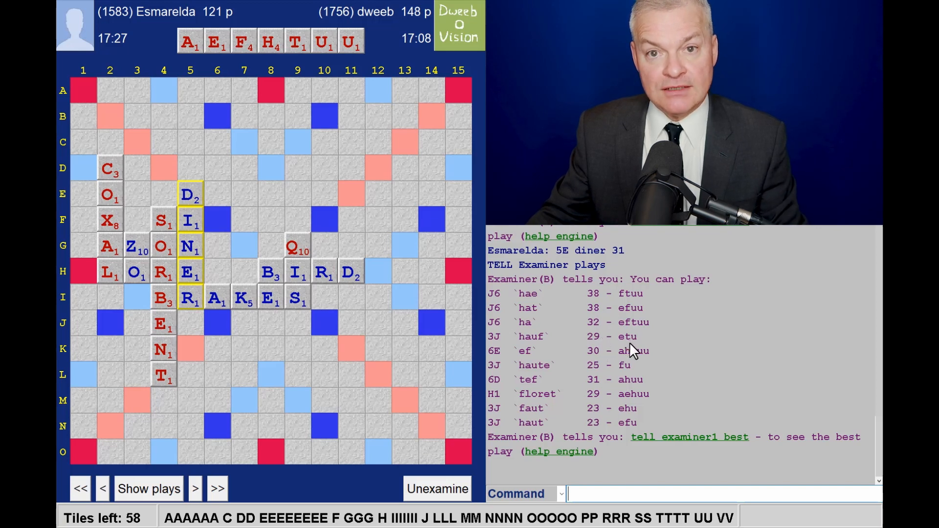
mouse_move(618, 297)
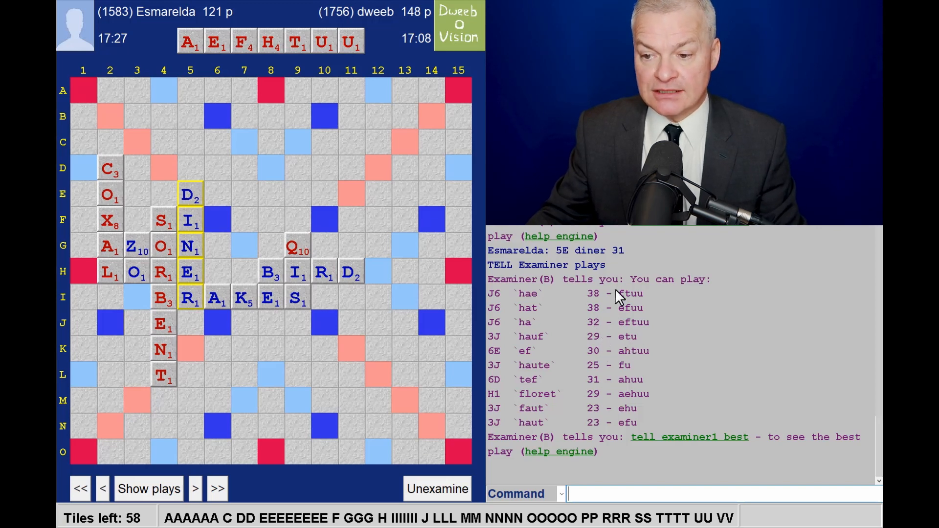
mouse_move(628, 311)
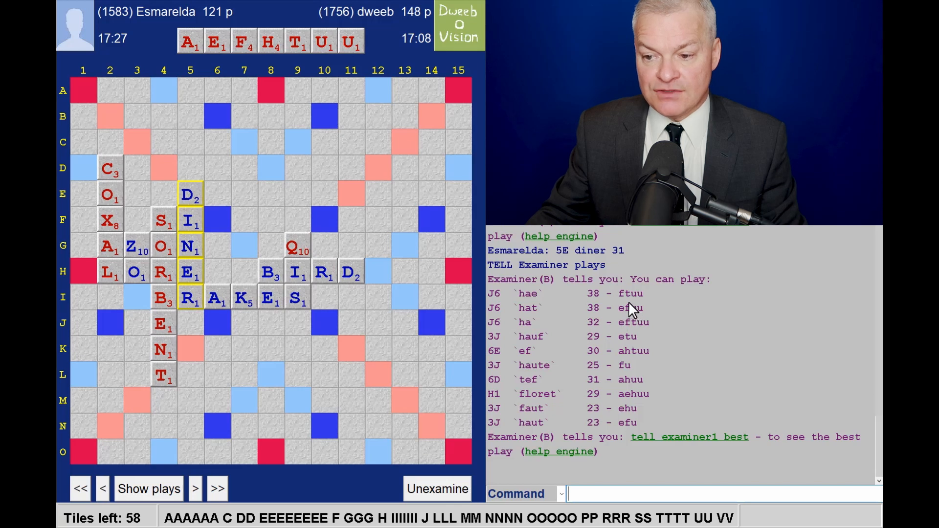
mouse_move(637, 305)
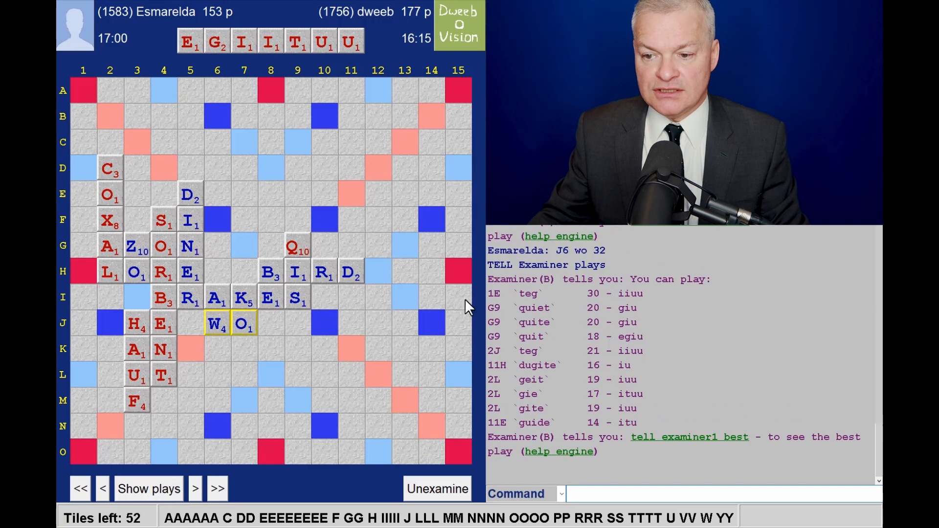
mouse_move(579, 341)
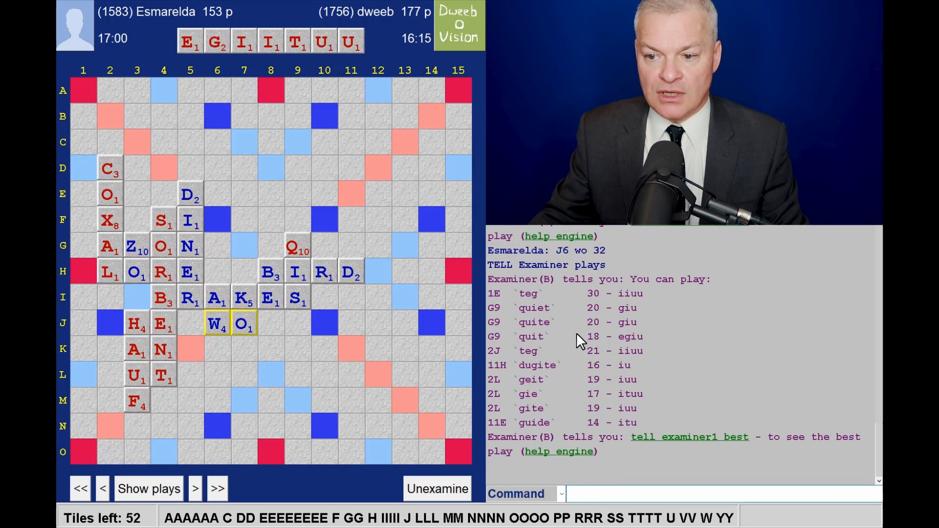
mouse_move(298, 250)
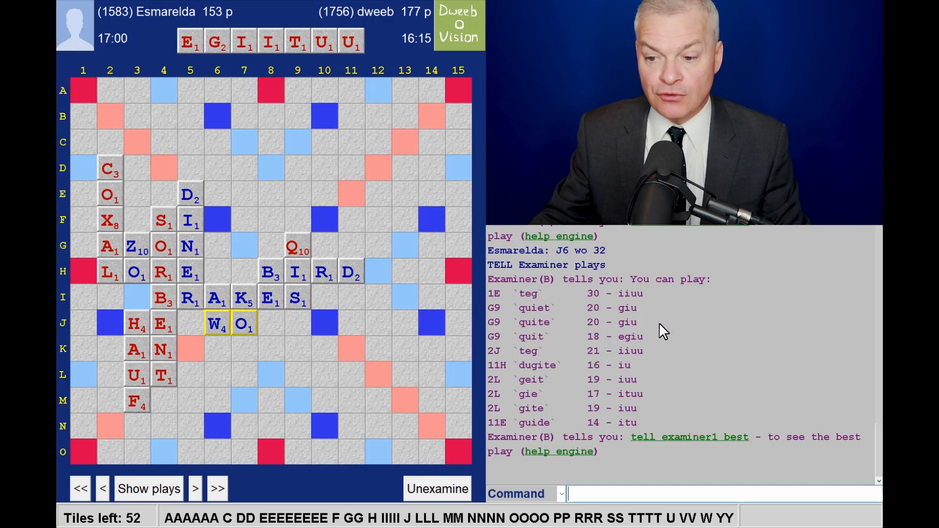
mouse_move(548, 378)
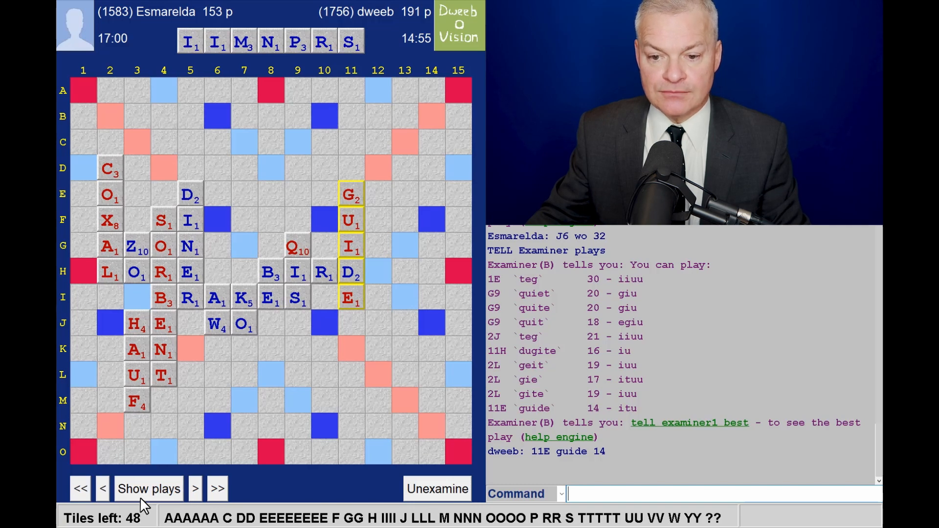
Step from GUIDE through PIRNS and RUTTILY to UMPIE at 8K, listing engine plays along the way.
click(149, 488)
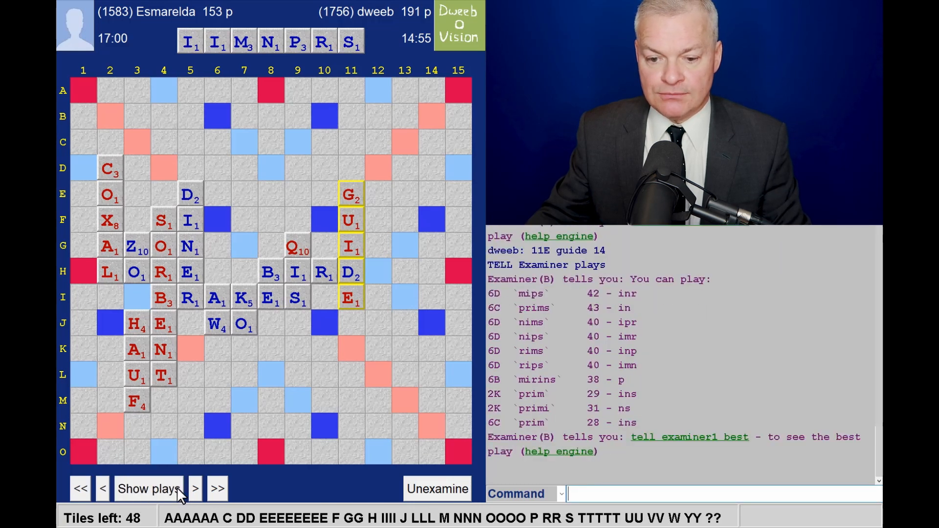
click(195, 489)
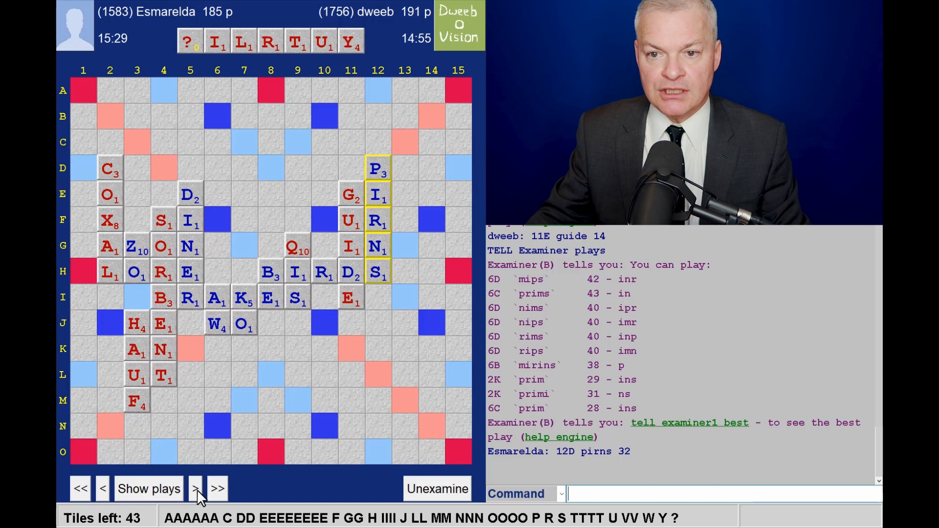
click(195, 489)
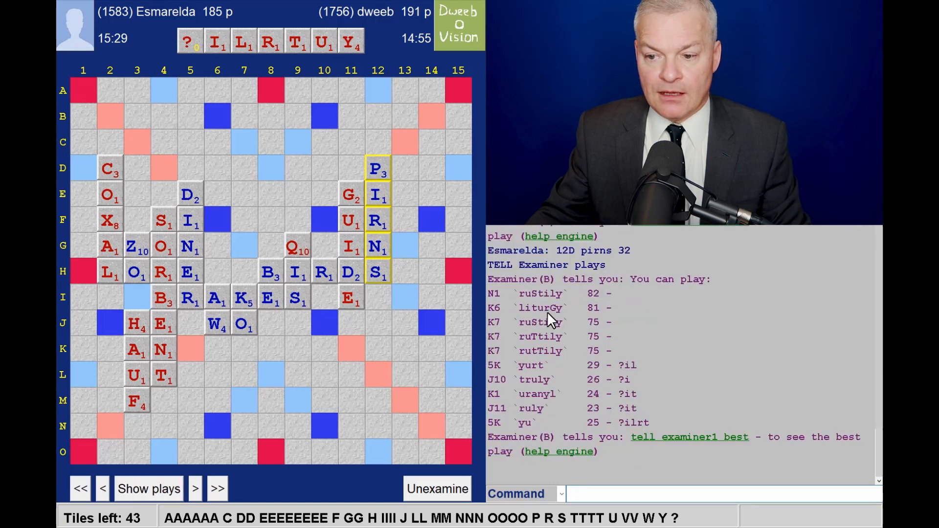
mouse_move(581, 359)
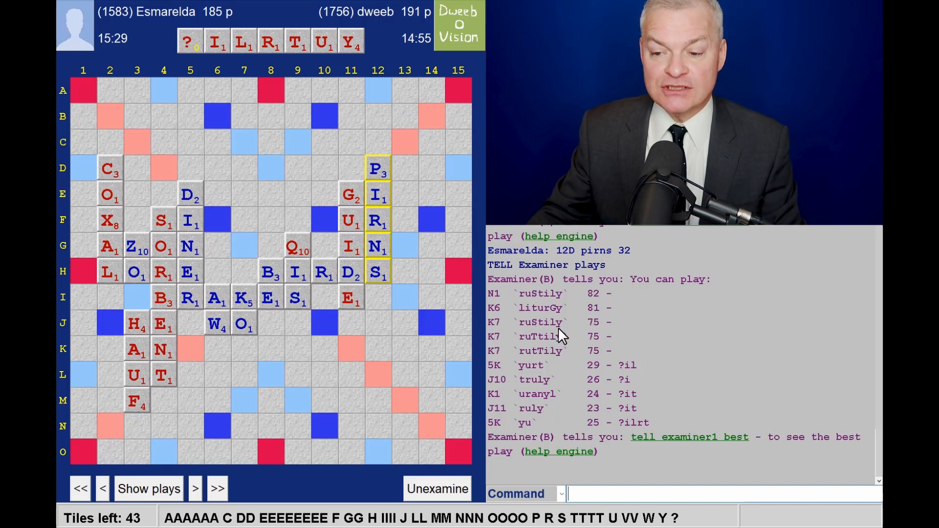
mouse_move(564, 341)
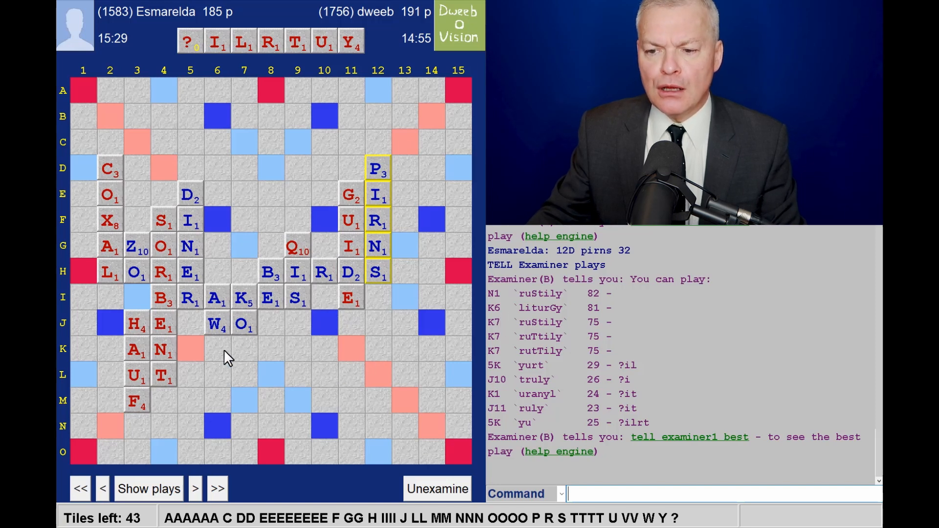
mouse_move(255, 342)
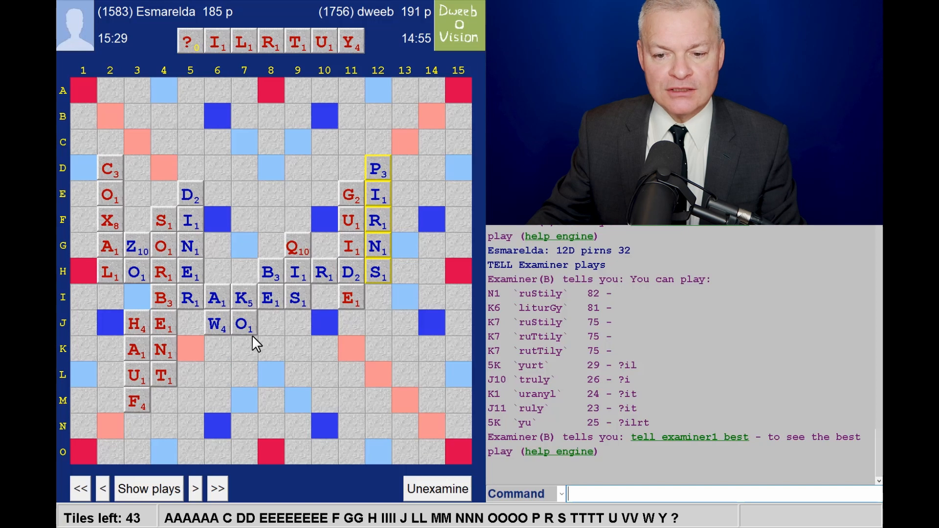
mouse_move(542, 335)
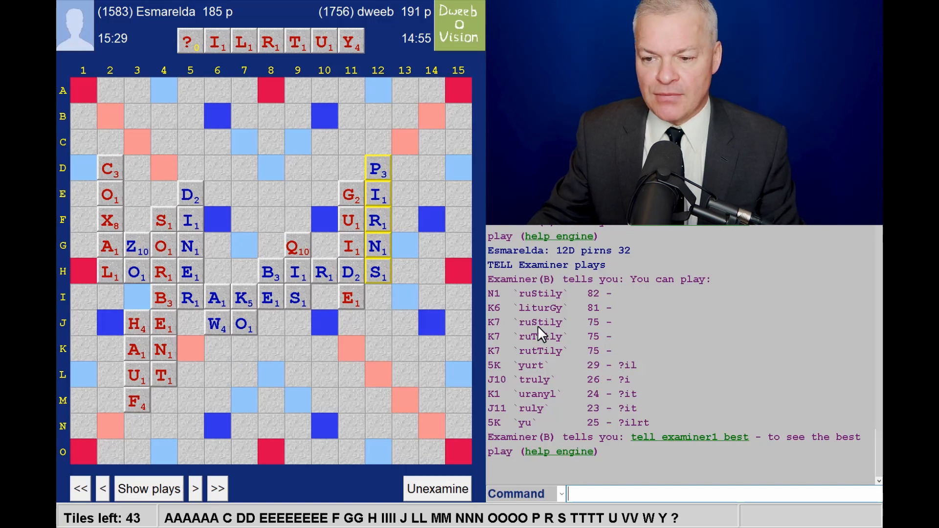
mouse_move(578, 354)
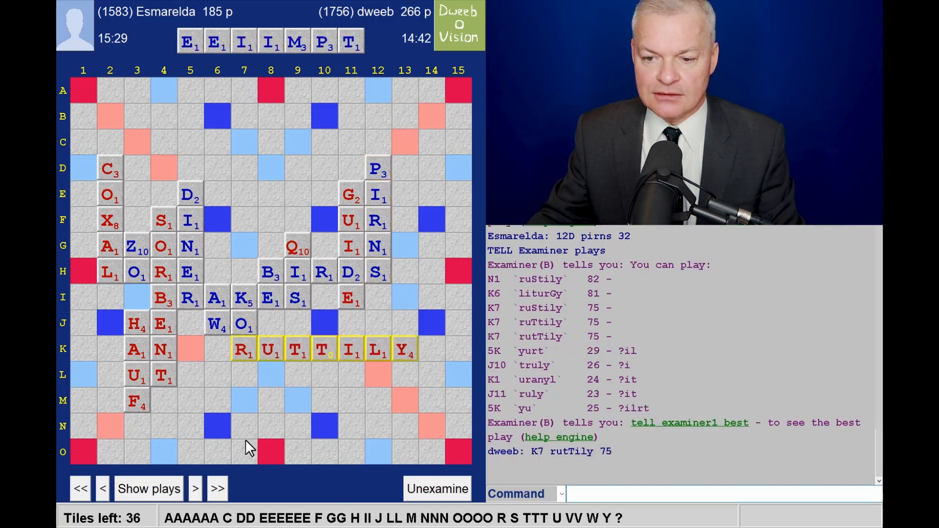
mouse_move(354, 353)
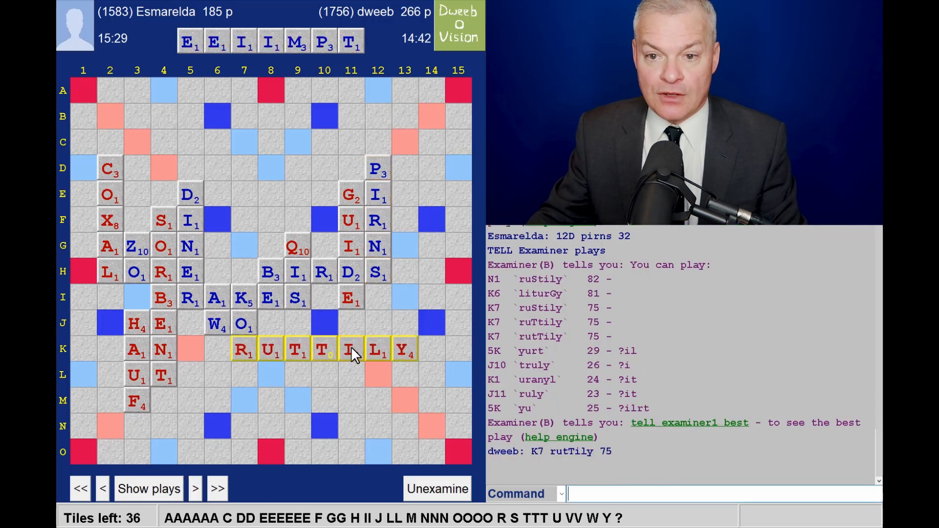
click(195, 490)
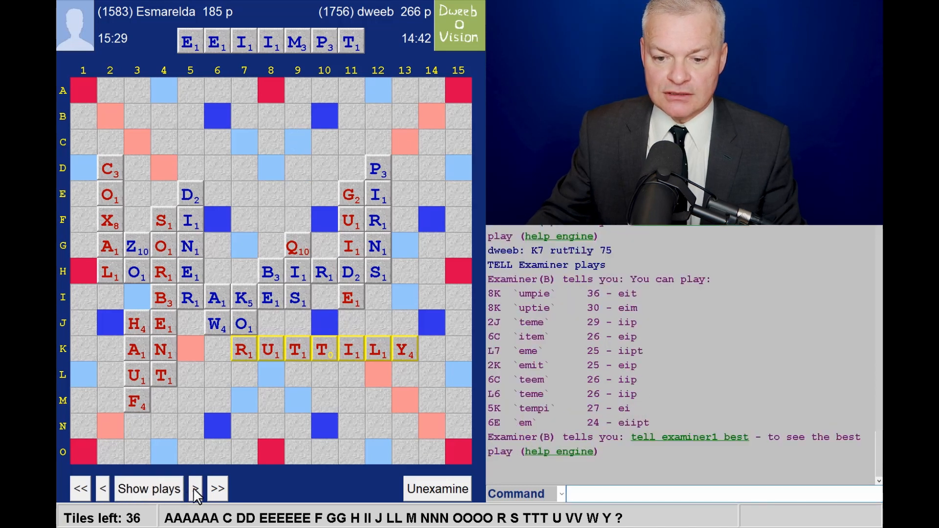
click(194, 489)
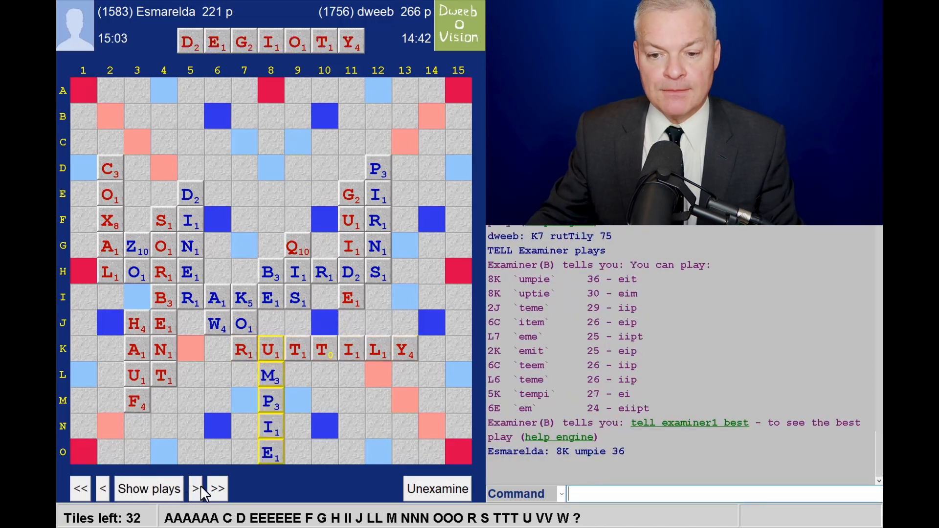
mouse_move(209, 401)
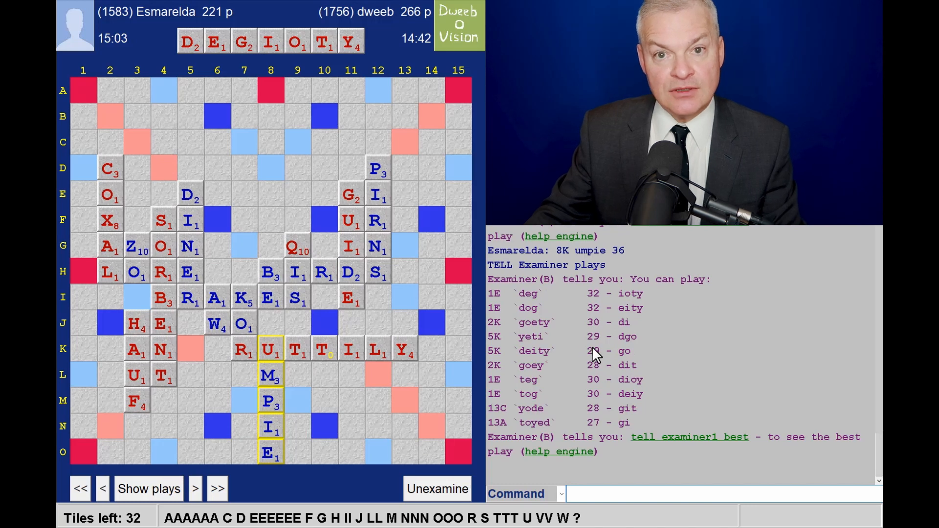
mouse_move(550, 351)
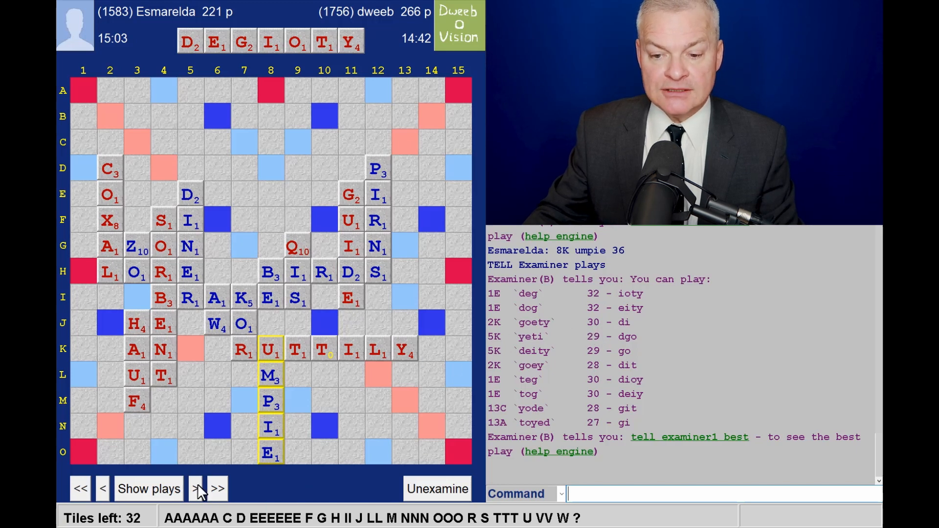
List engine plays after YETI, advance to Esmarelda's JET at 2L, and list plays for DGLNOOW.
click(195, 489)
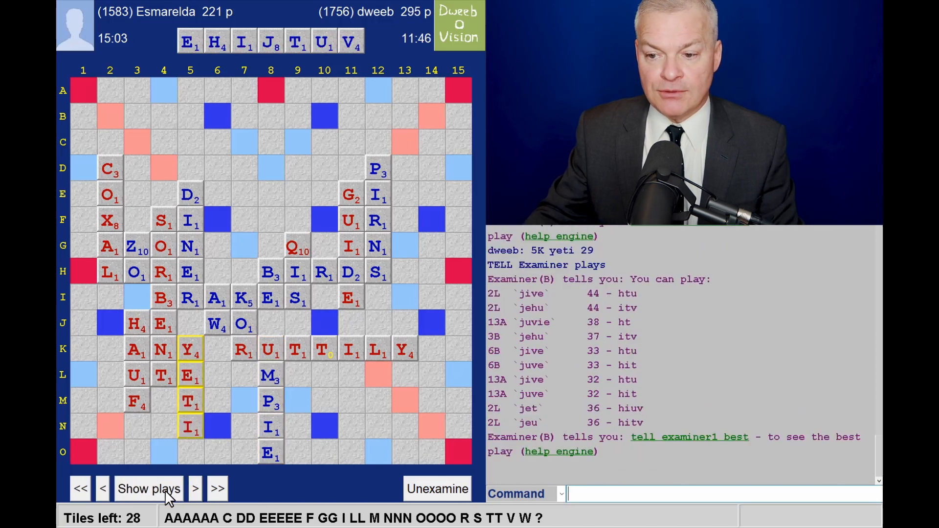
click(195, 489)
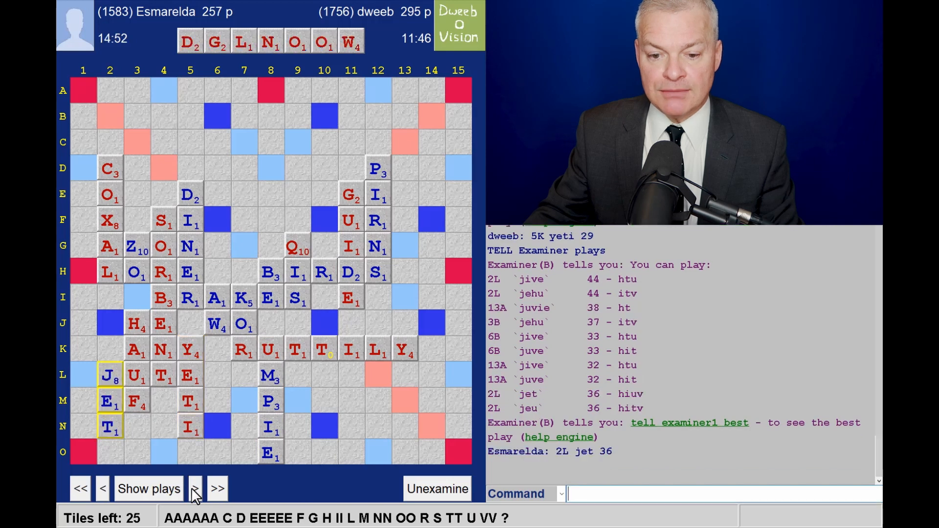
click(193, 489)
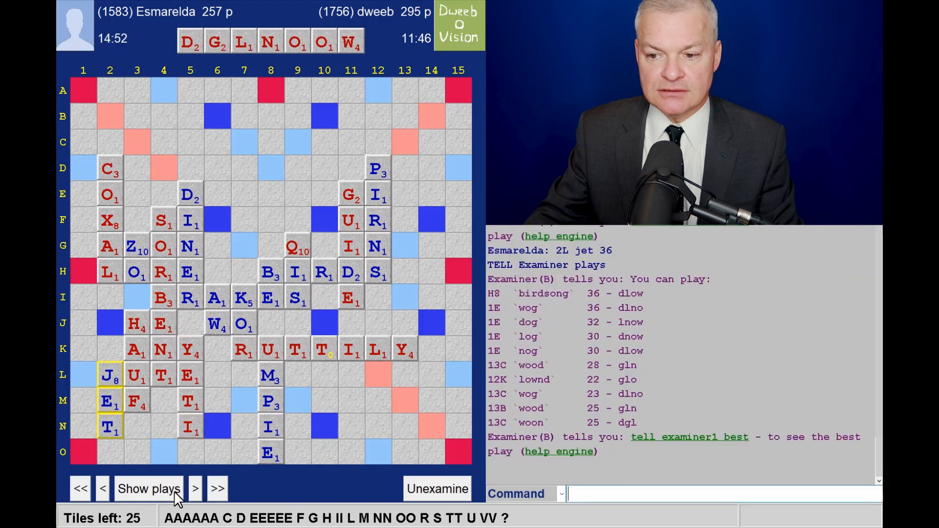
mouse_move(573, 306)
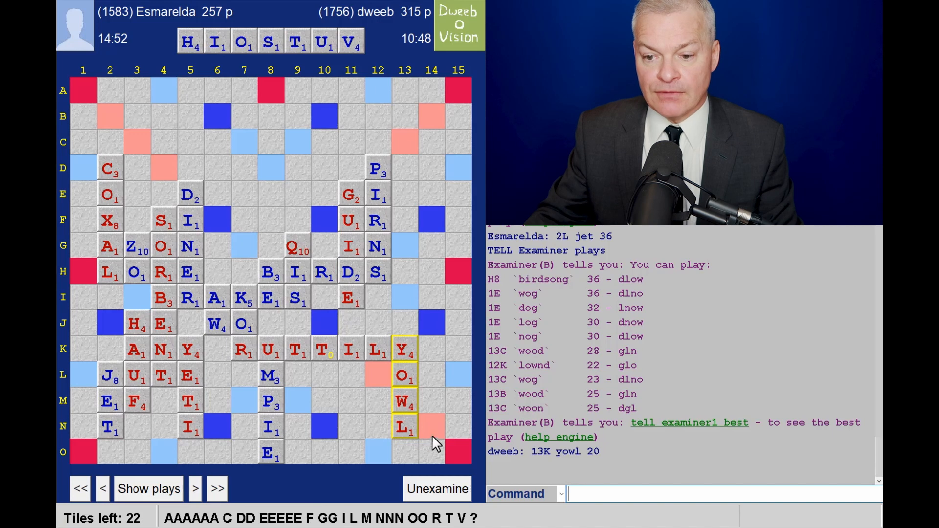
mouse_move(618, 316)
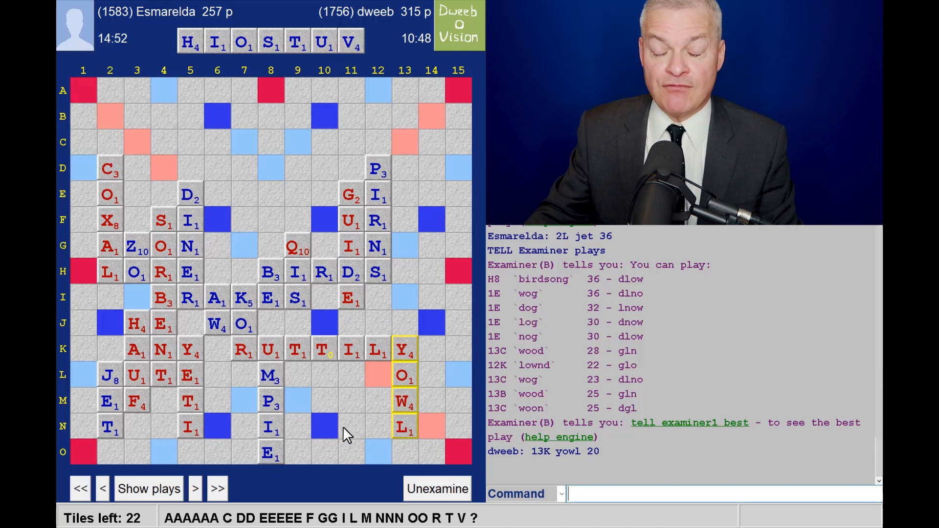
mouse_move(369, 430)
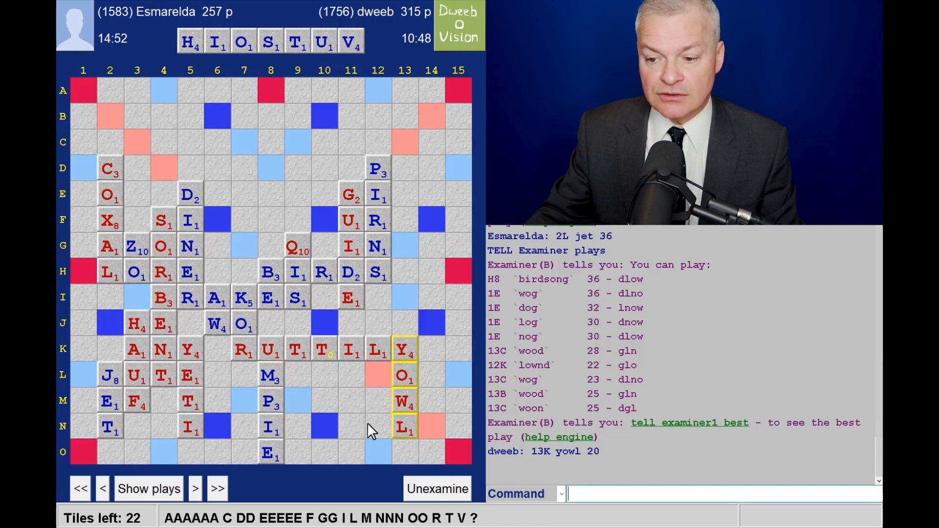
mouse_move(169, 493)
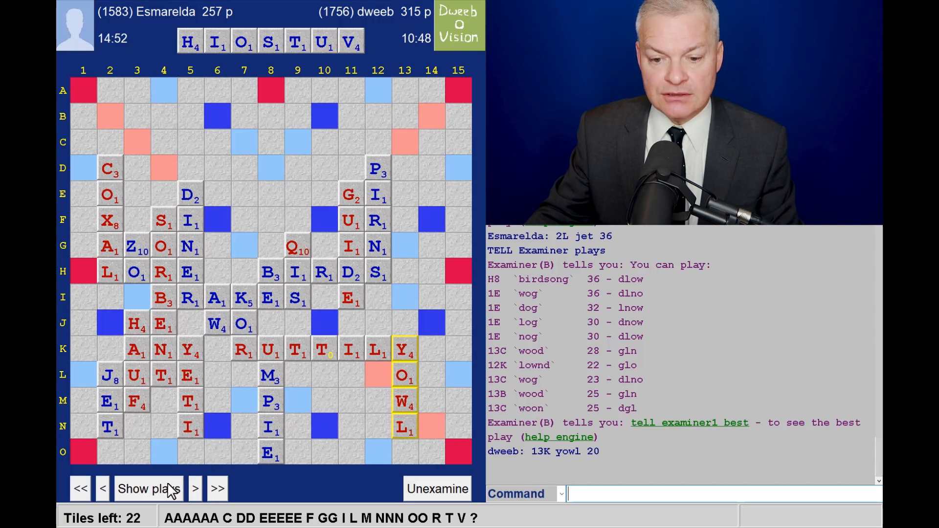
Step past YOWL and VISTO at O11 to dweeb's DOF at 6D for 32.
click(196, 488)
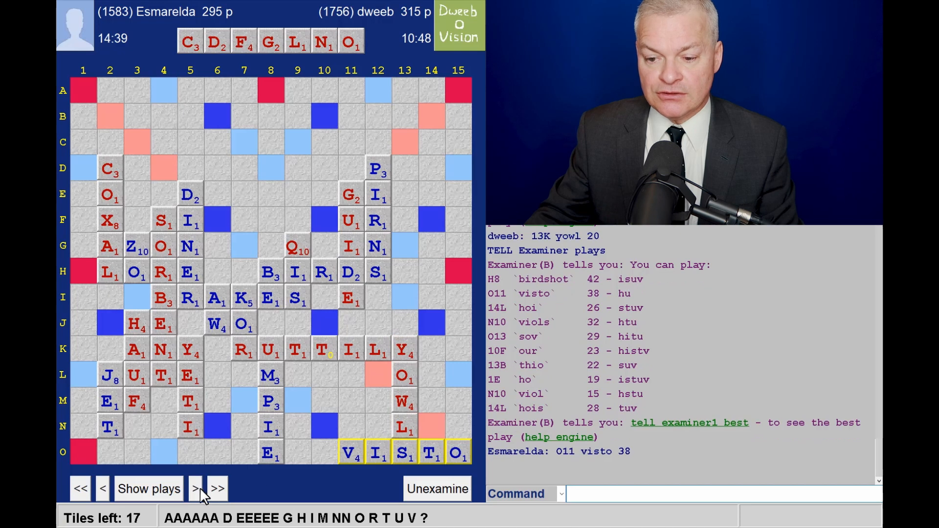
mouse_move(340, 133)
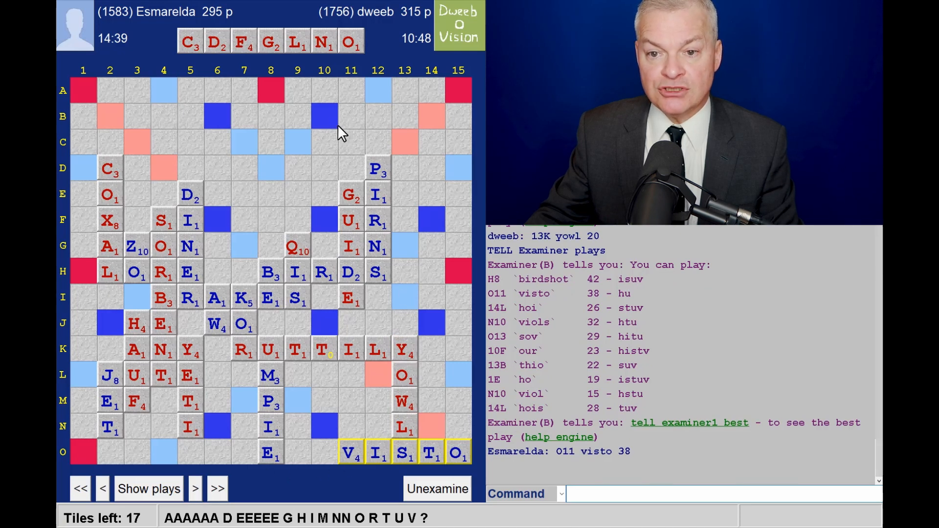
mouse_move(383, 282)
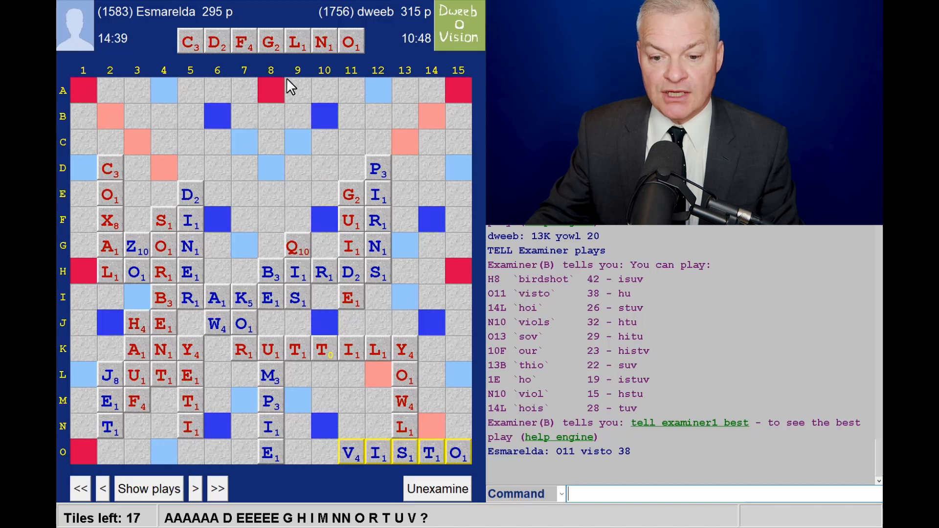
click(148, 489)
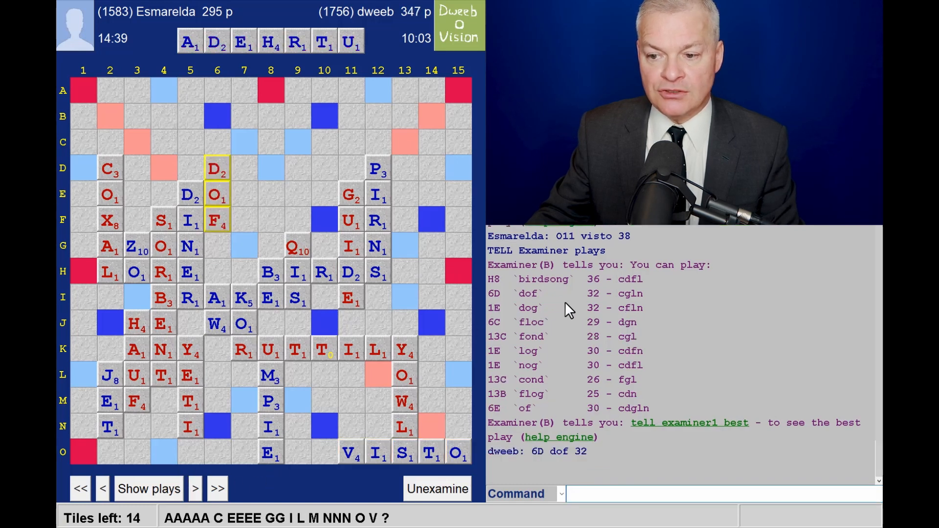
mouse_move(593, 306)
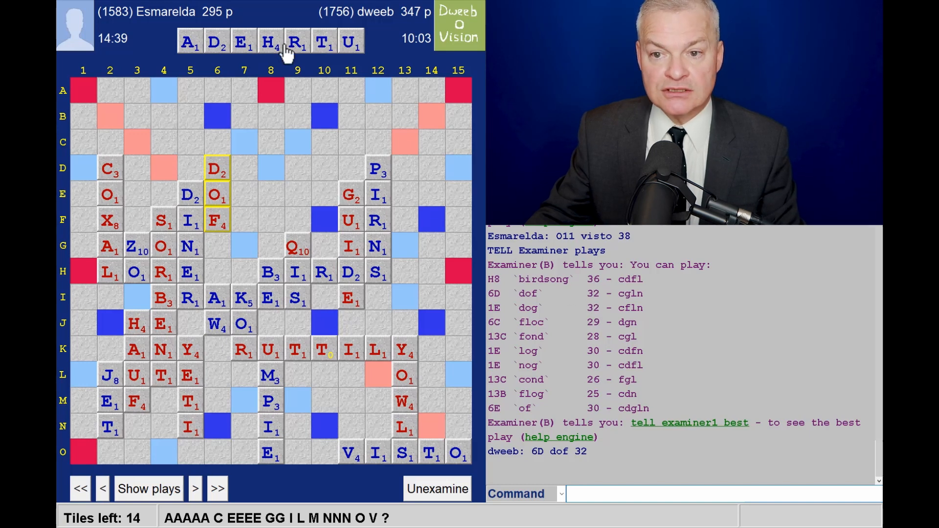
mouse_move(336, 116)
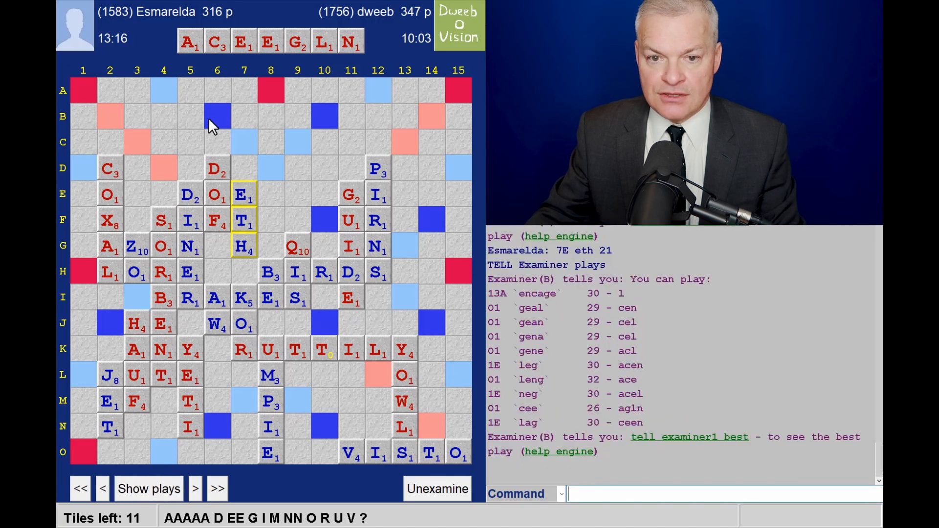
mouse_move(413, 218)
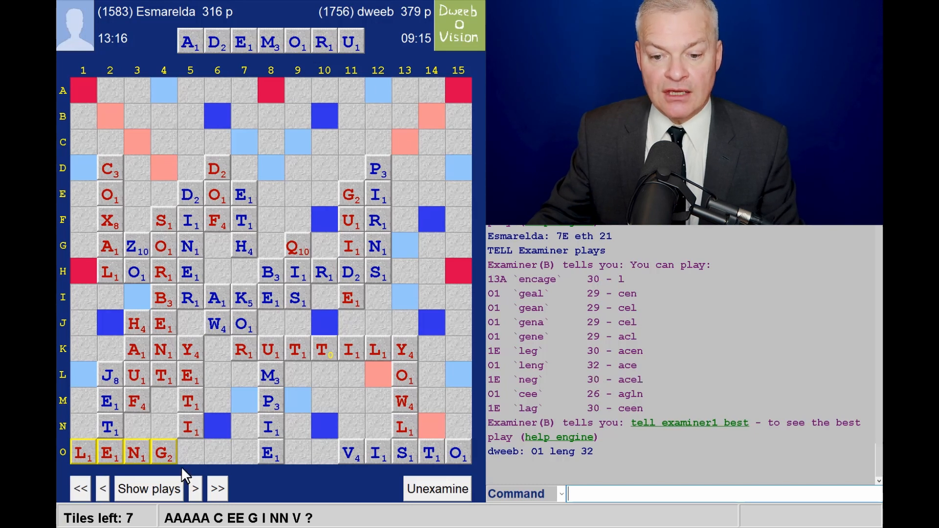
mouse_move(251, 305)
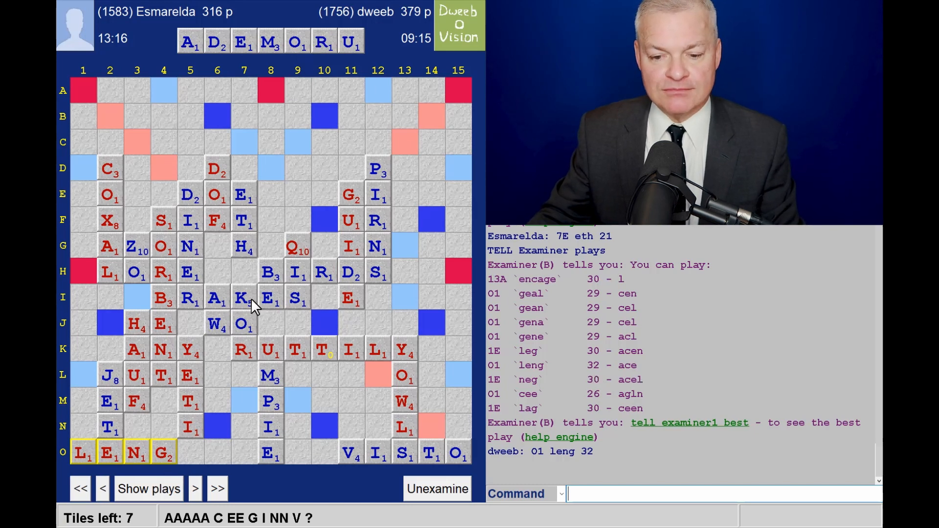
Step through OUR at 10F to AG at 1F for 27 and list the engine's plays.
click(195, 488)
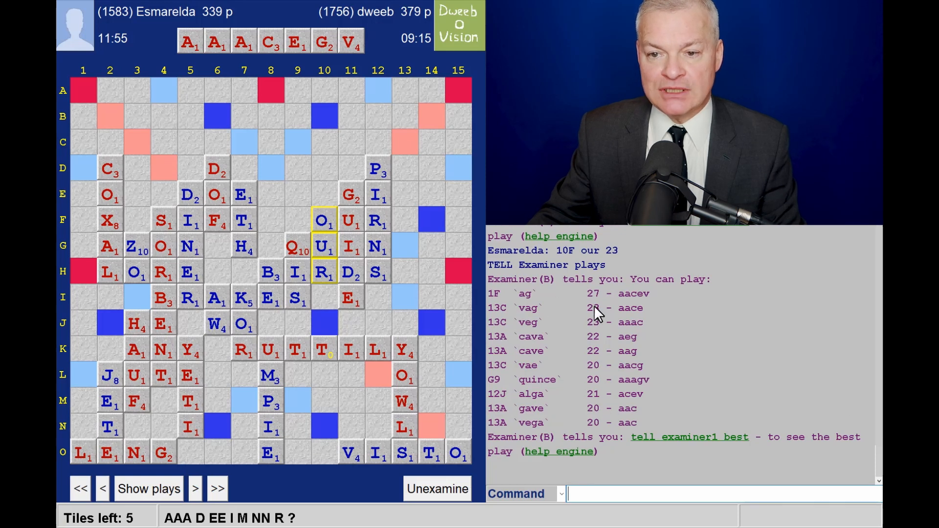
mouse_move(449, 296)
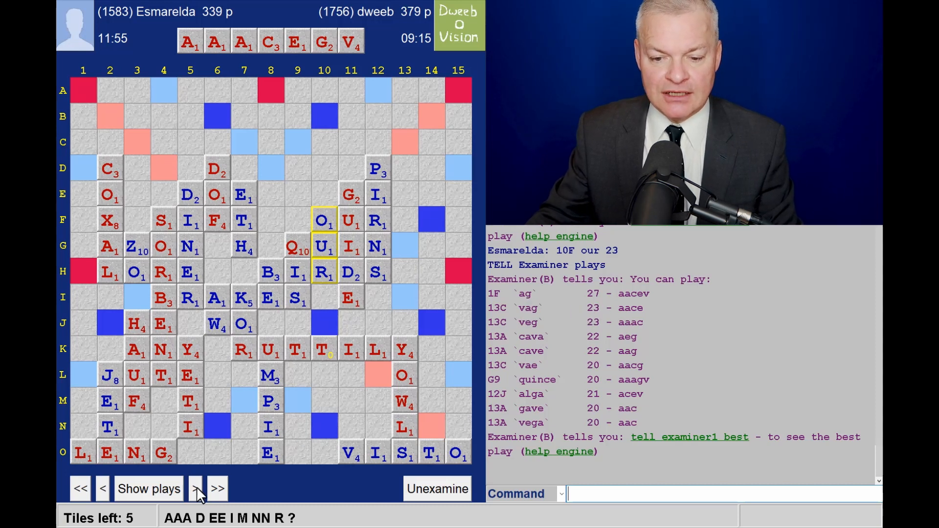
click(195, 490)
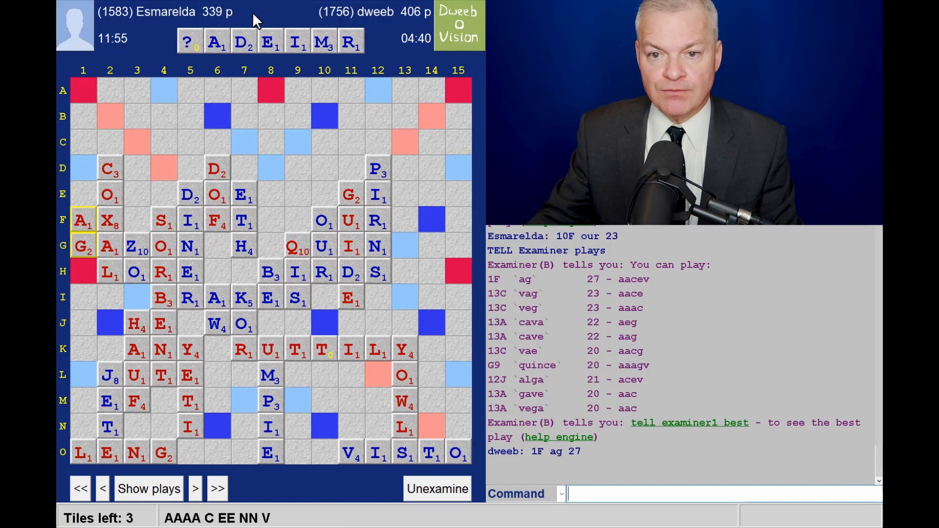
mouse_move(201, 65)
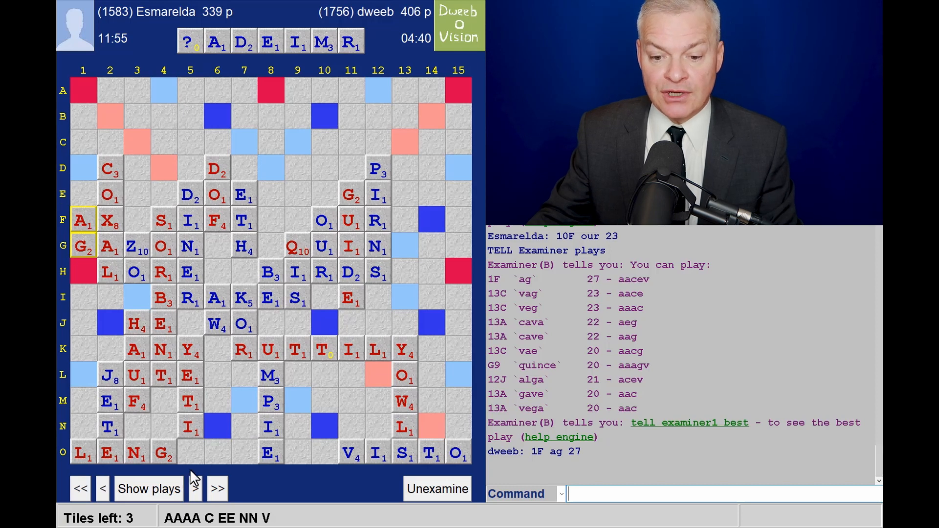
click(194, 489)
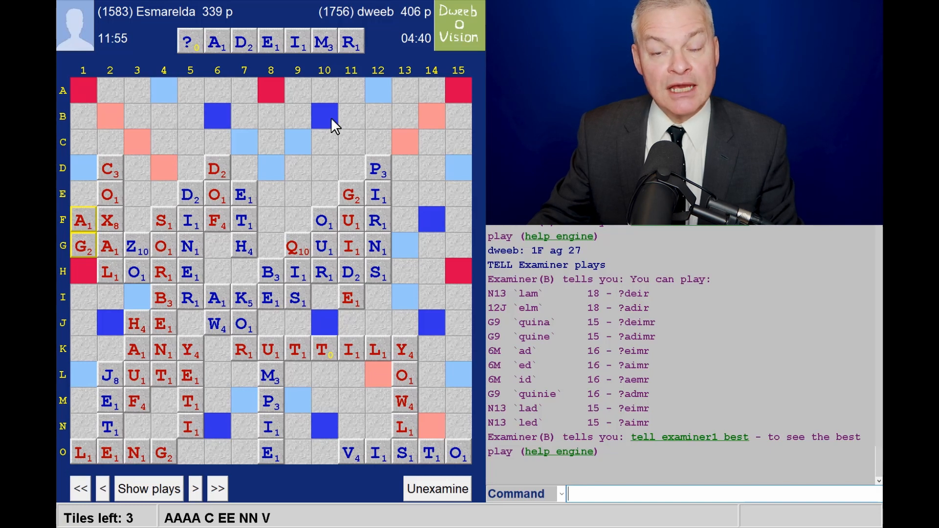
mouse_move(325, 114)
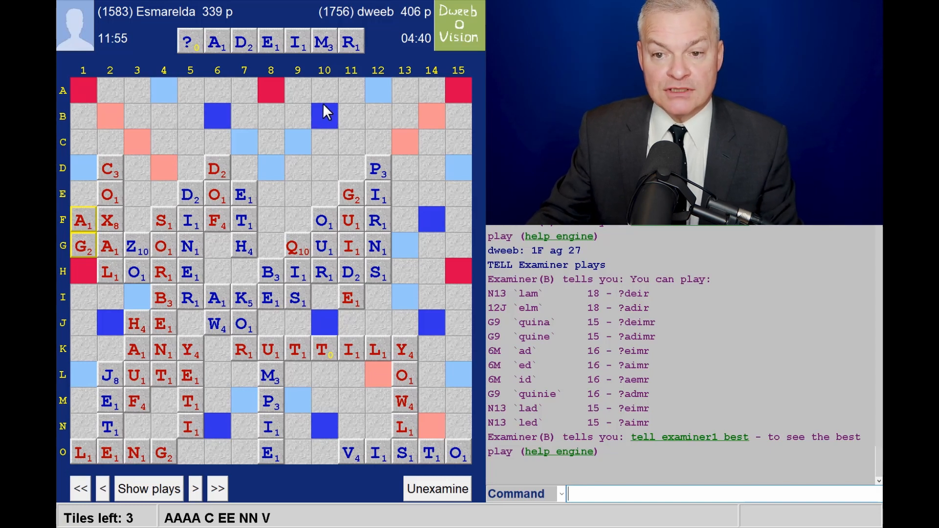
mouse_move(517, 317)
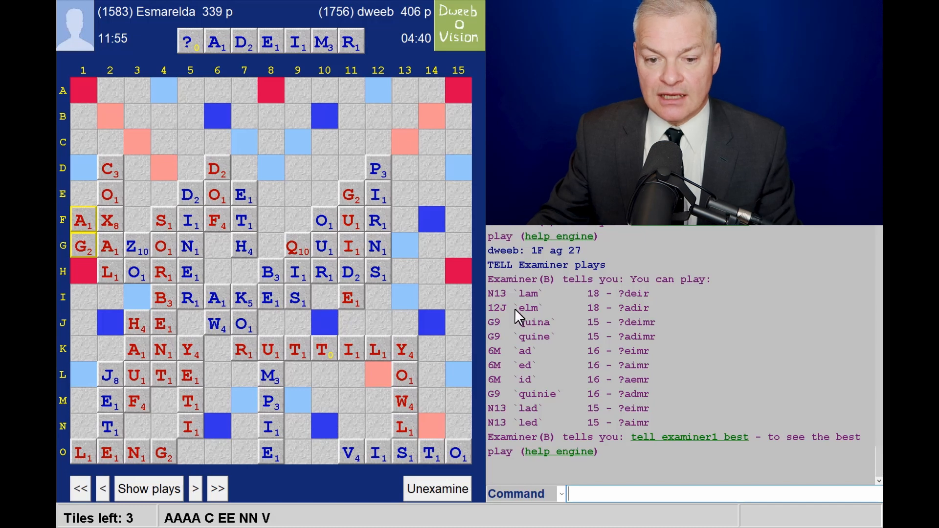
mouse_move(396, 440)
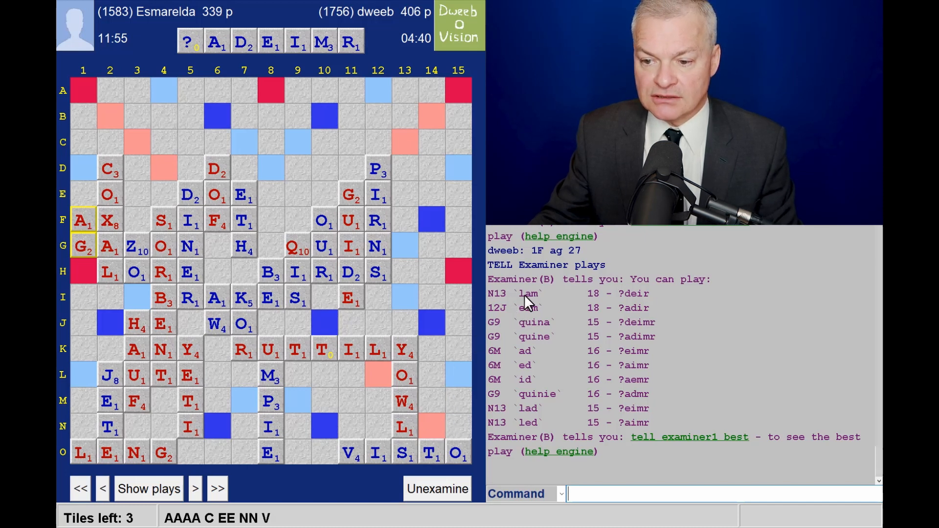
mouse_move(375, 461)
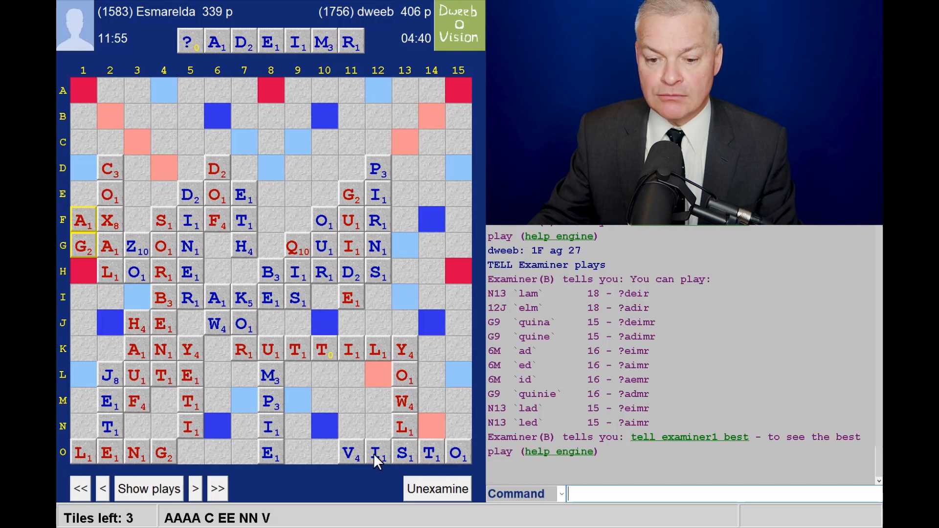
mouse_move(409, 277)
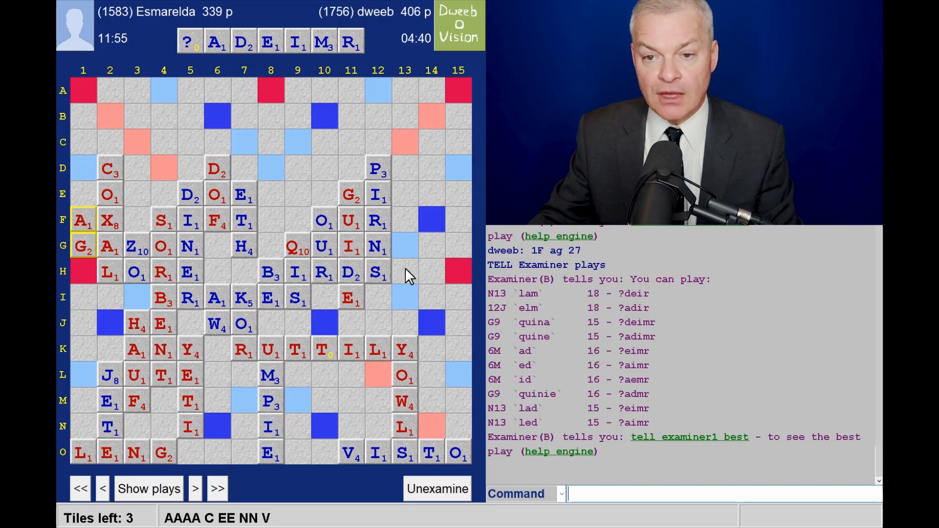
mouse_move(328, 186)
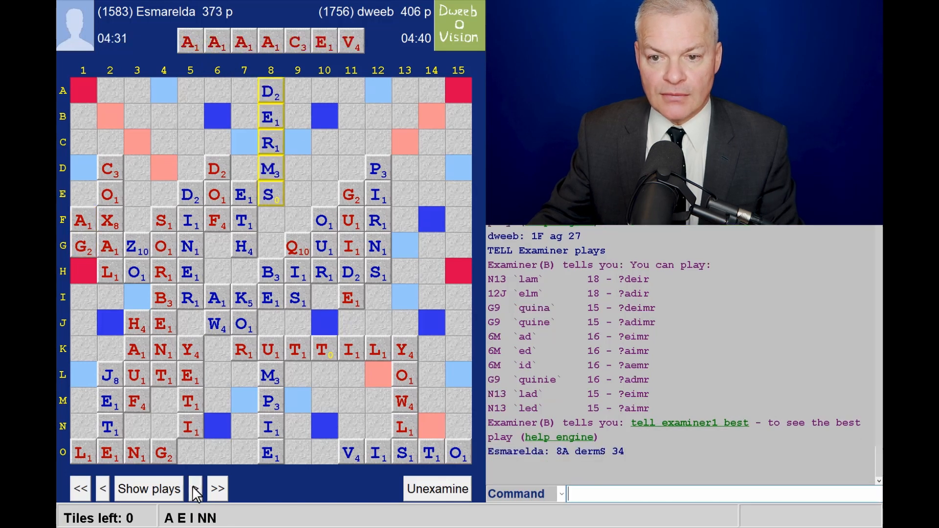
mouse_move(282, 113)
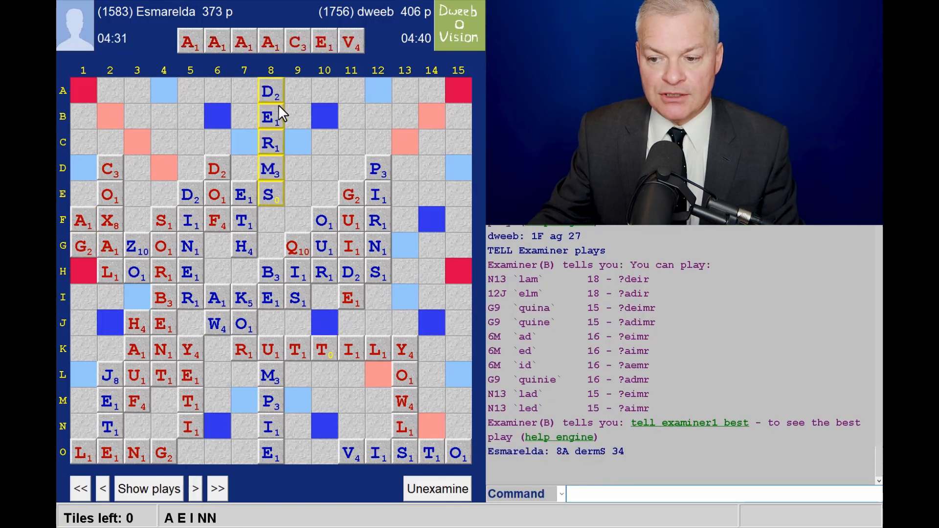
mouse_move(281, 136)
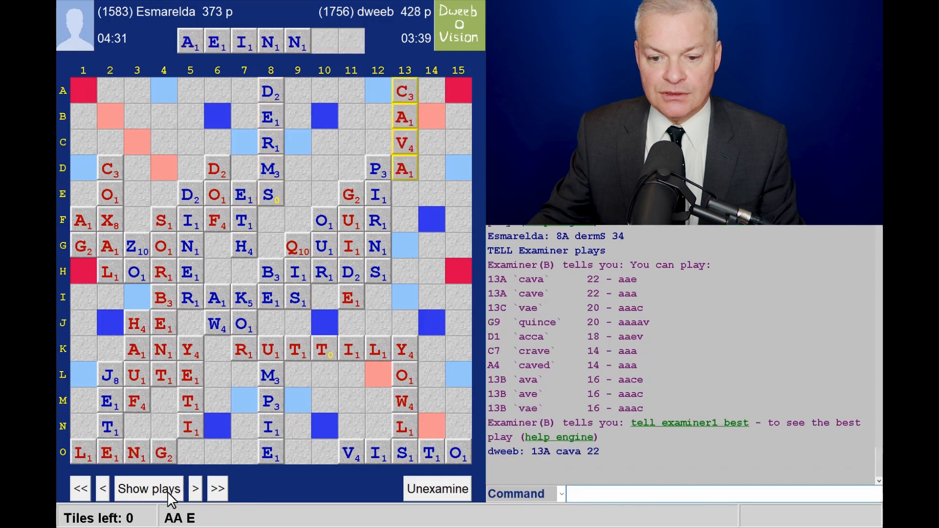
Step through ANE at 9M and AREA at C7 to the final pass, listing engine plays, ending 438–386.
click(194, 488)
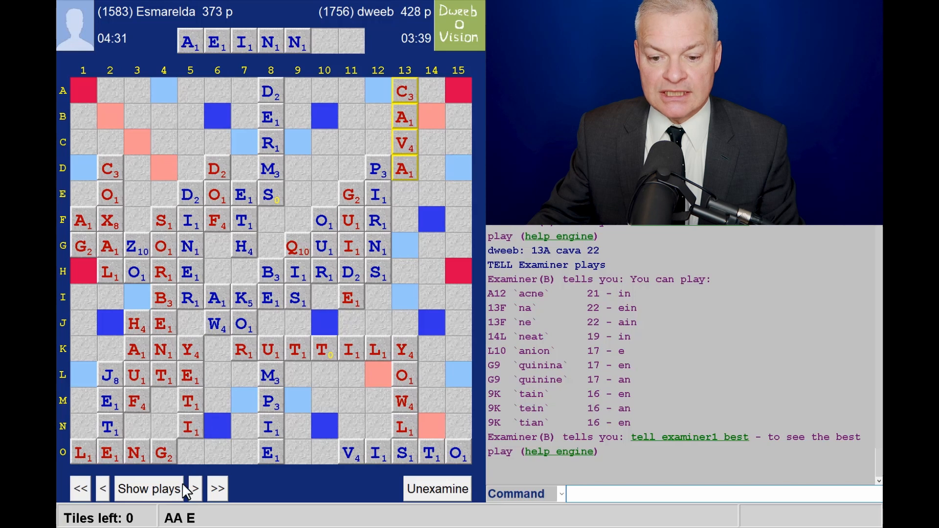
click(194, 488)
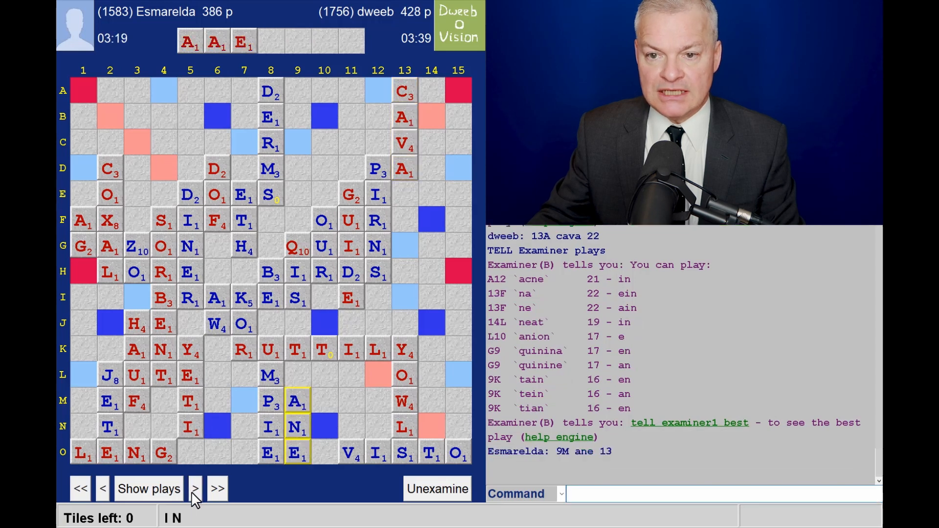
click(193, 489)
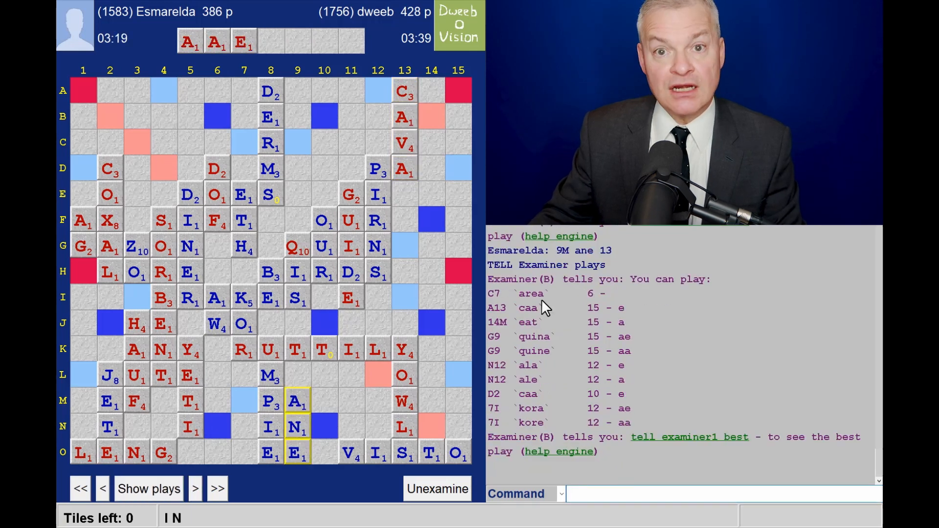
click(195, 489)
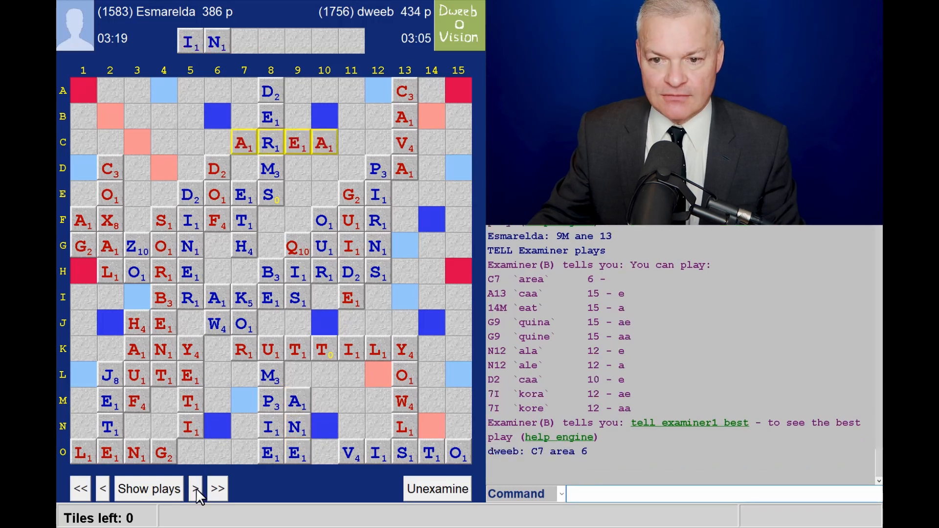
click(195, 488)
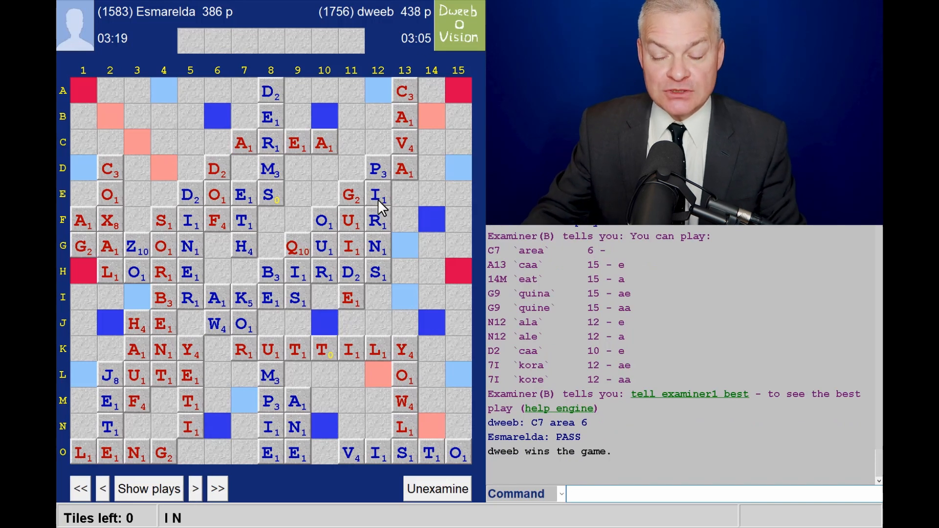